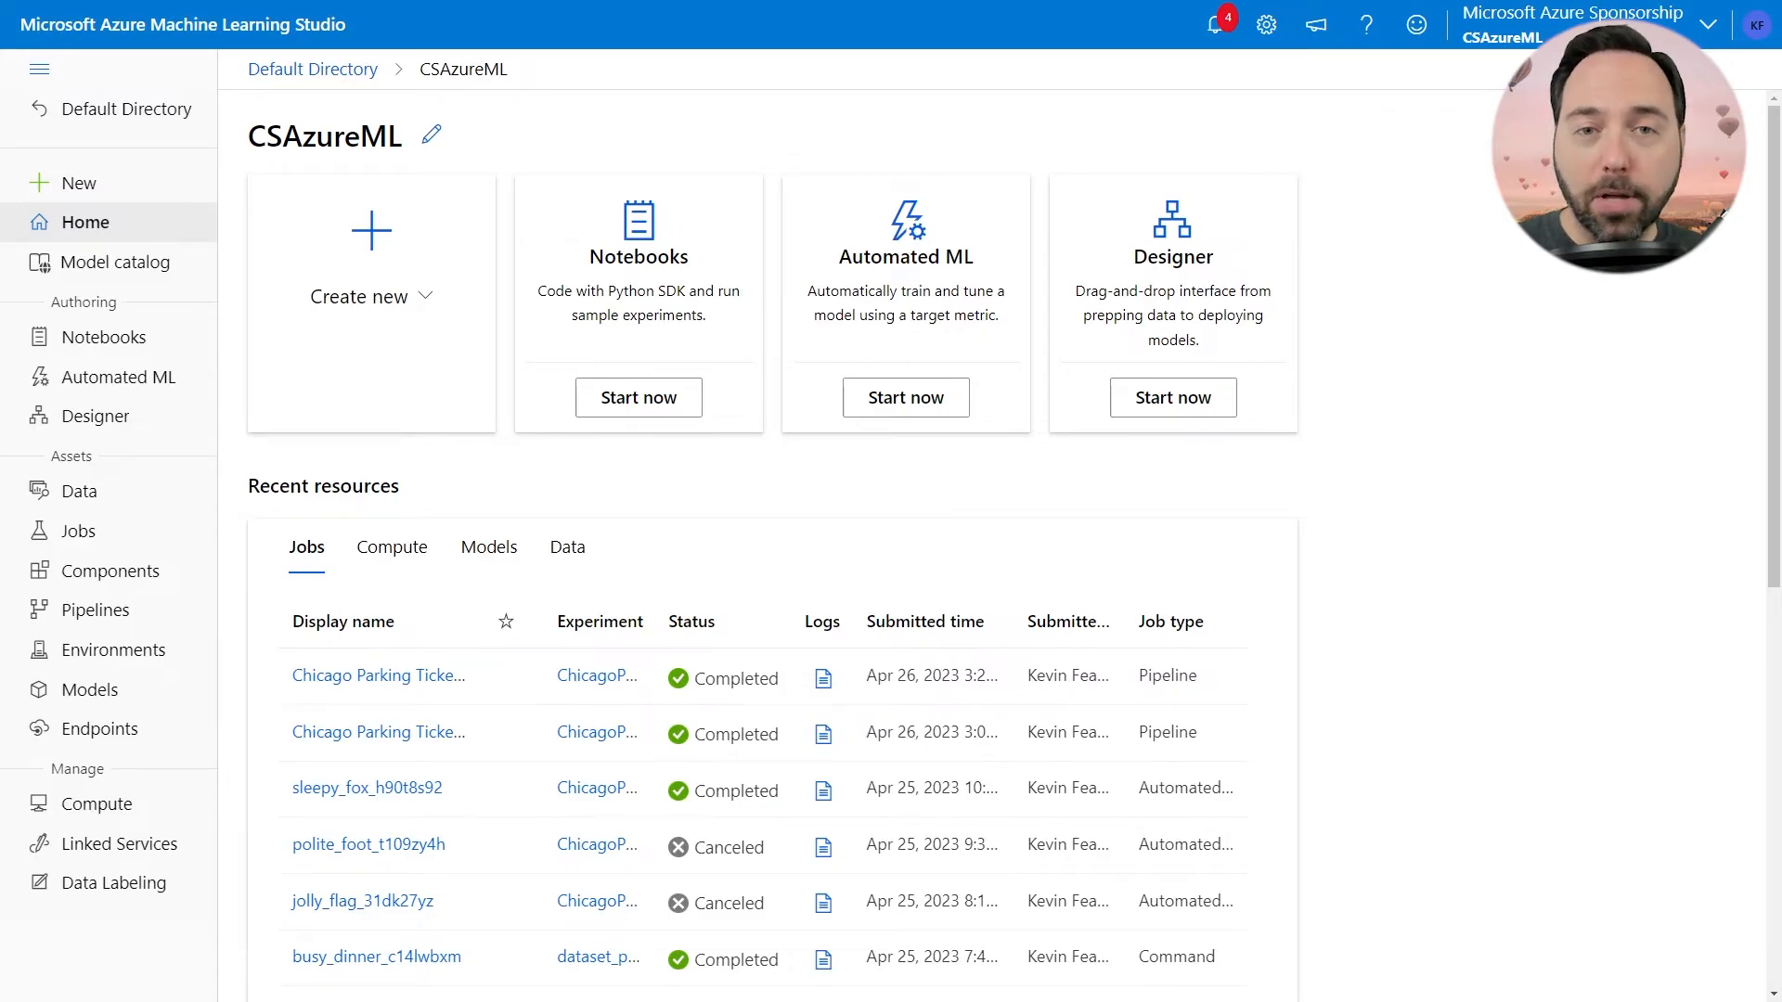
mouse_move(120, 376)
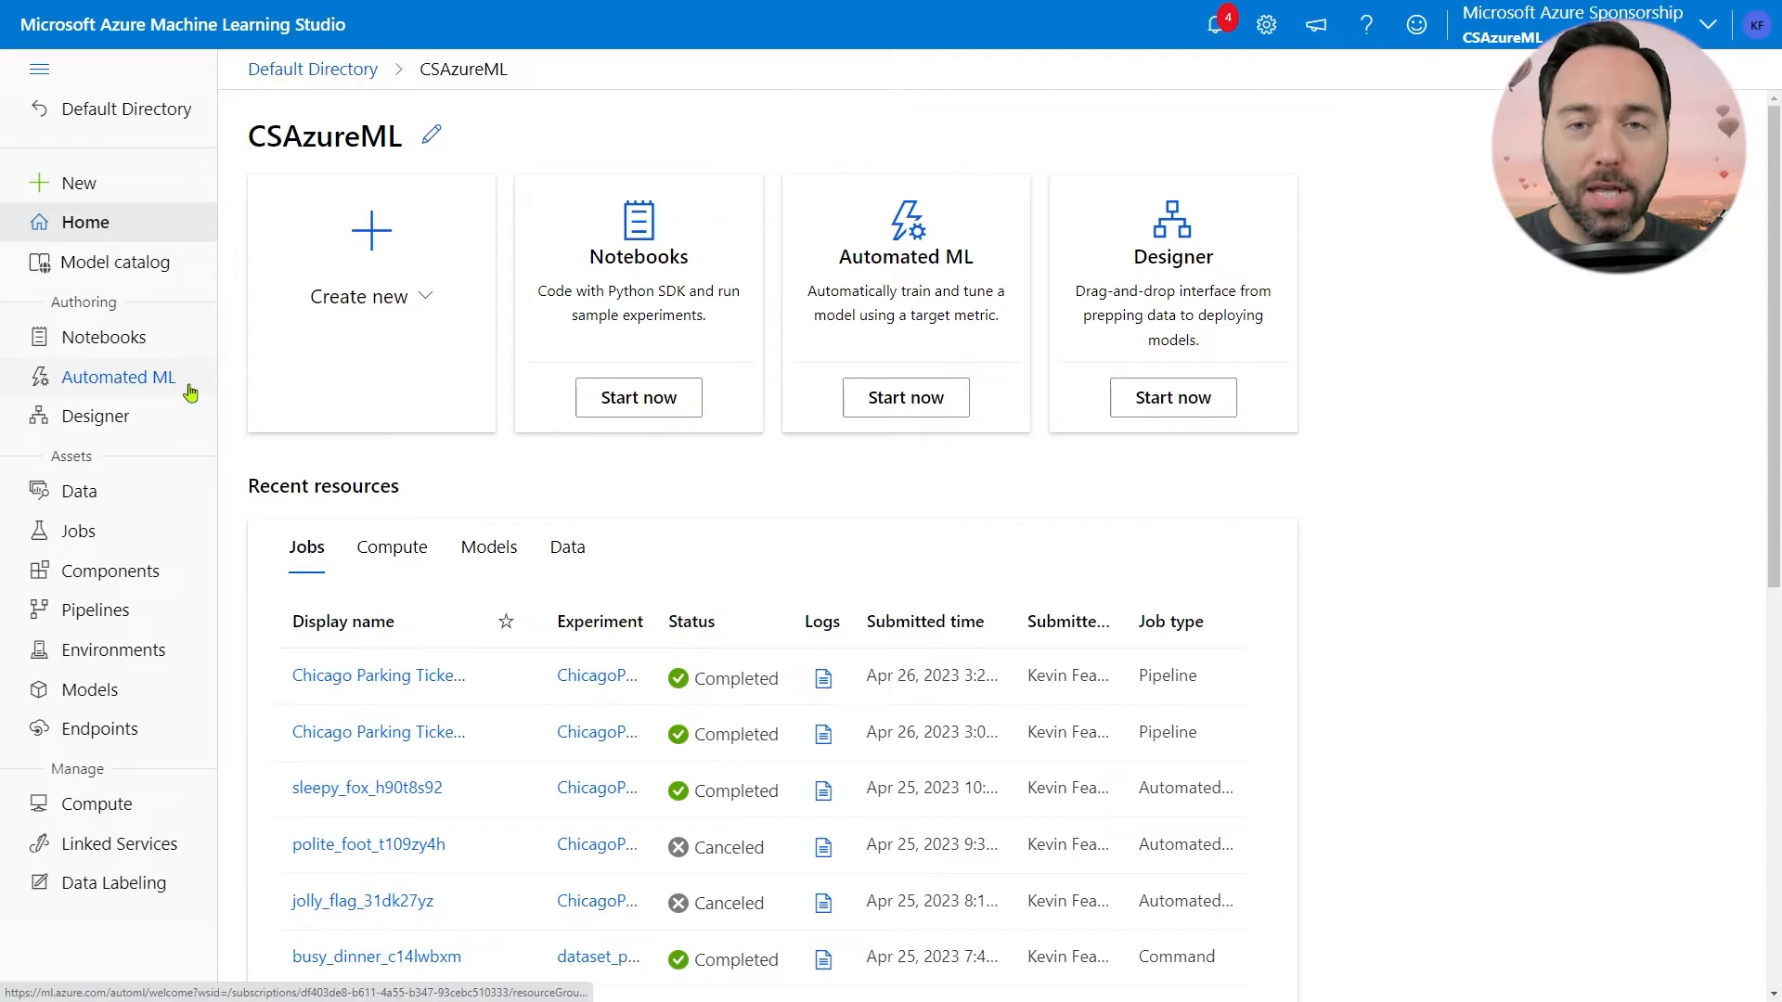
Step: Open the sleepy_fox_h90t8s92 Automated ML job and list its trained models
left_click(117, 376)
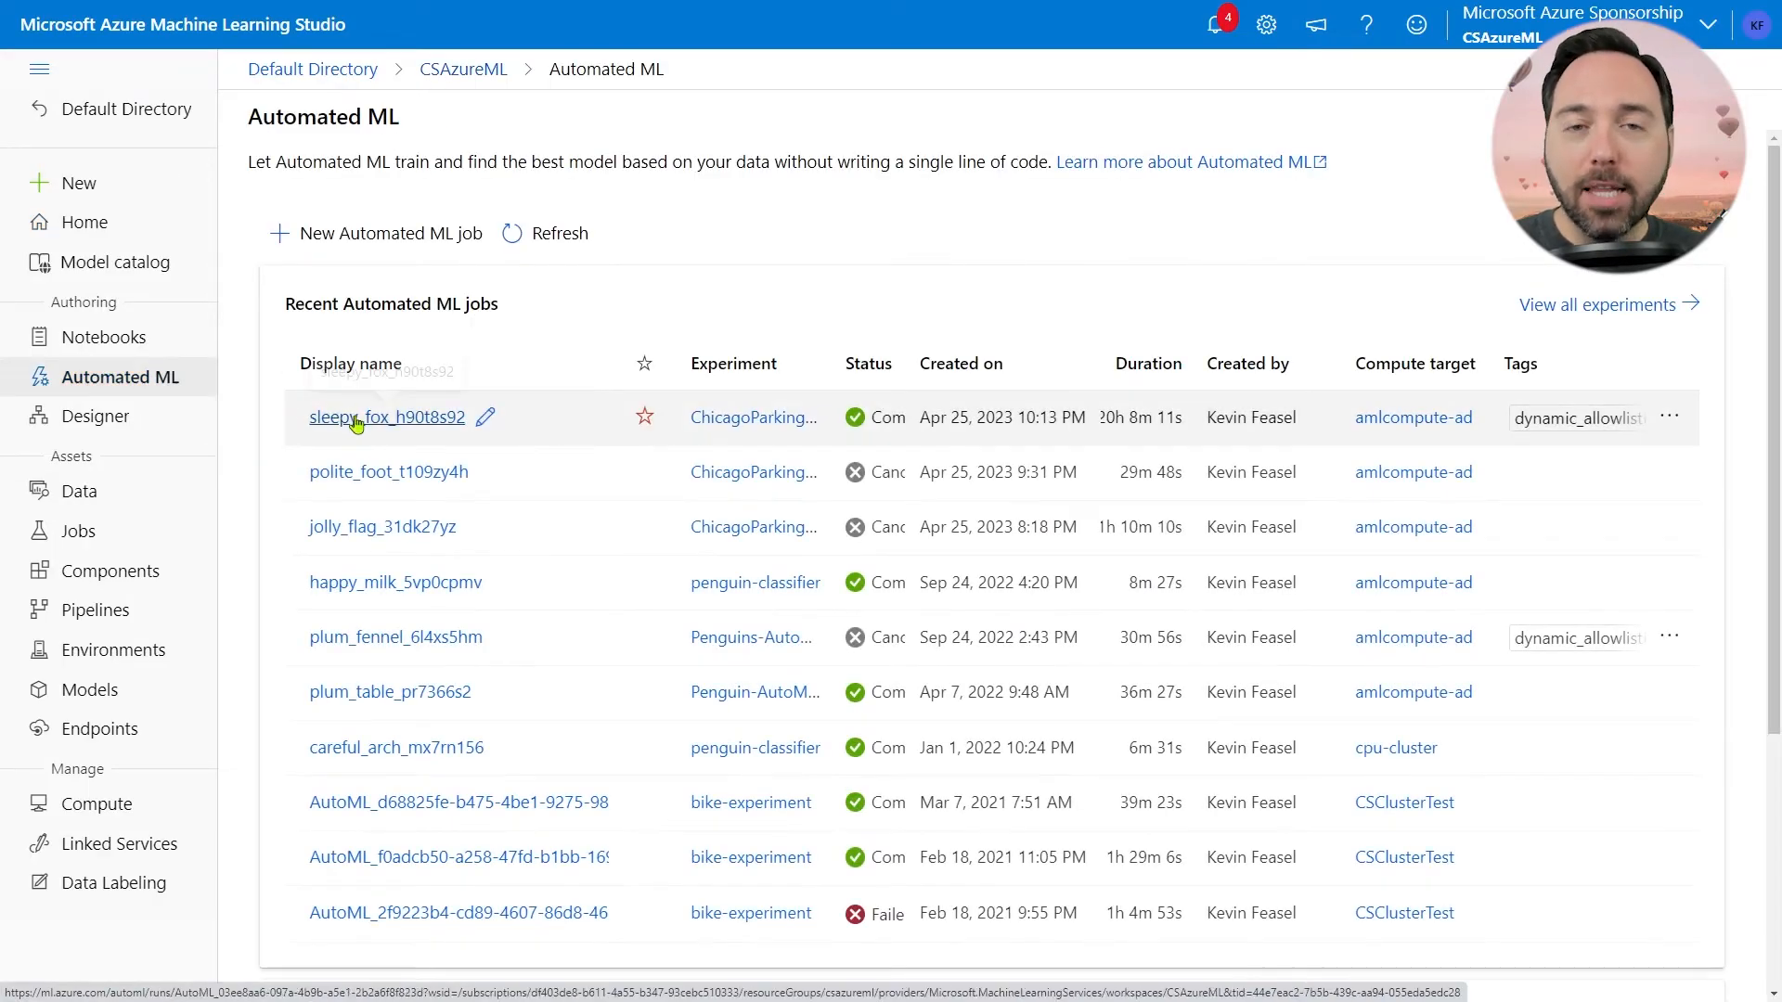
mouse_move(364, 417)
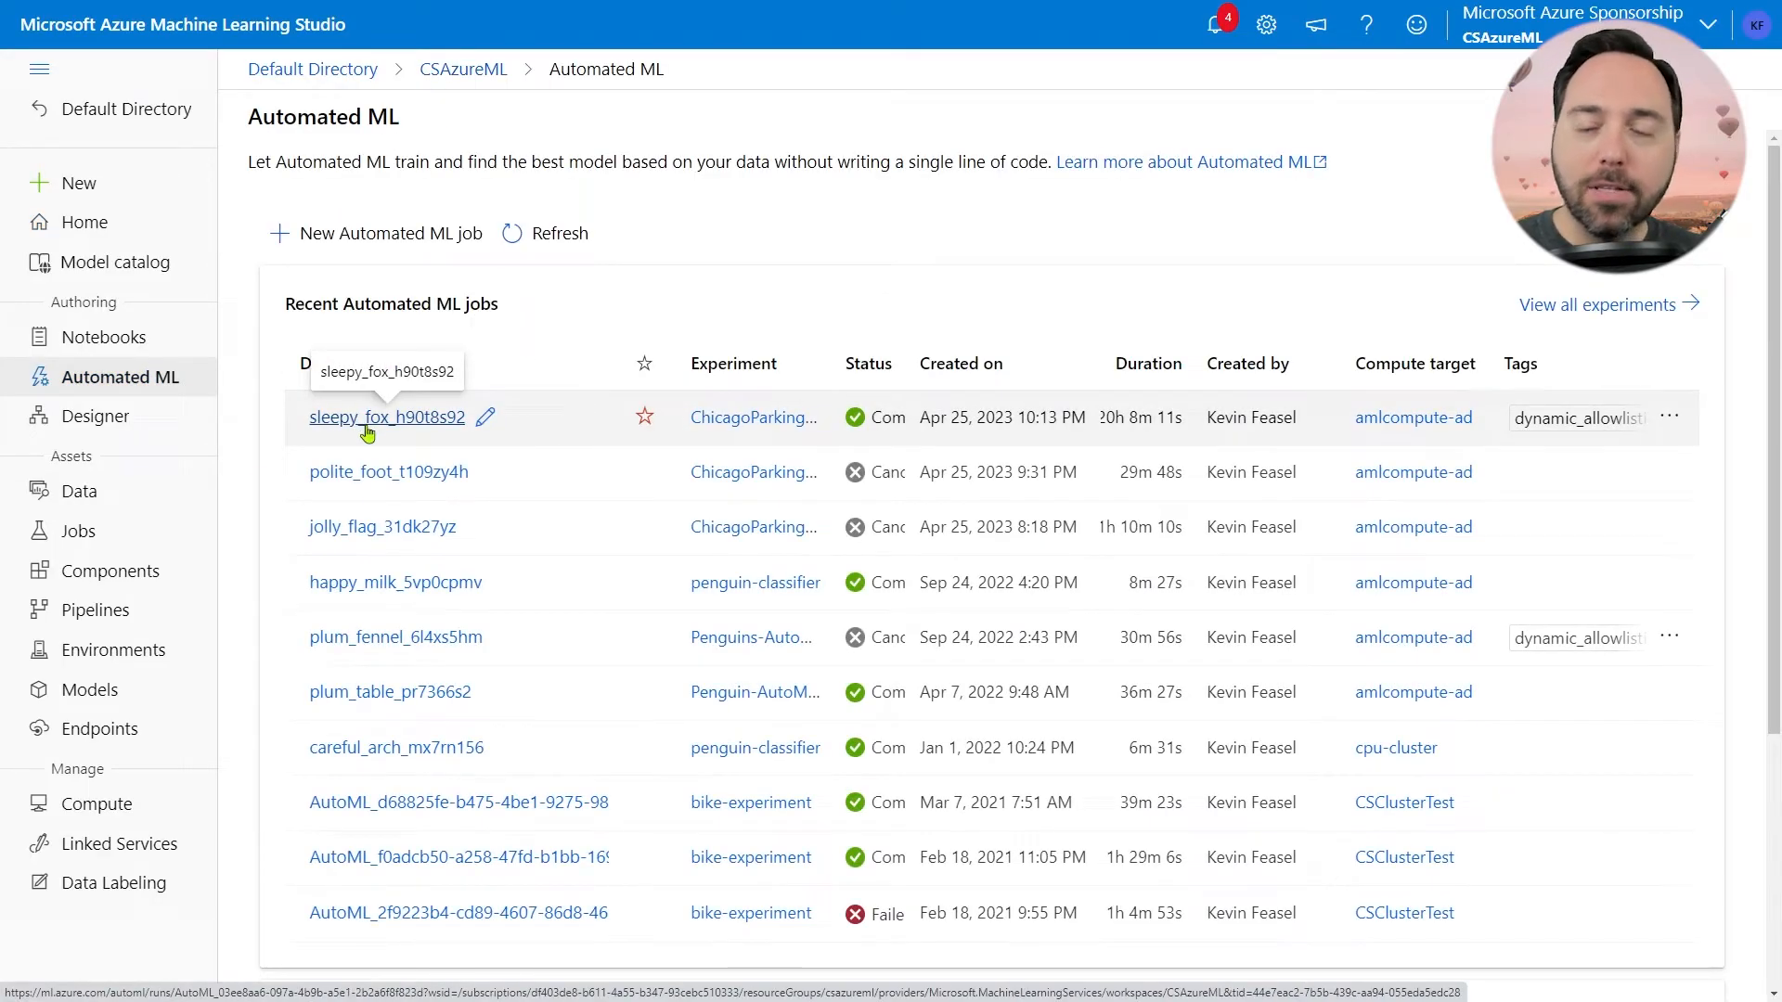
left_click(388, 417)
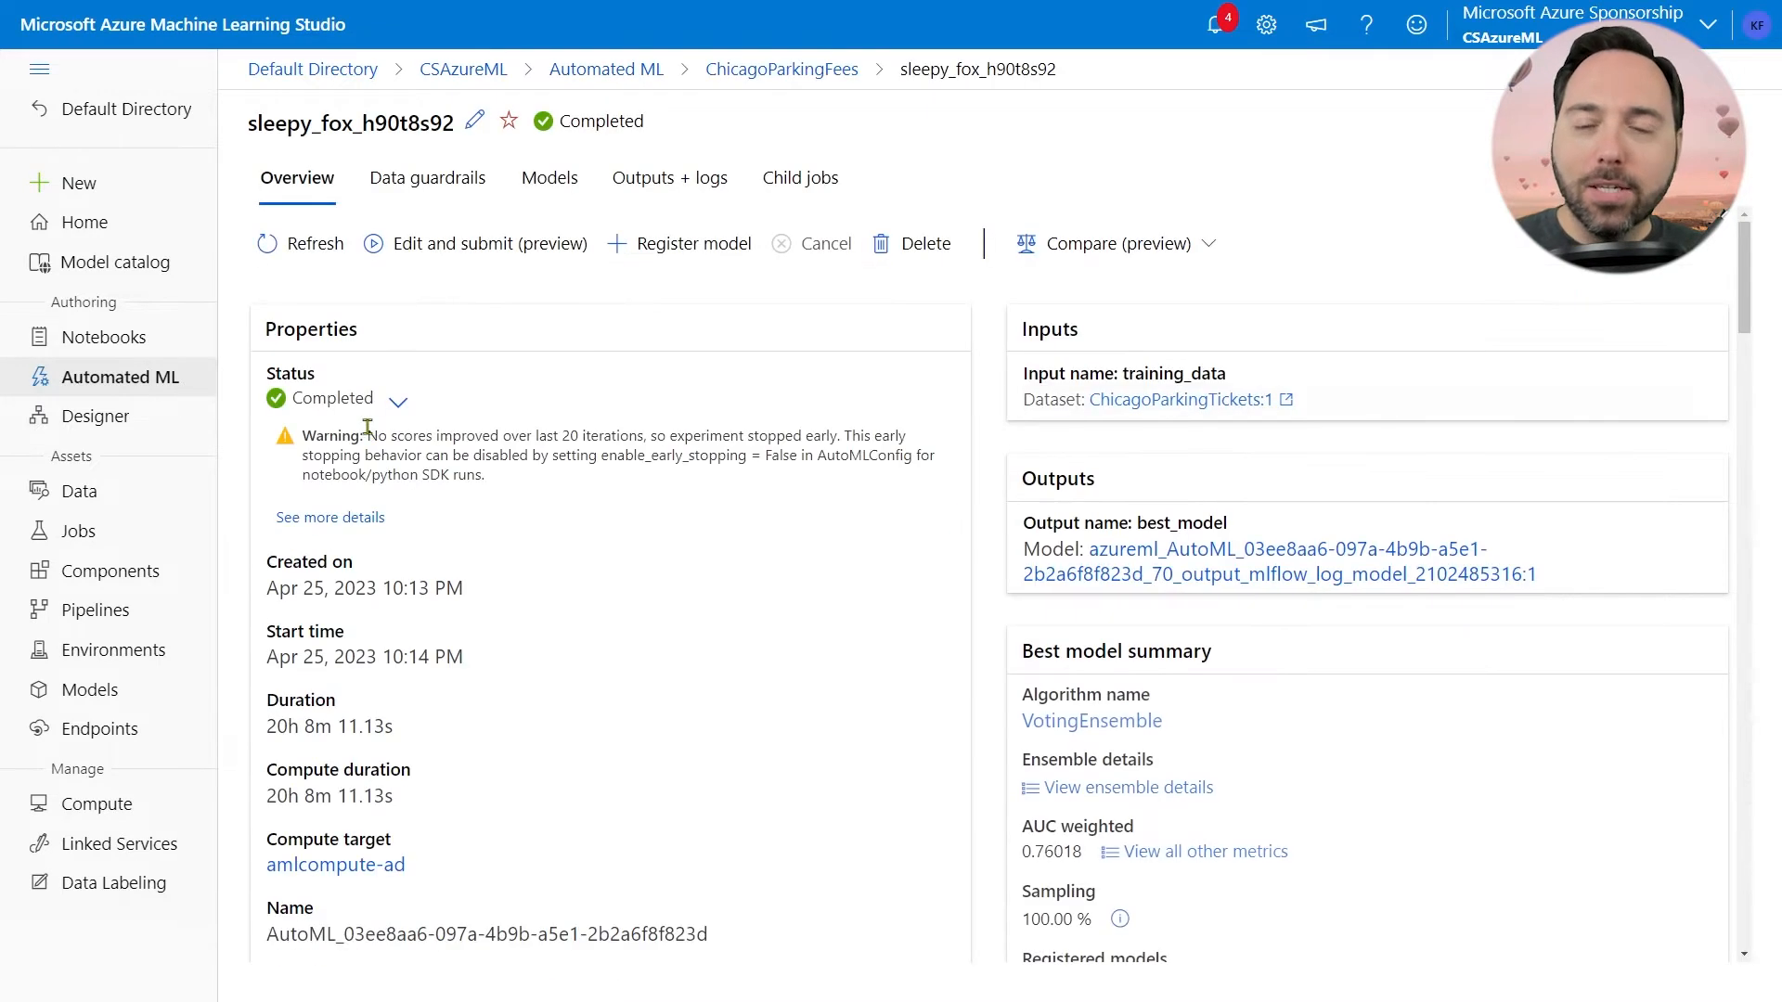
mouse_move(577, 328)
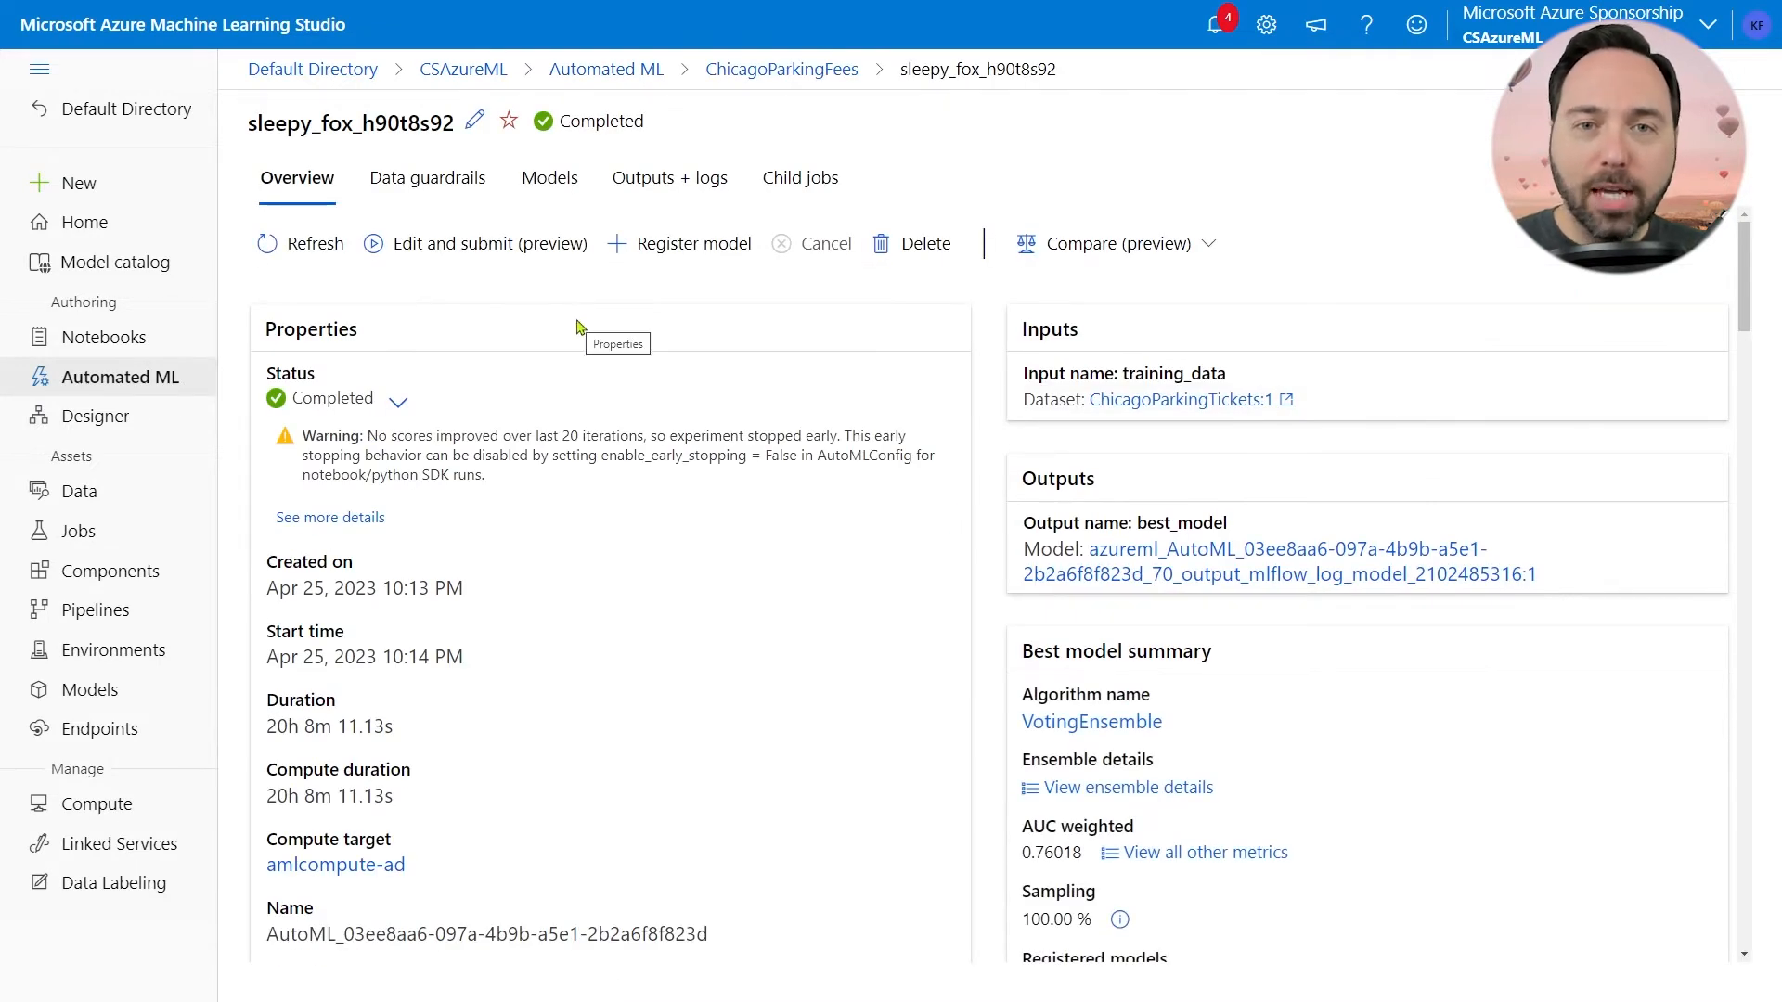
mouse_move(558, 292)
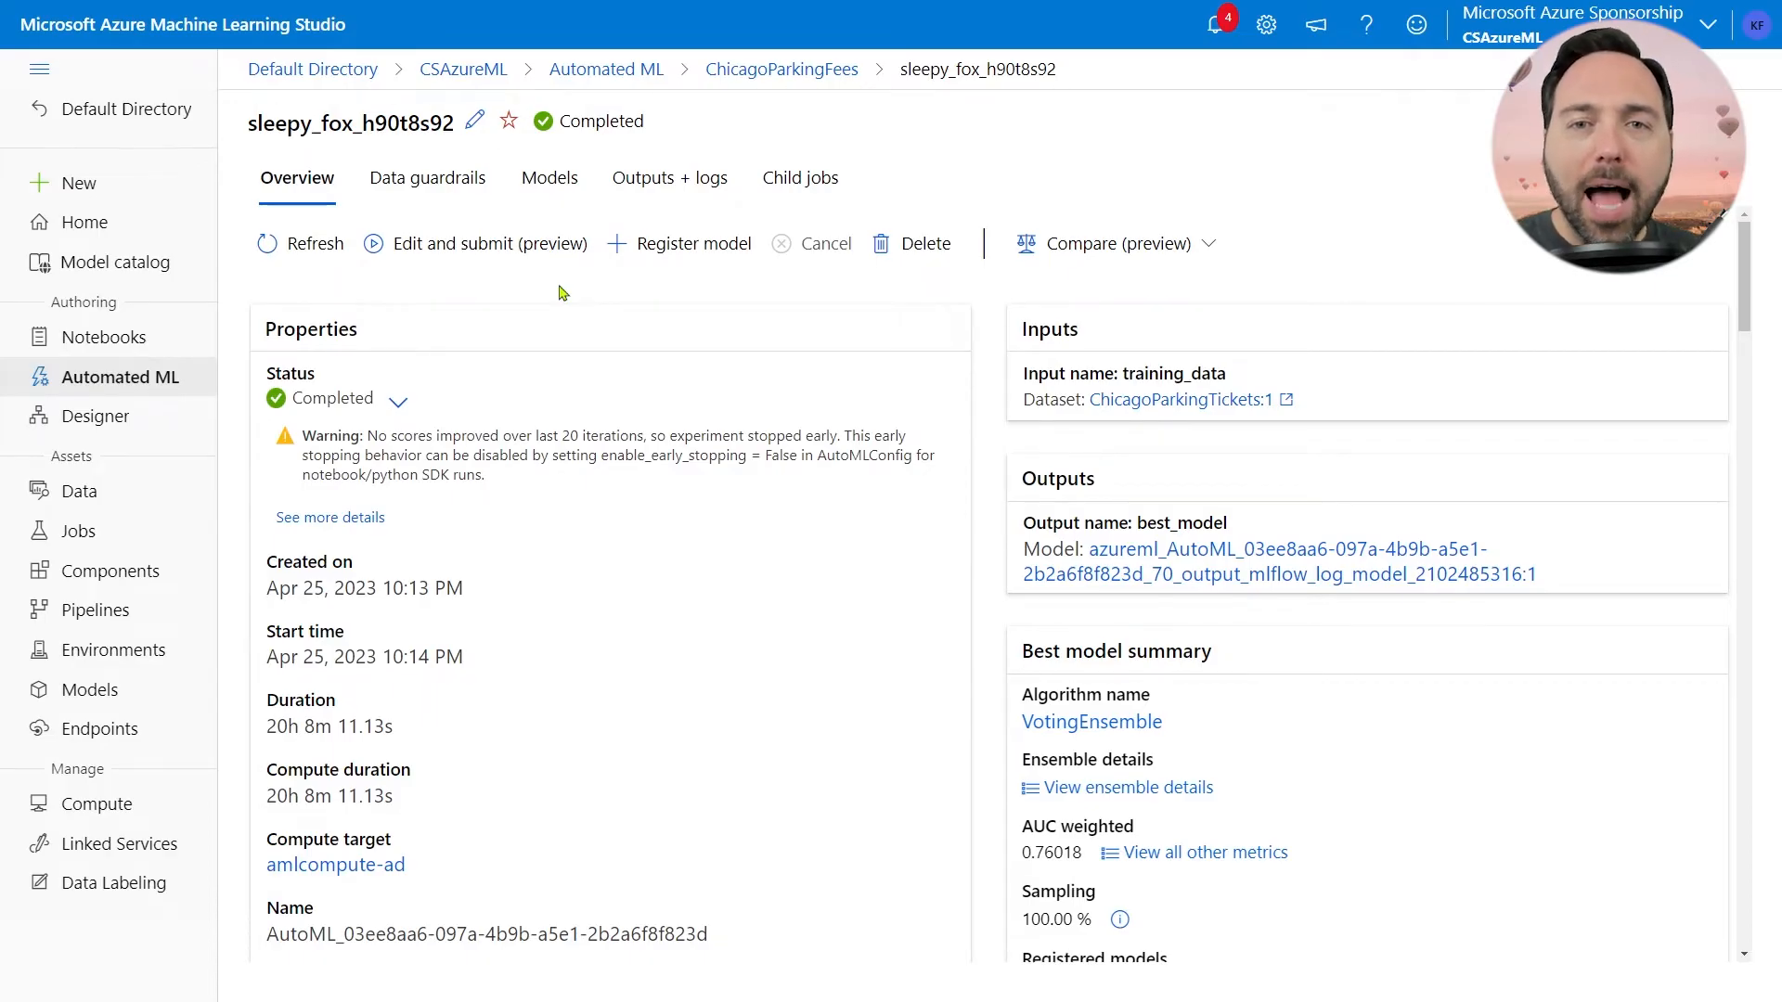
scroll("down", 3)
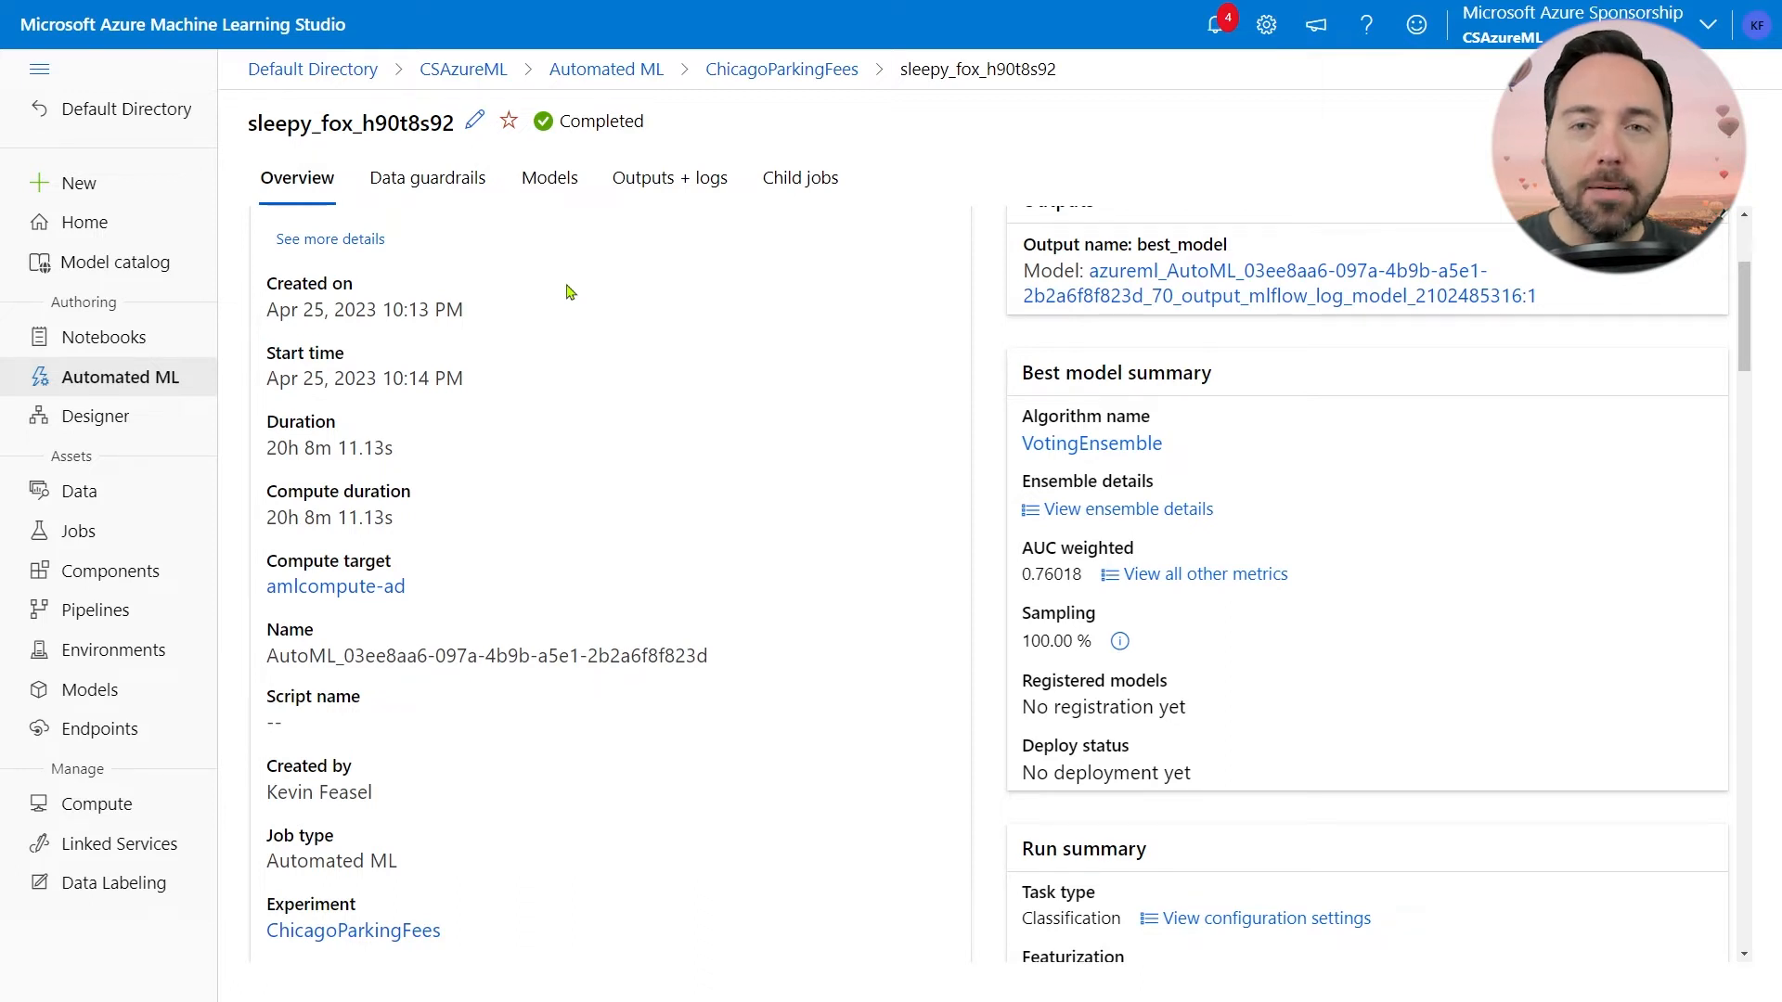
left_click(549, 177)
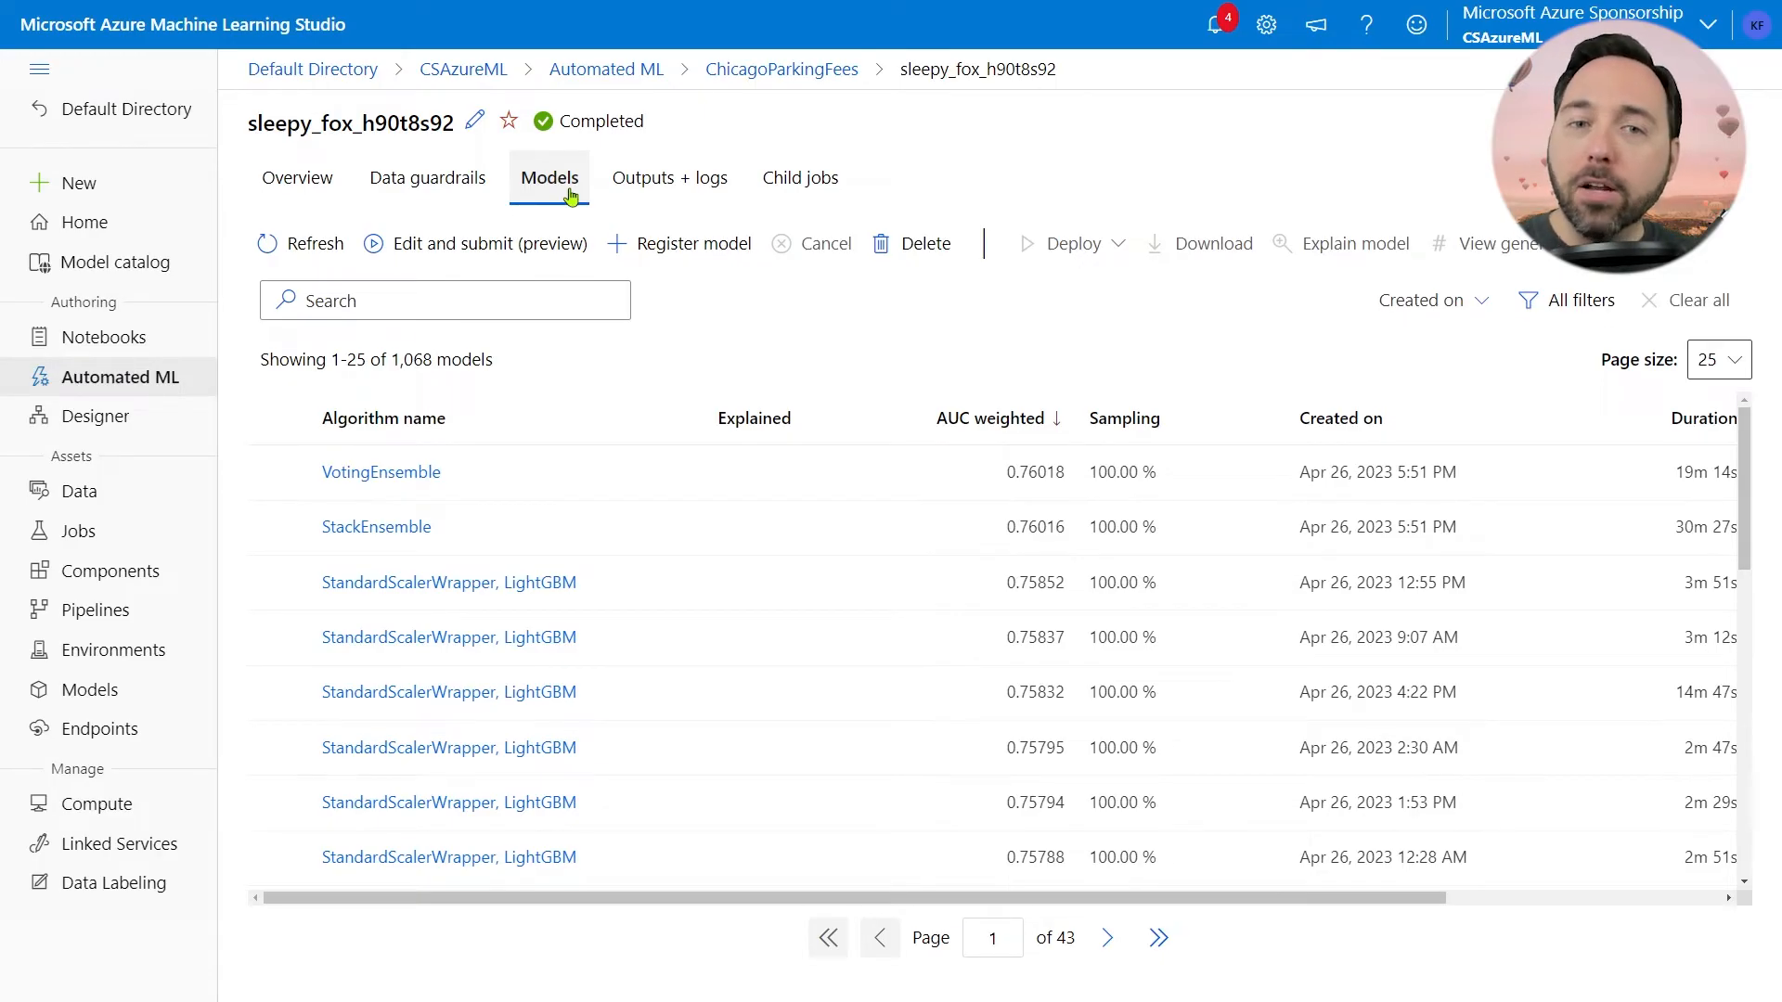
mouse_move(380, 471)
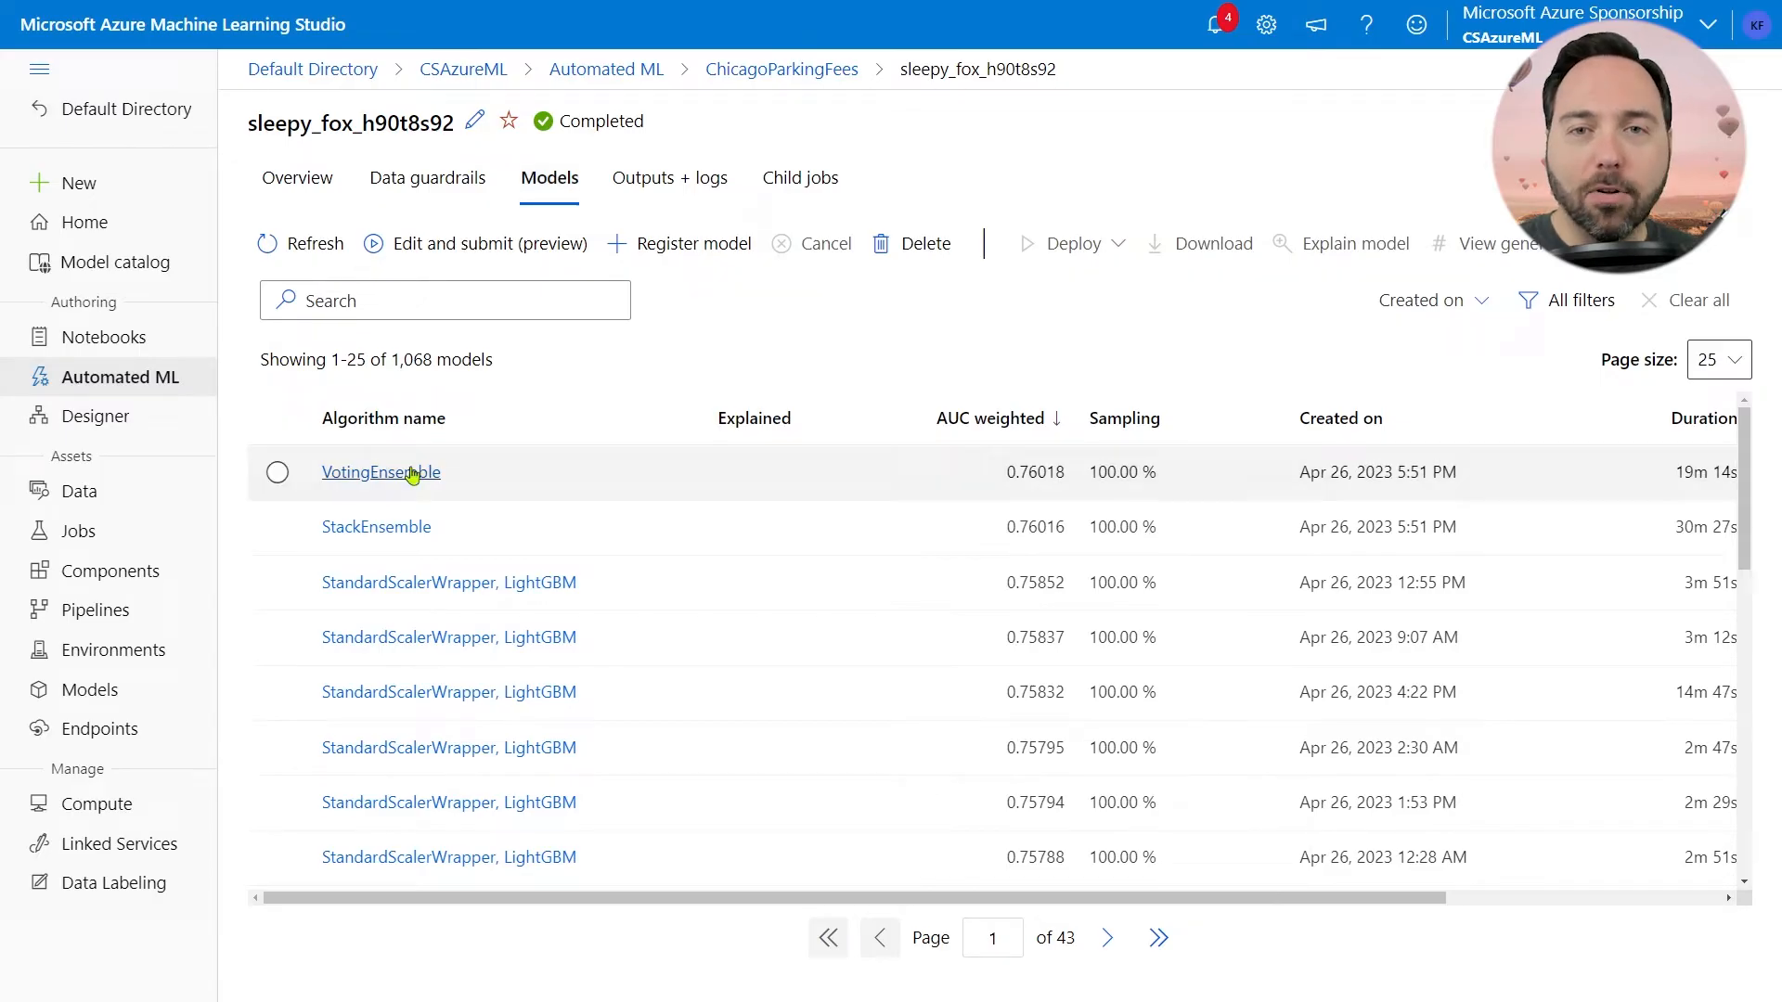
Step: Open the VotingEnsemble run serene_pot_3w92m4vw and inspect its ensemble members' hyperparameters
left_click(380, 472)
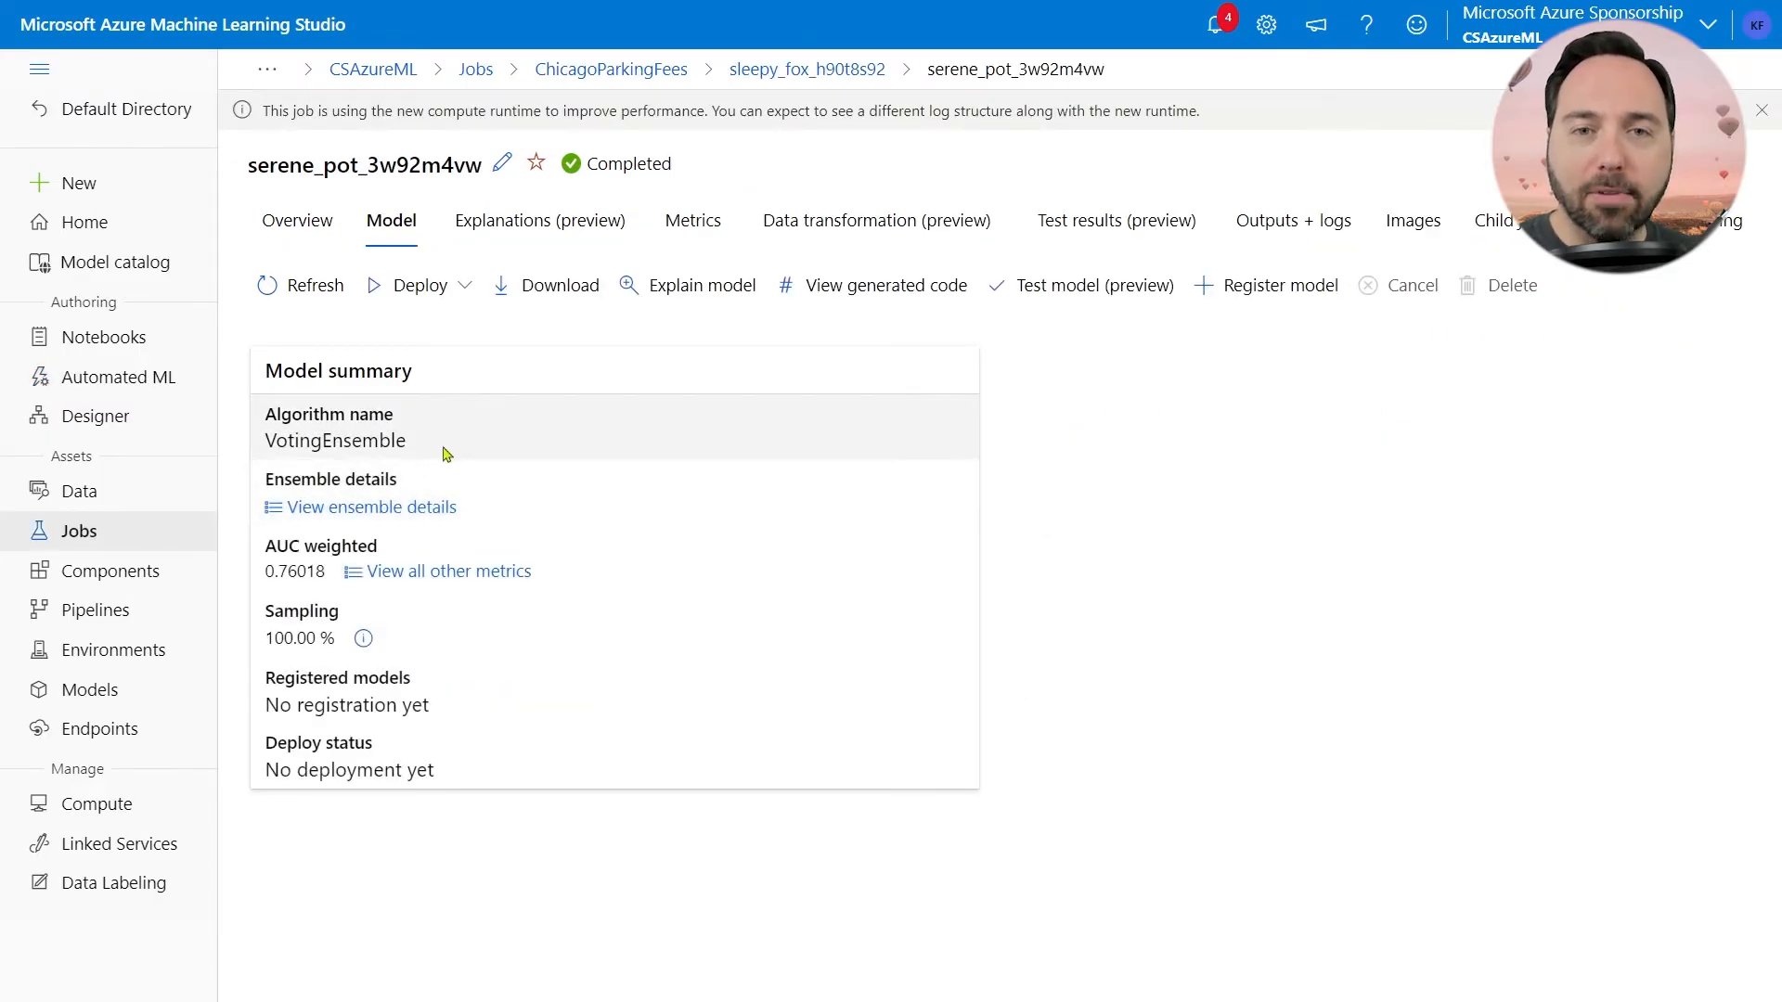
mouse_move(369, 507)
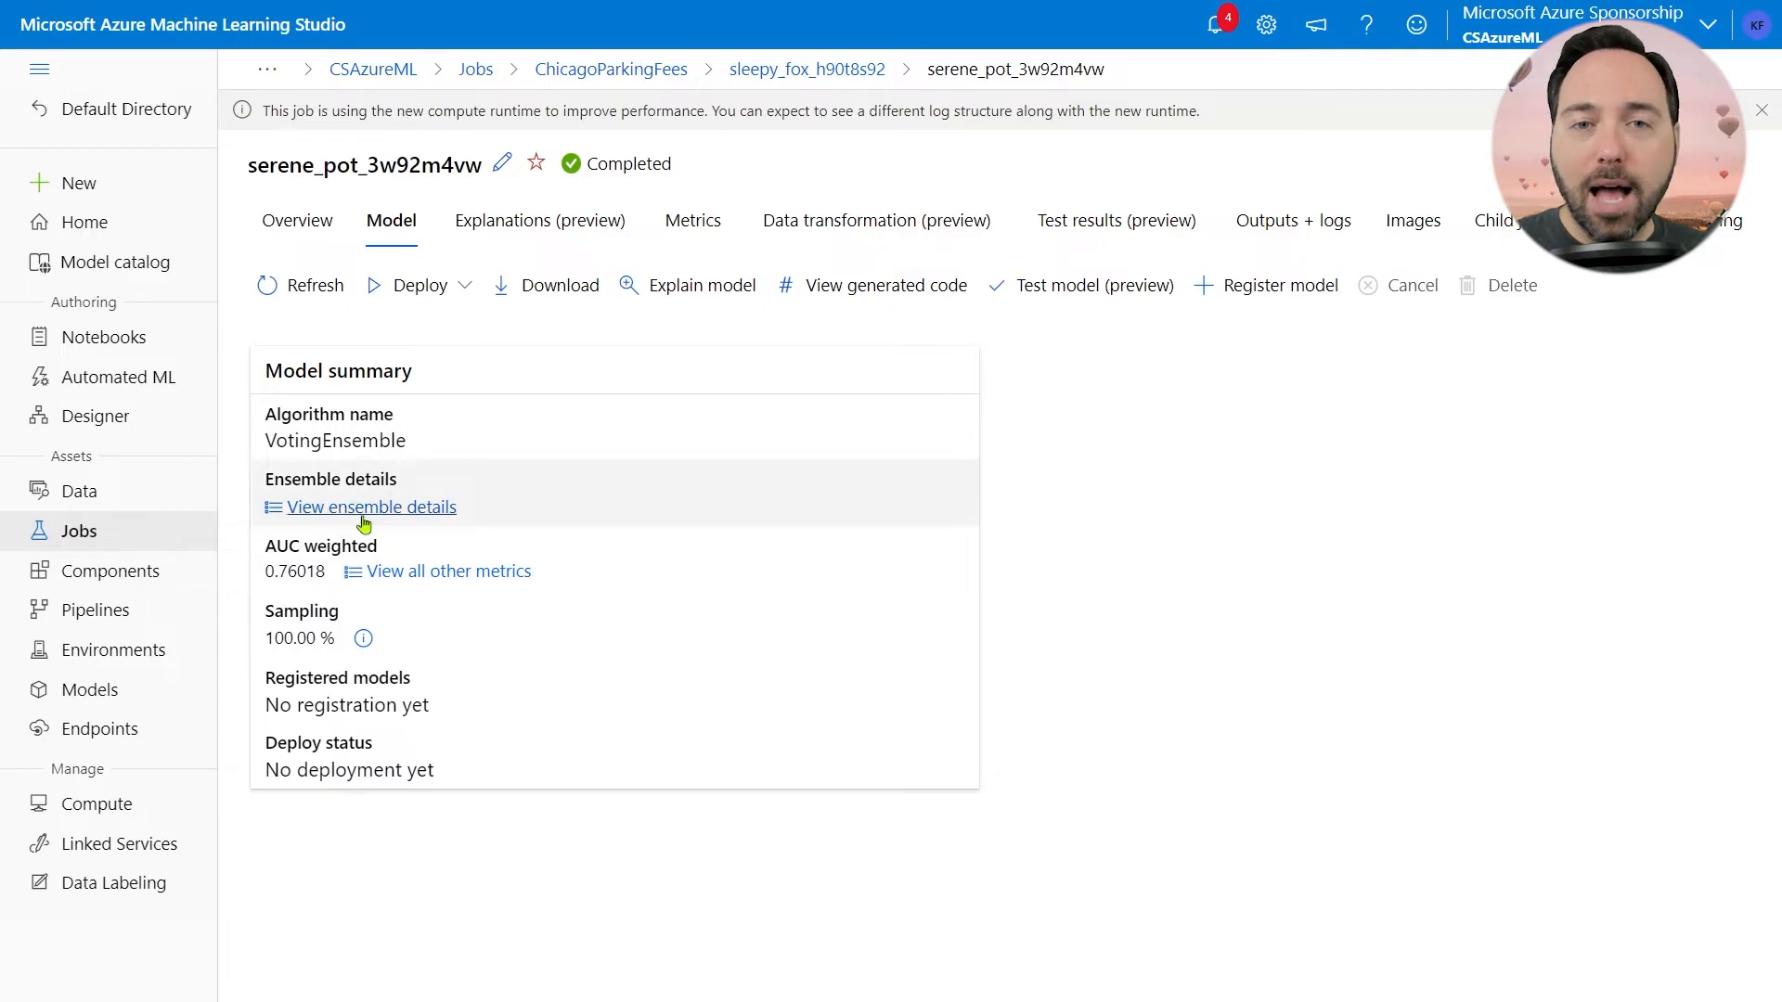
left_click(370, 506)
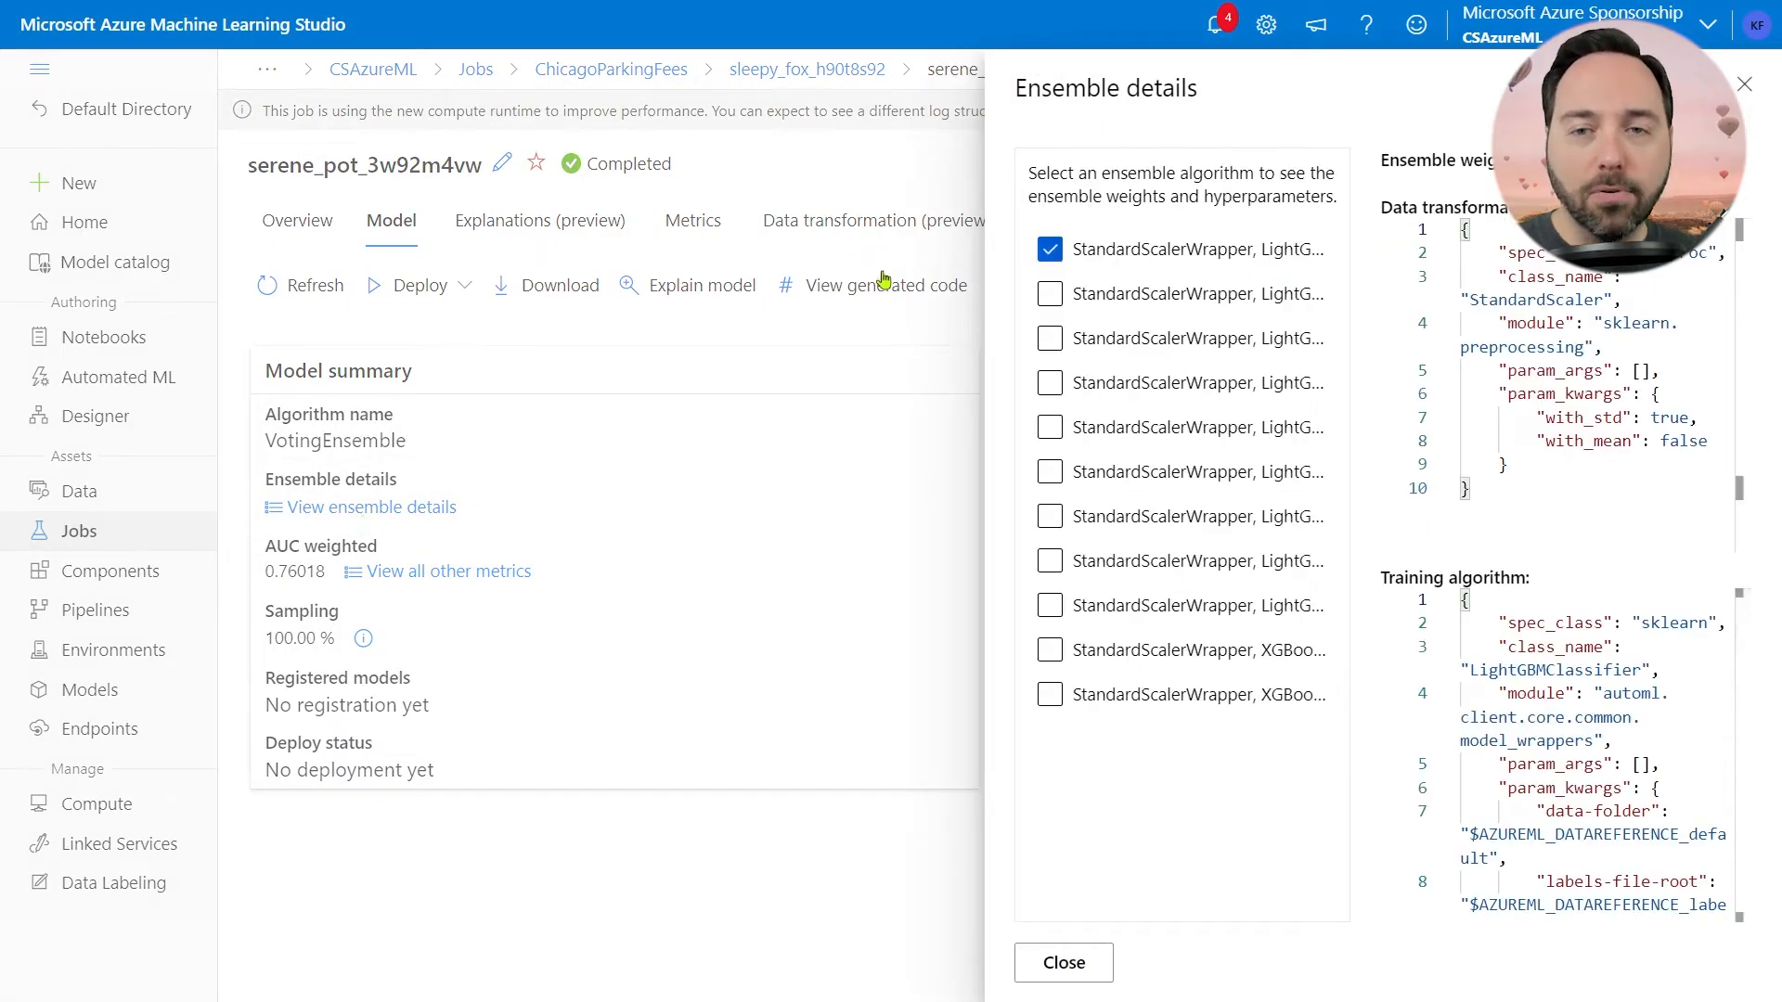
left_click(1049, 293)
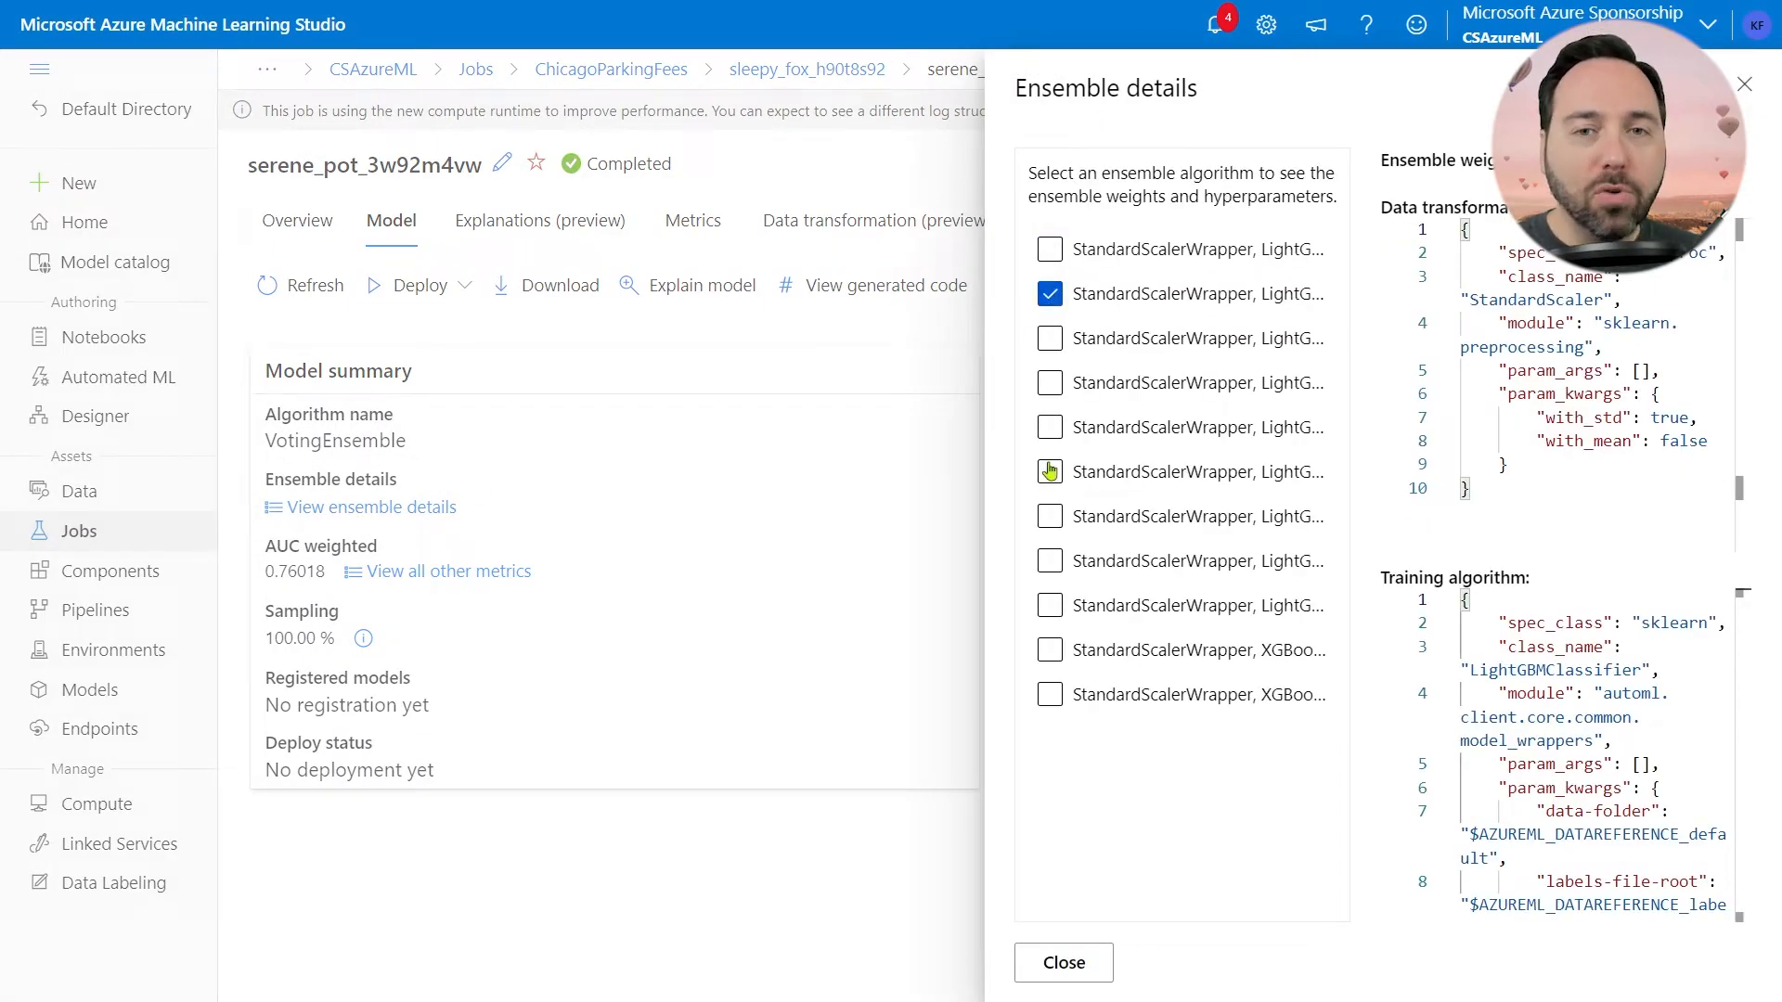
left_click(1048, 694)
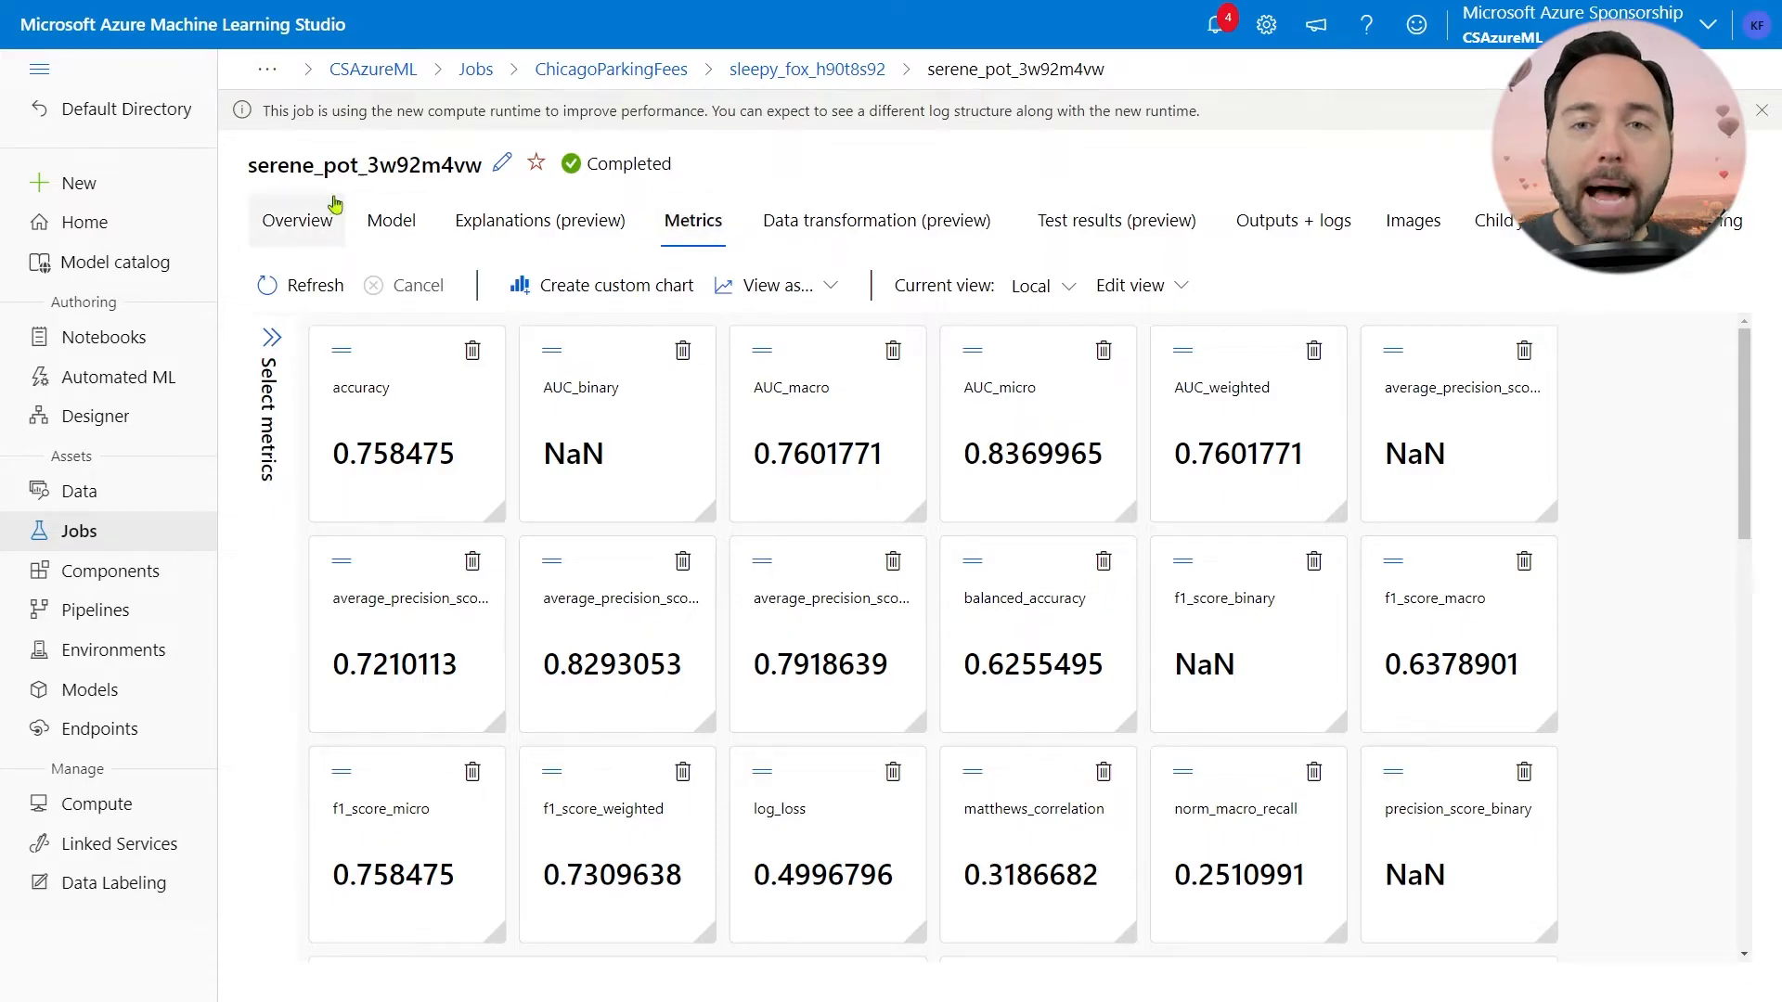
mouse_move(118, 376)
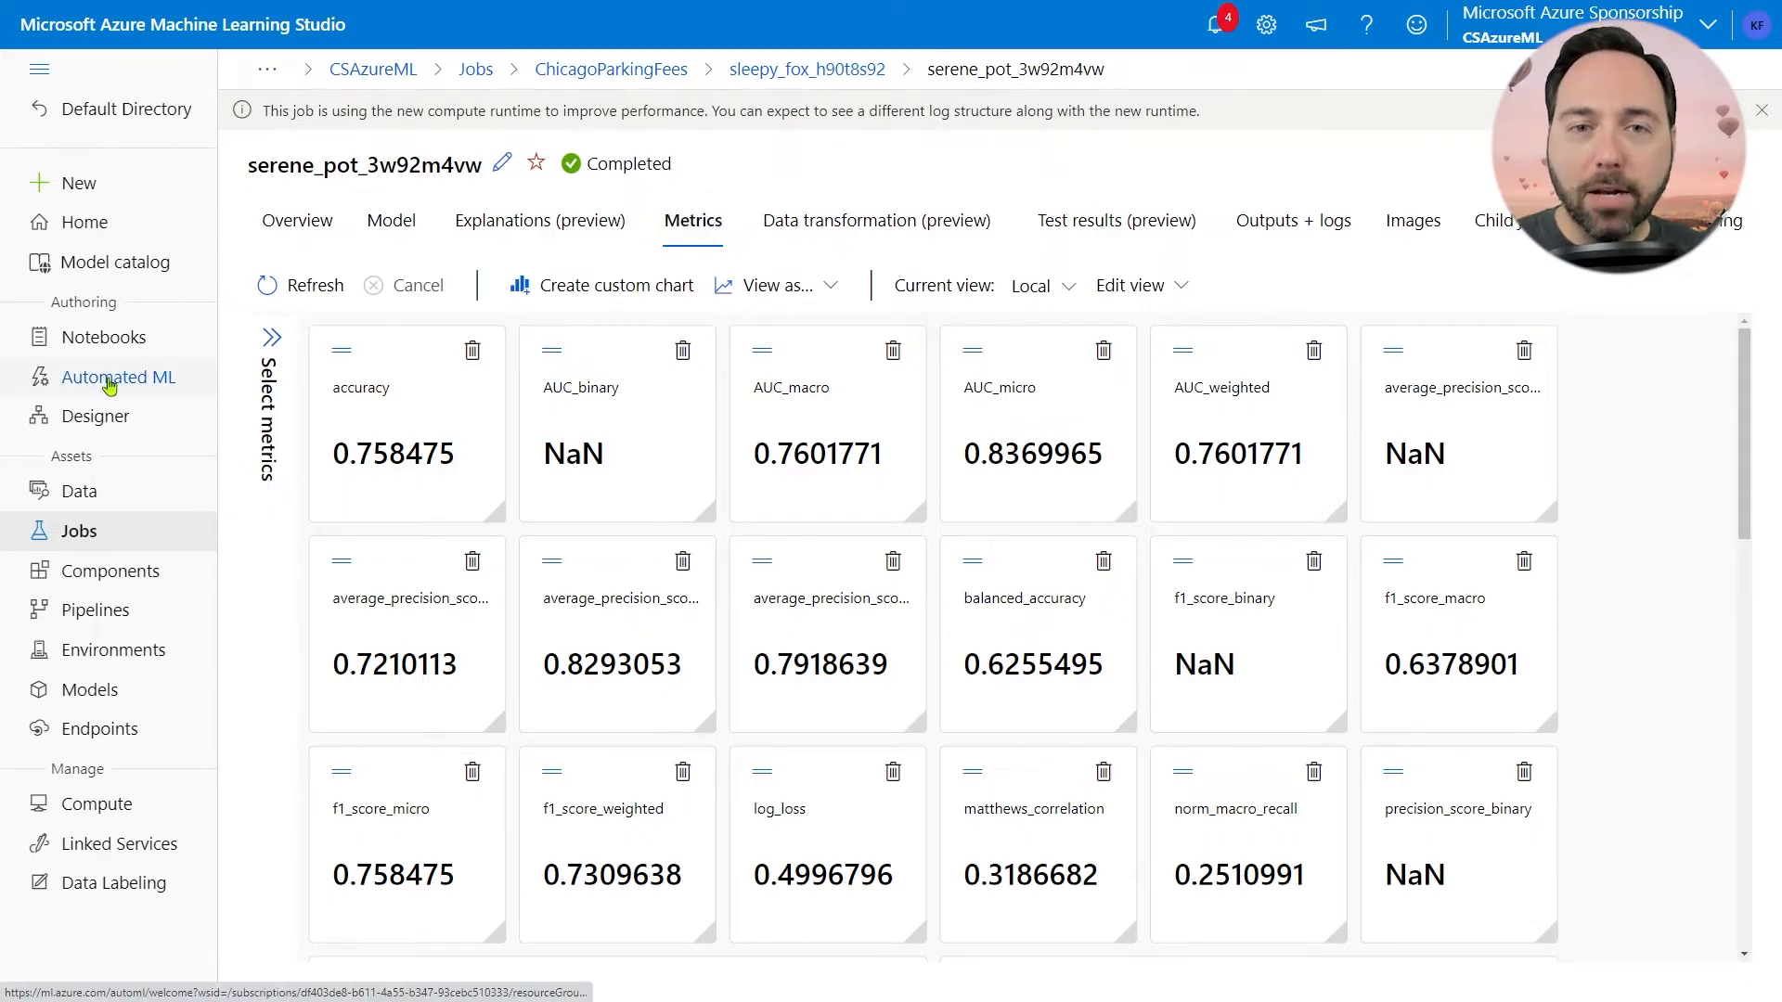
Step: Open the ChicagoParkingTickets data asset's Details page from Data
left_click(81, 490)
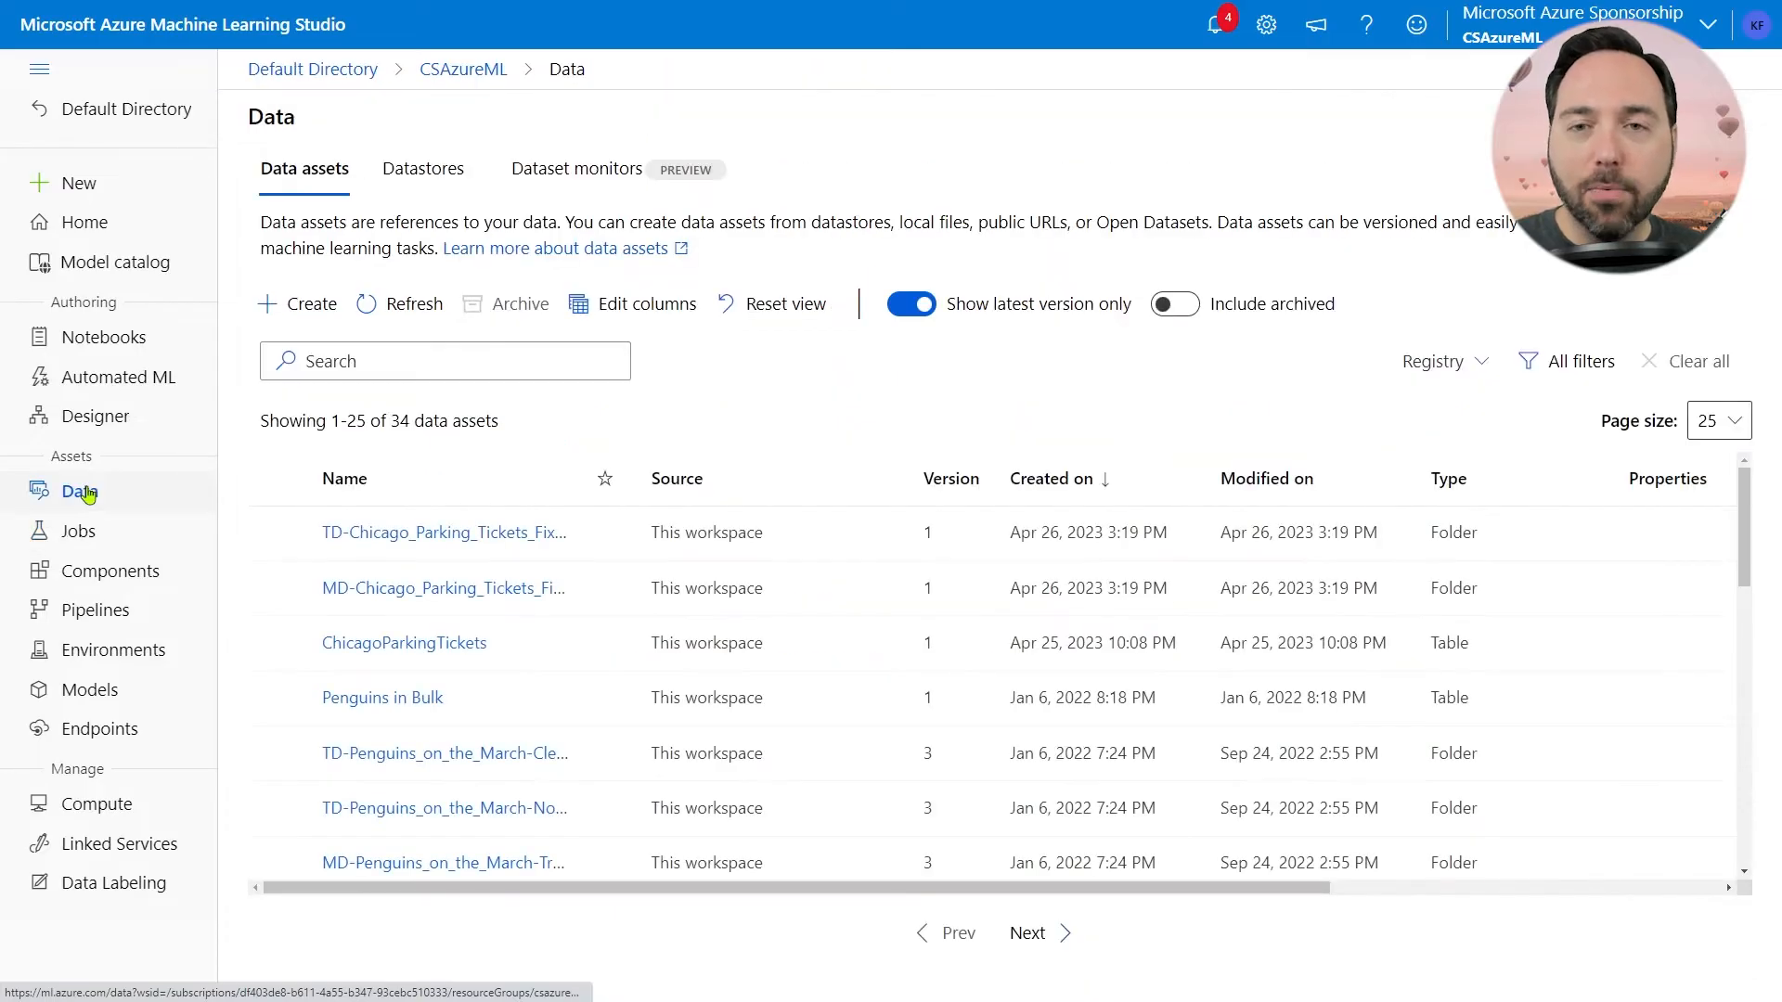
mouse_move(441, 642)
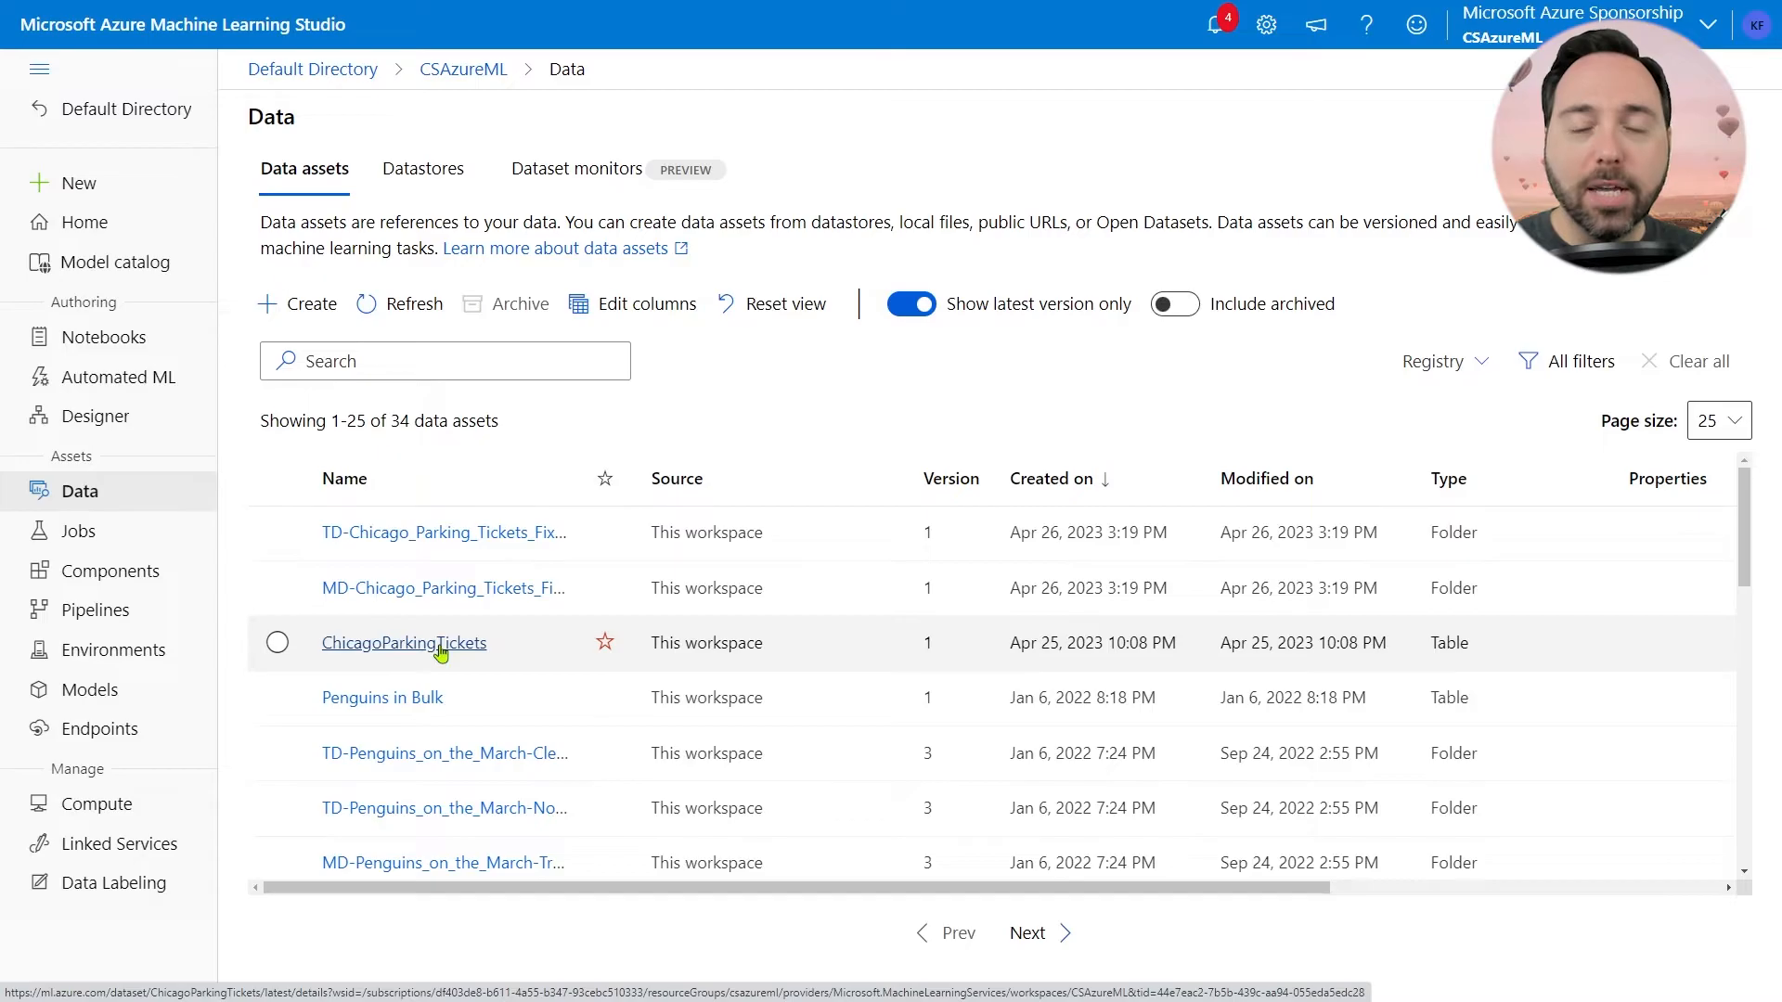
left_click(404, 643)
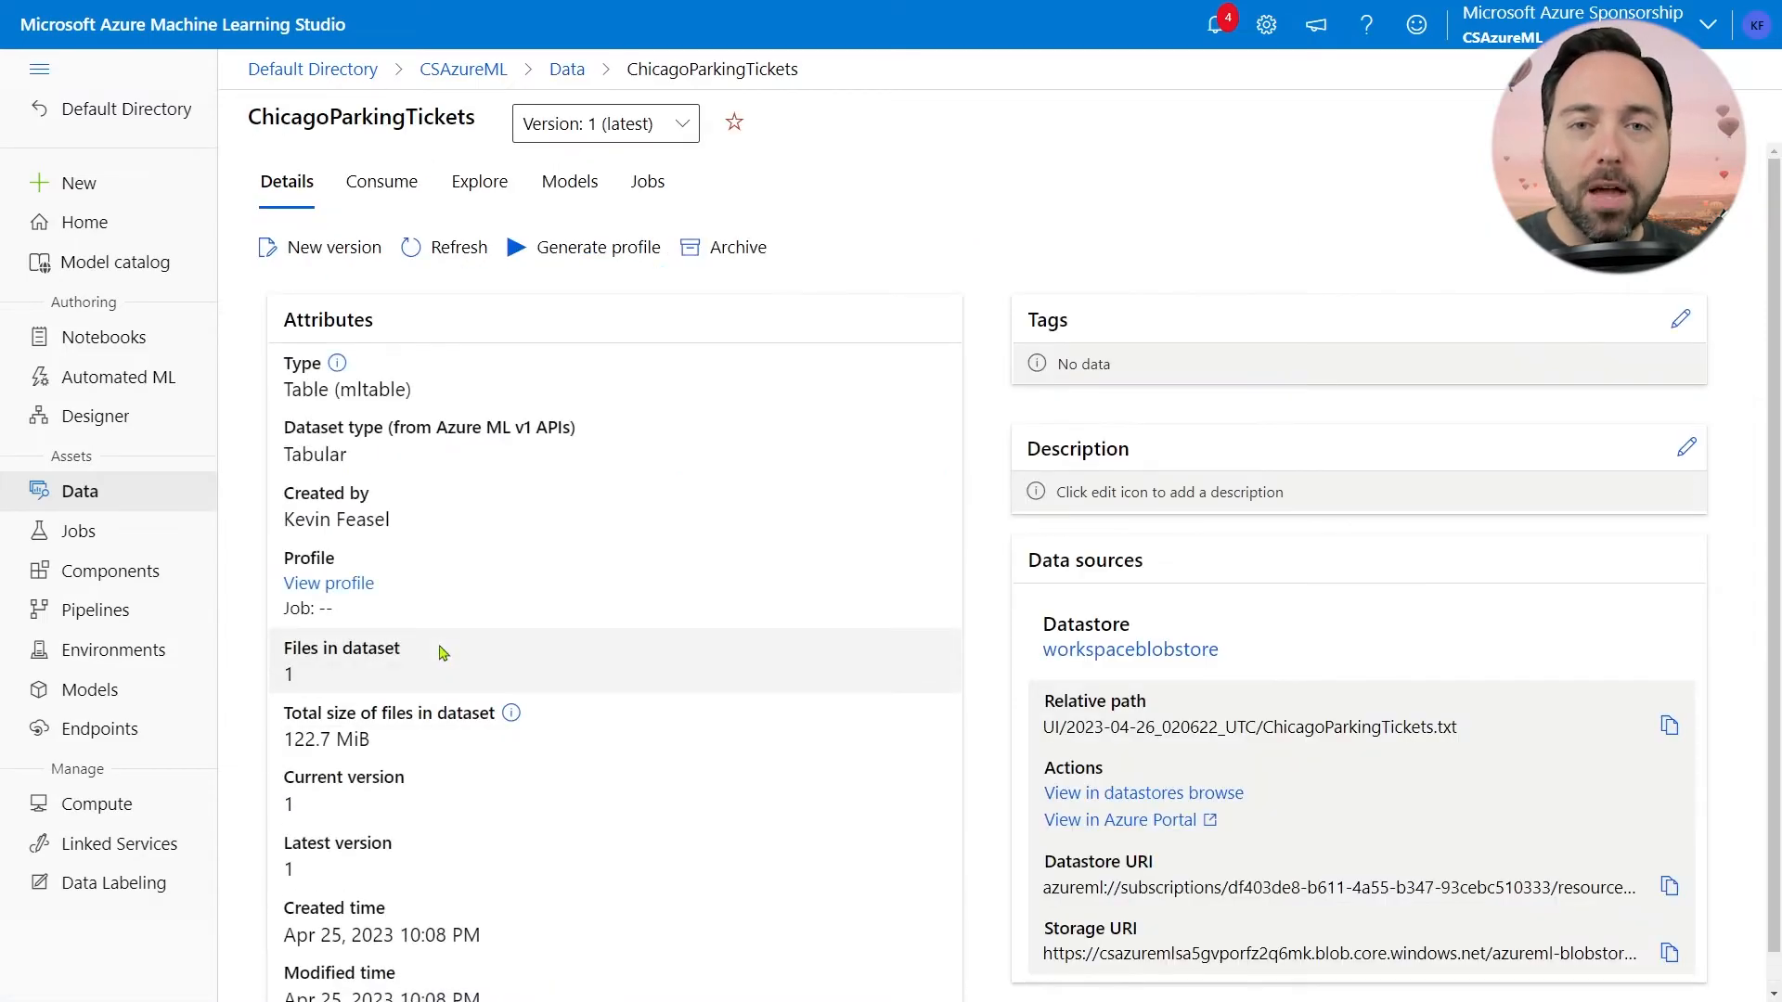
mouse_move(223, 510)
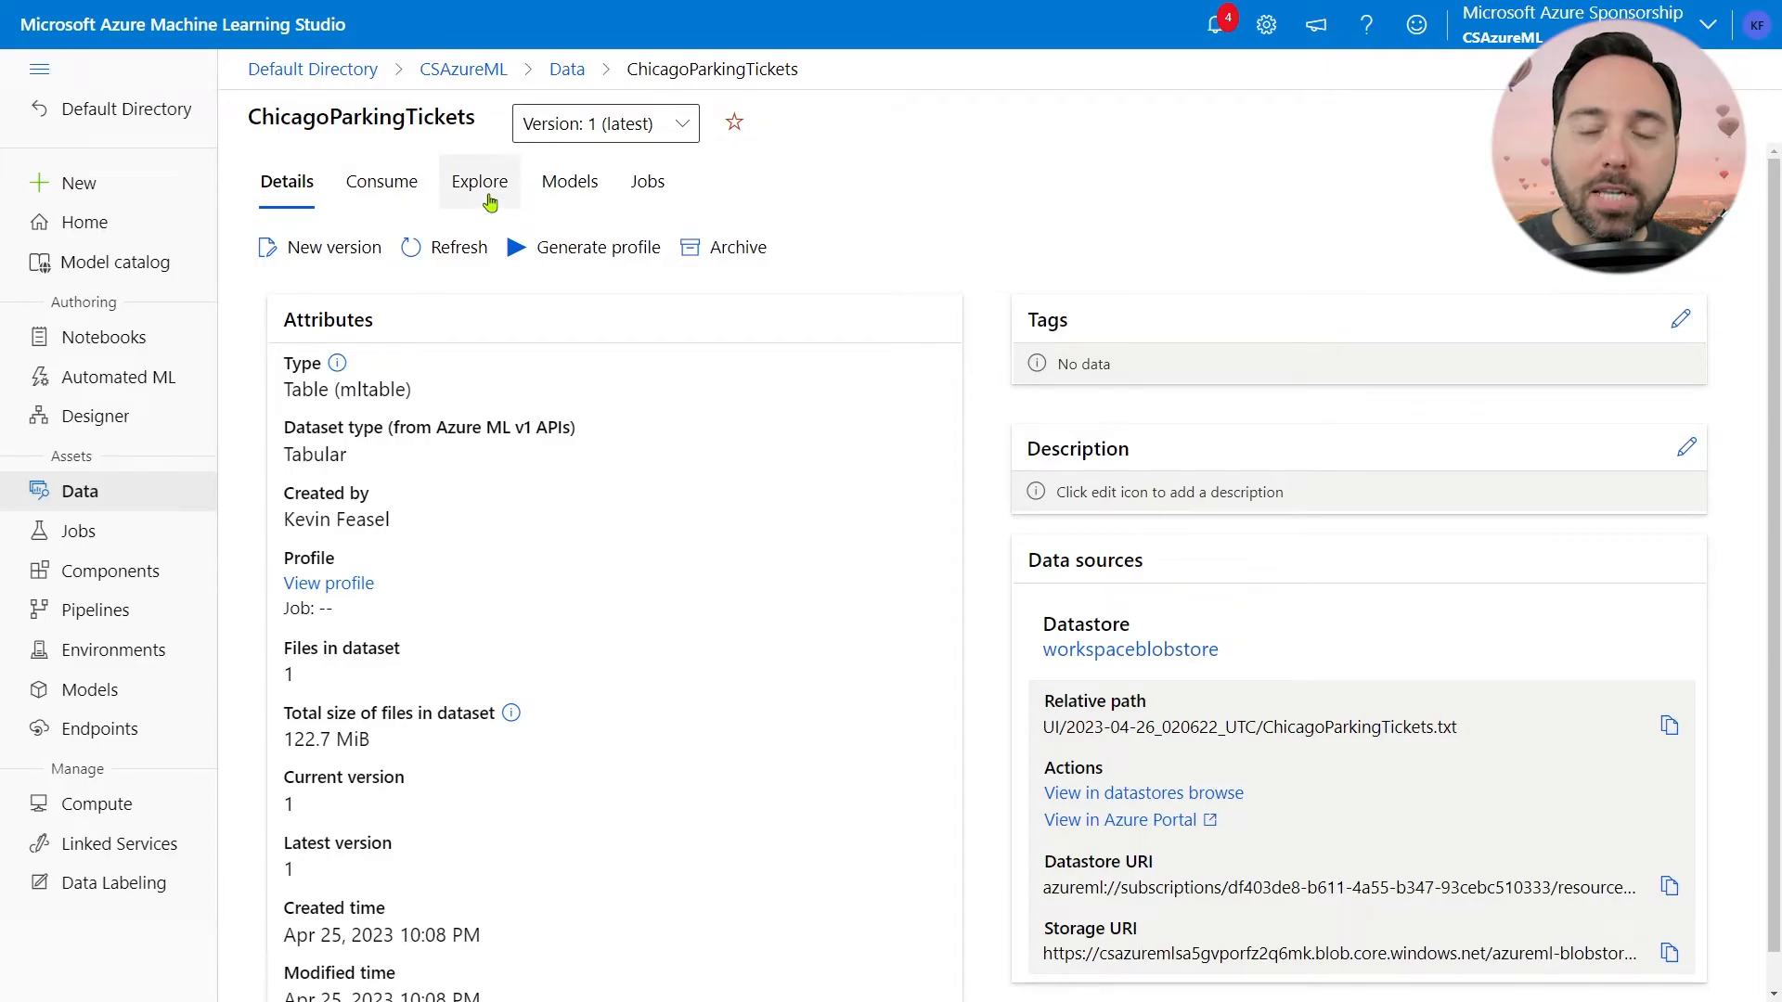
Step: Preview ChicagoParkingTickets' rows and columns, including PaymentIsOutstanding, then return to Automated ML
left_click(479, 181)
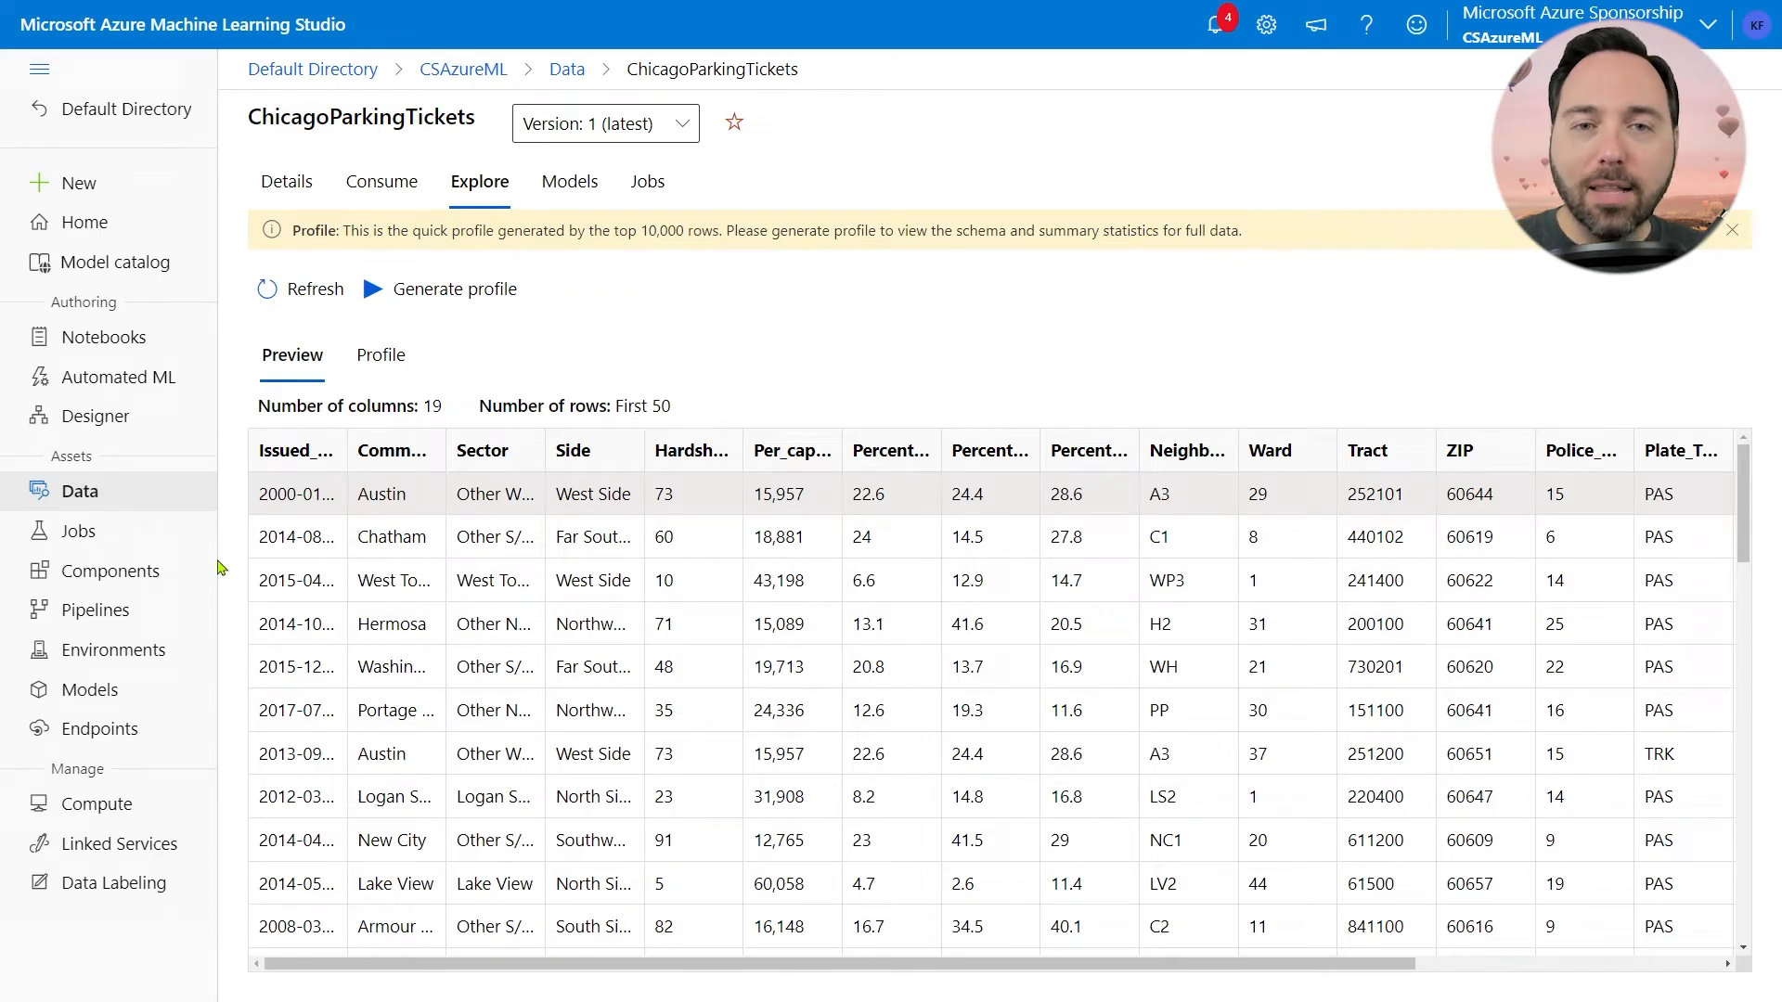
scroll("right", 3)
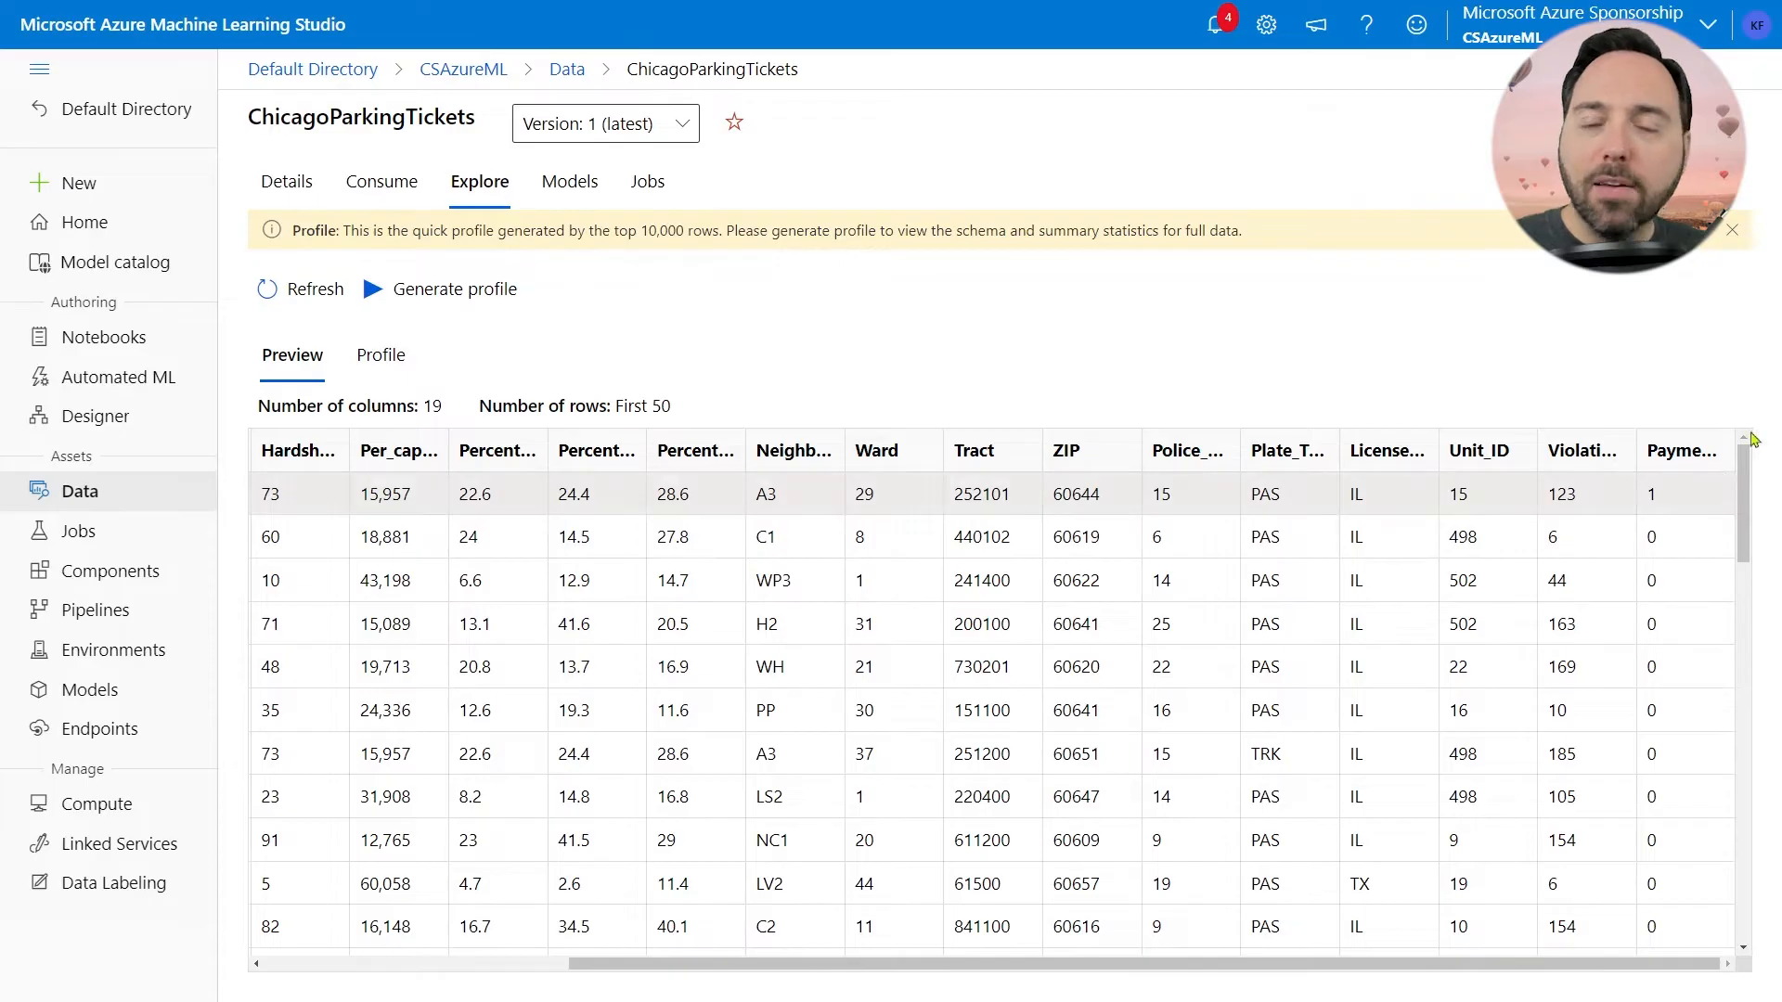
scroll("right", 3)
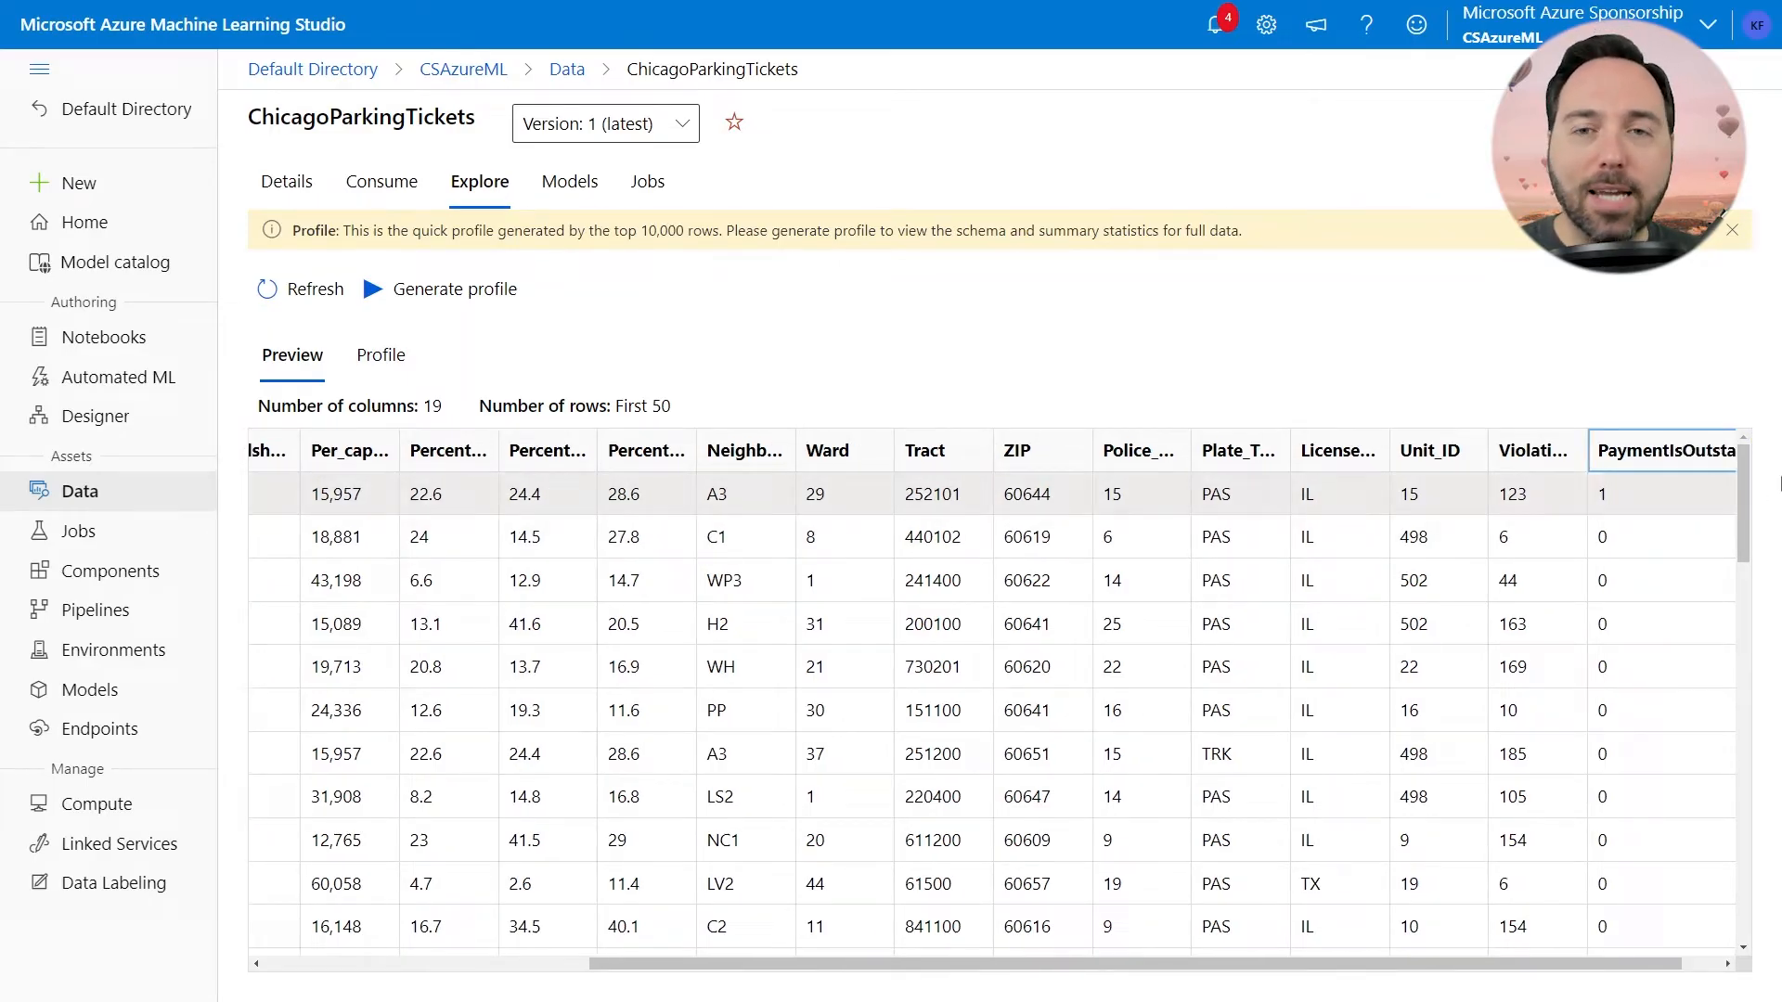
scroll("left", 3)
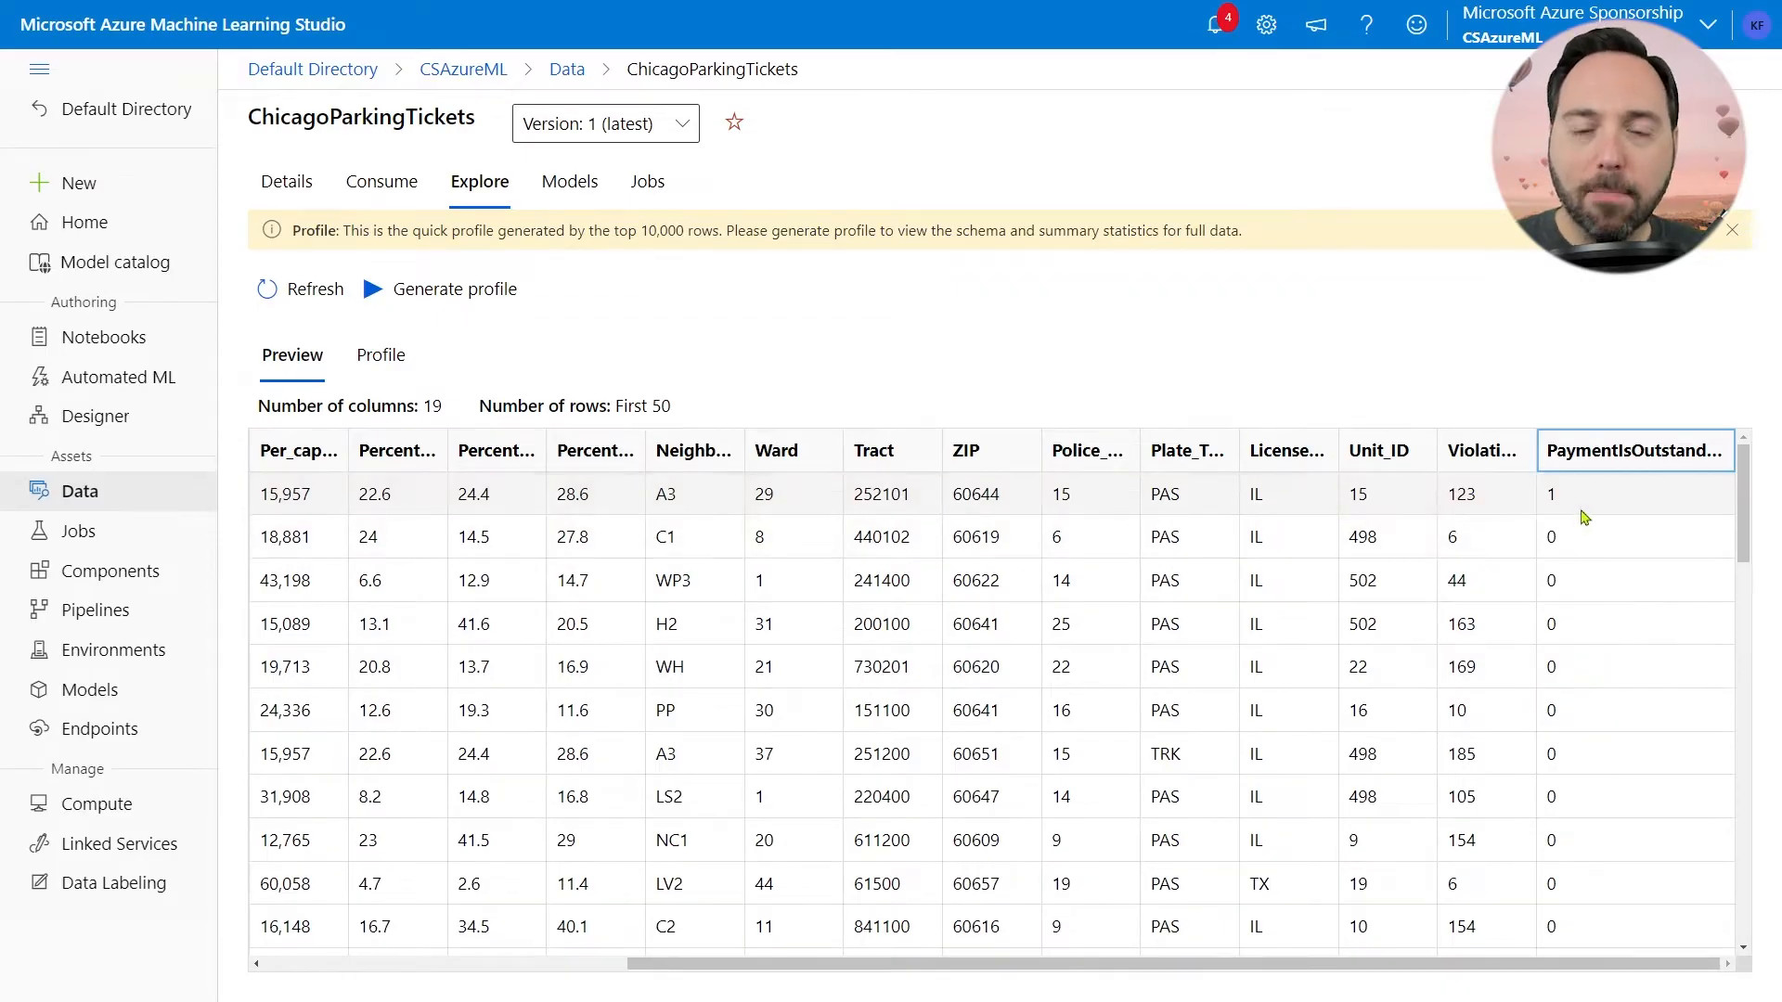
mouse_move(1607, 510)
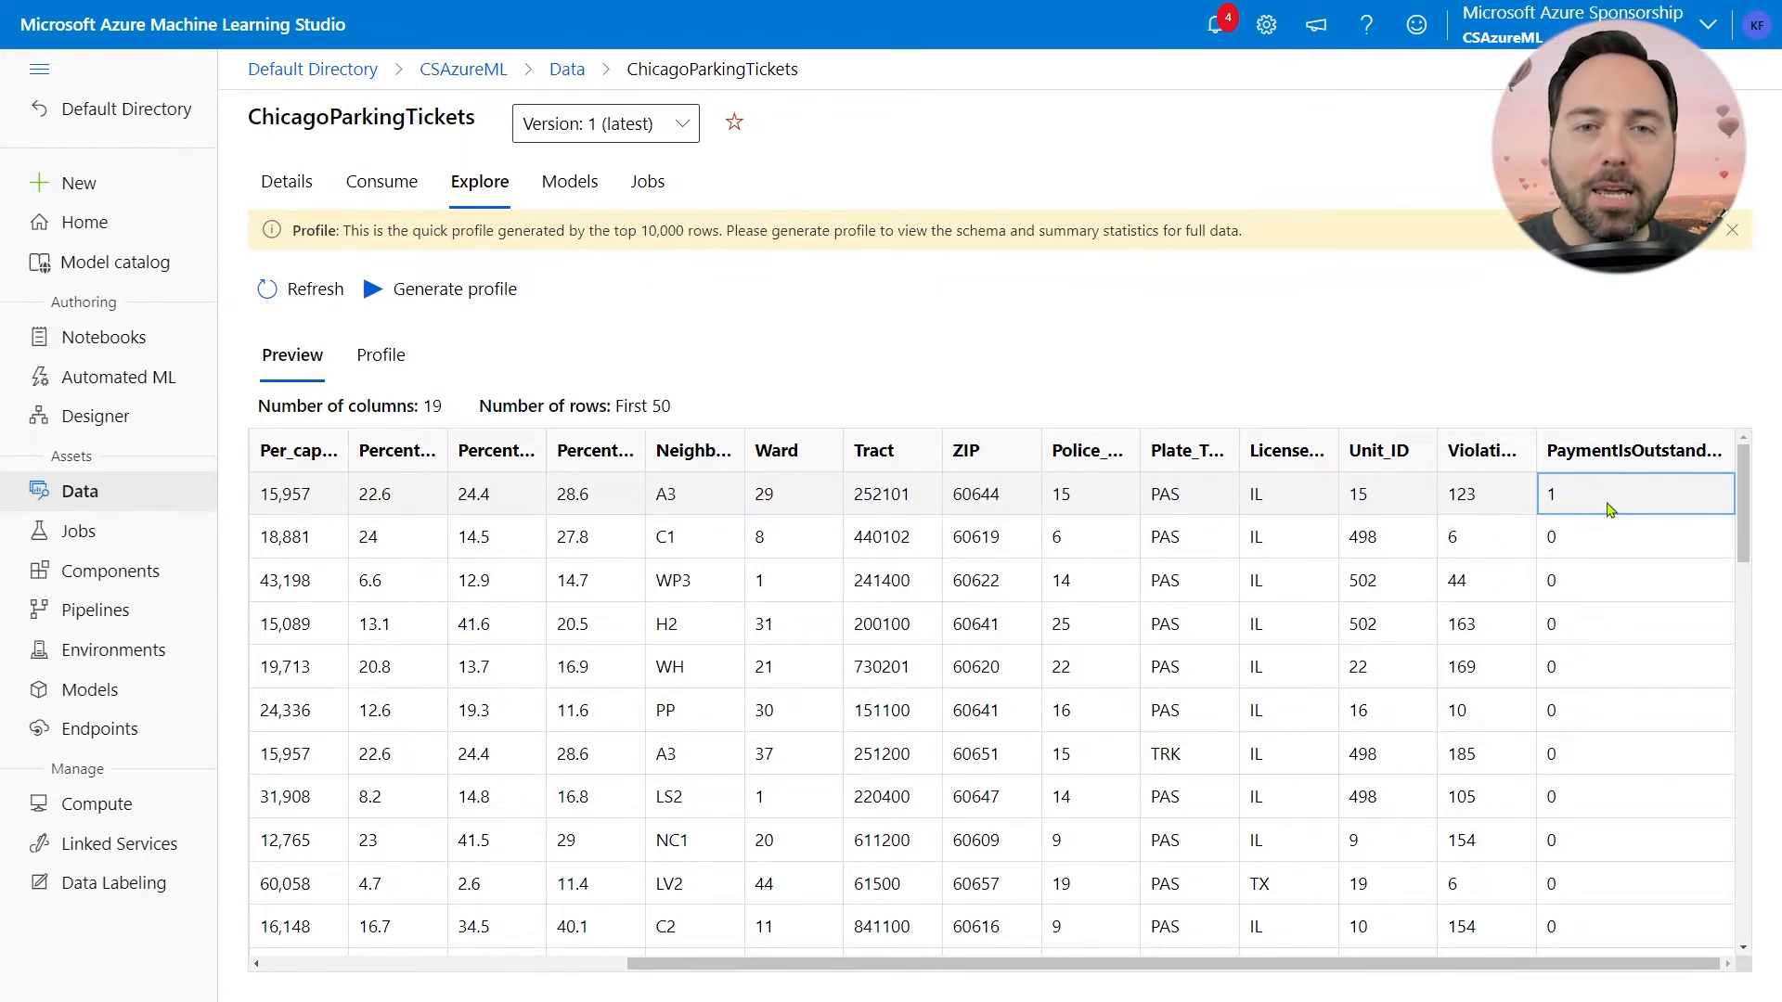
left_click(1635, 537)
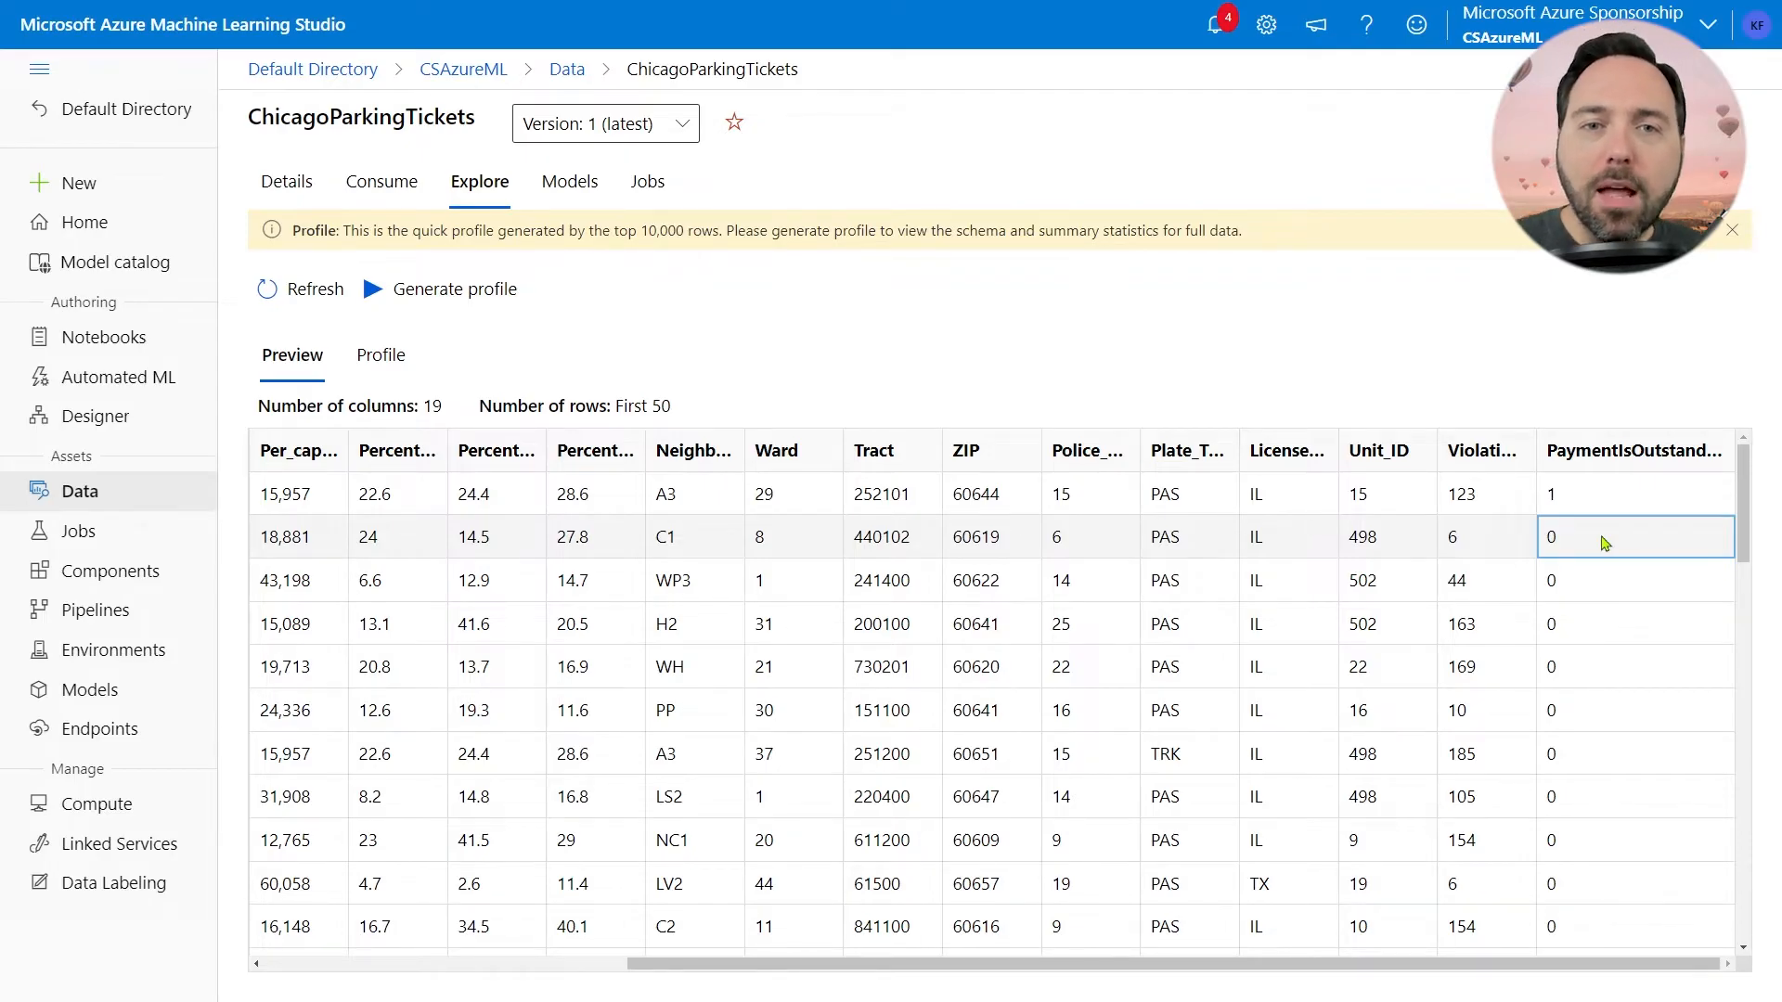
scroll("left", 3)
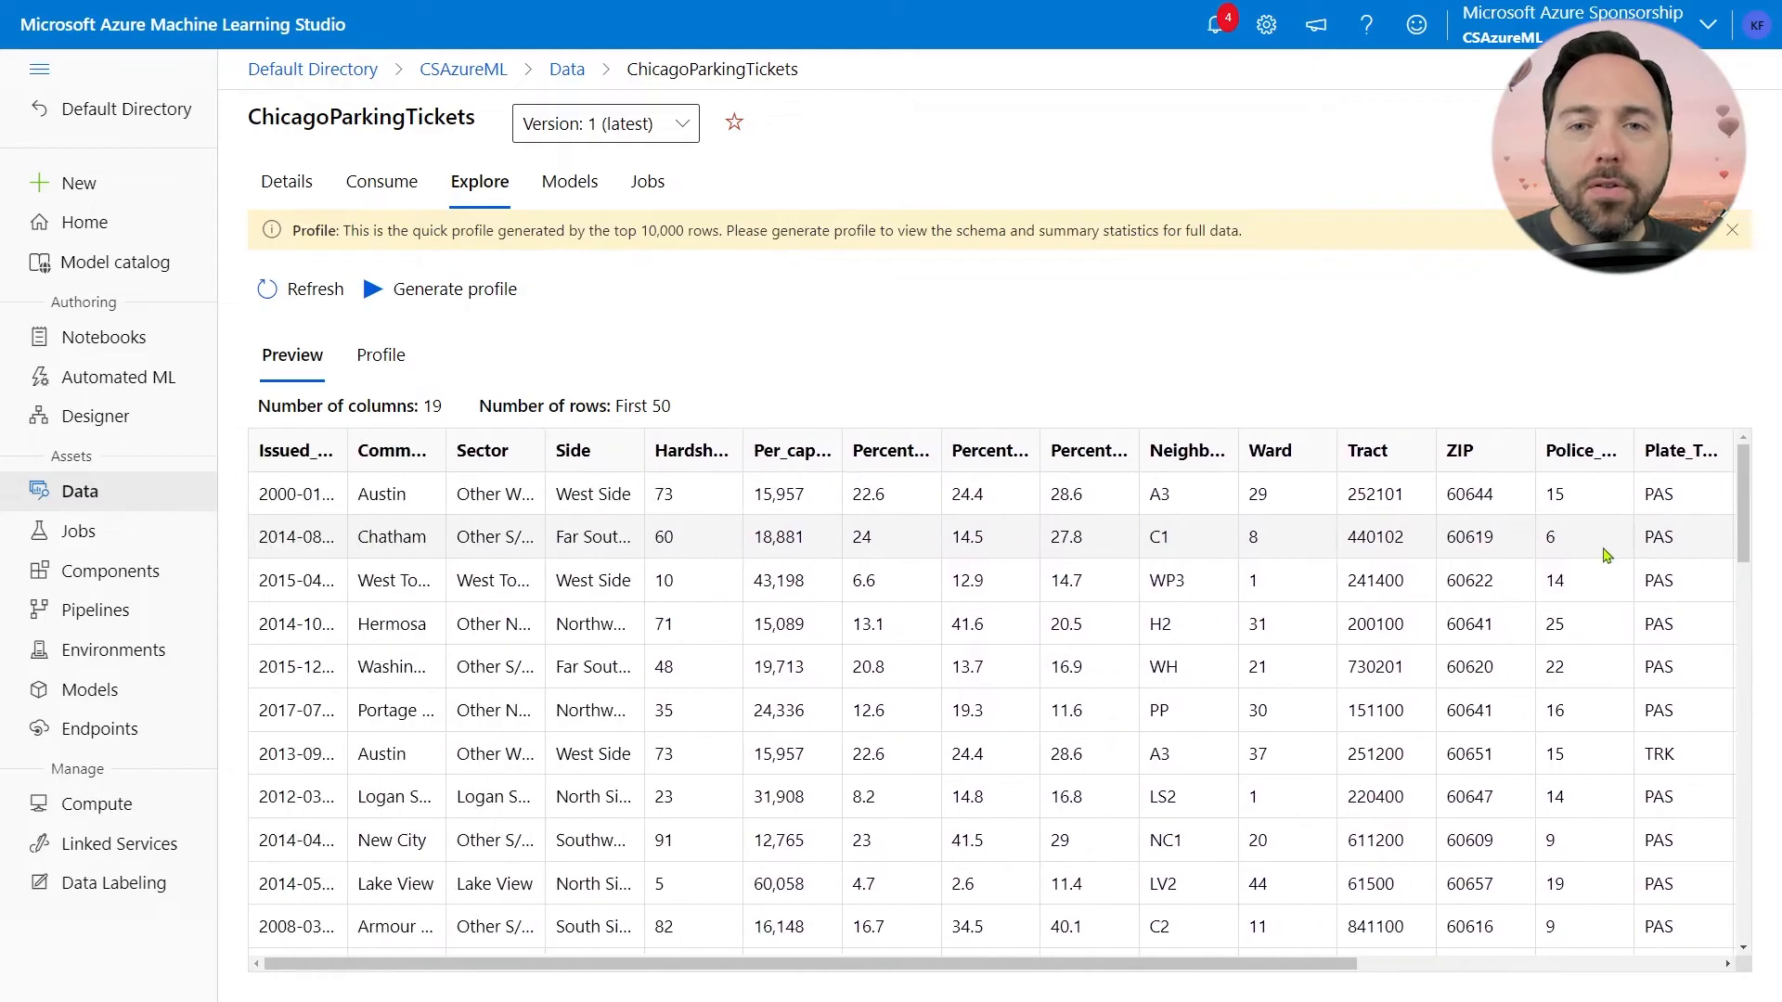
mouse_move(597, 545)
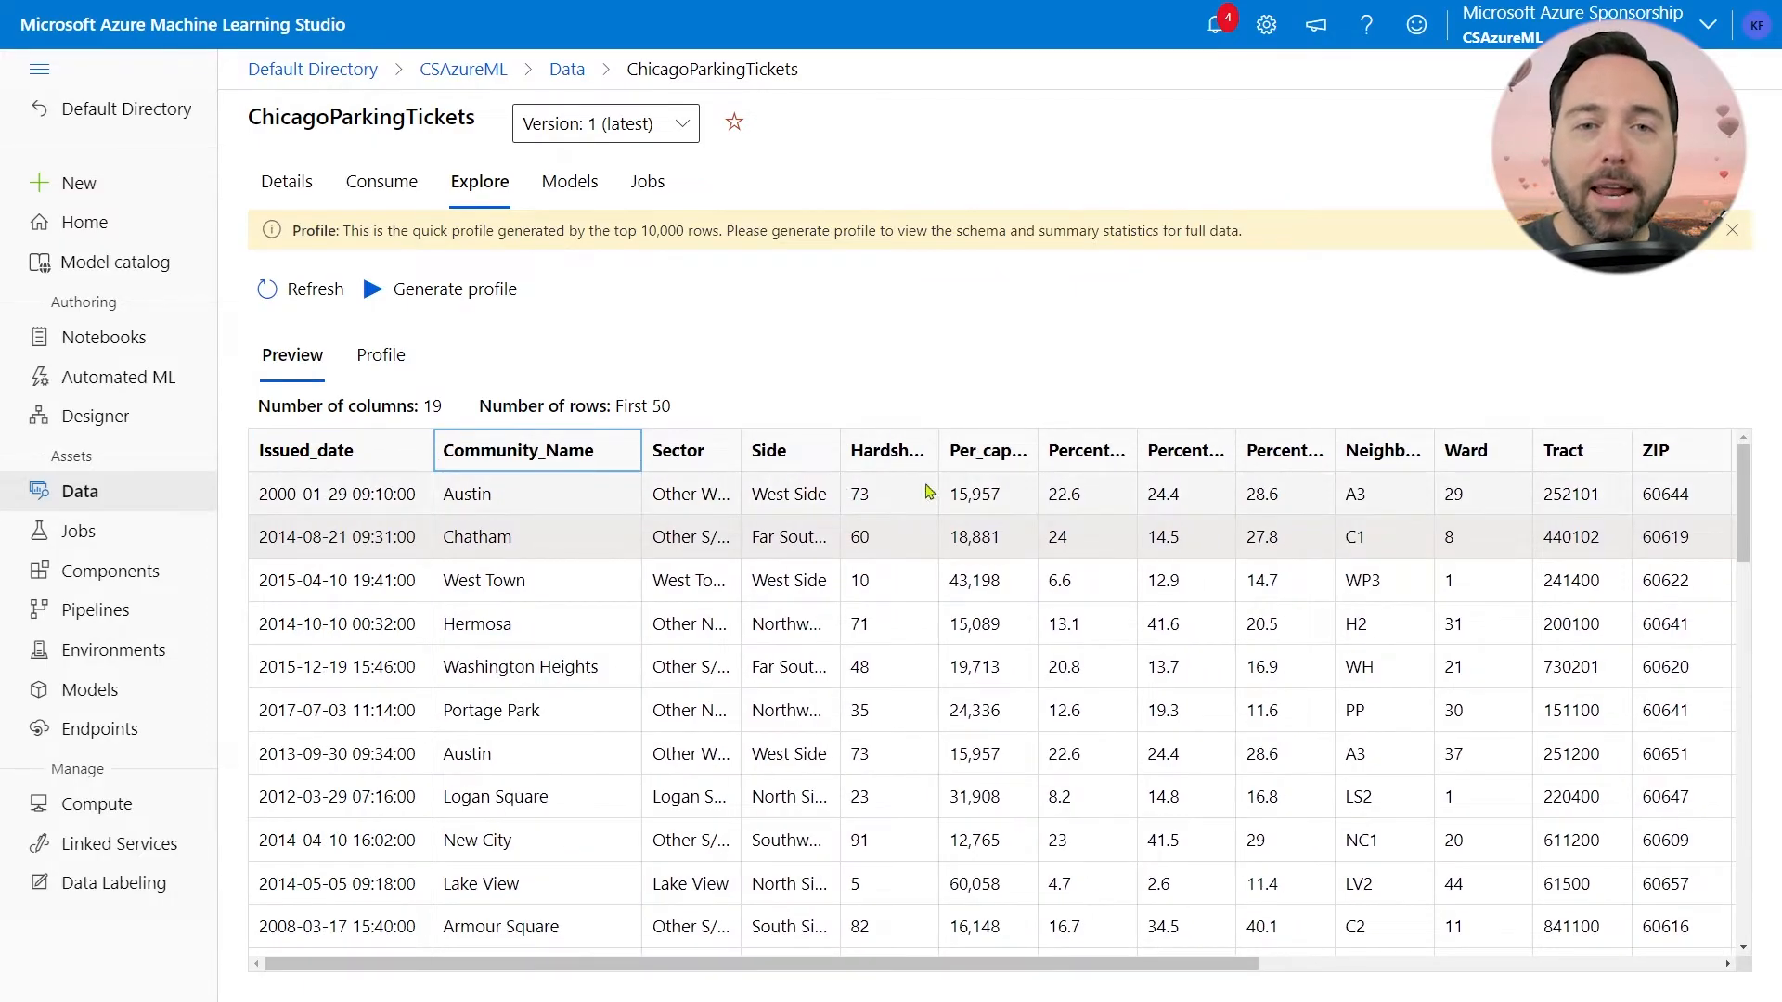
scroll("right", 3)
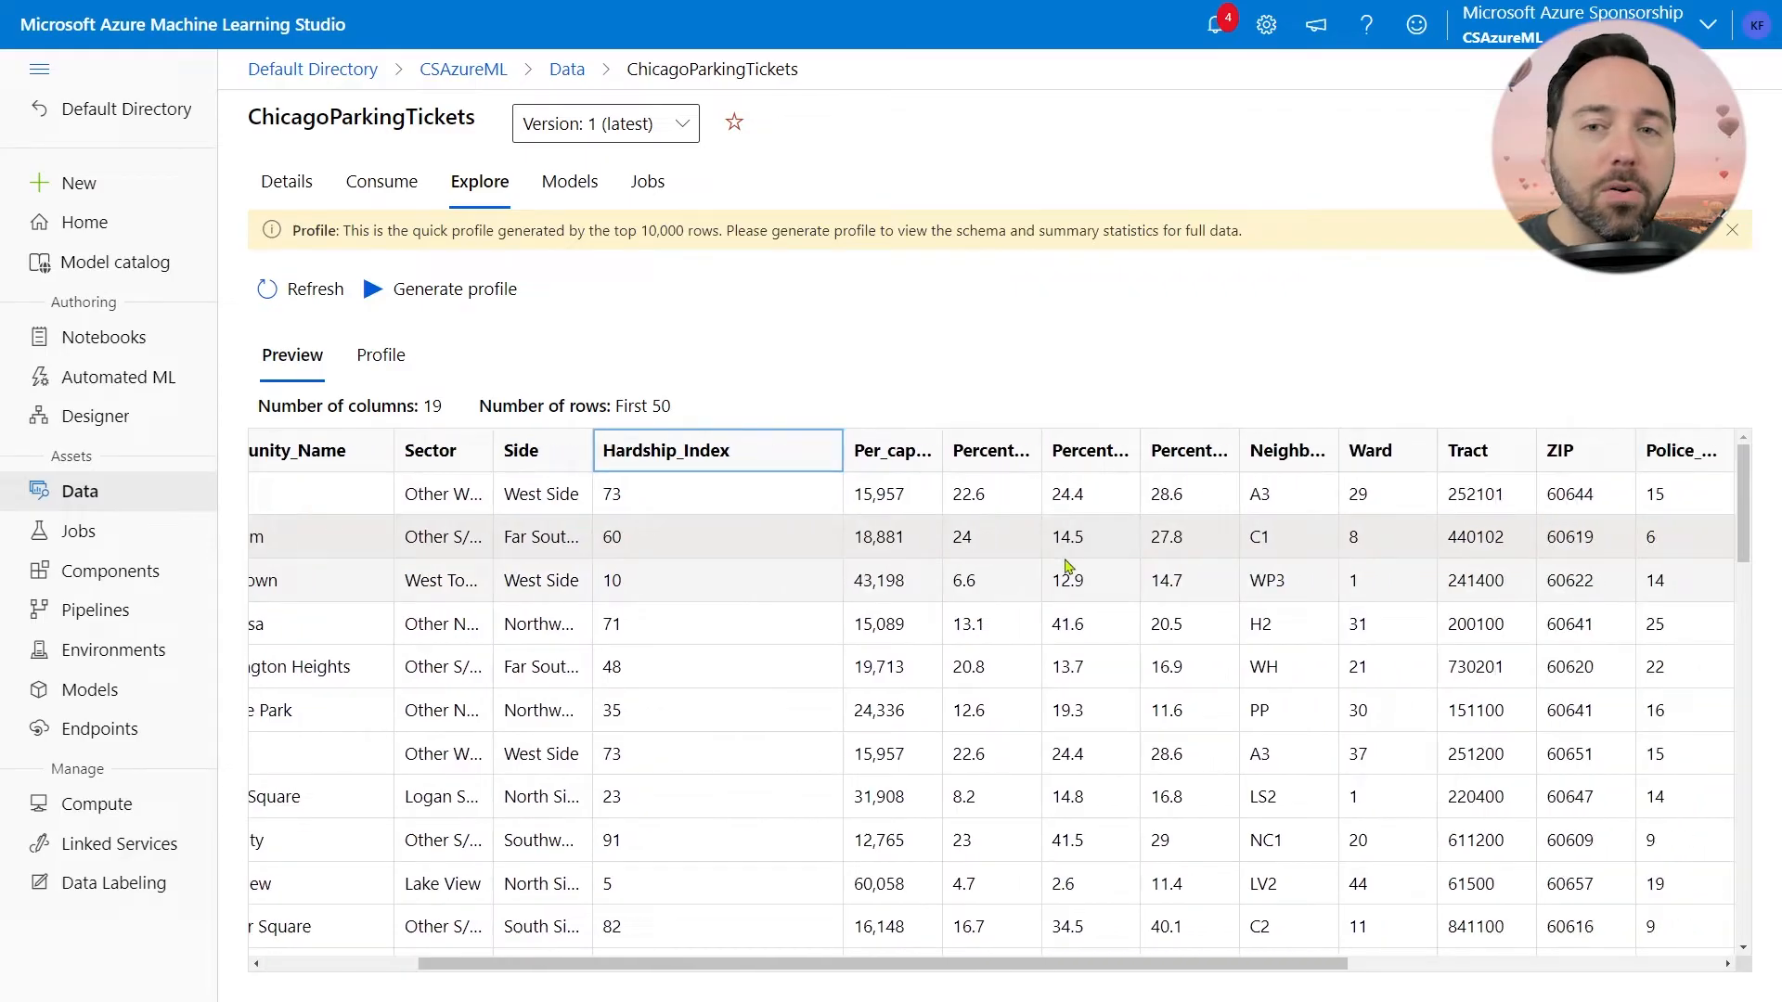
scroll("right", 3)
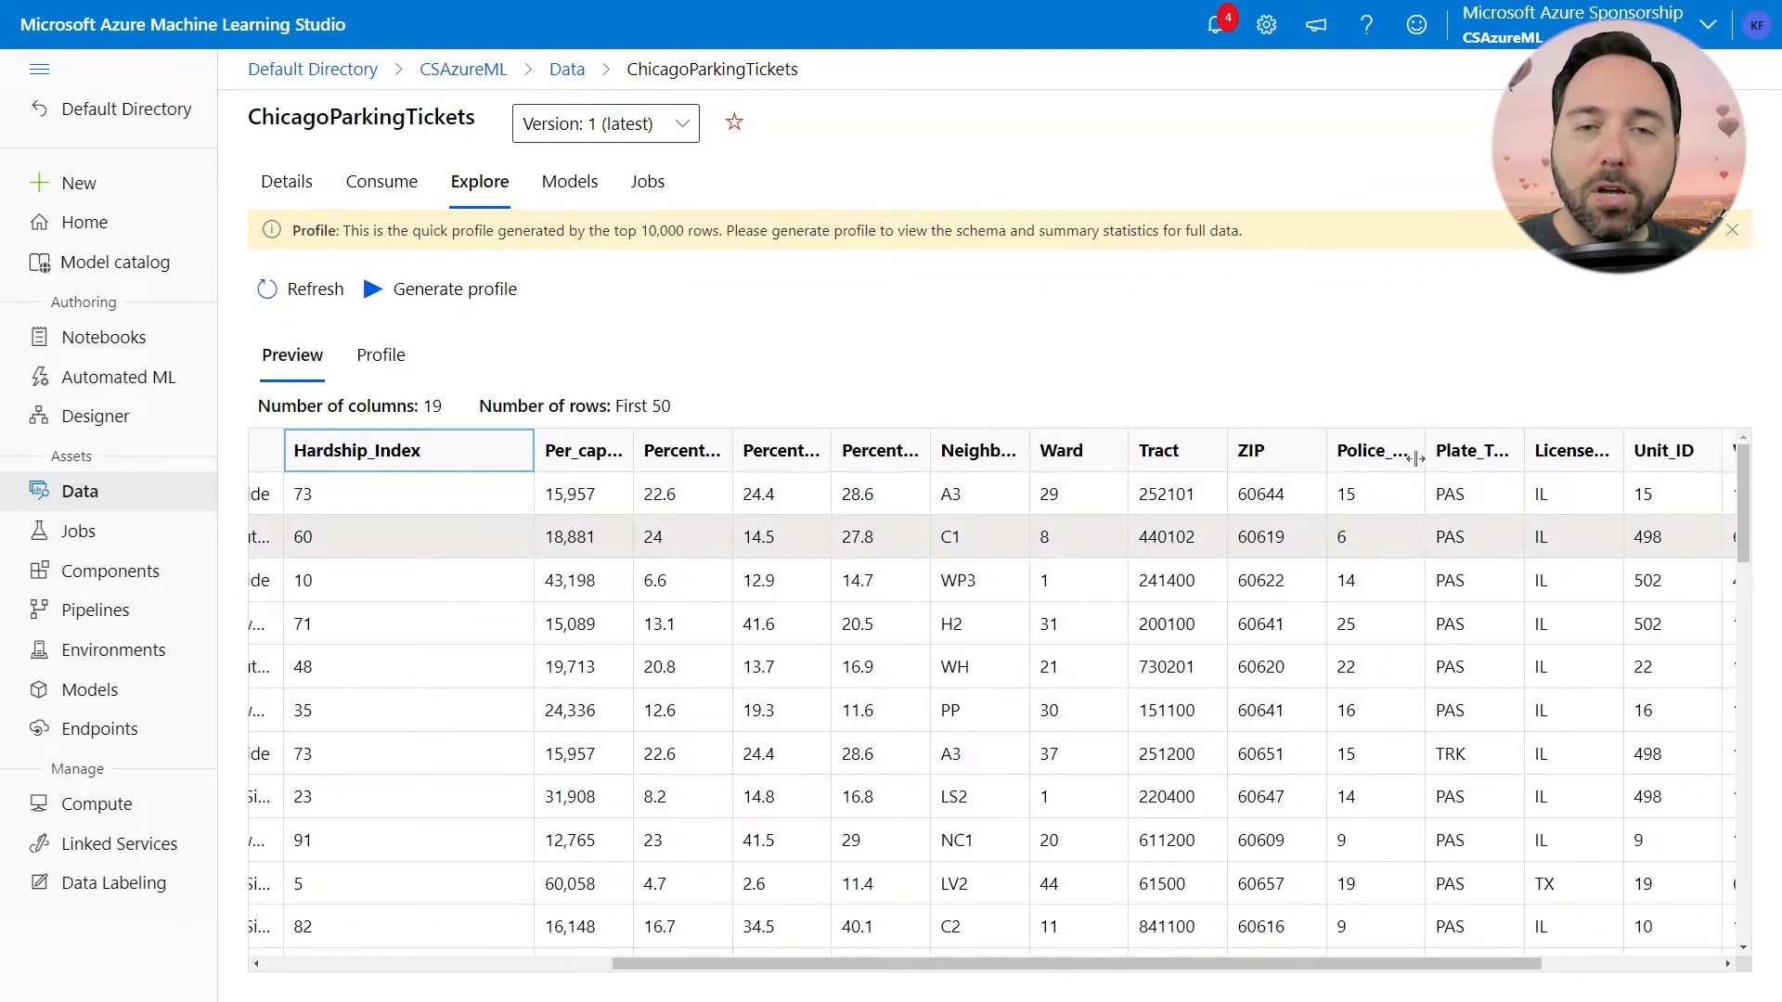
scroll("right", 3)
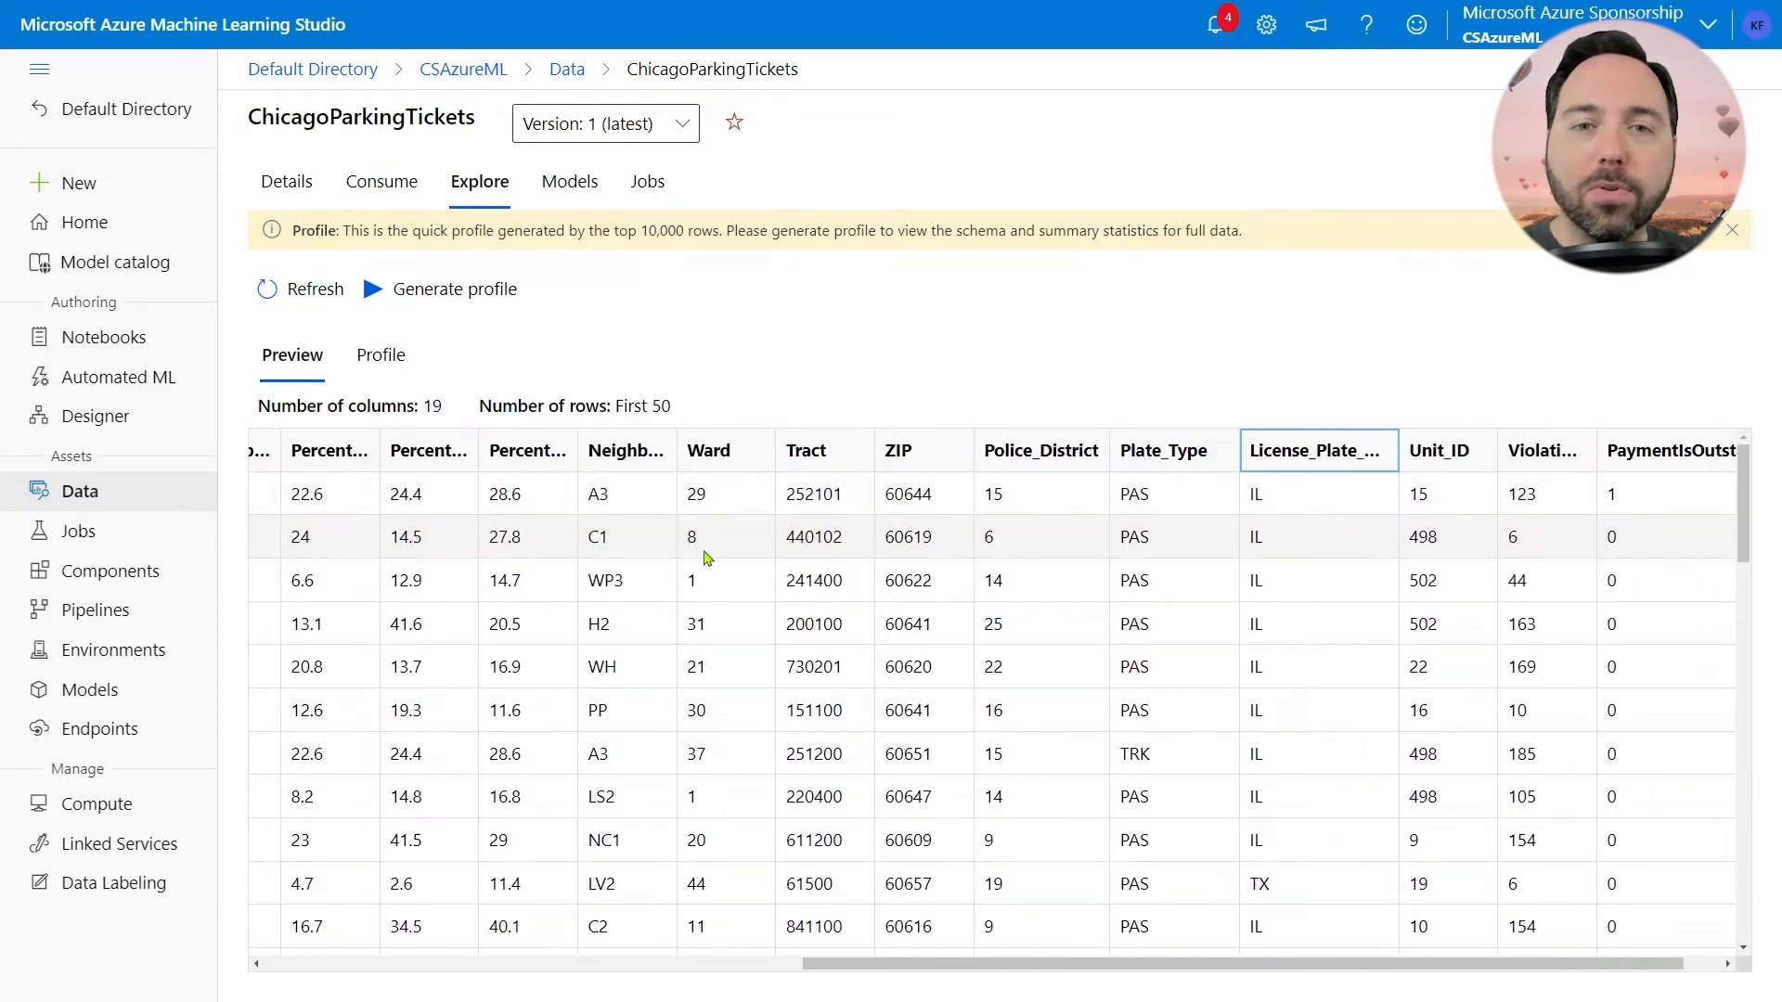
mouse_move(551, 360)
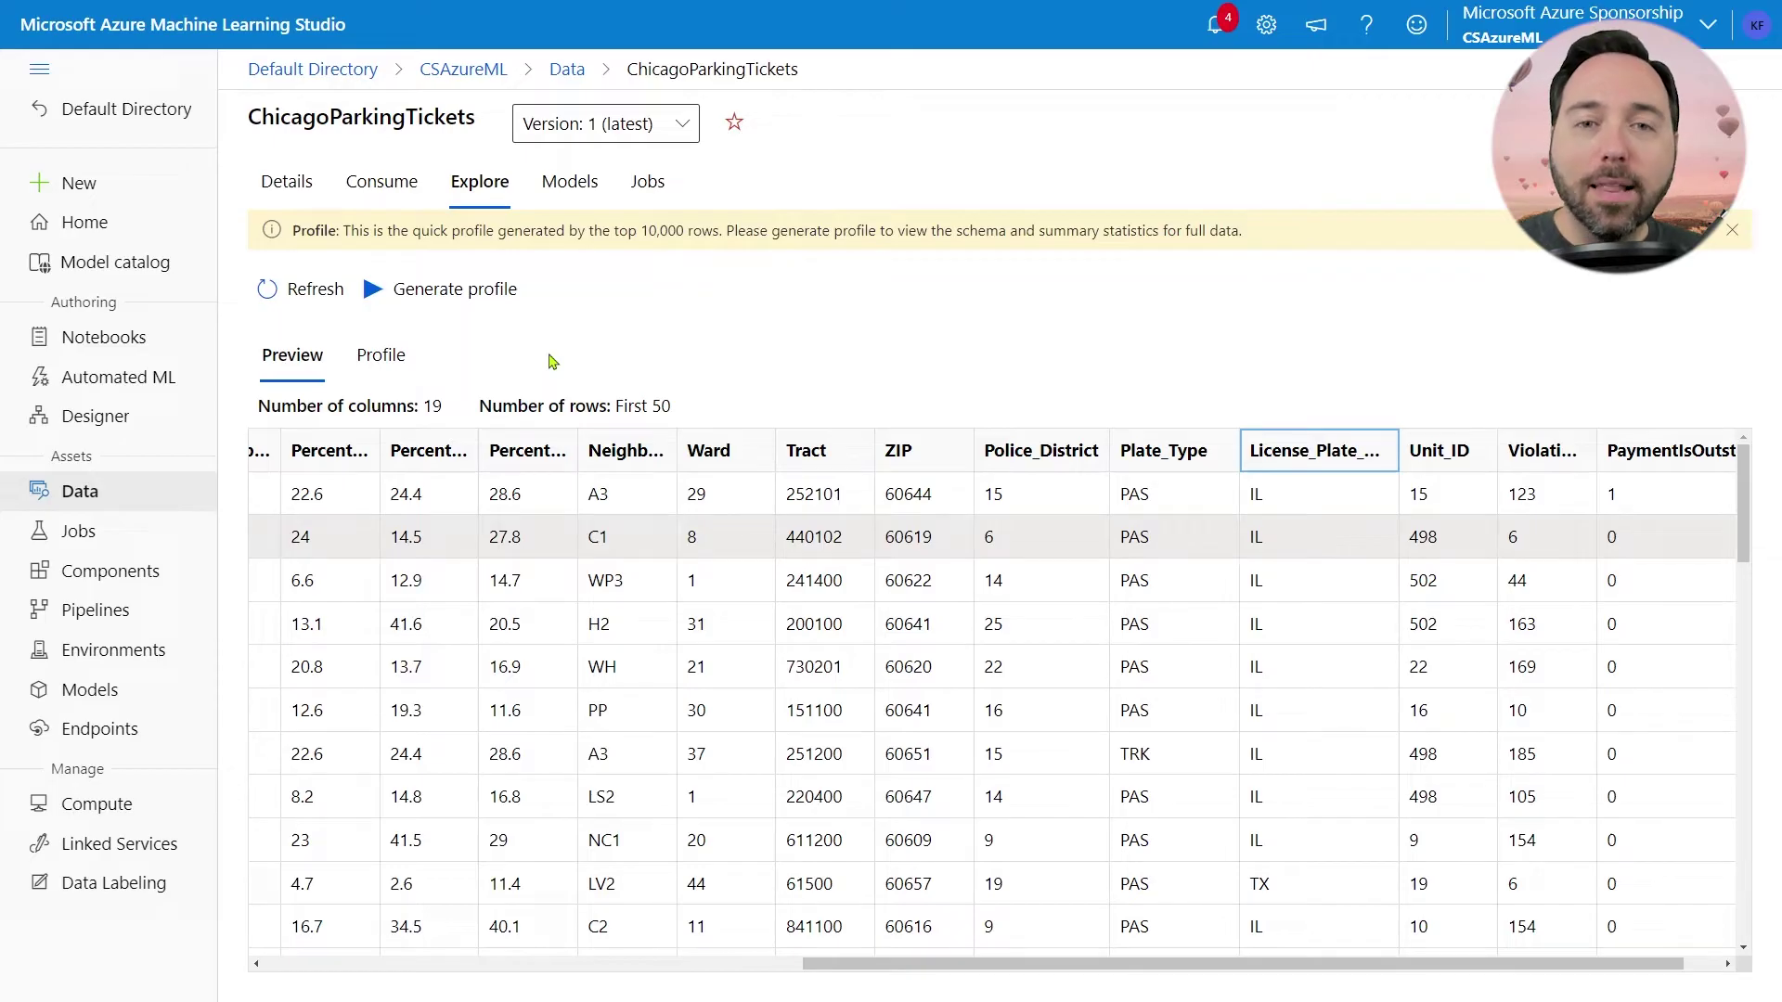
mouse_move(513, 361)
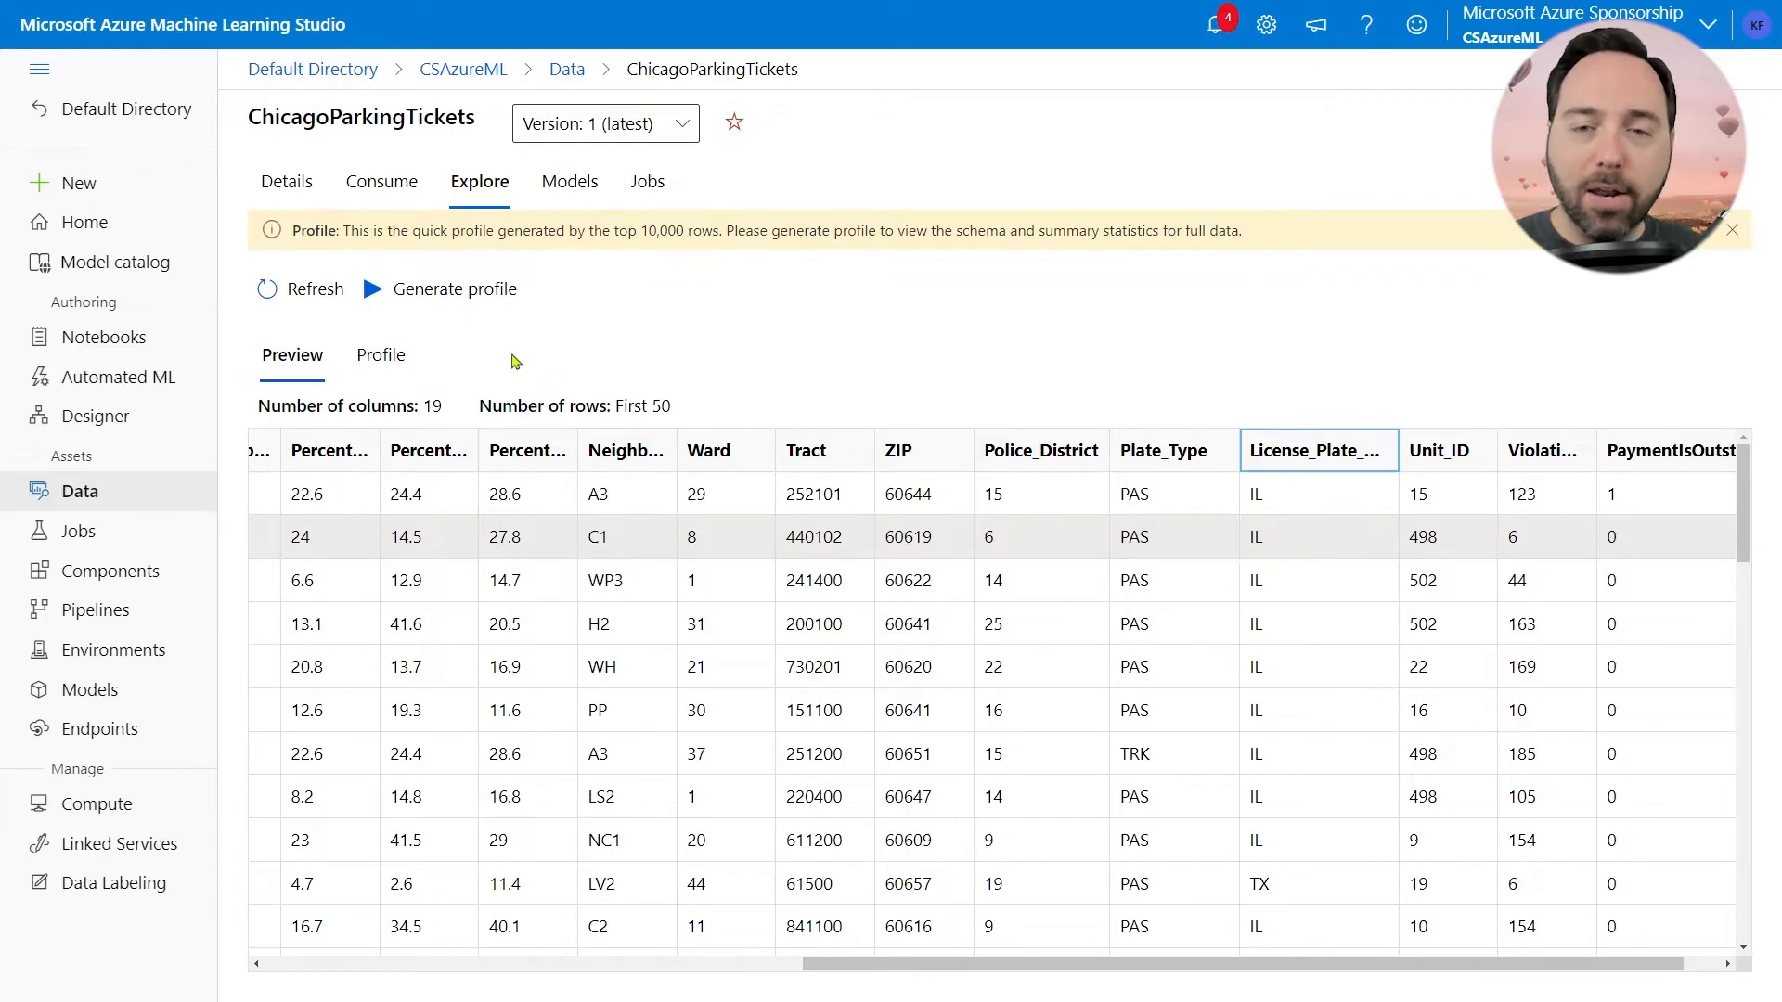
left_click(120, 375)
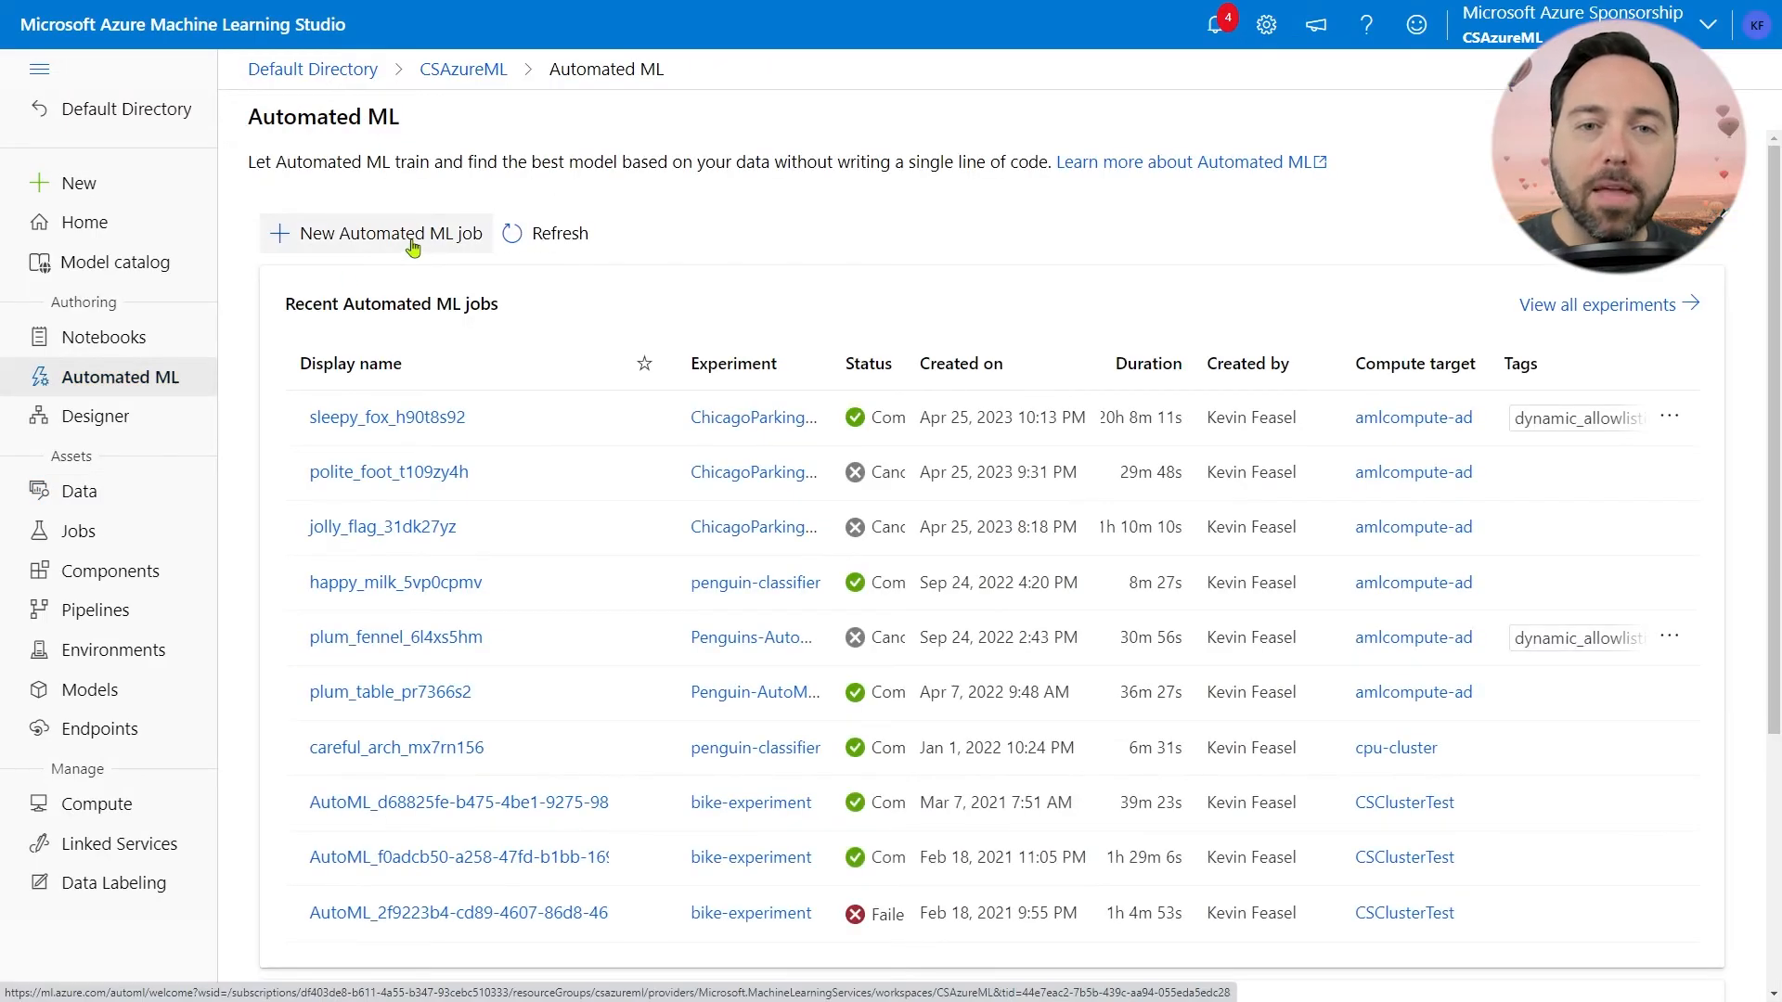
Step: Start a new Automated ML job using ChicagoParkingTickets as training data
left_click(390, 233)
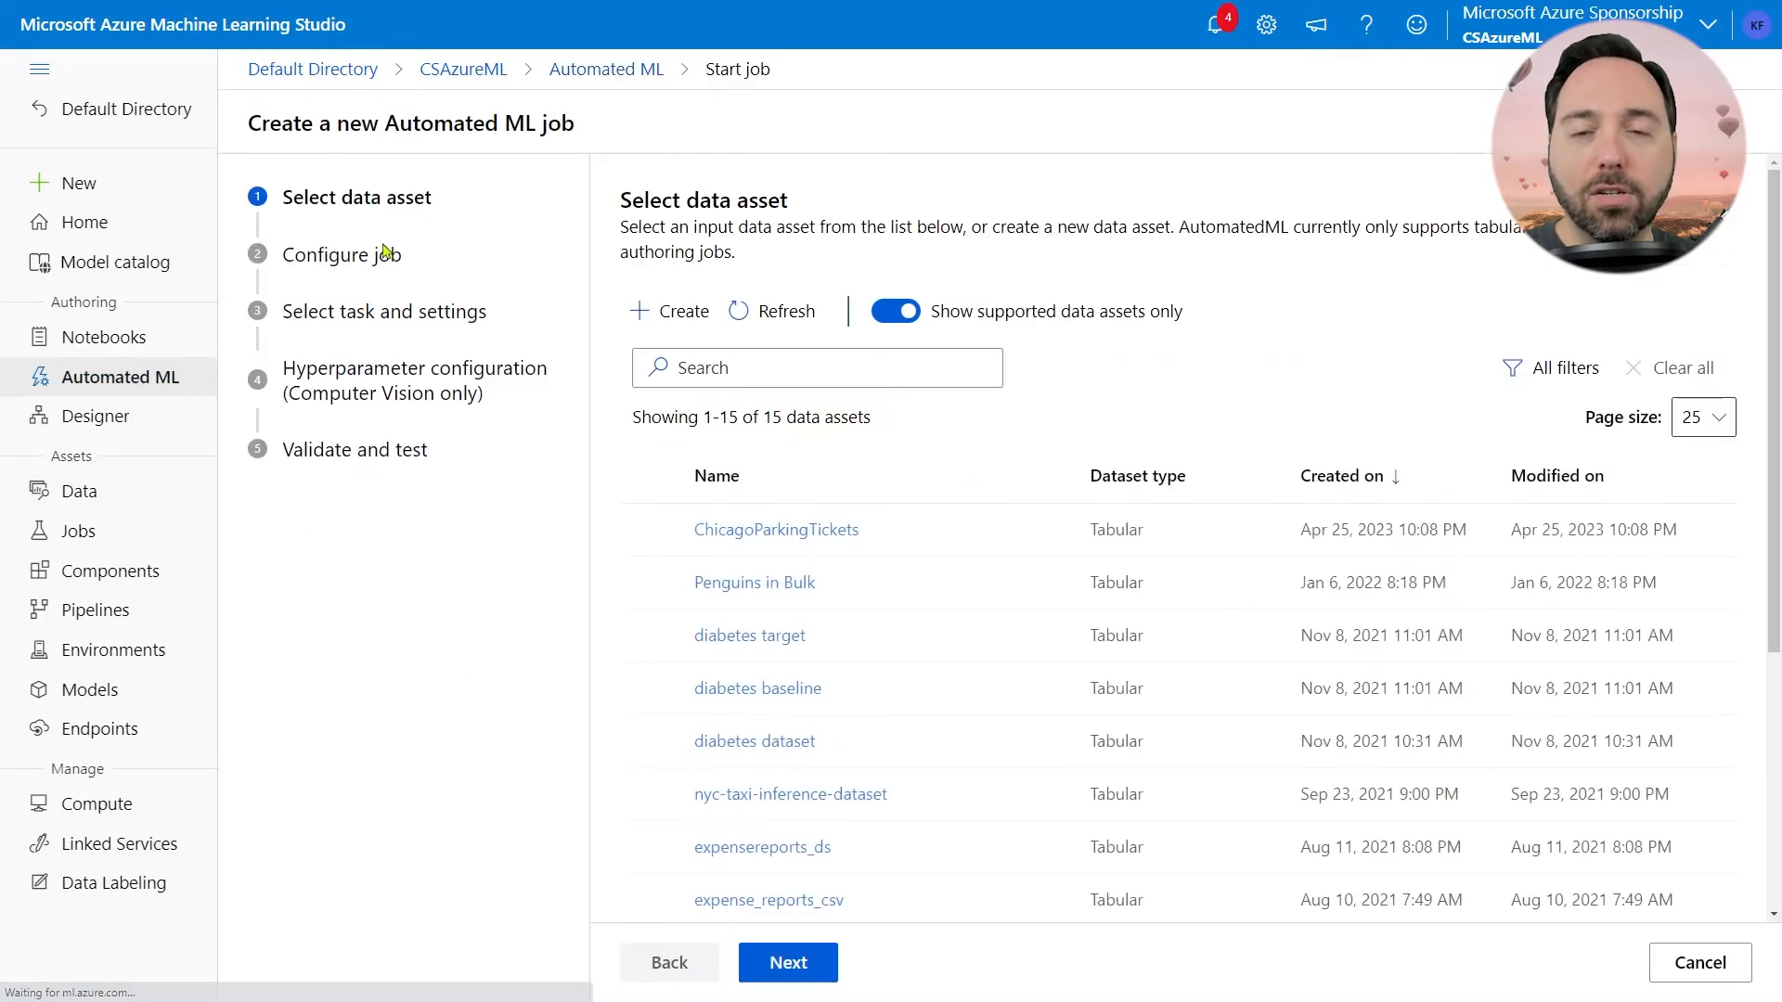
mouse_move(606, 464)
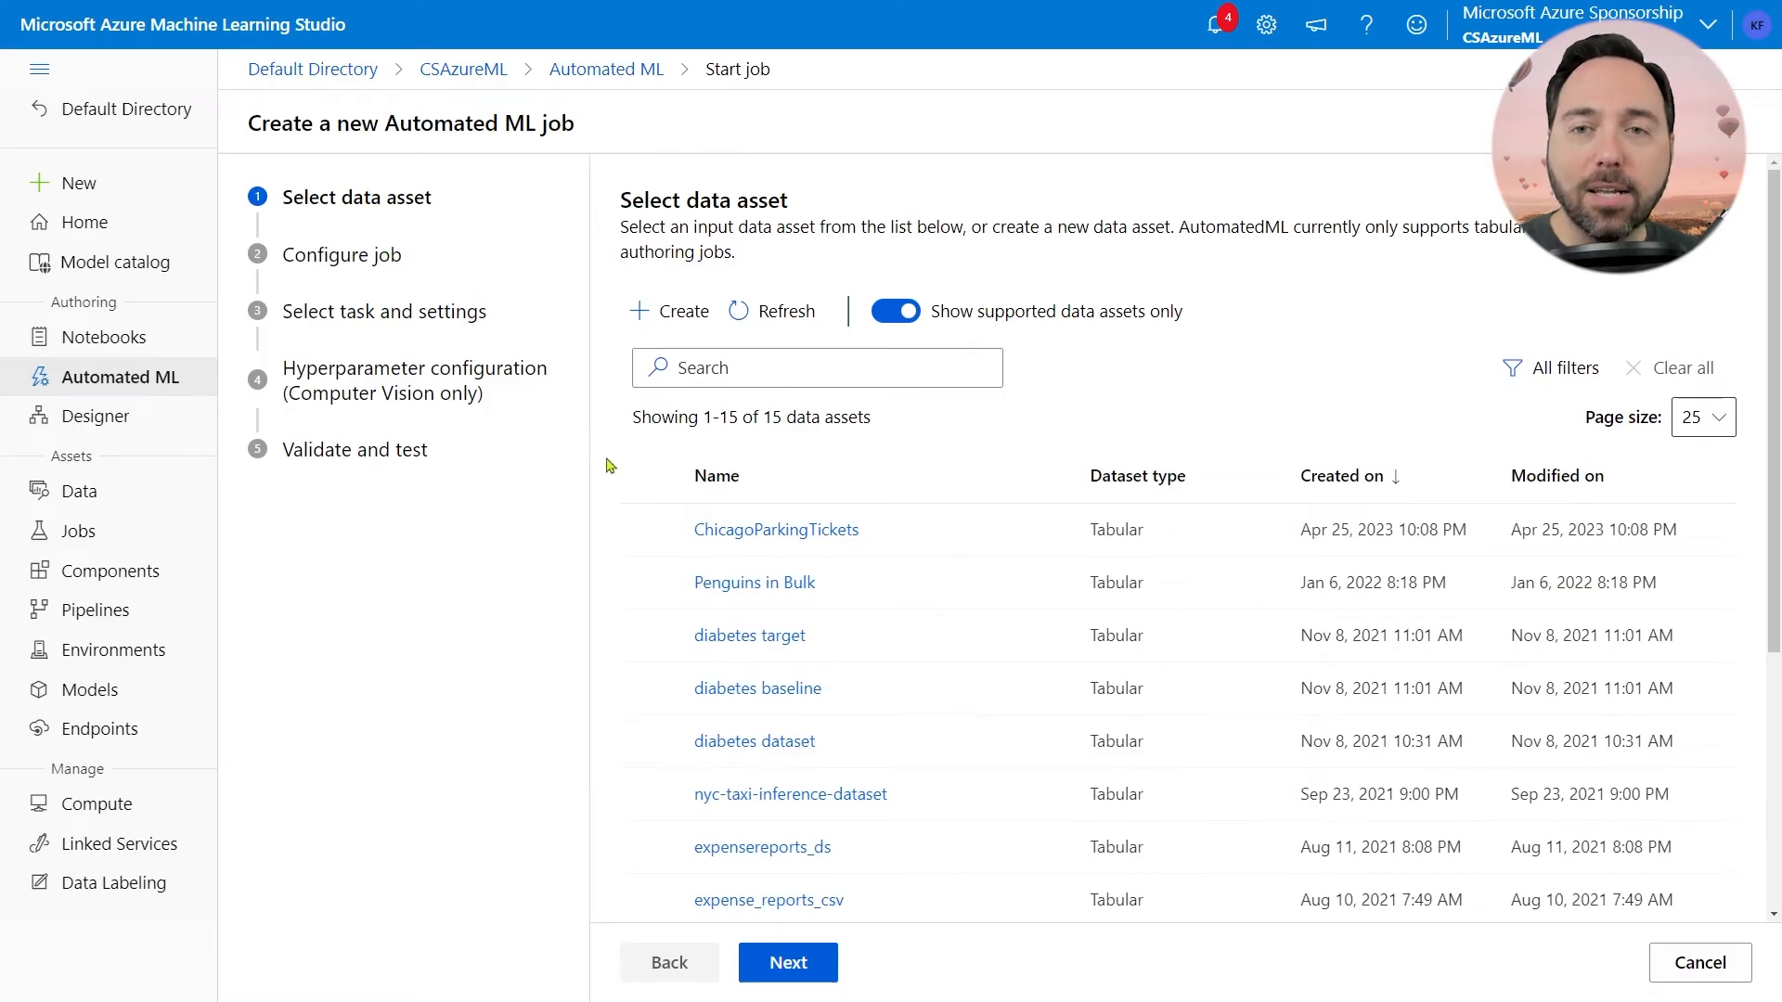
left_click(651, 530)
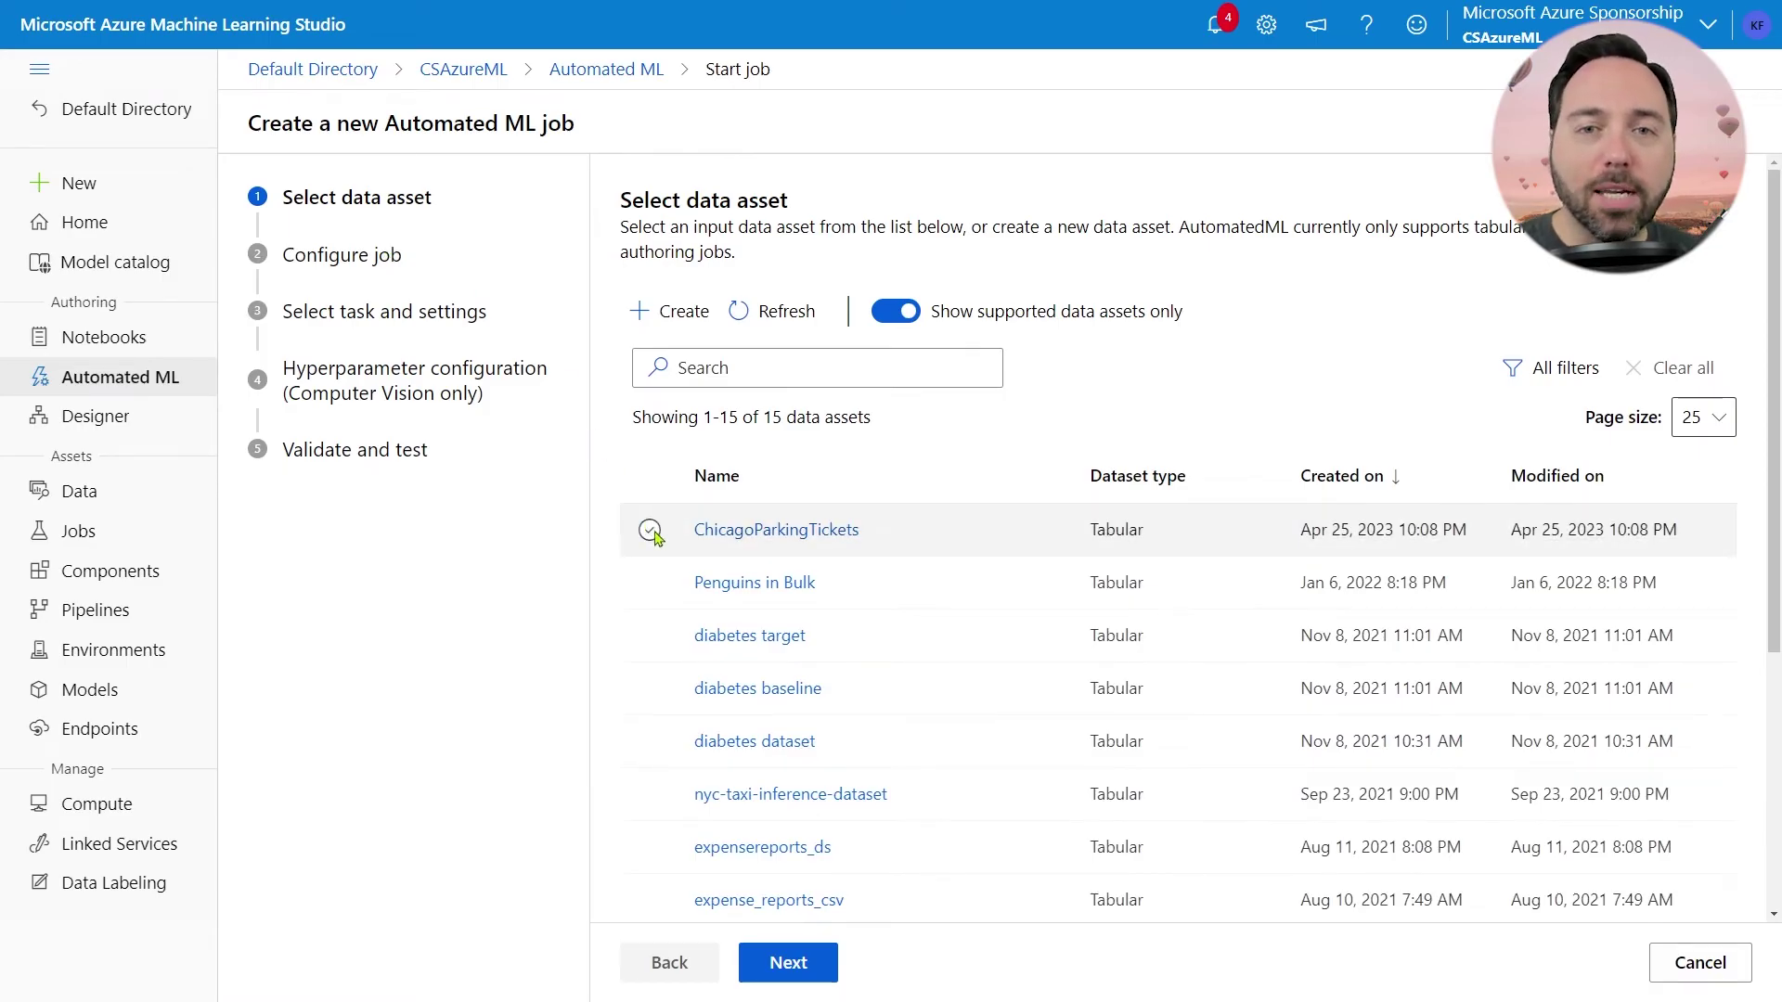
left_click(648, 530)
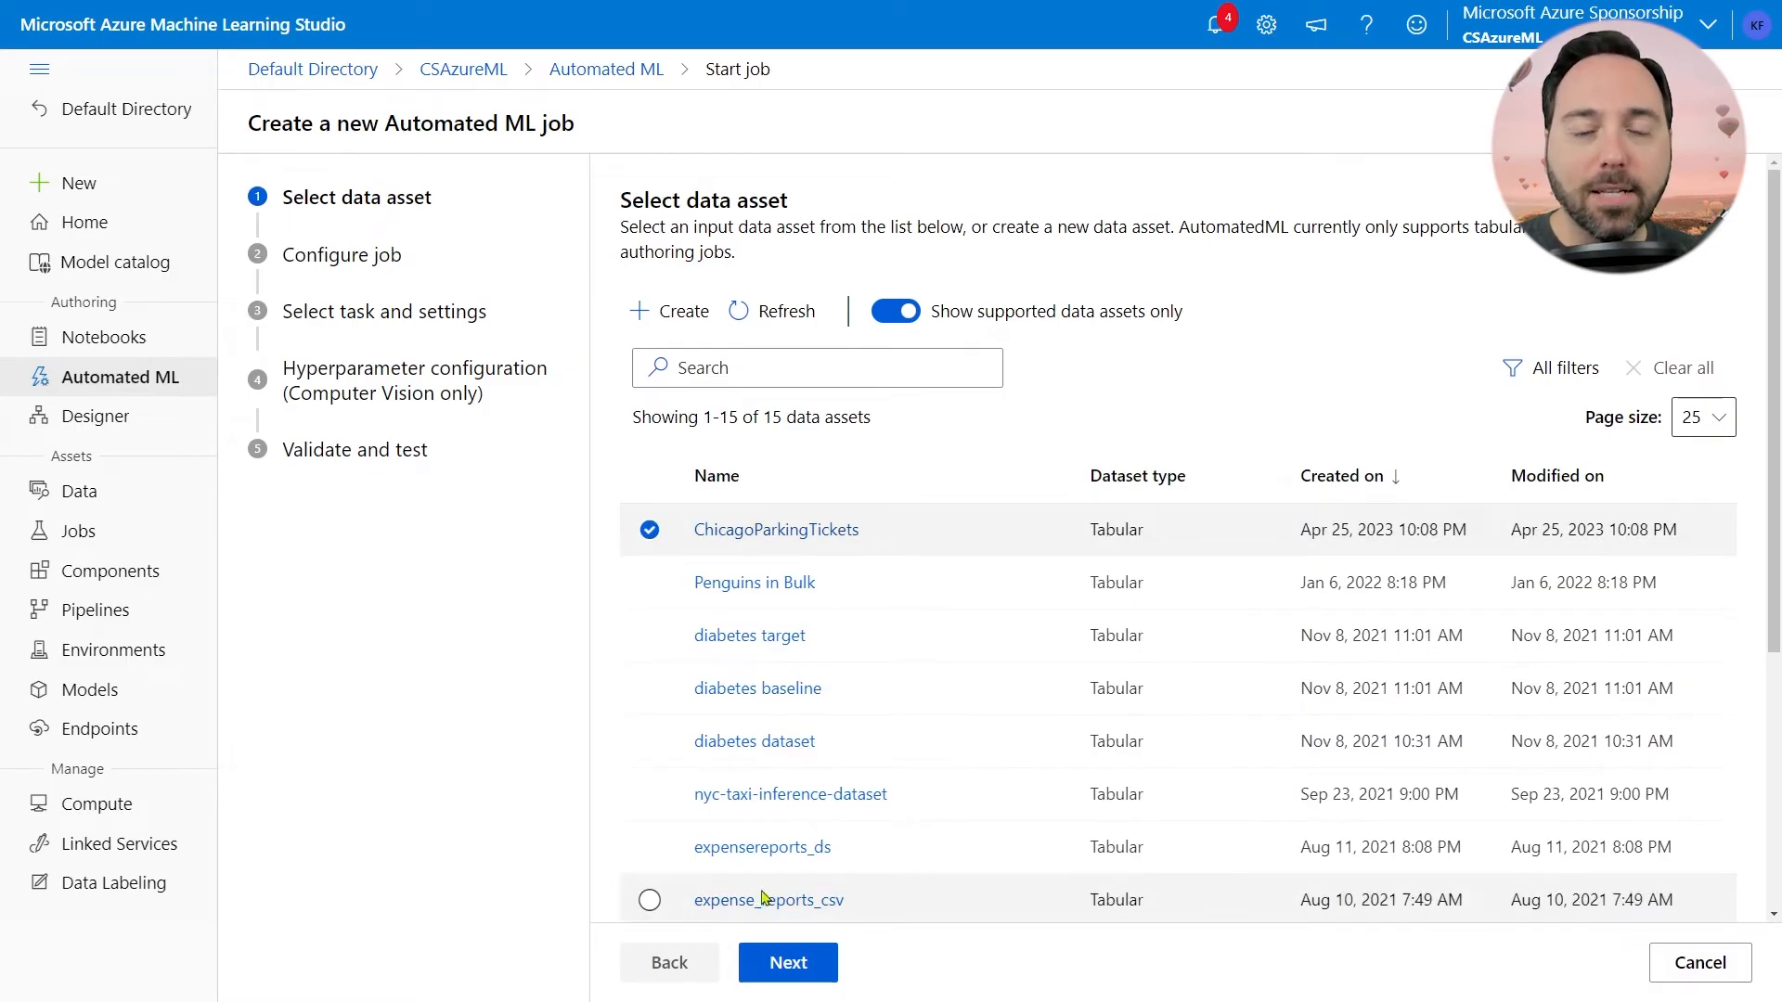
left_click(786, 962)
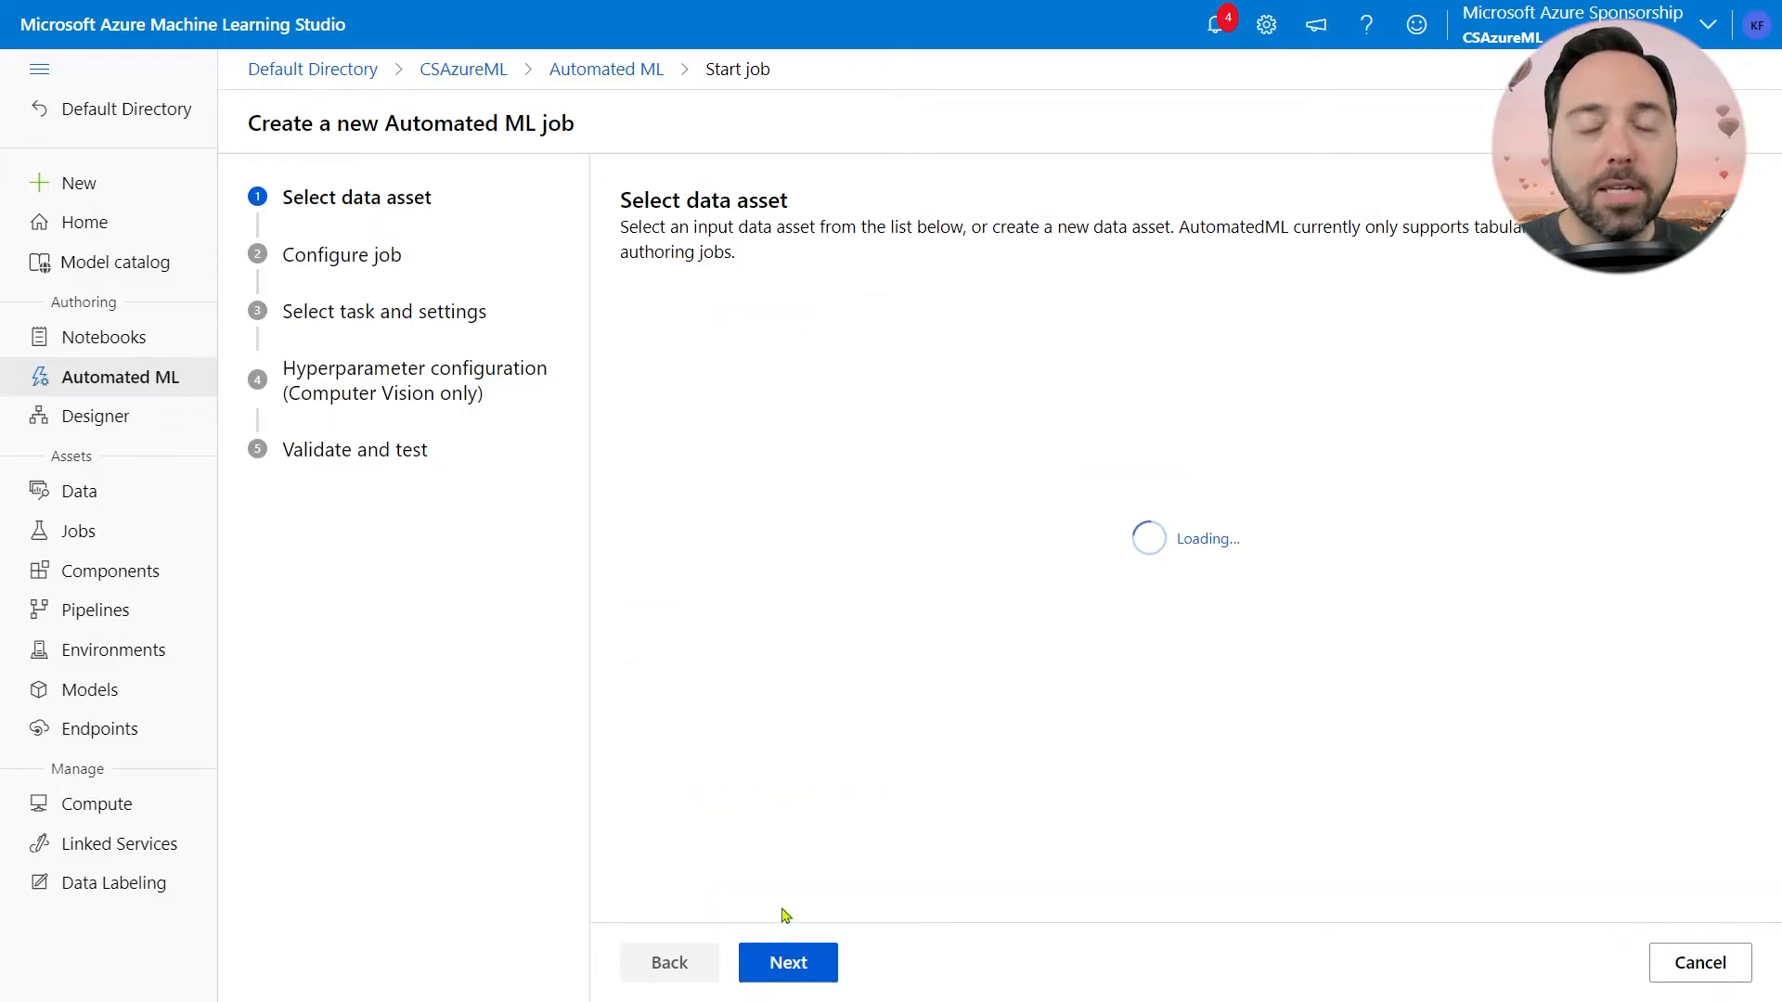
left_click(786, 962)
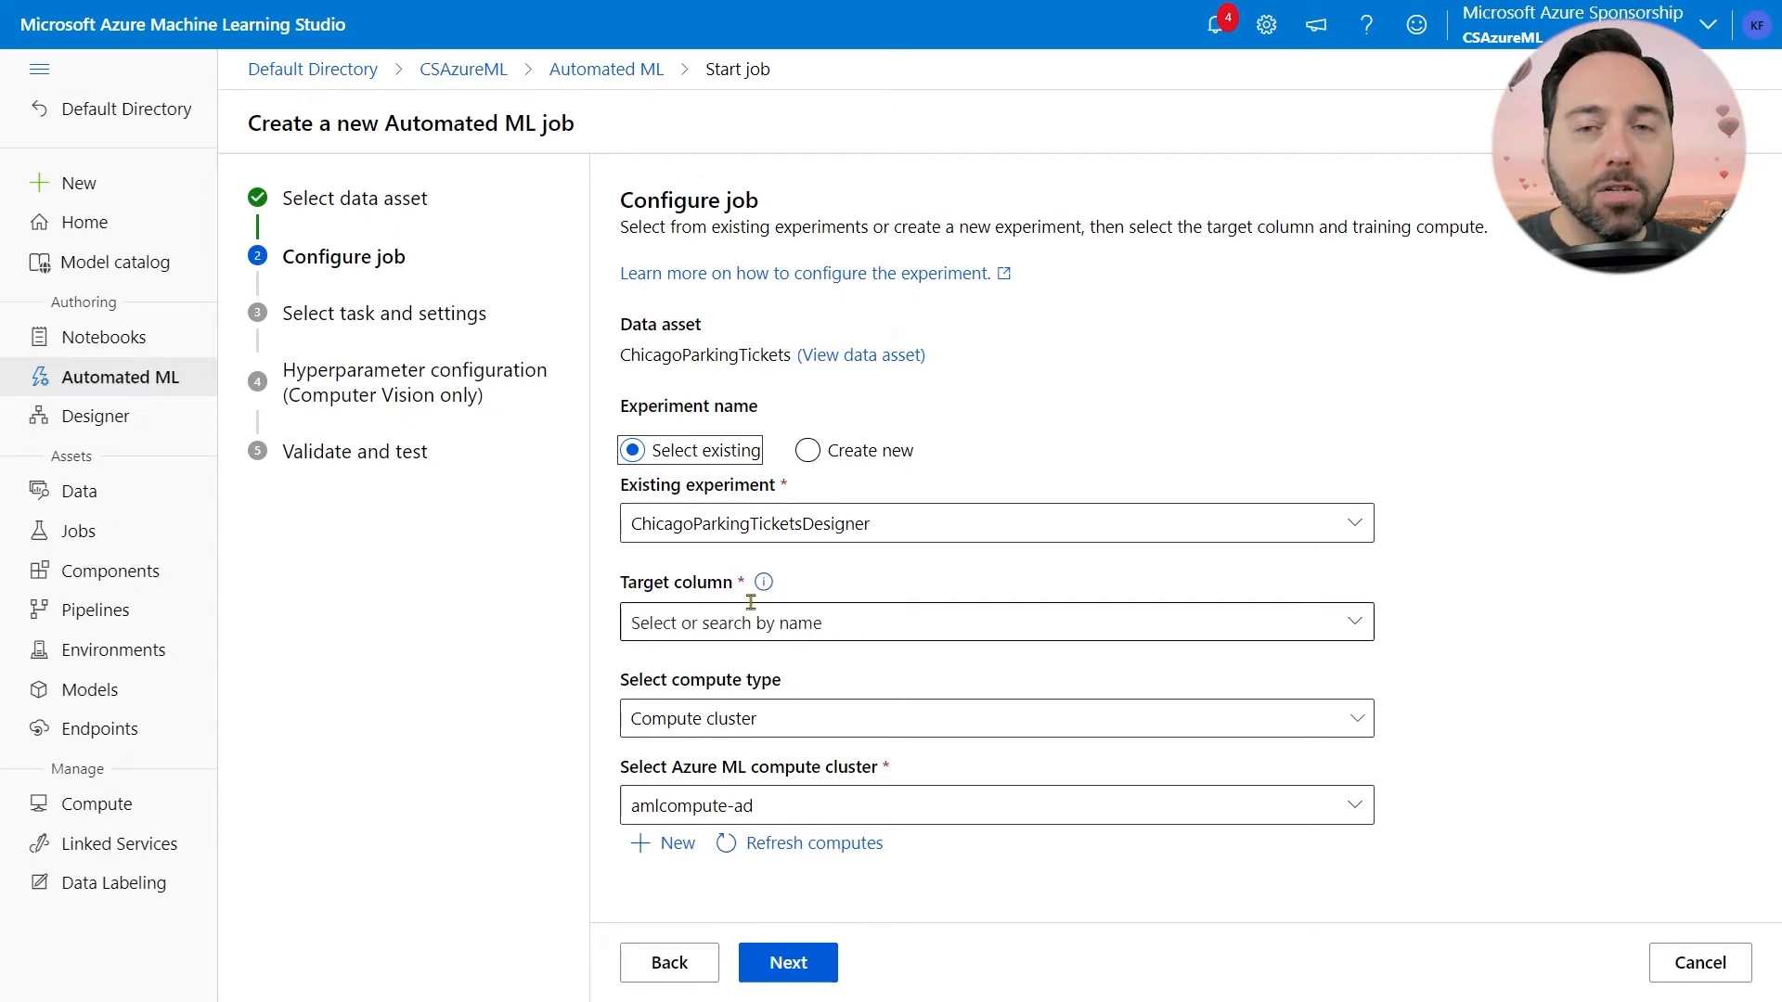
Step: Create experiment parking-payment, target PaymentIsOutstanding, on compute cluster amlcompute-ad
left_click(807, 450)
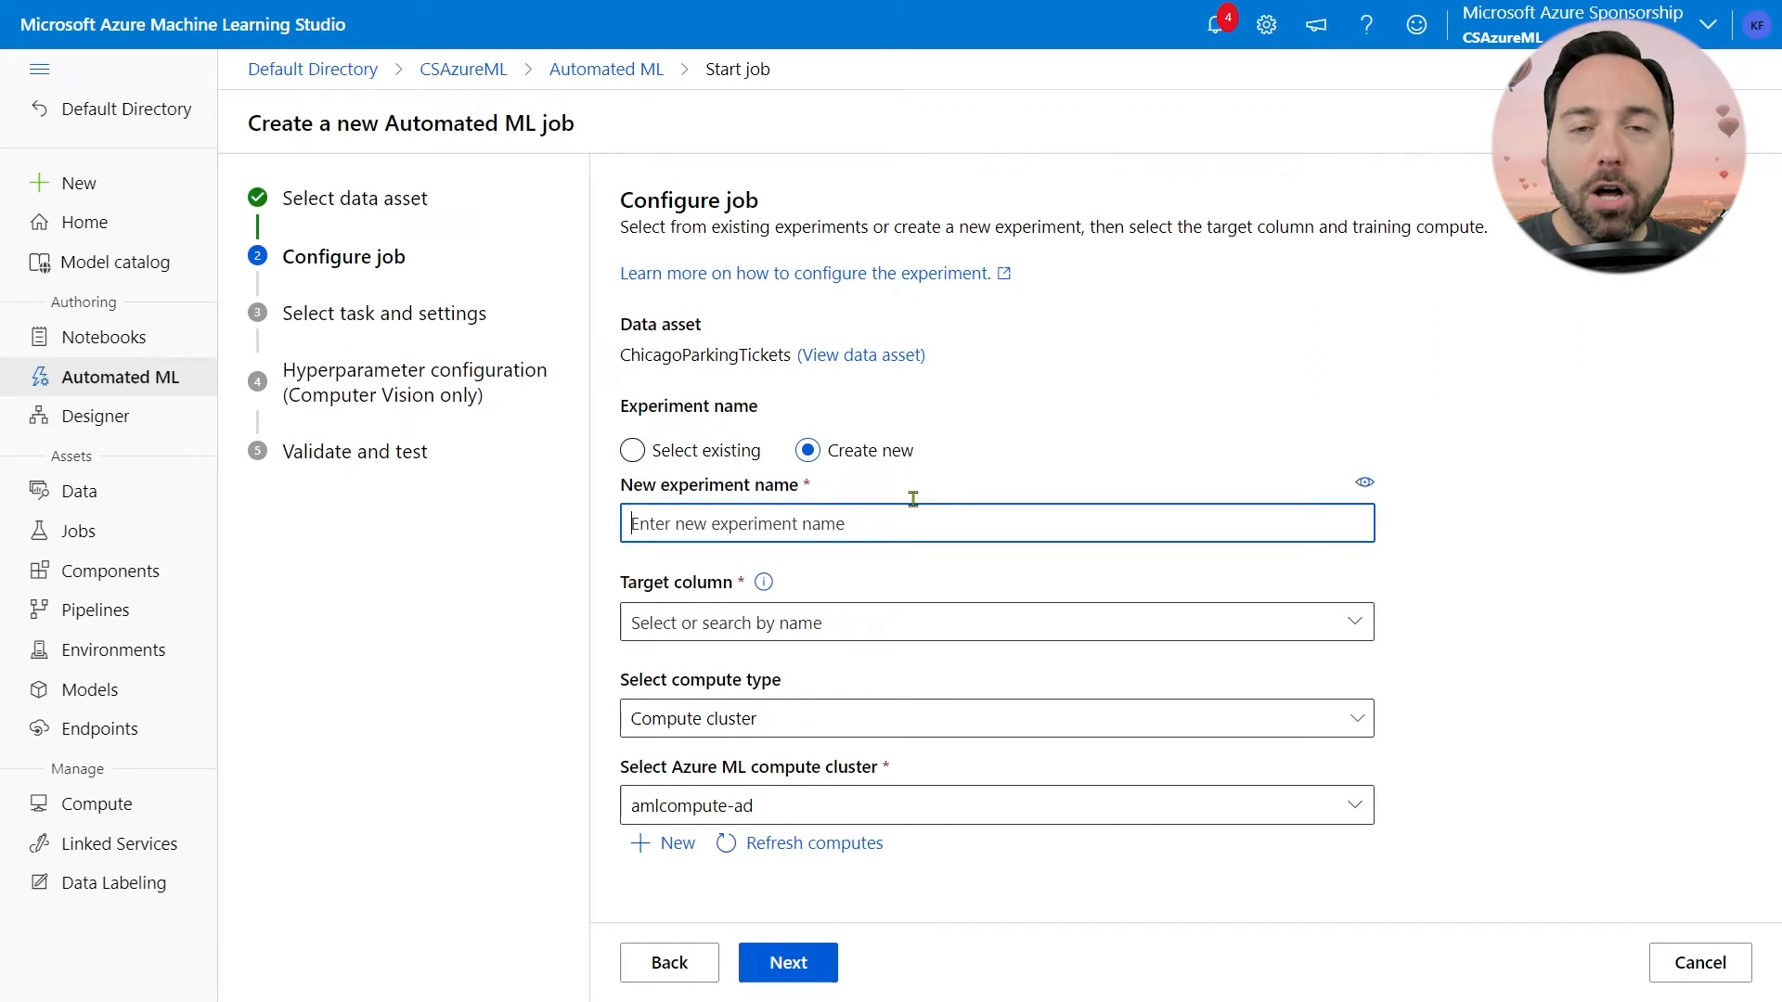
type("parki")
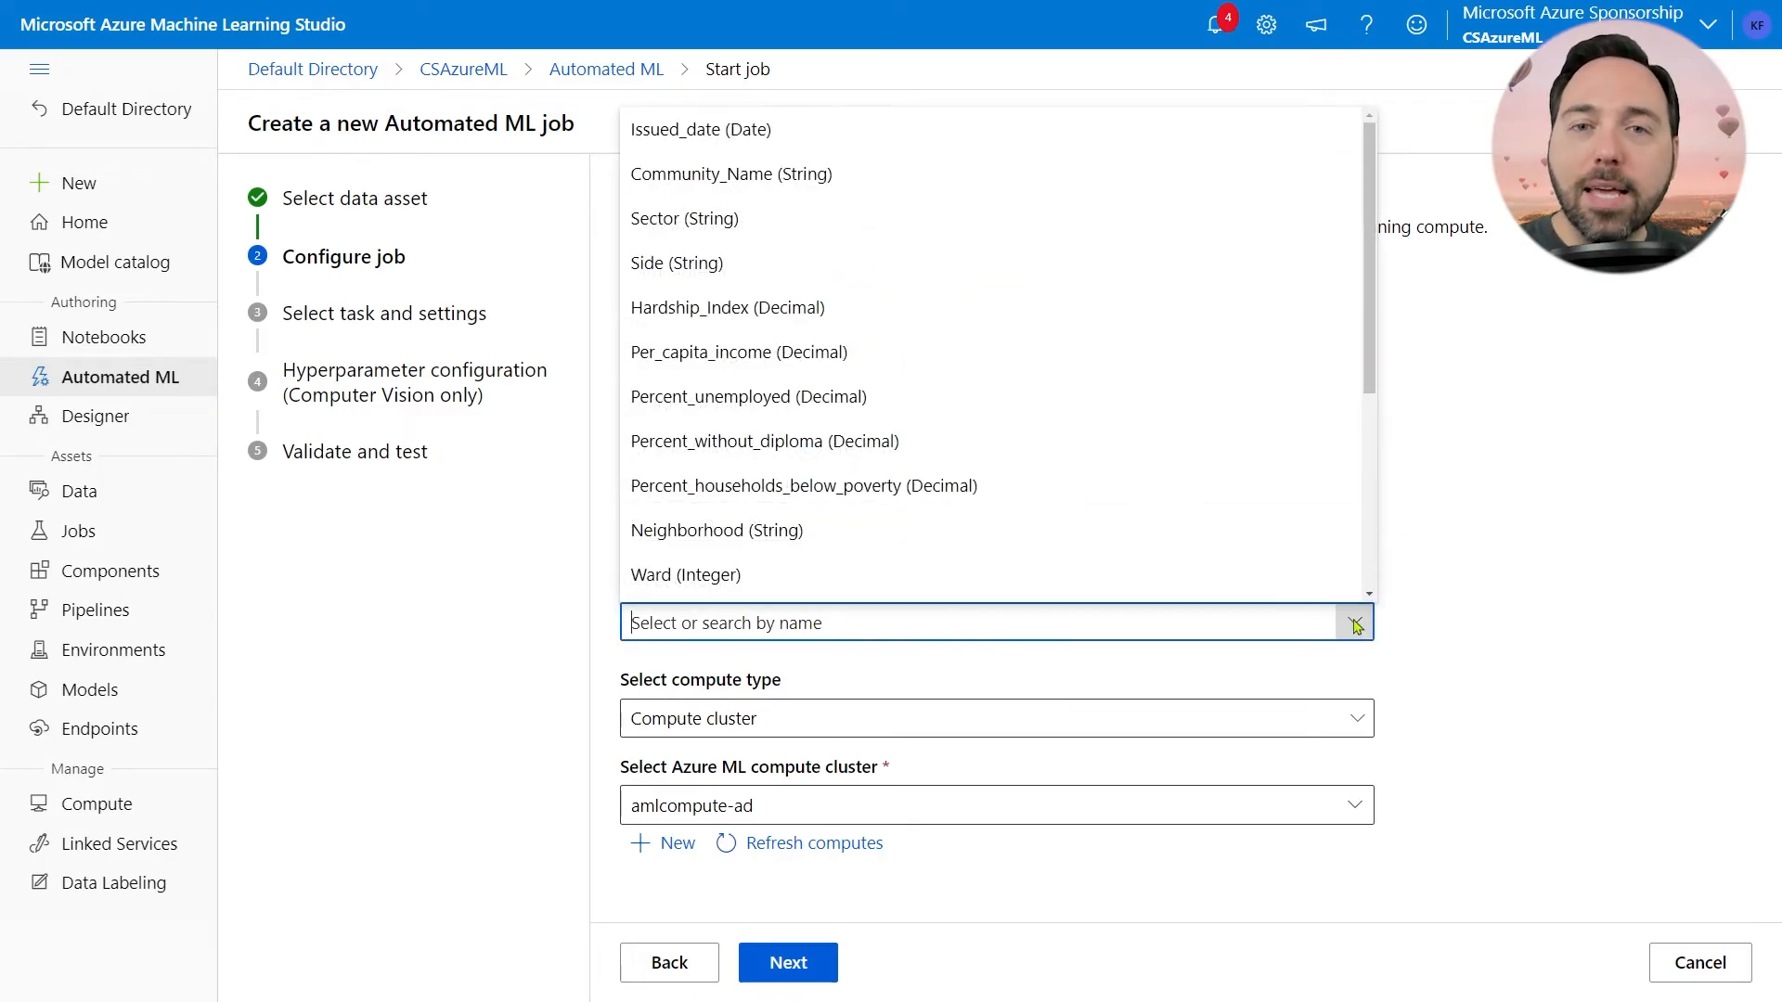
scroll("down", 3)
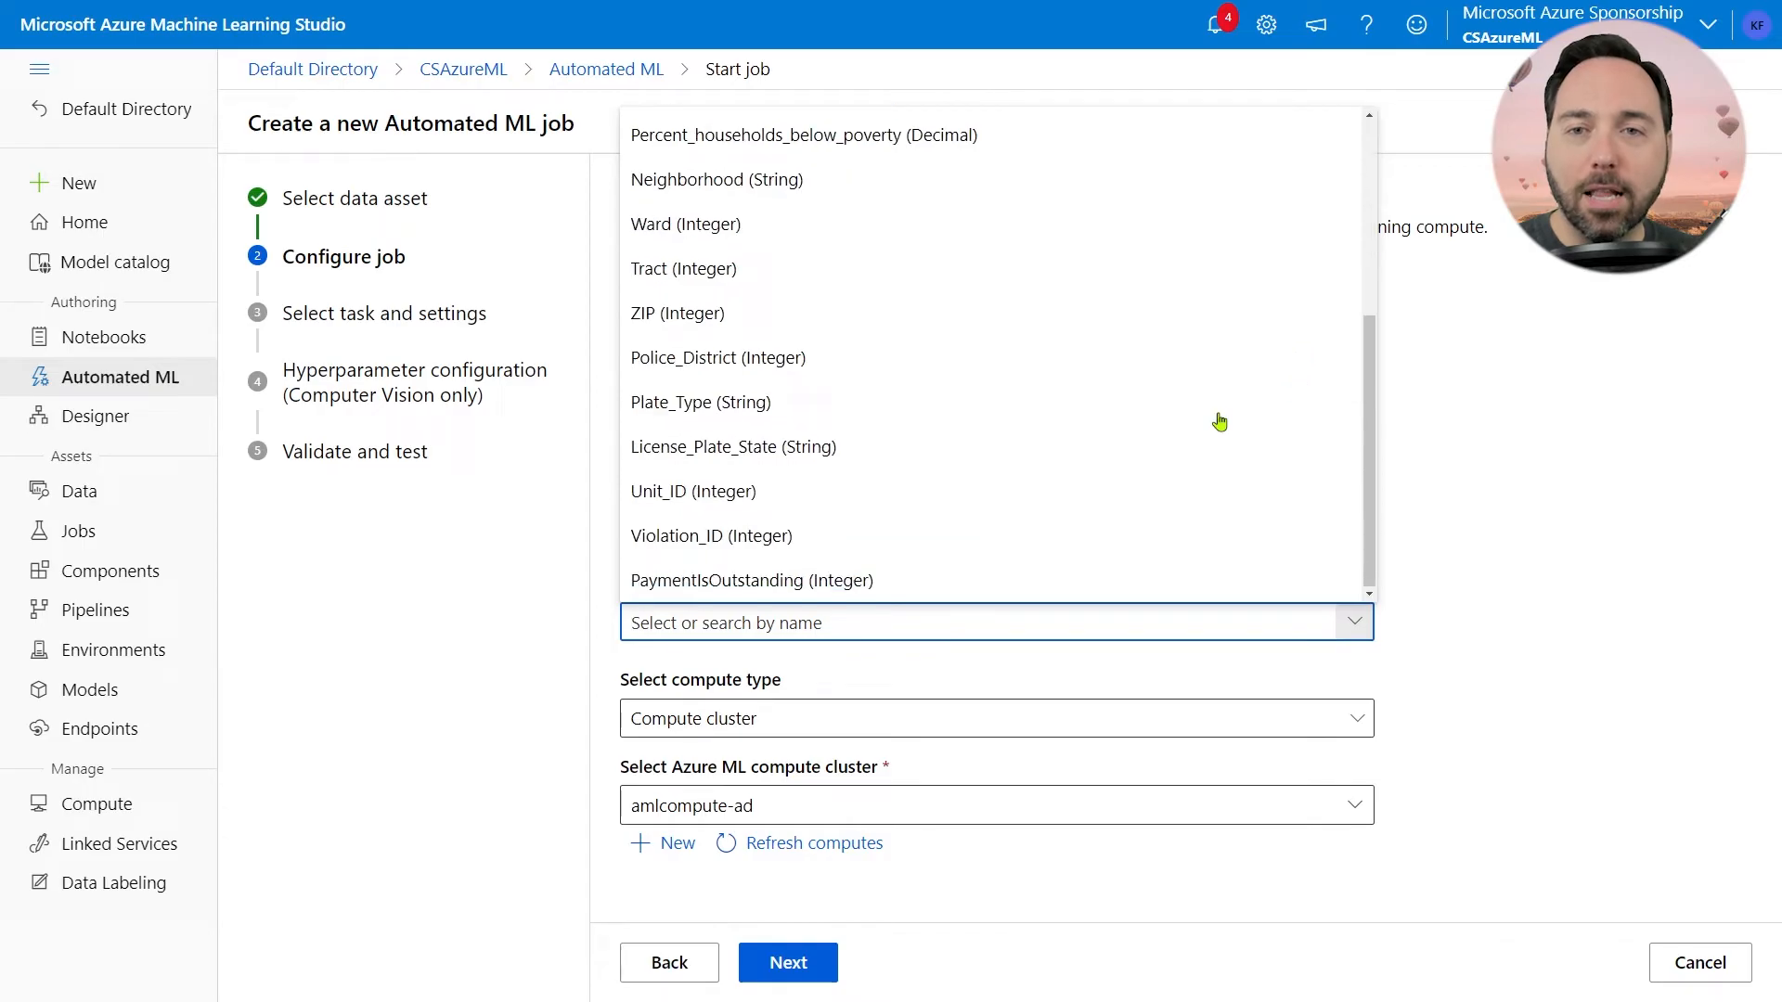
left_click(753, 579)
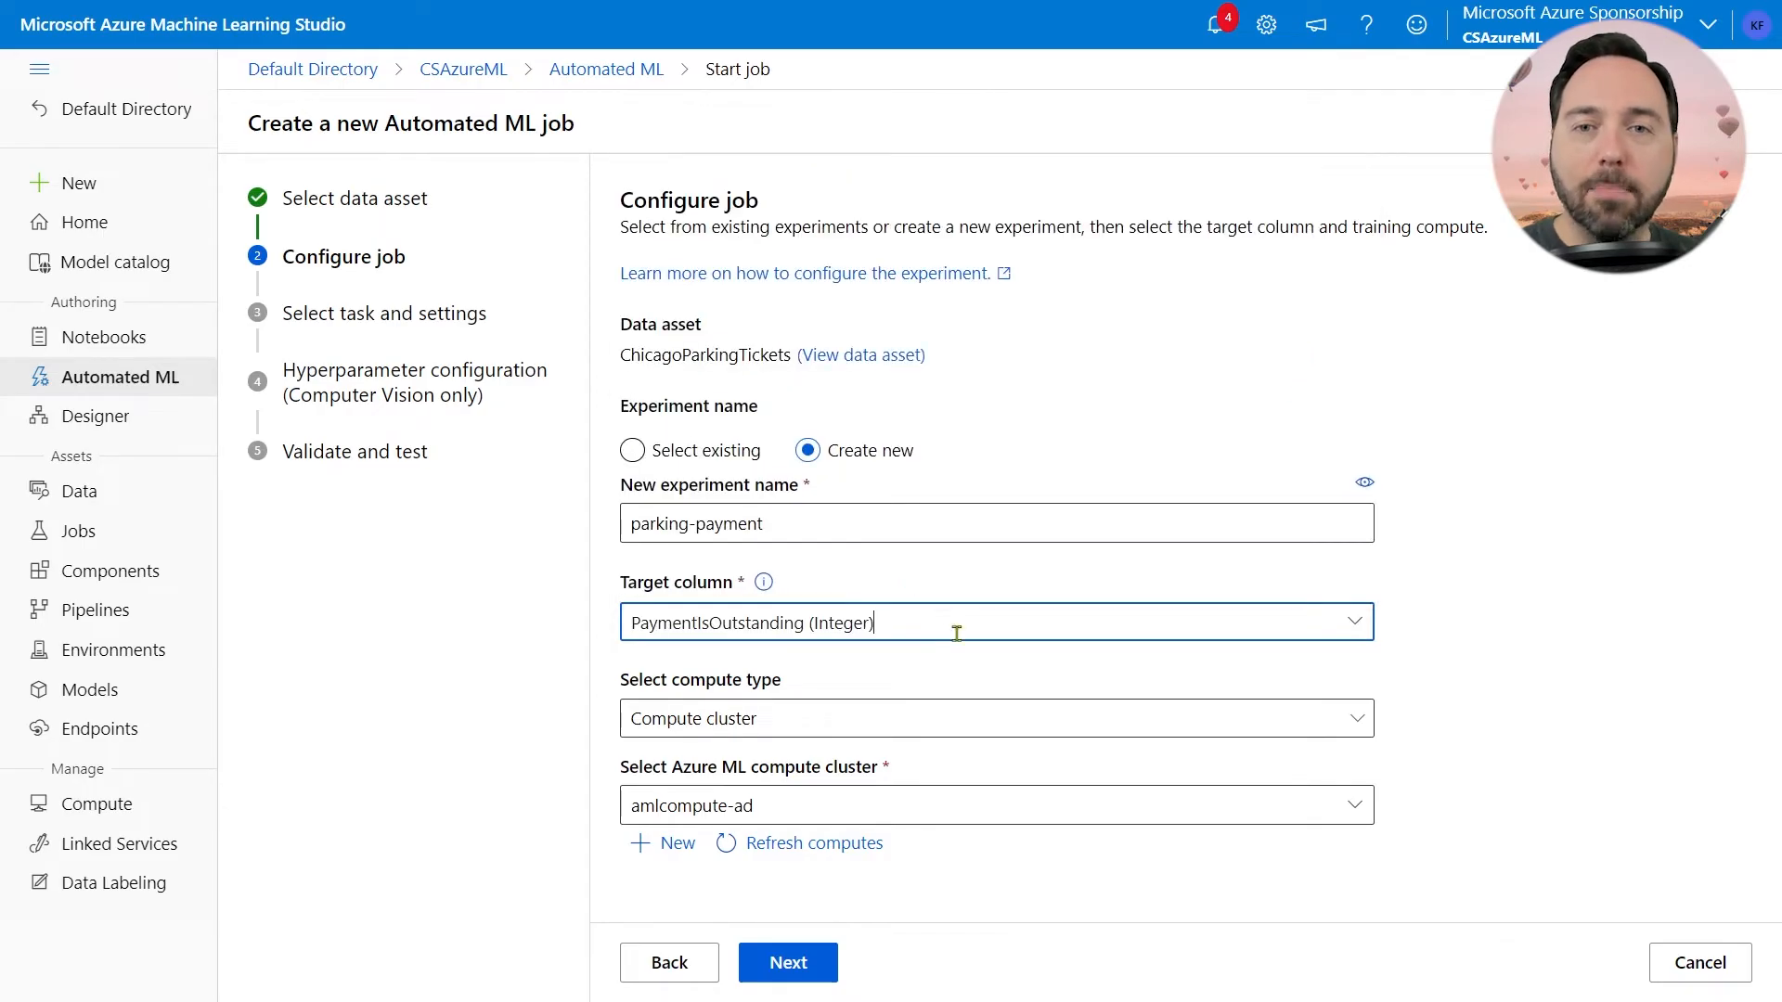
left_click(994, 718)
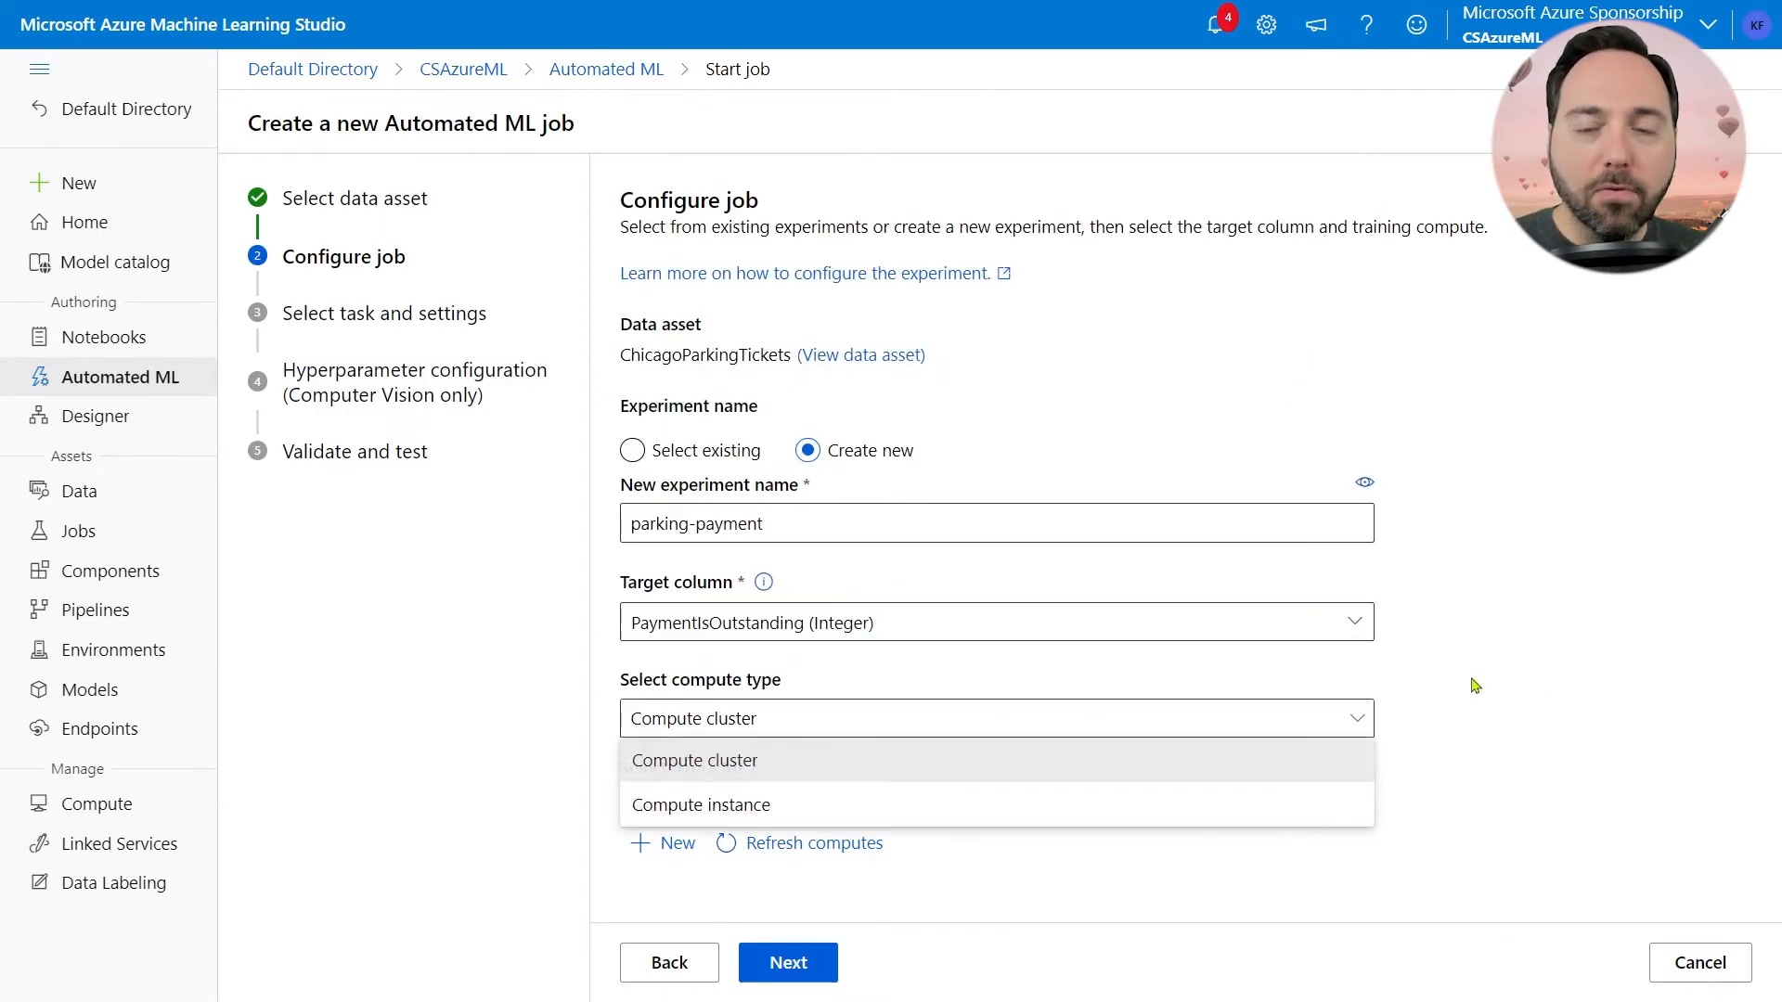
mouse_move(1194, 774)
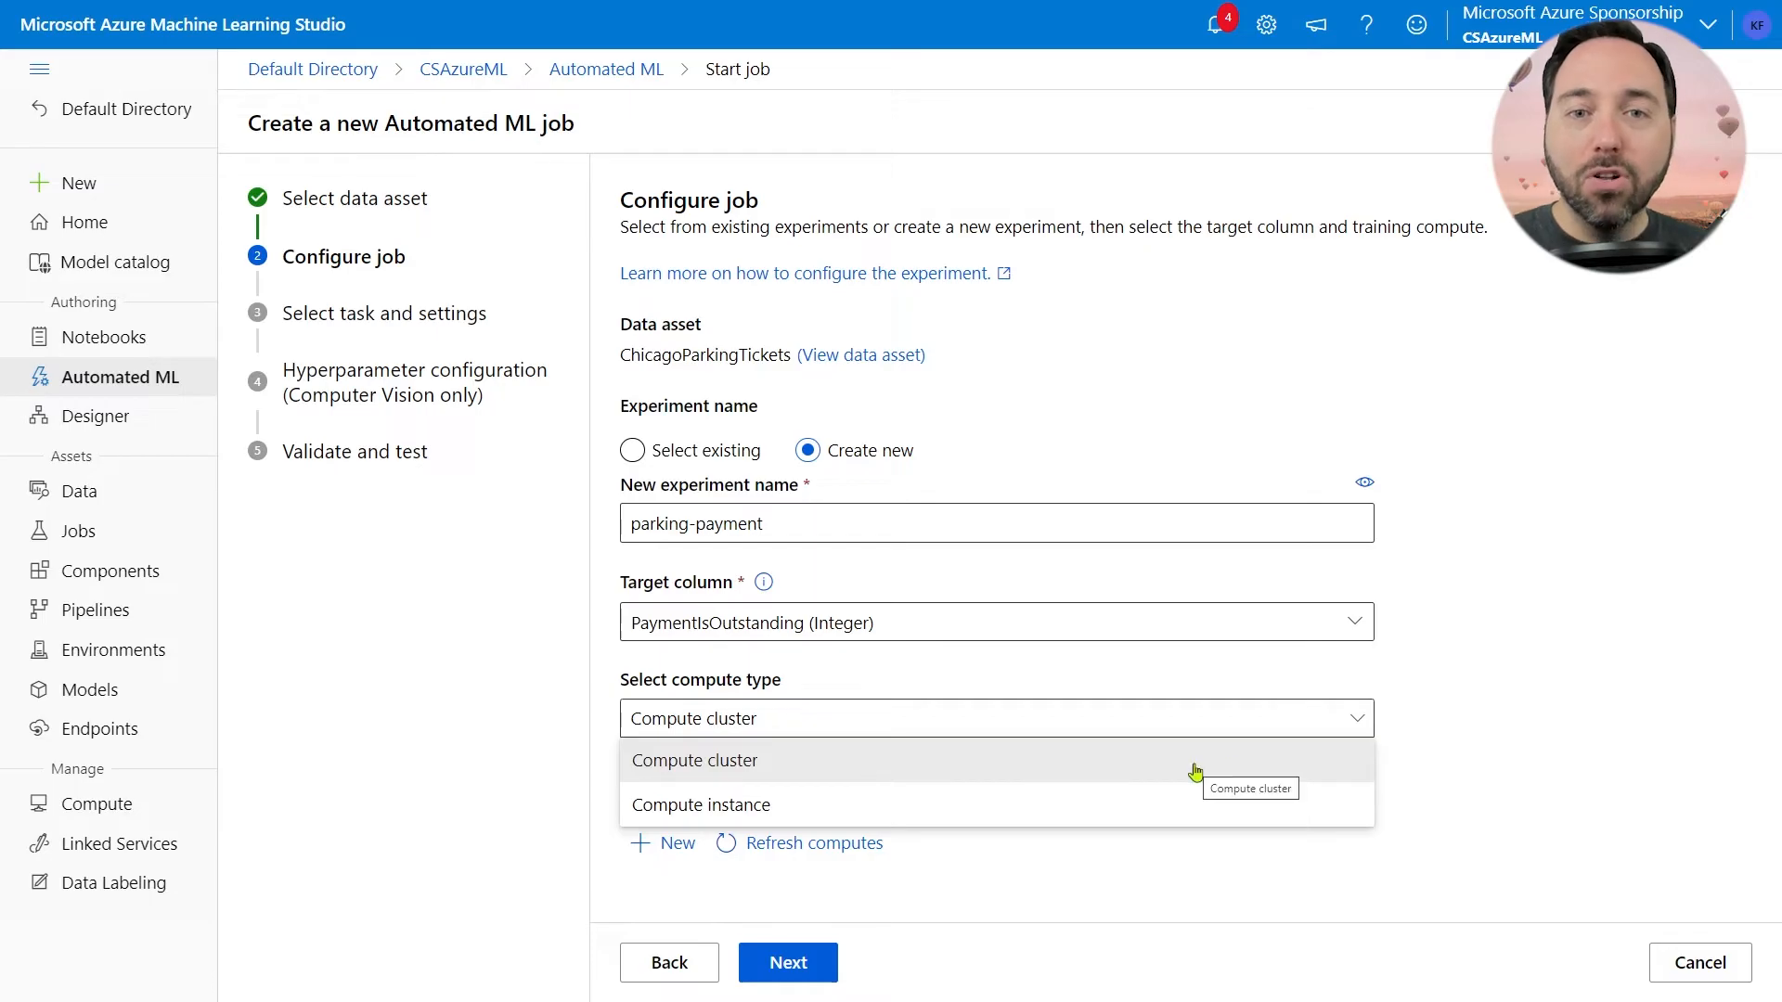
left_click(693, 760)
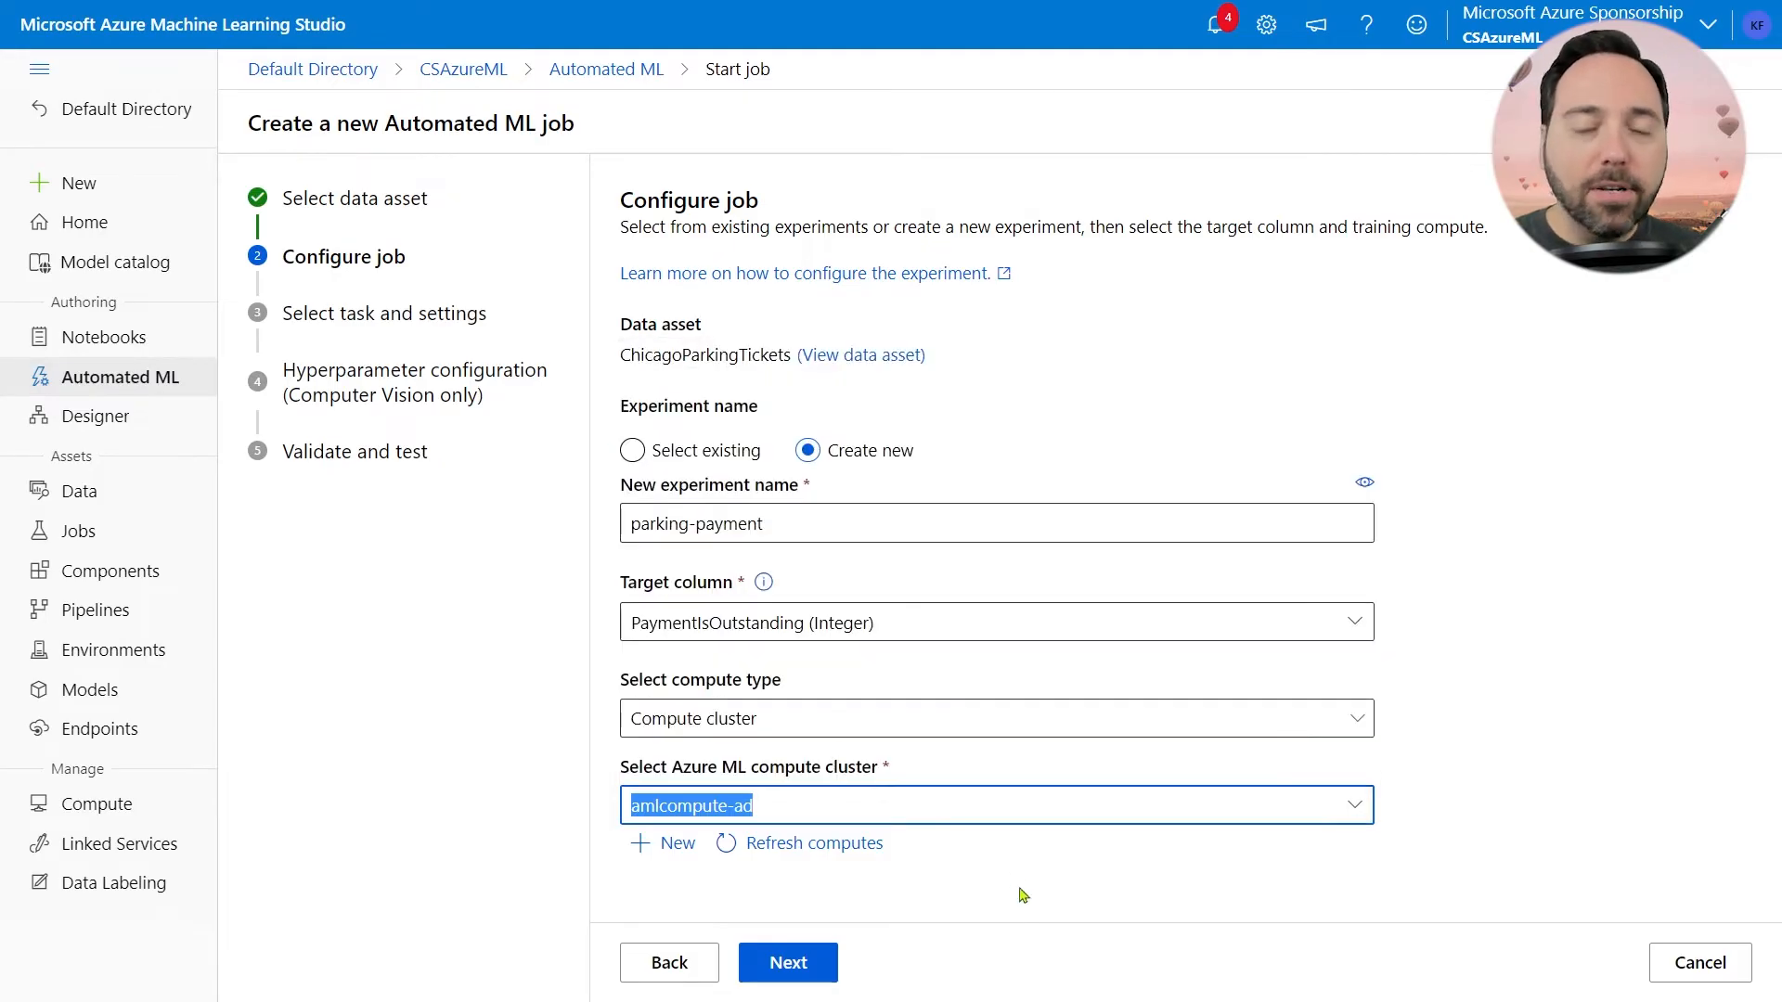
left_click(1353, 804)
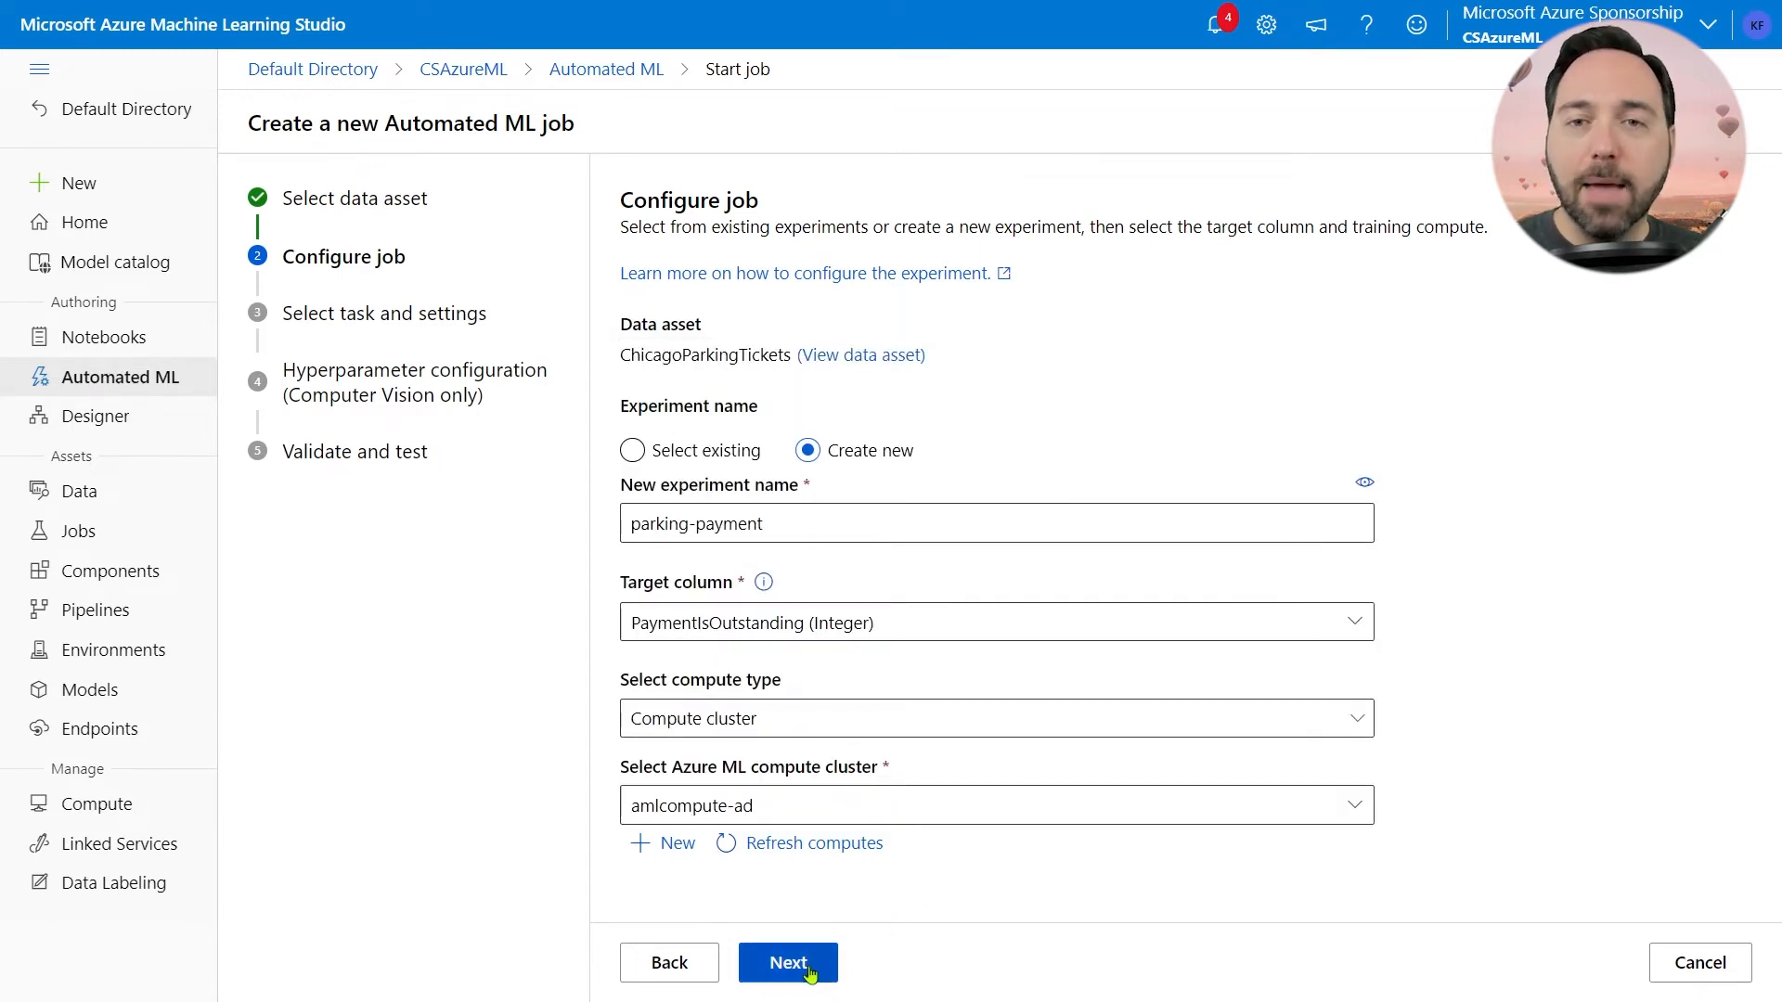
Step: Choose Classification as the task type, leaving deep learning disabled
left_click(786, 962)
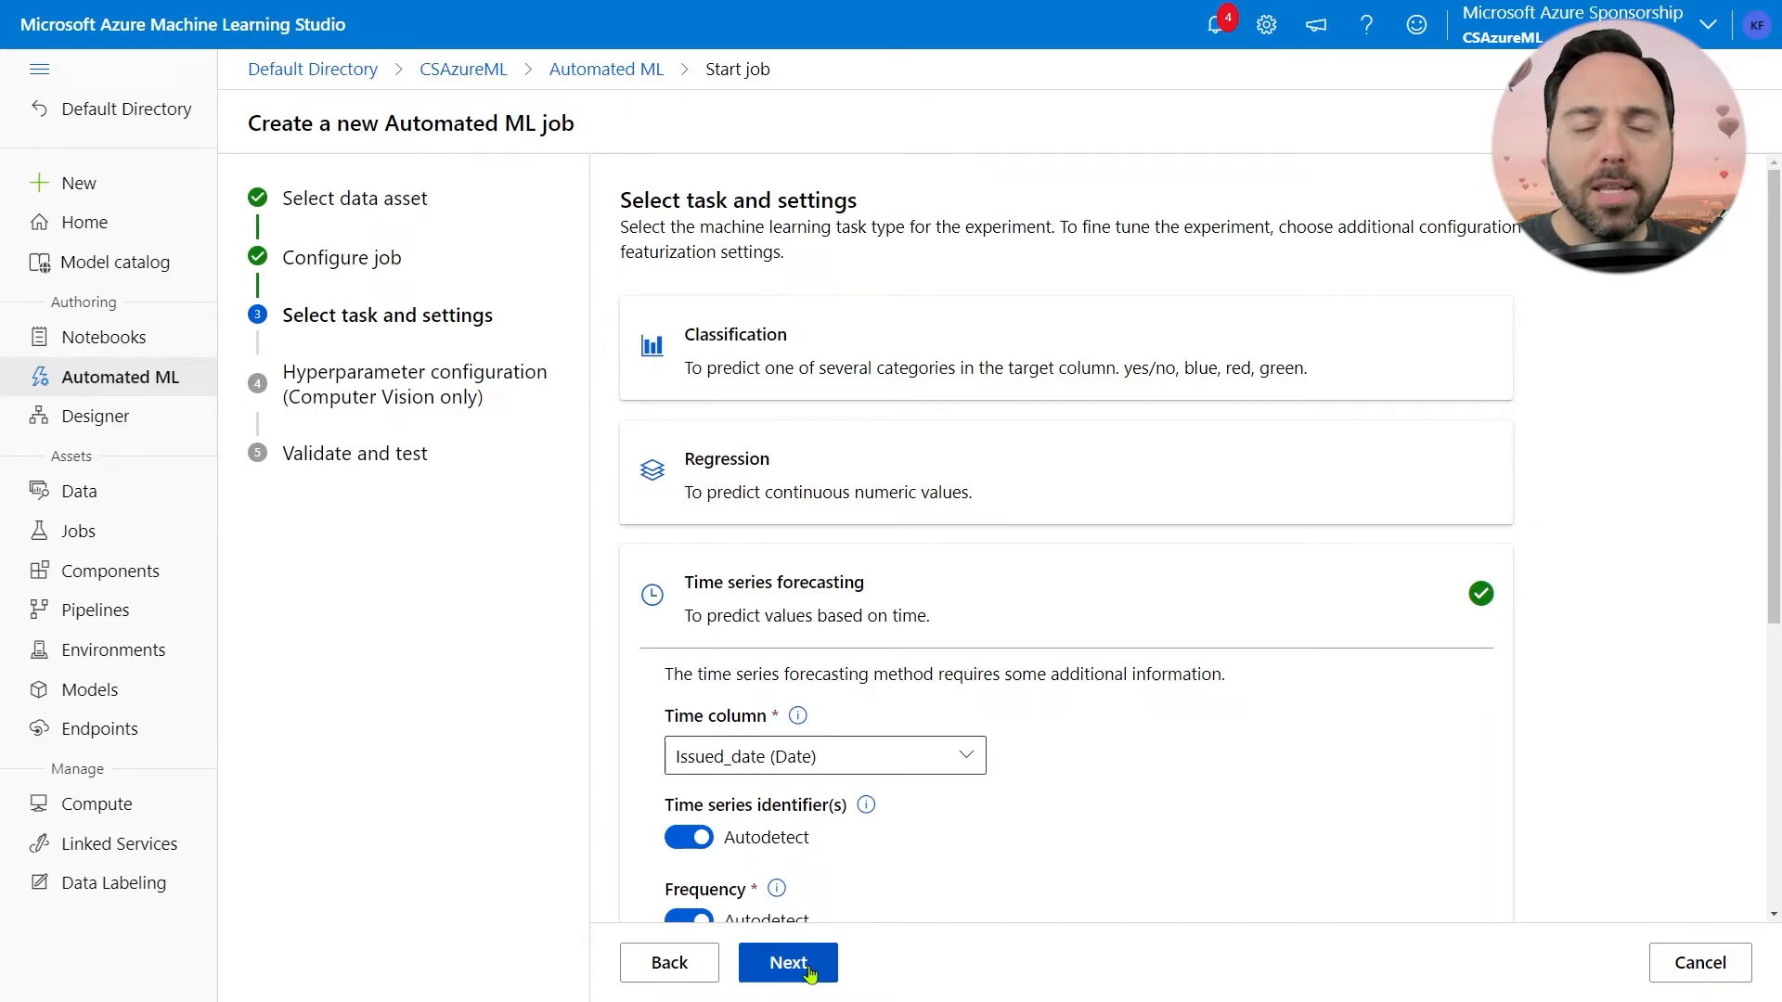
mouse_move(1216, 664)
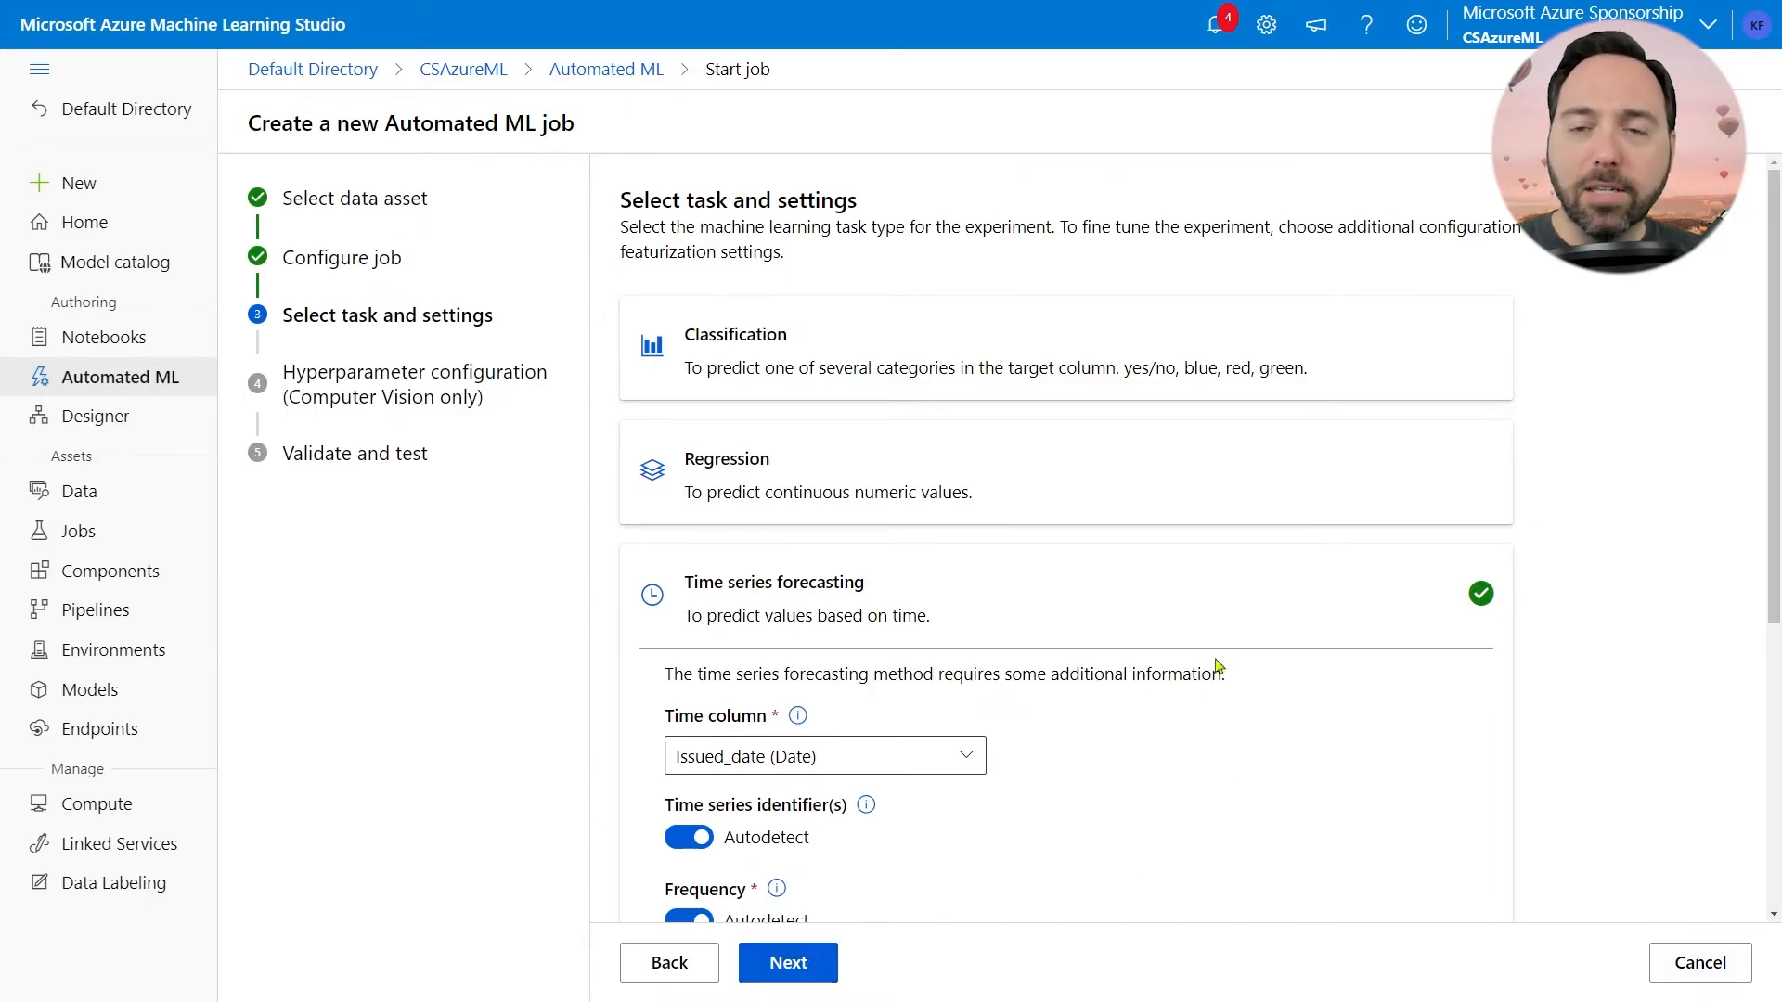
mouse_move(1128, 343)
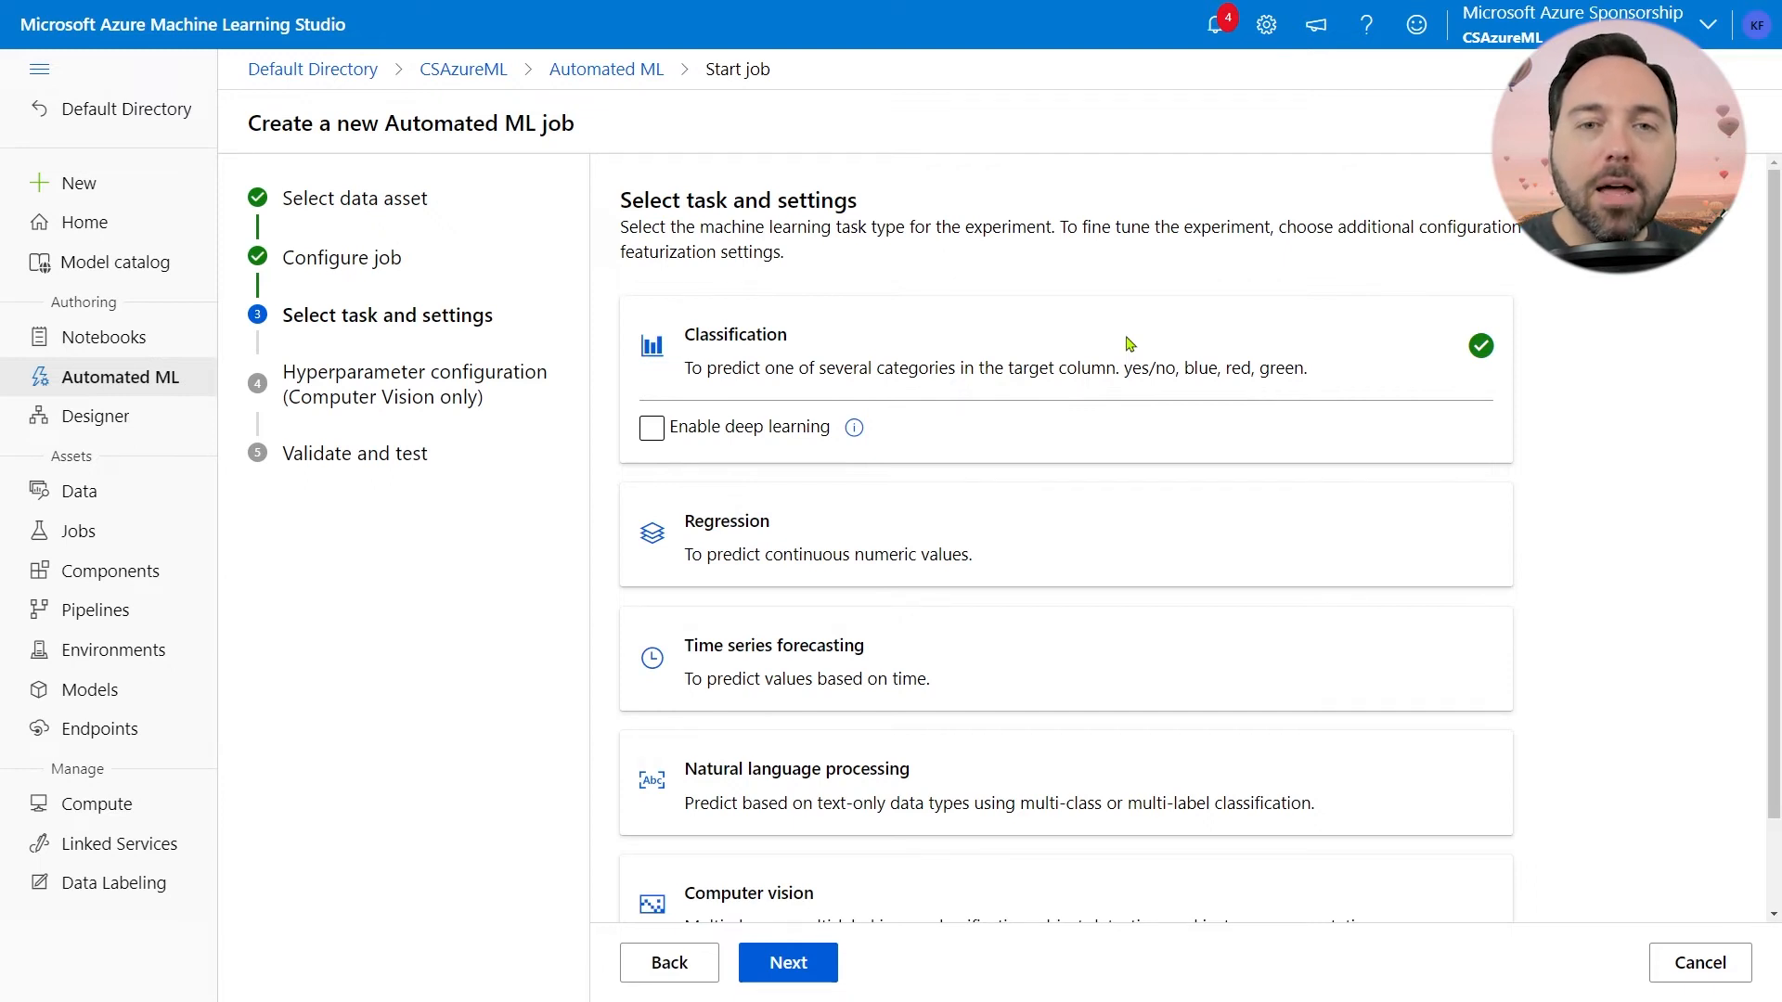
scroll("down", 3)
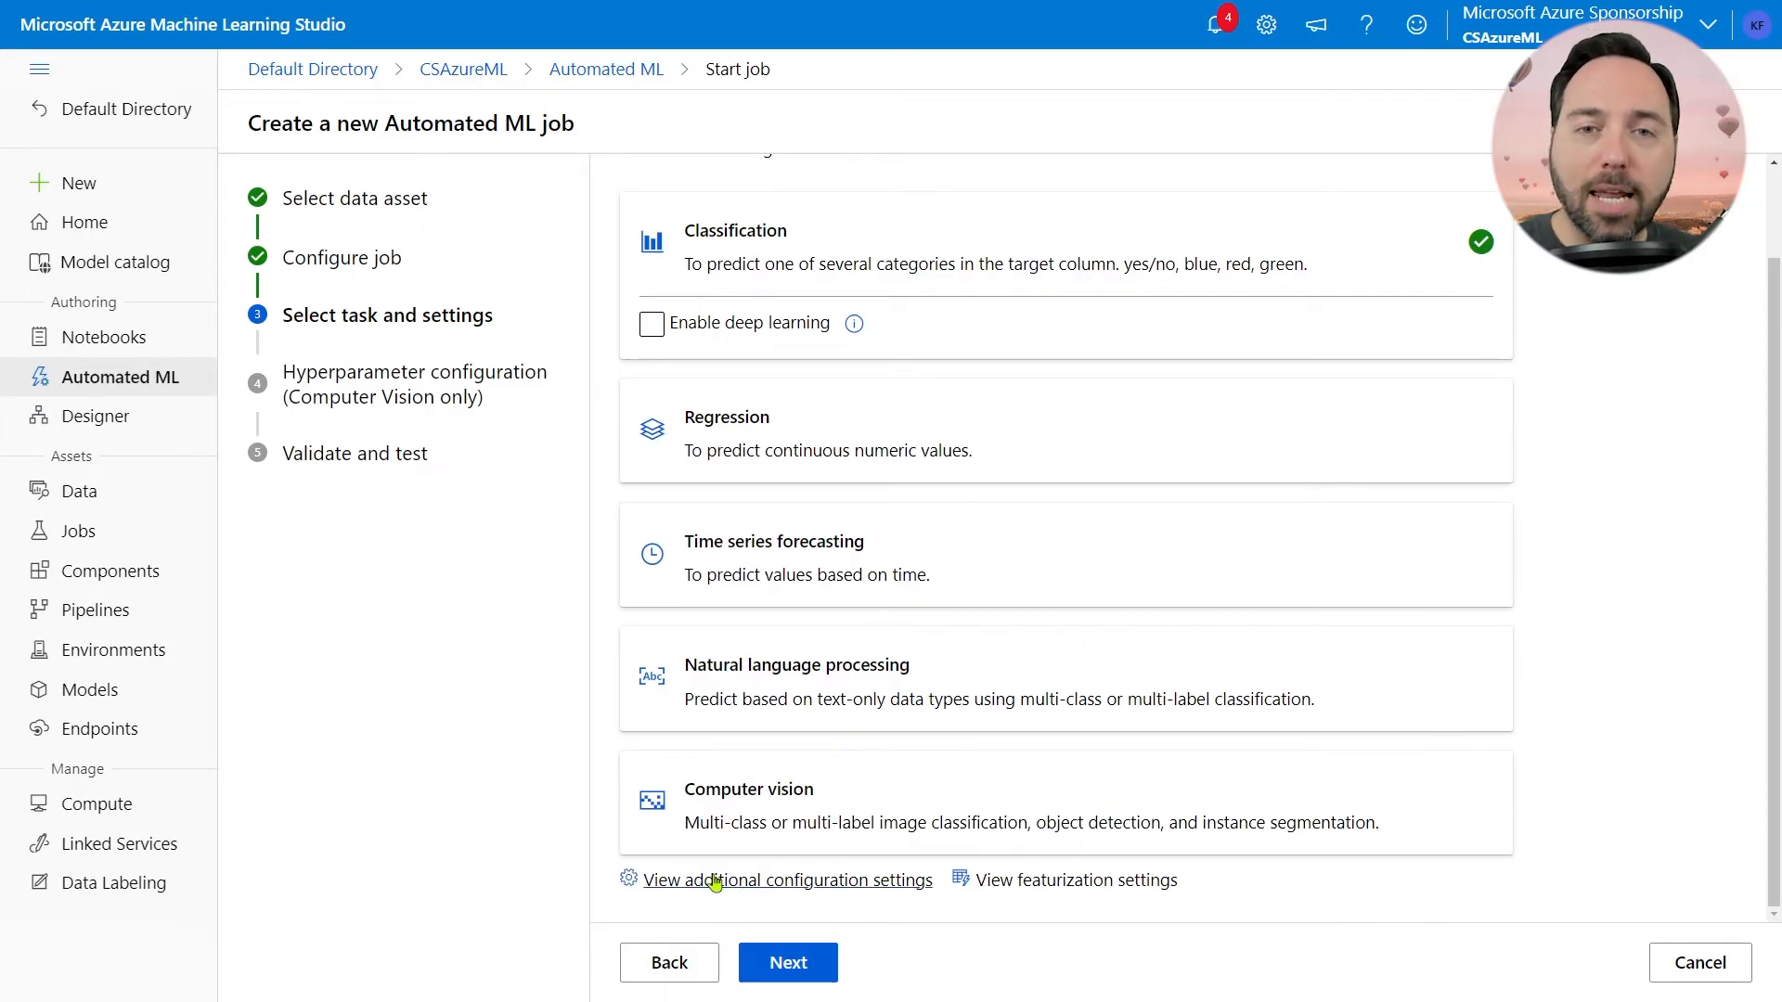
Step: Keep AUC weighted and Explain best model in Additional configurations, then view Blocked models
left_click(788, 880)
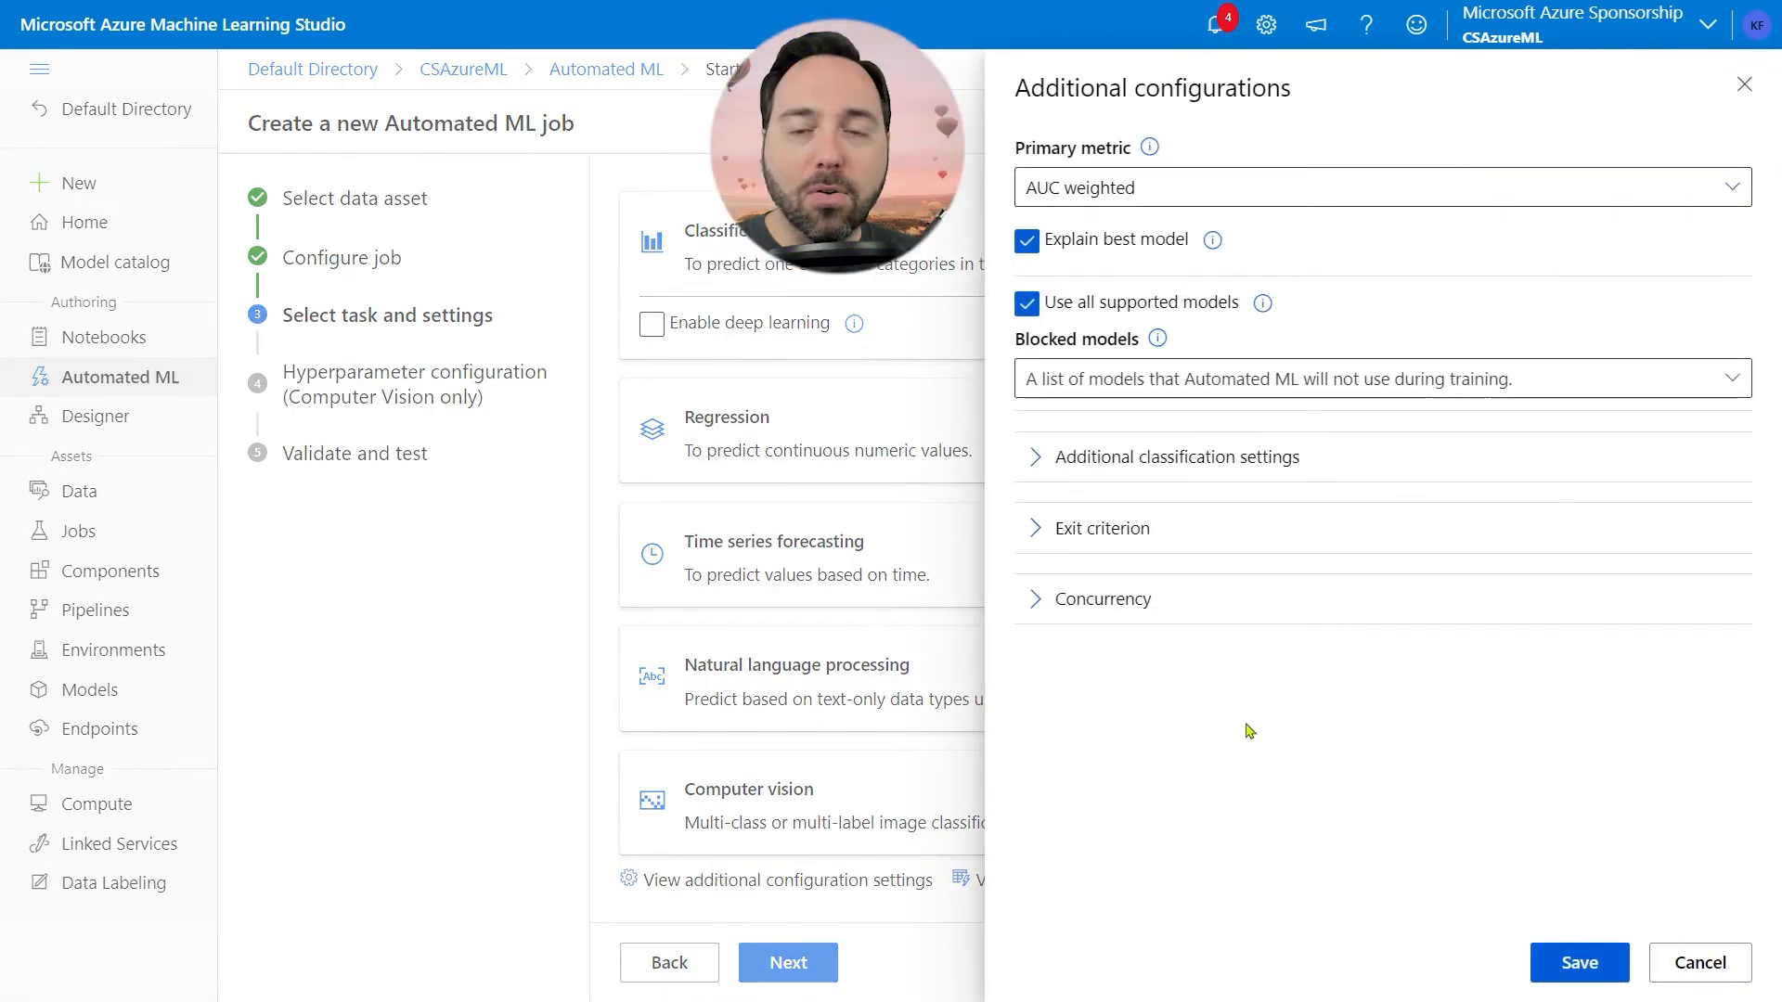
mouse_move(1711, 258)
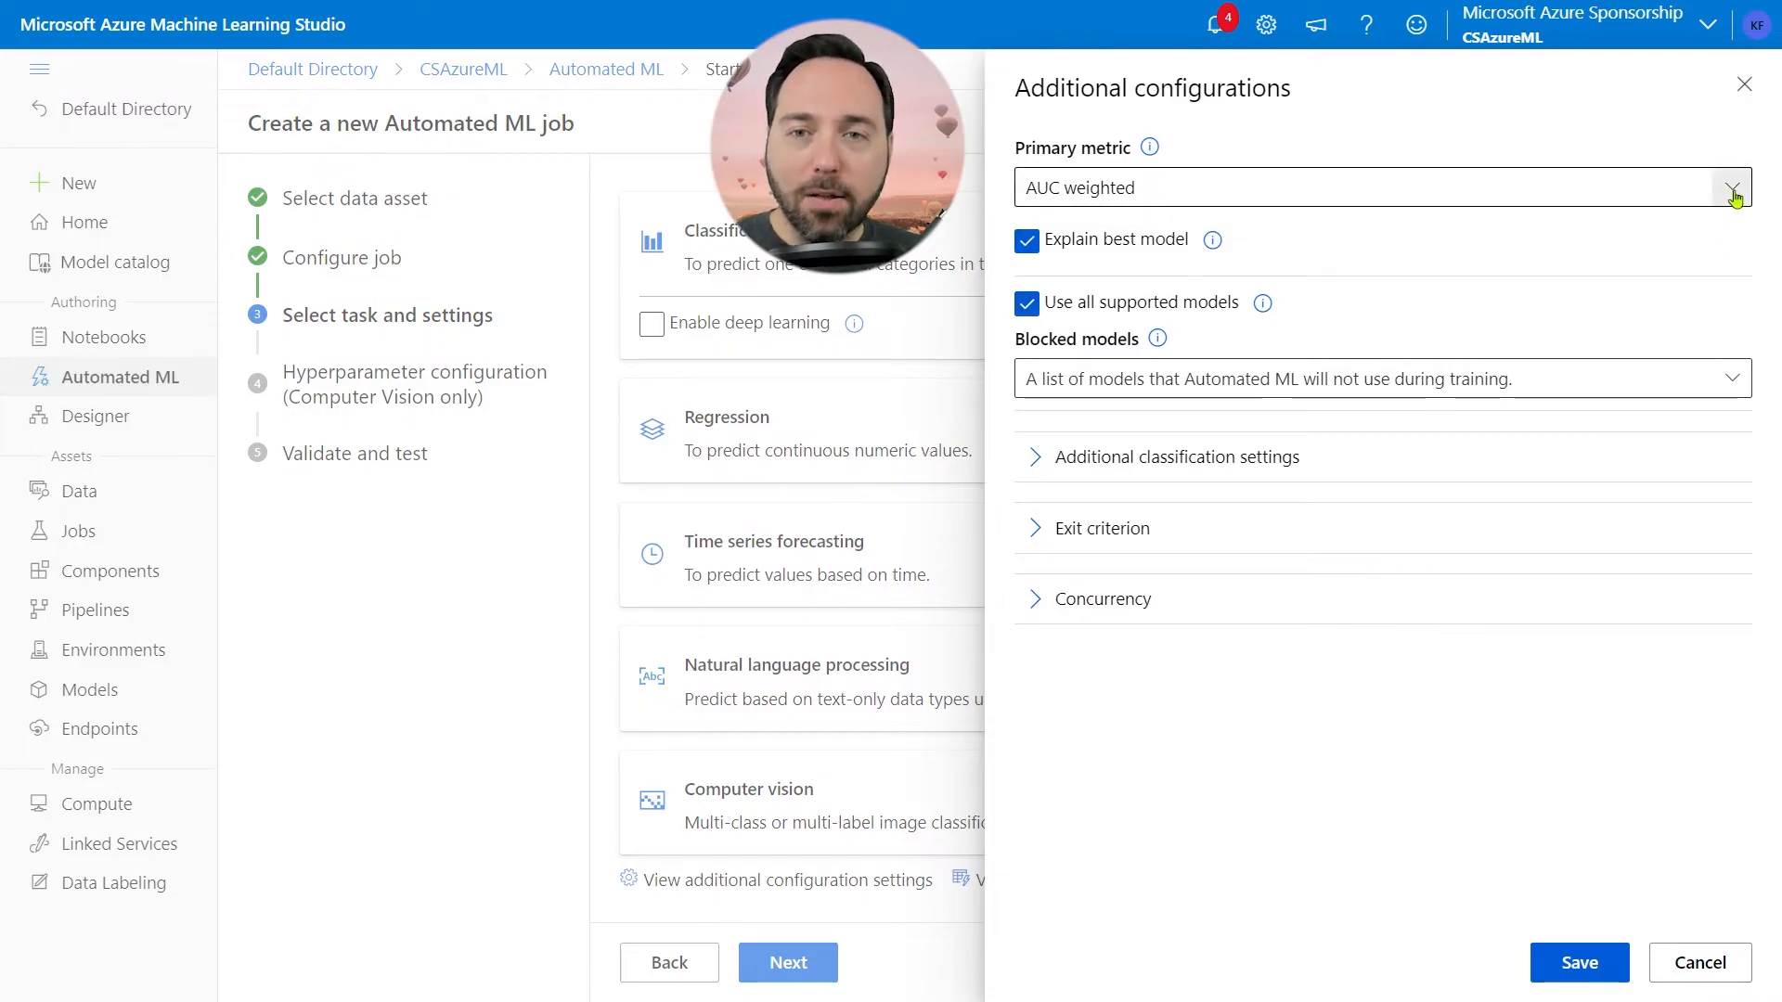
left_click(1728, 188)
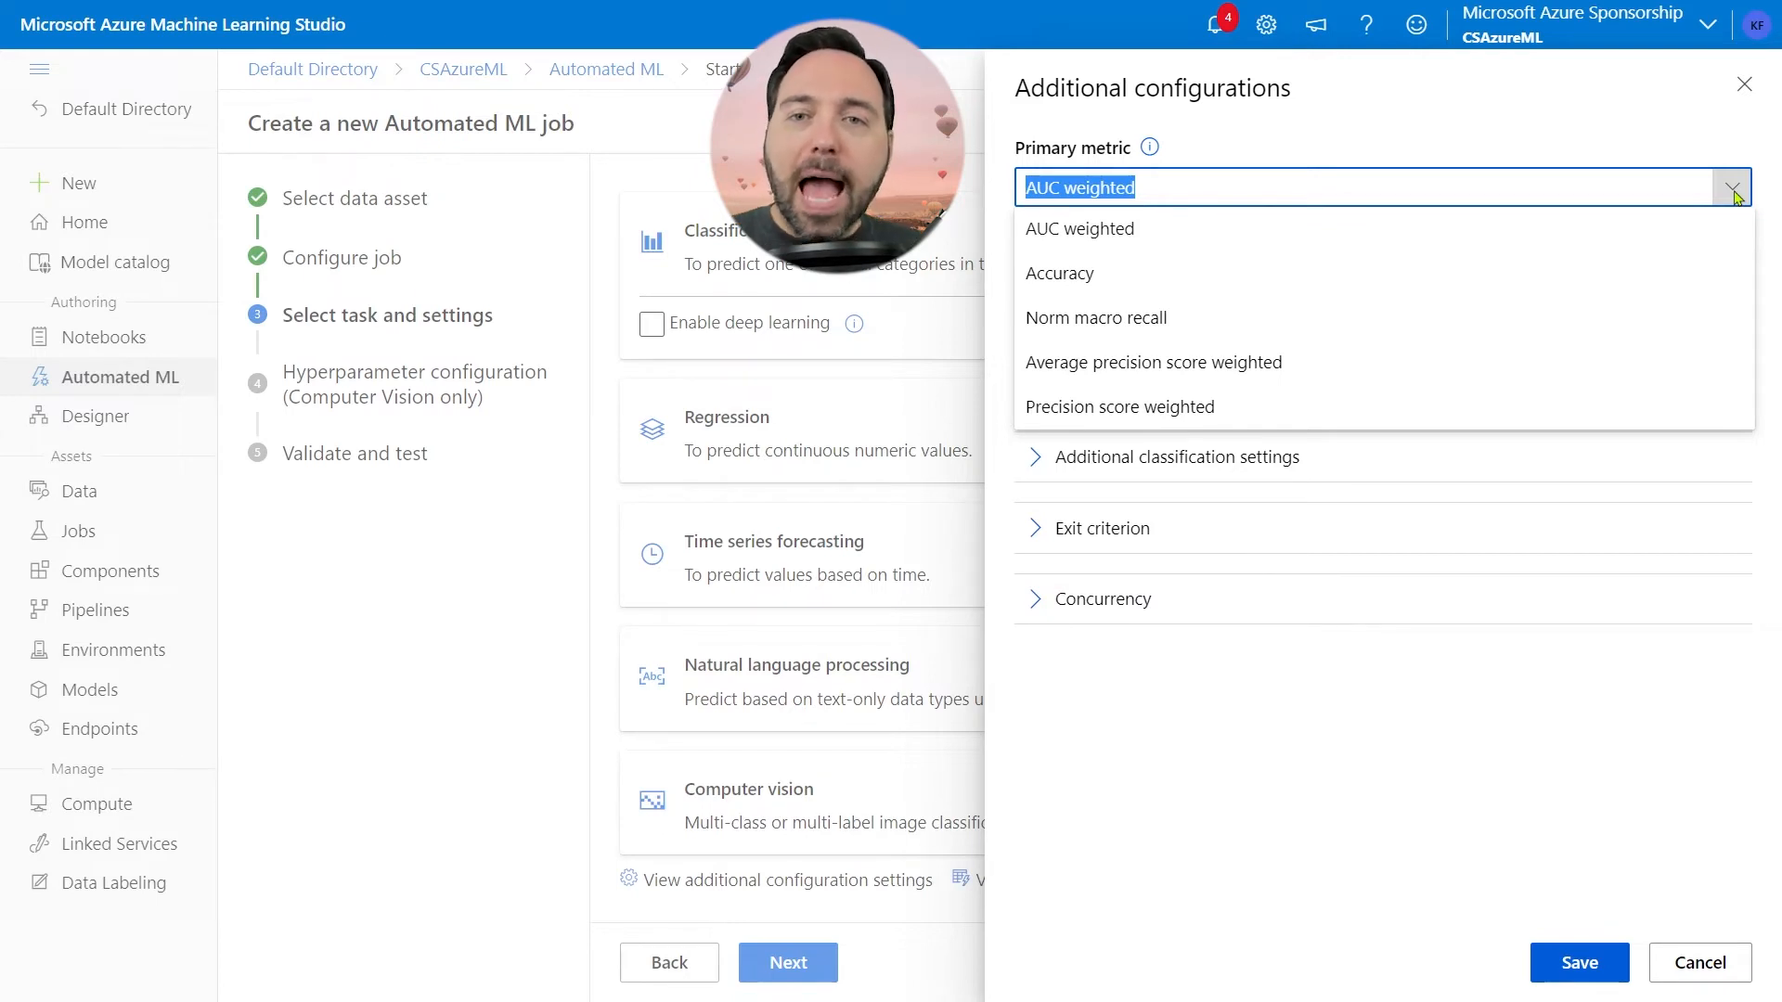
mouse_move(1616, 273)
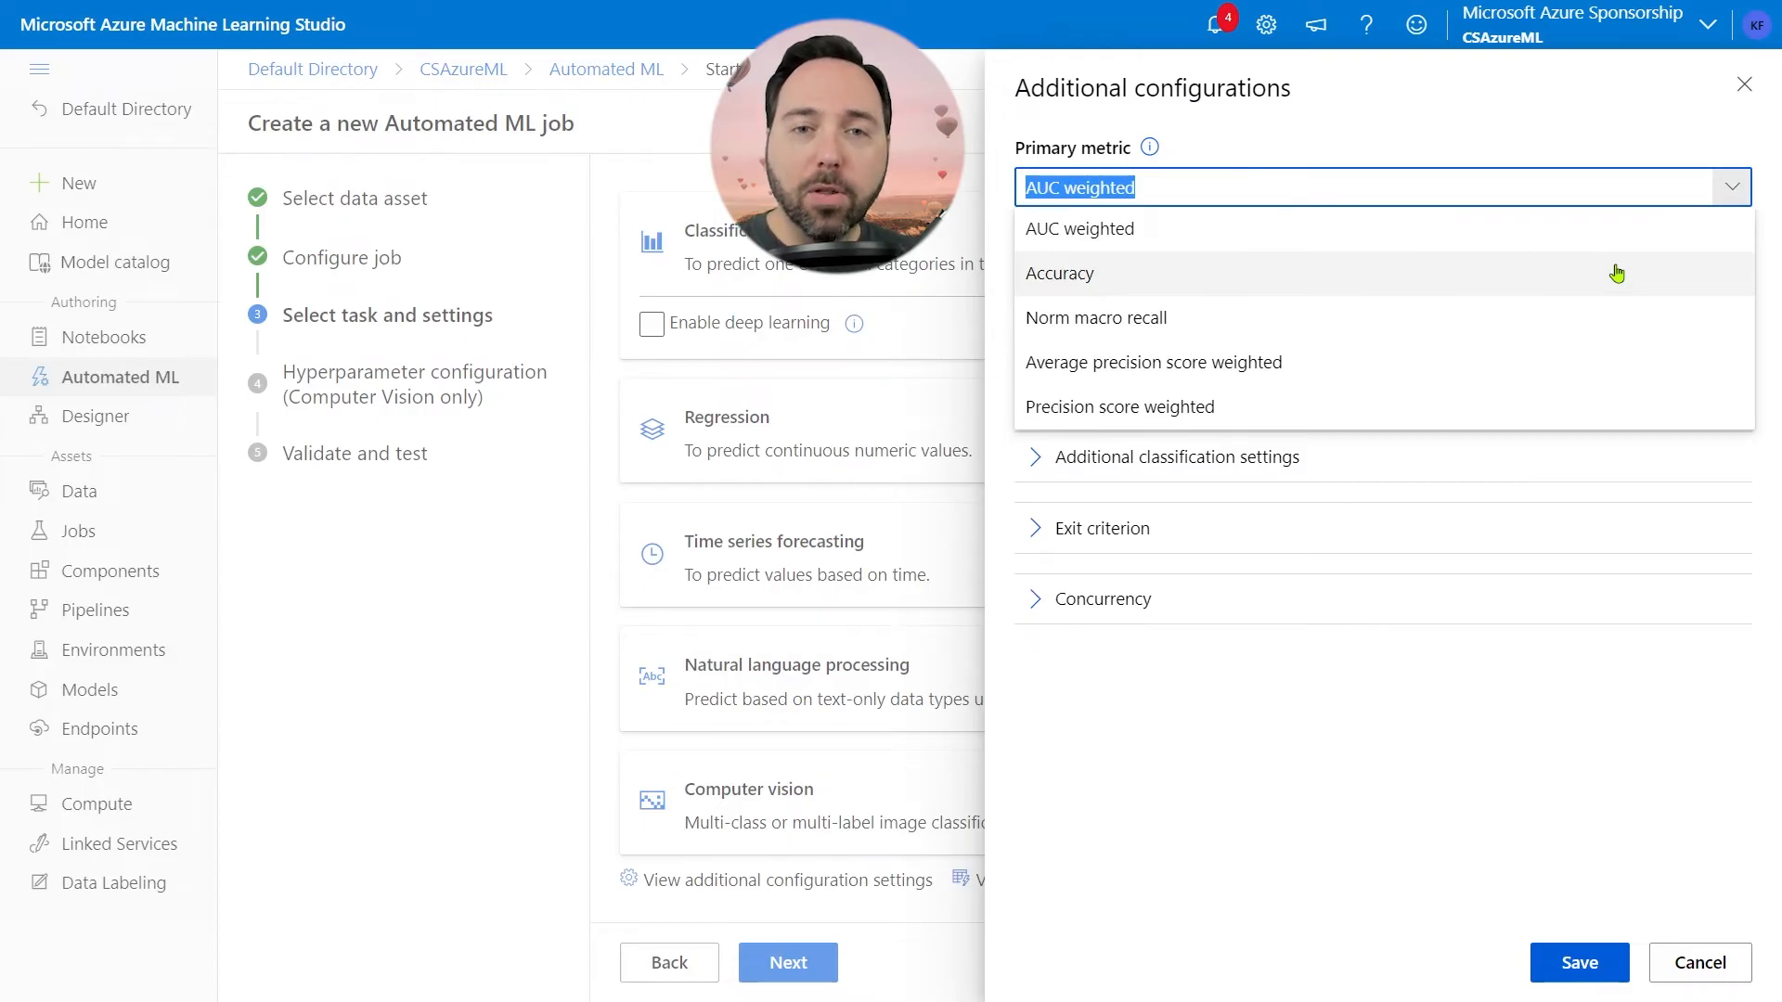
mouse_move(1591, 334)
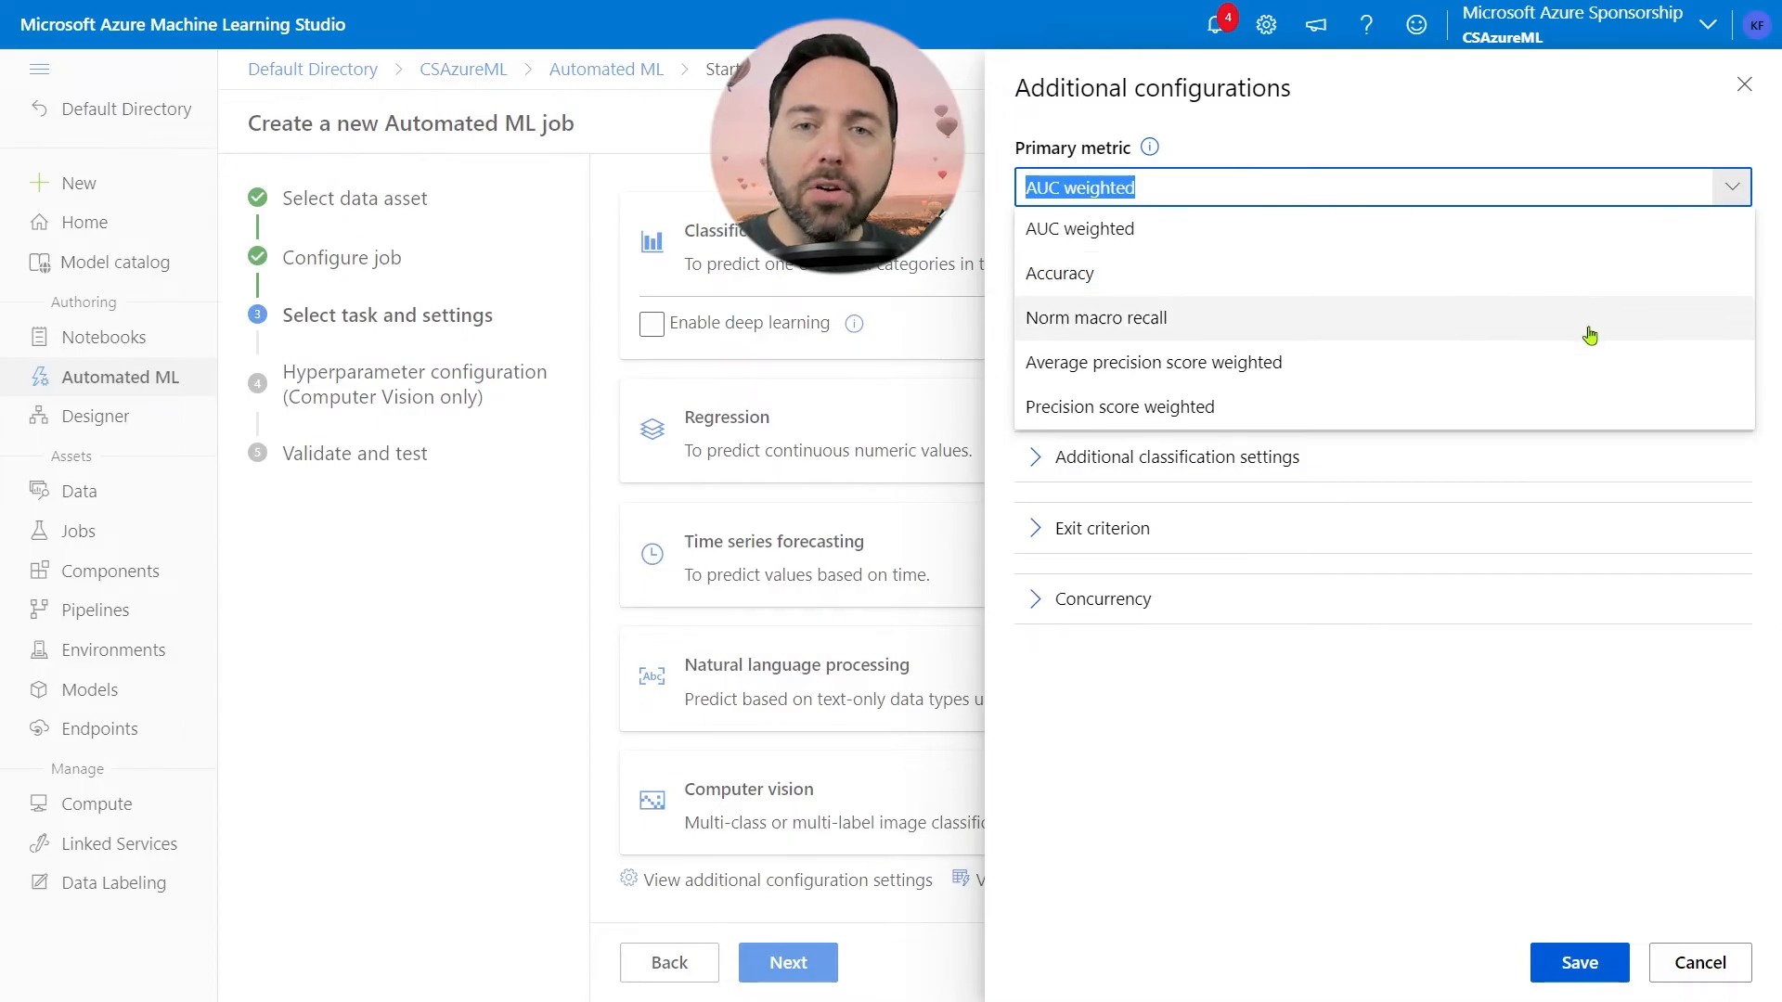
mouse_move(1186, 113)
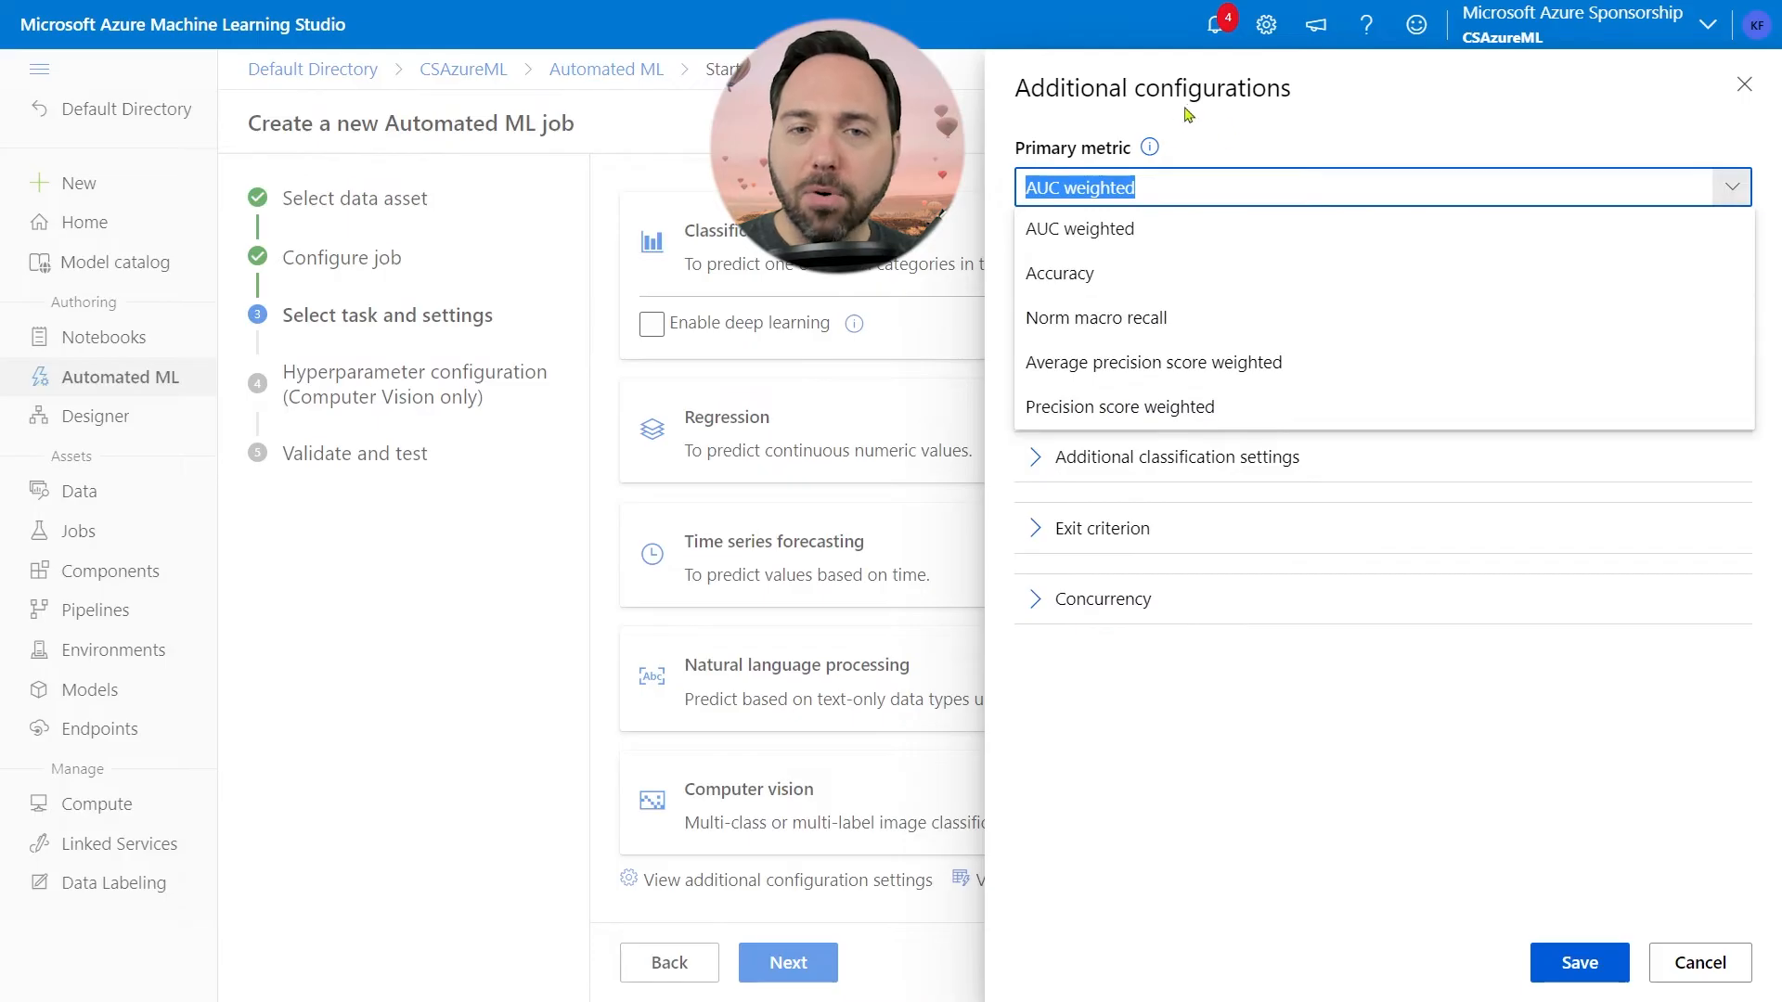
mouse_move(1157, 148)
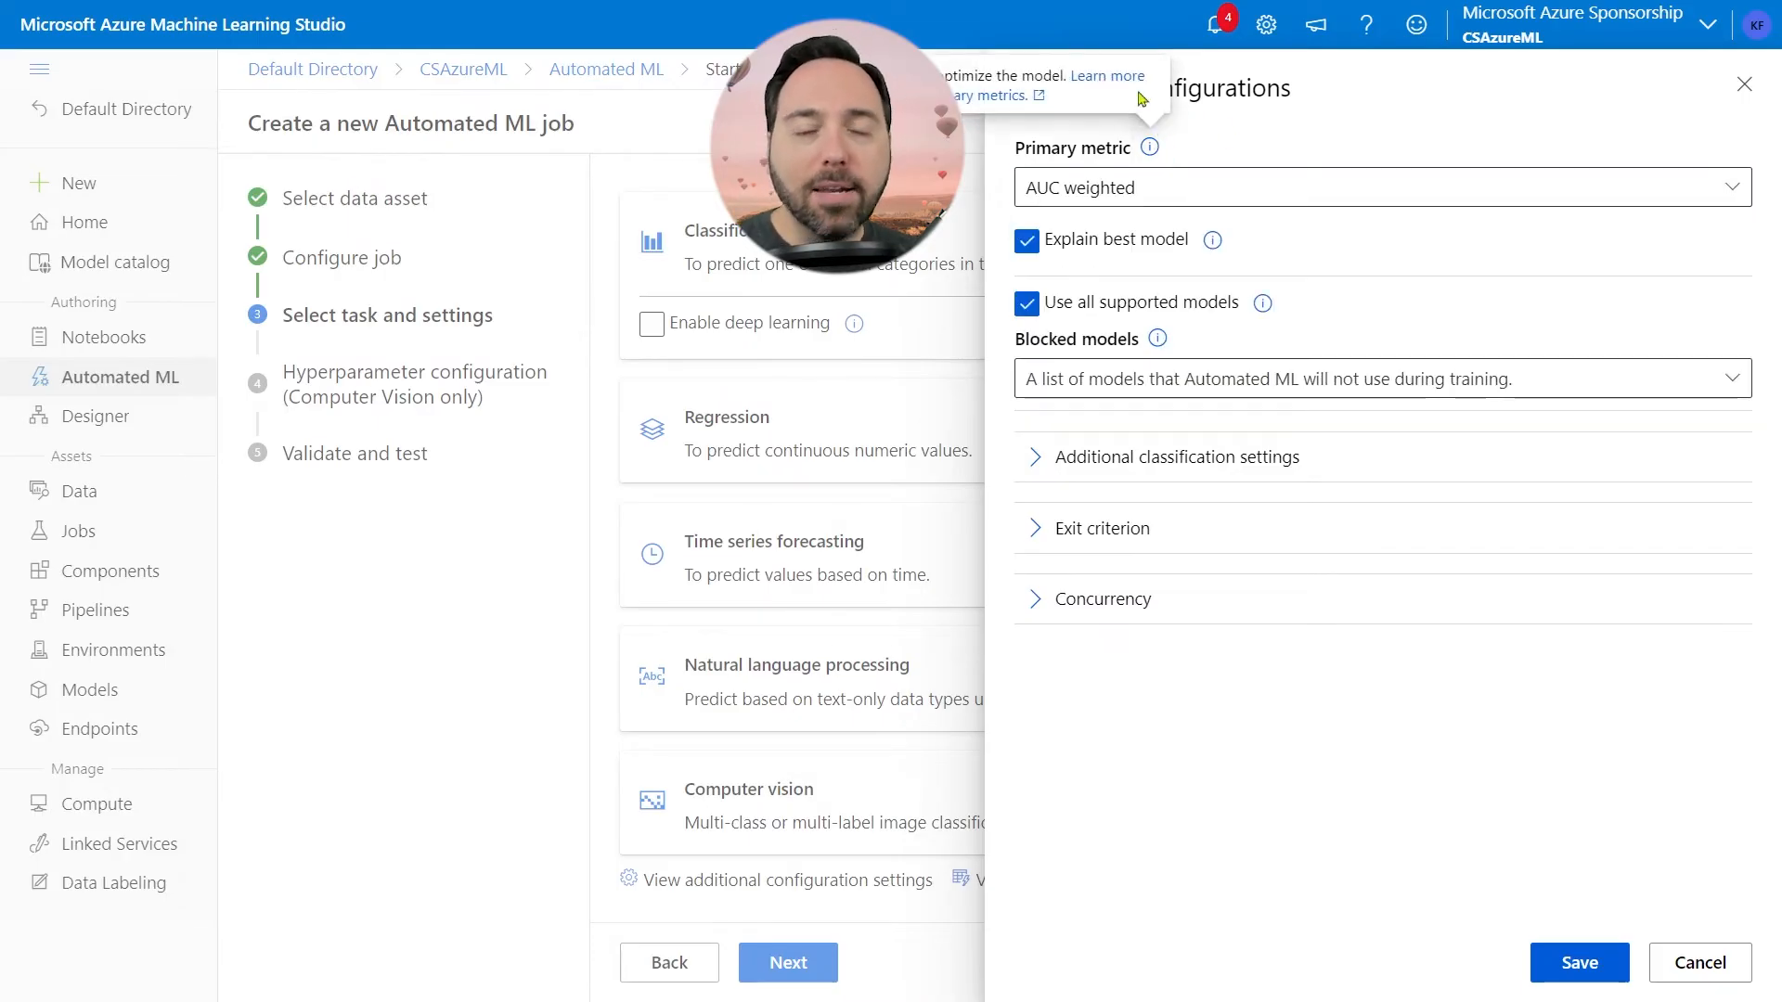
mouse_move(1106, 75)
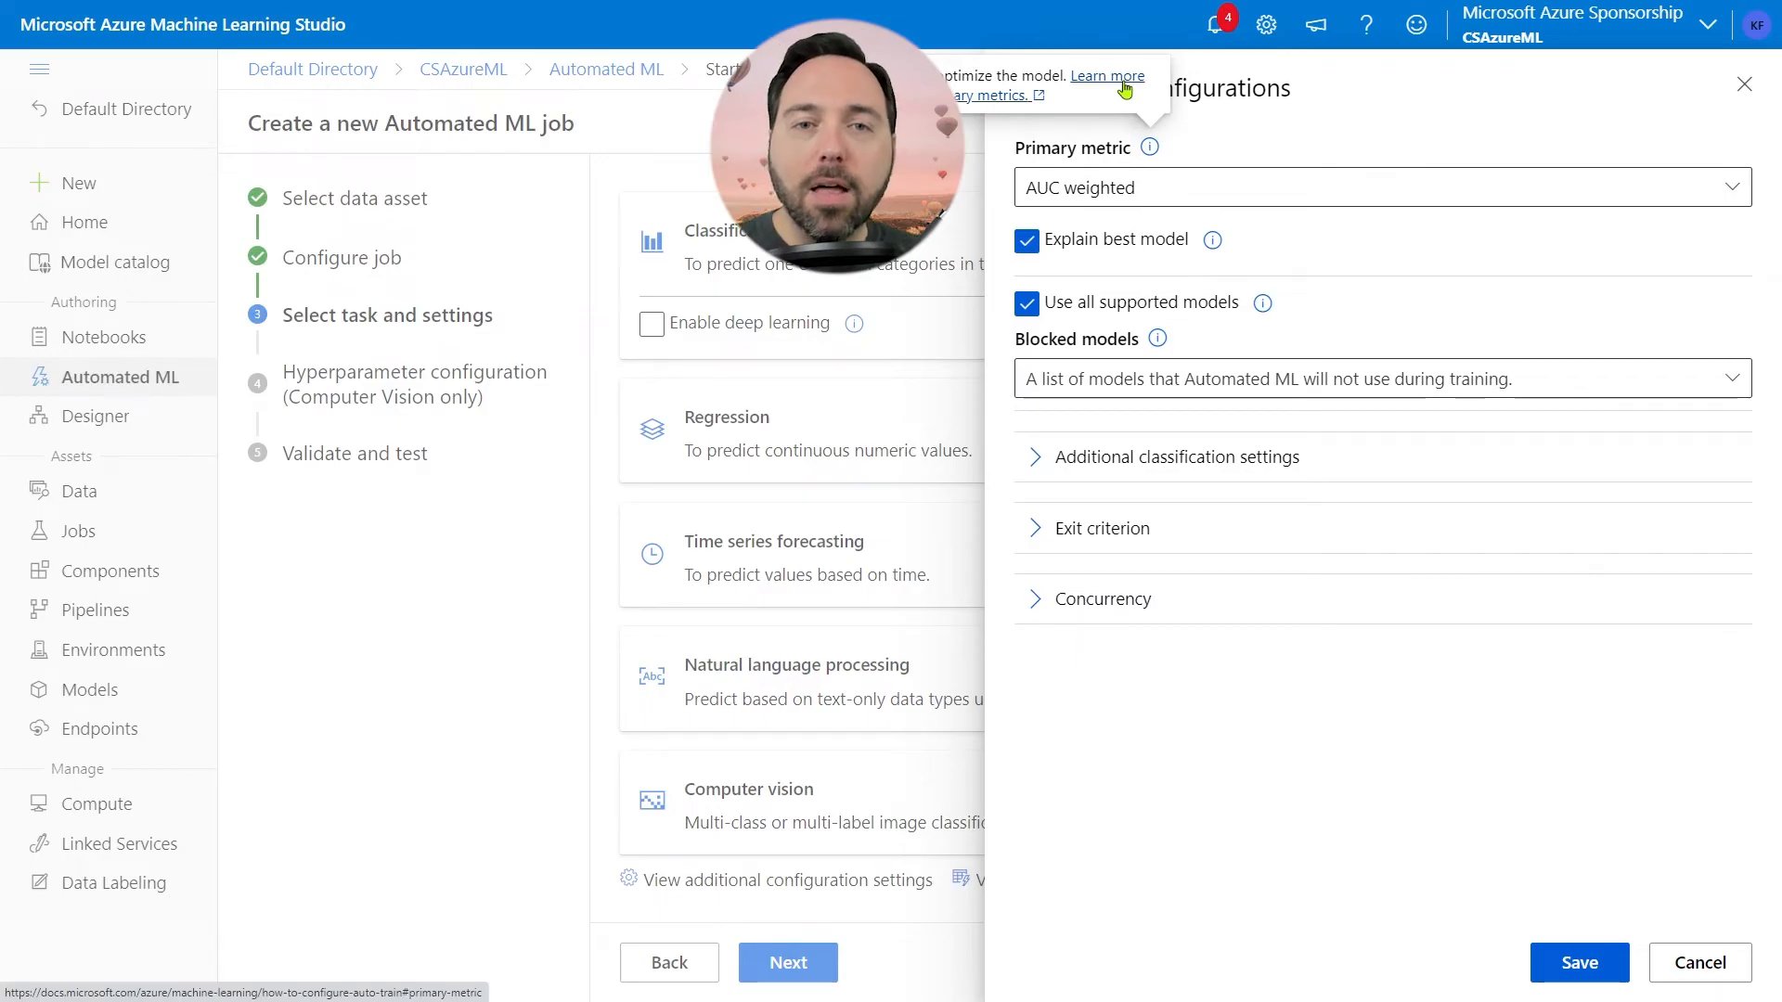
mouse_move(1436, 134)
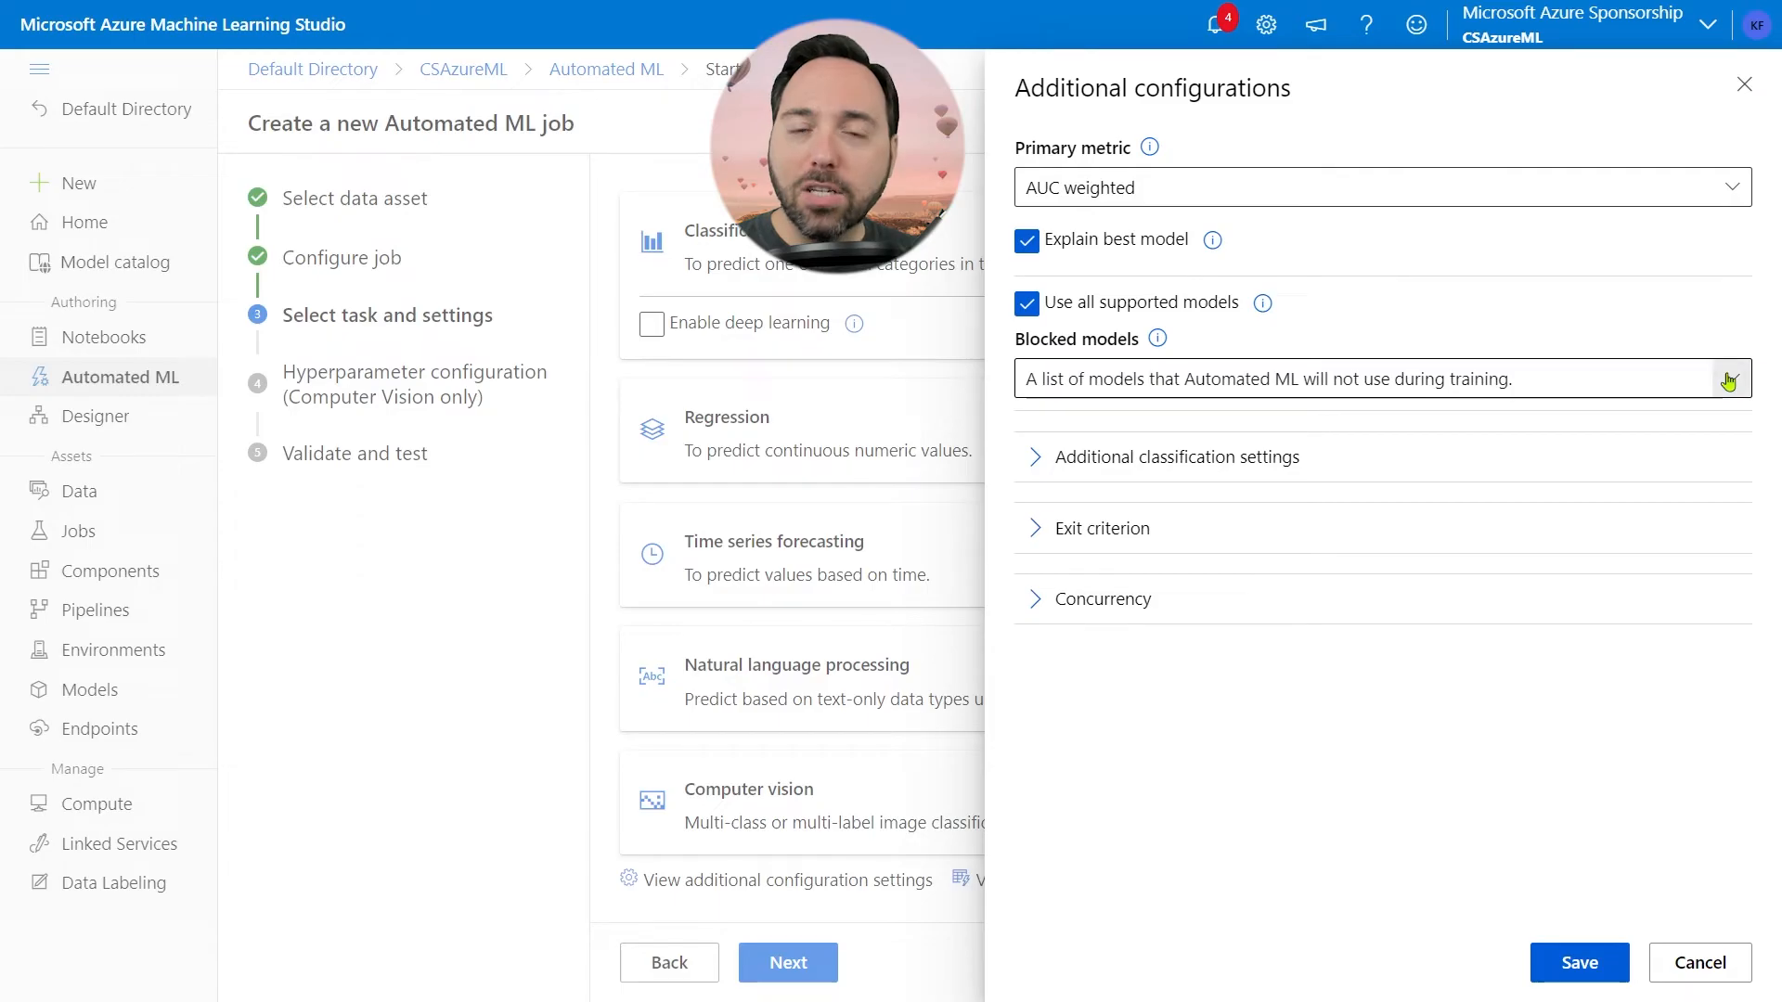
left_click(1727, 379)
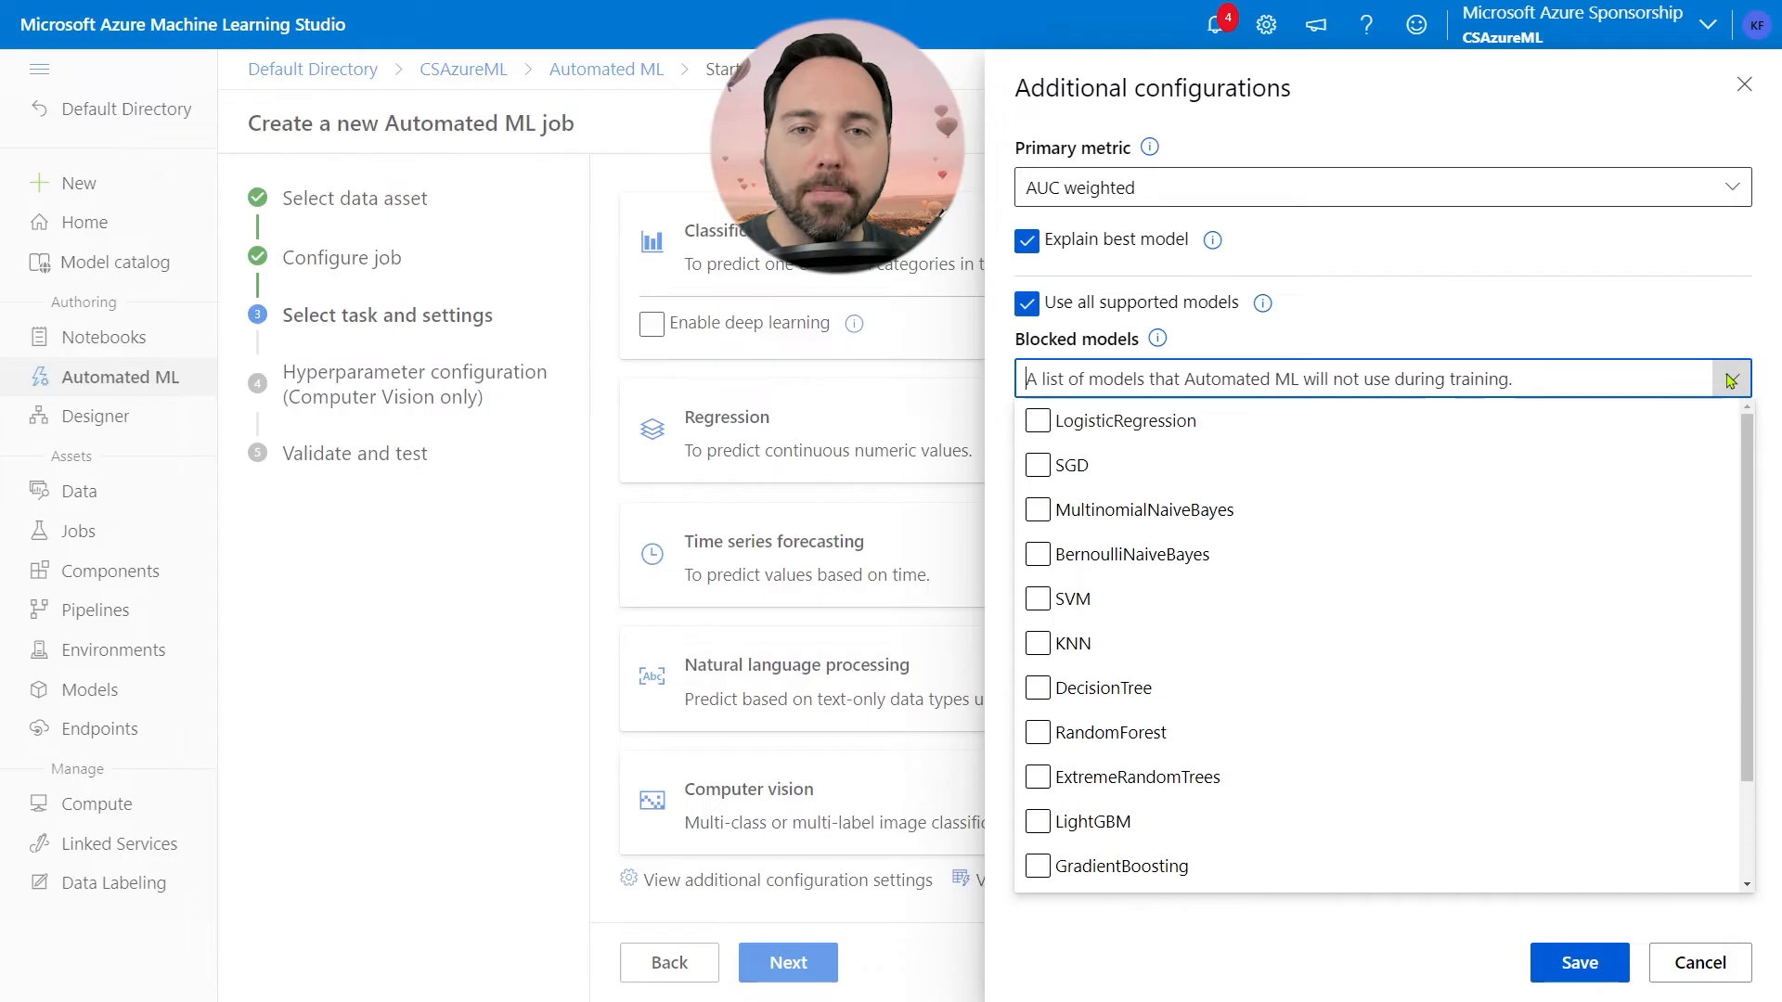
Step: Block no models and set the positive class label to 1
left_click(1731, 379)
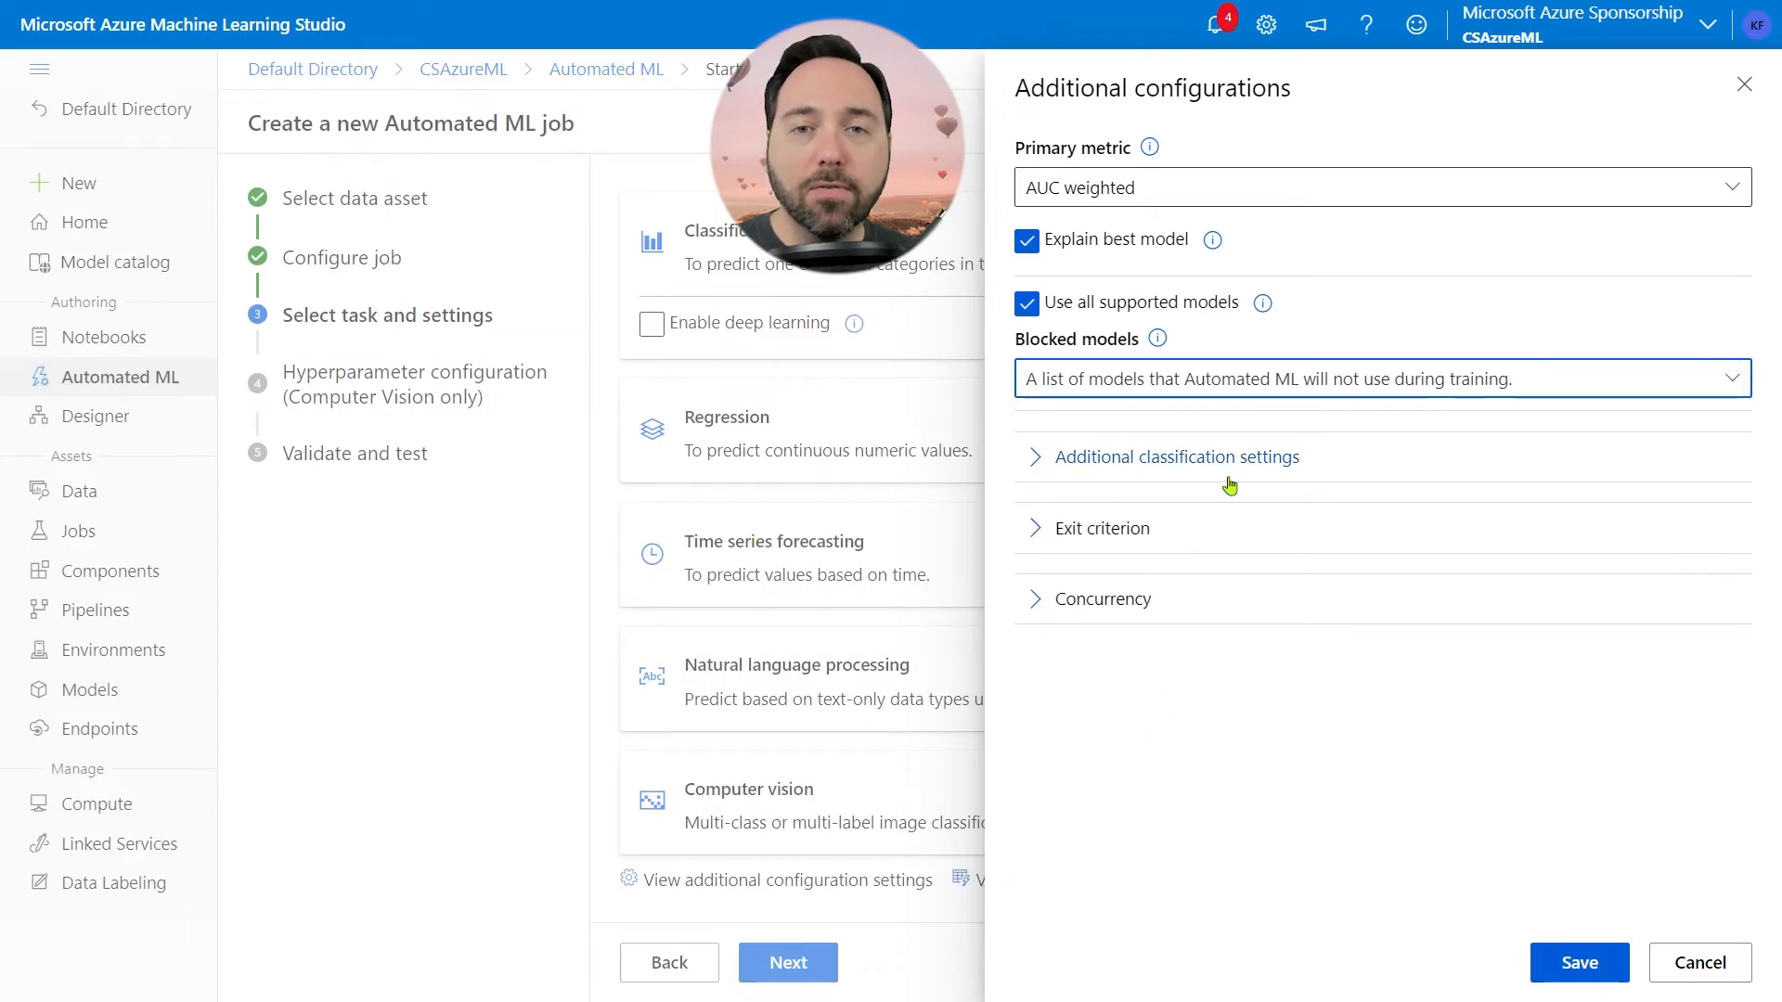
left_click(1175, 457)
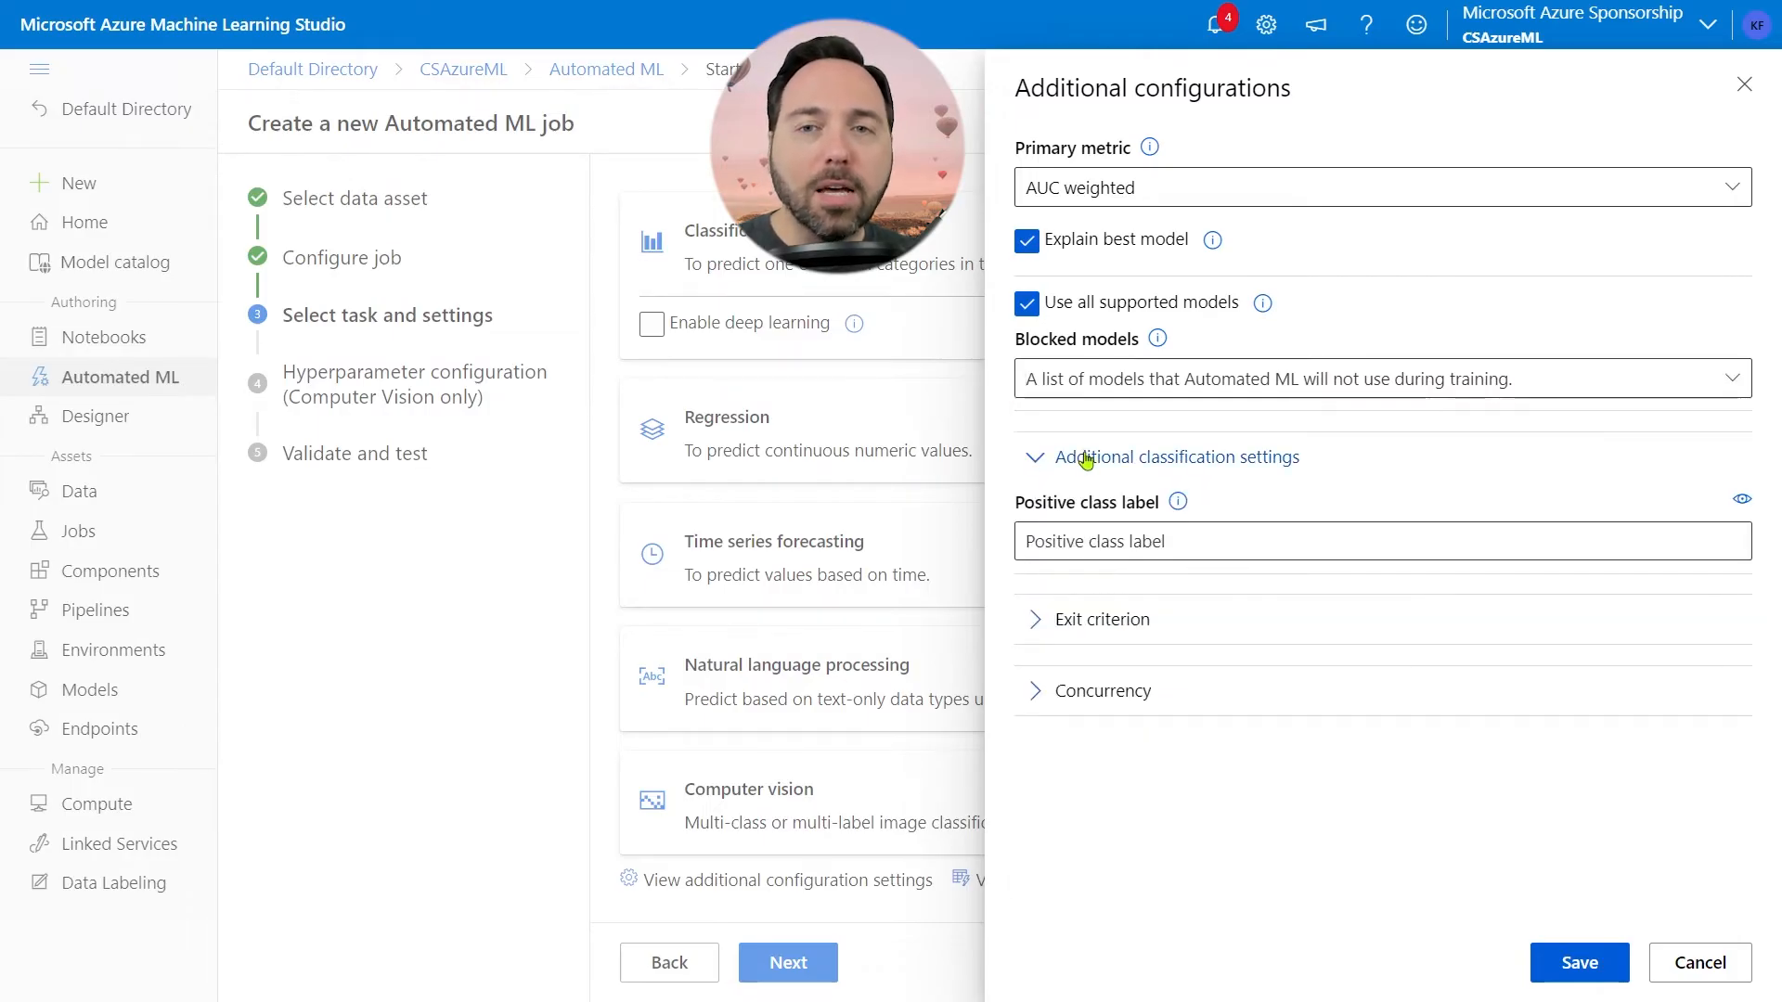
mouse_move(1418, 520)
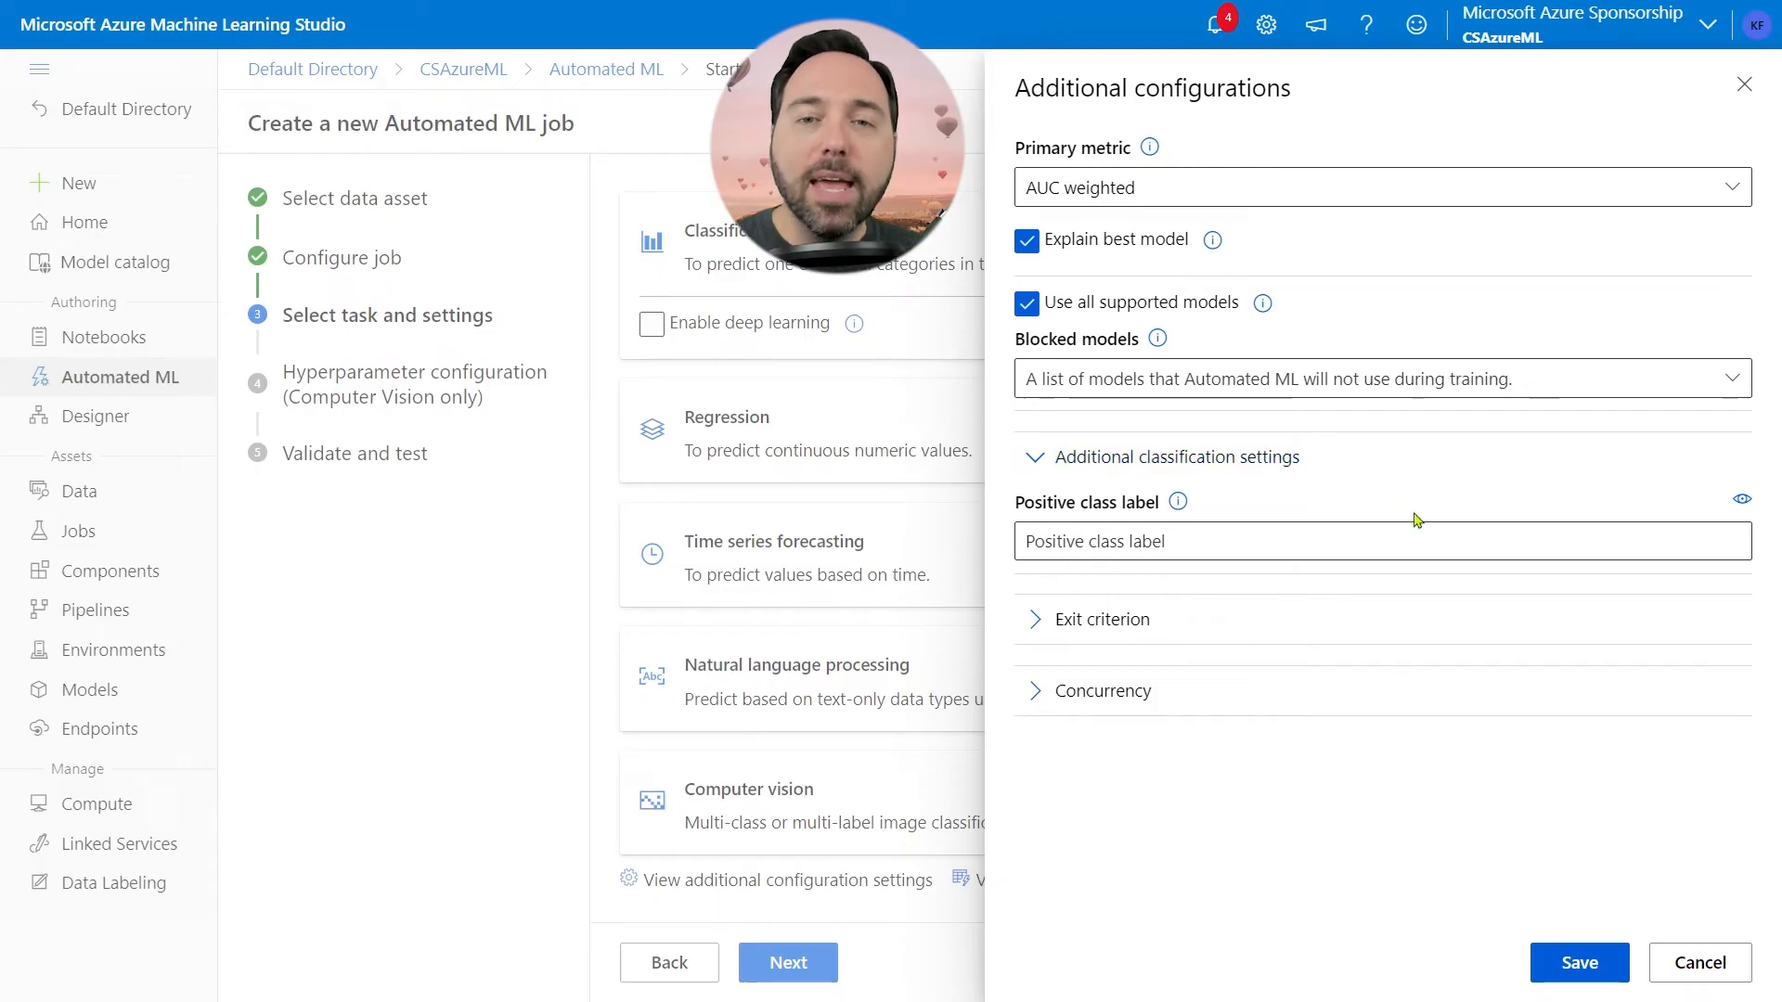
mouse_move(1401, 505)
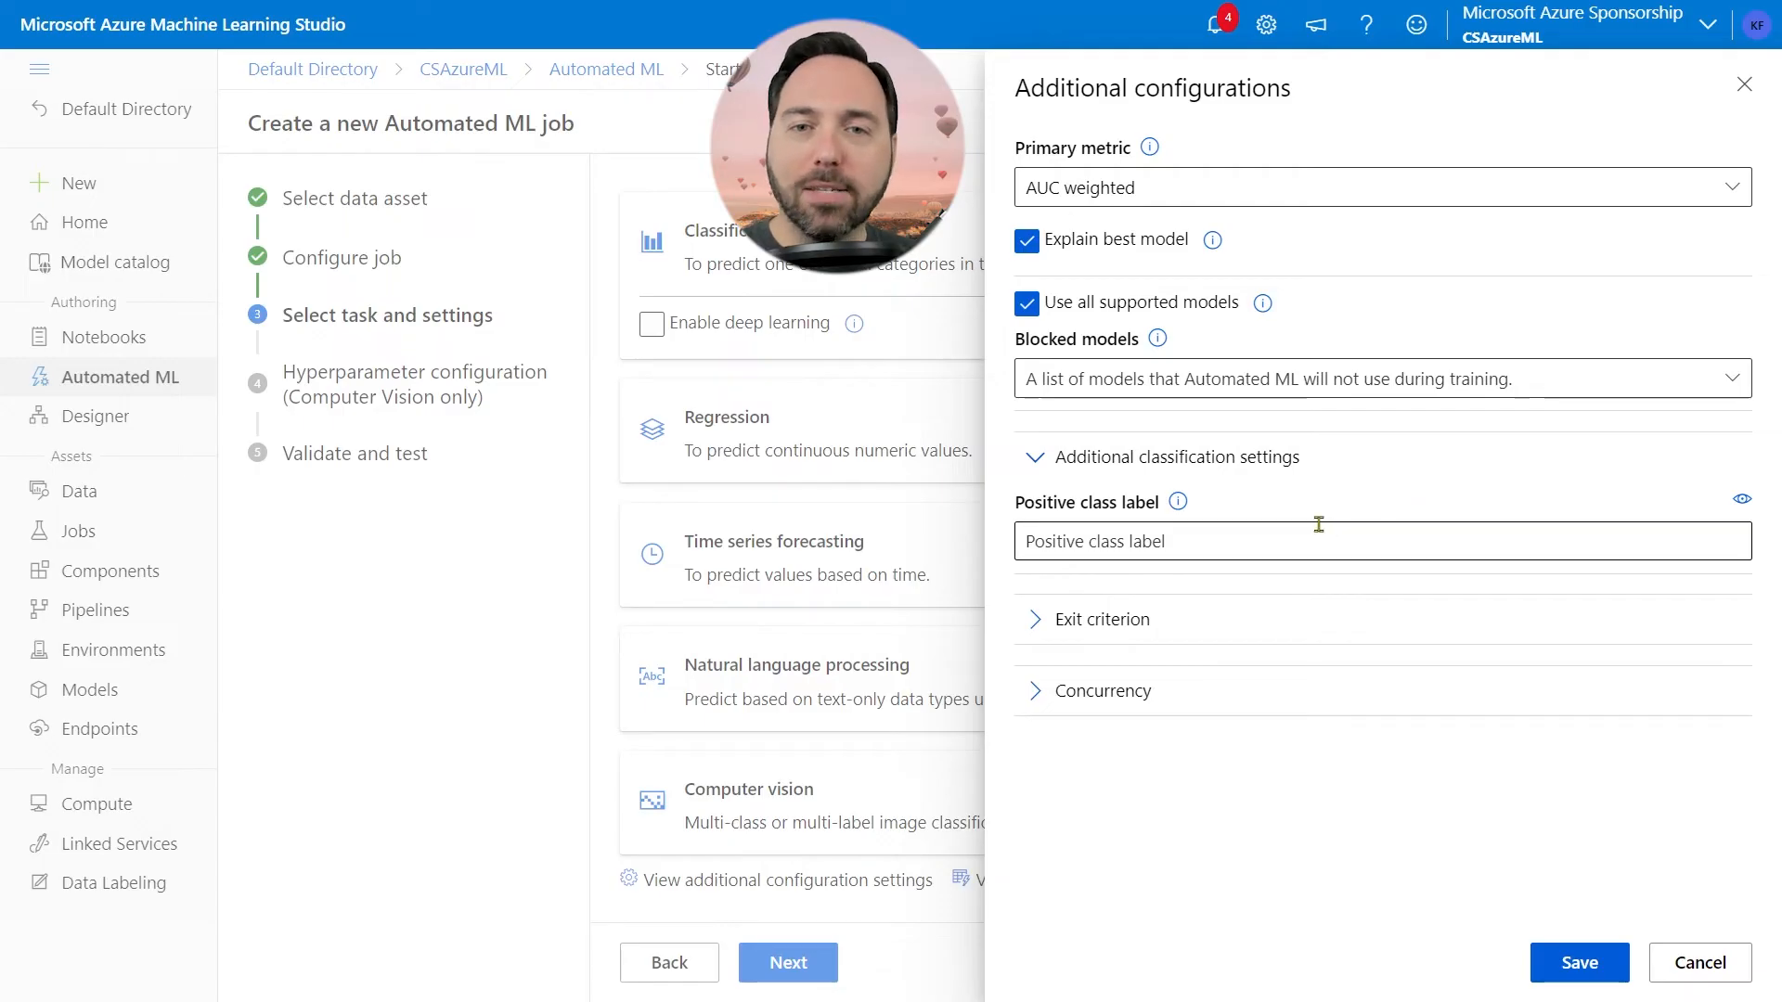
type("1")
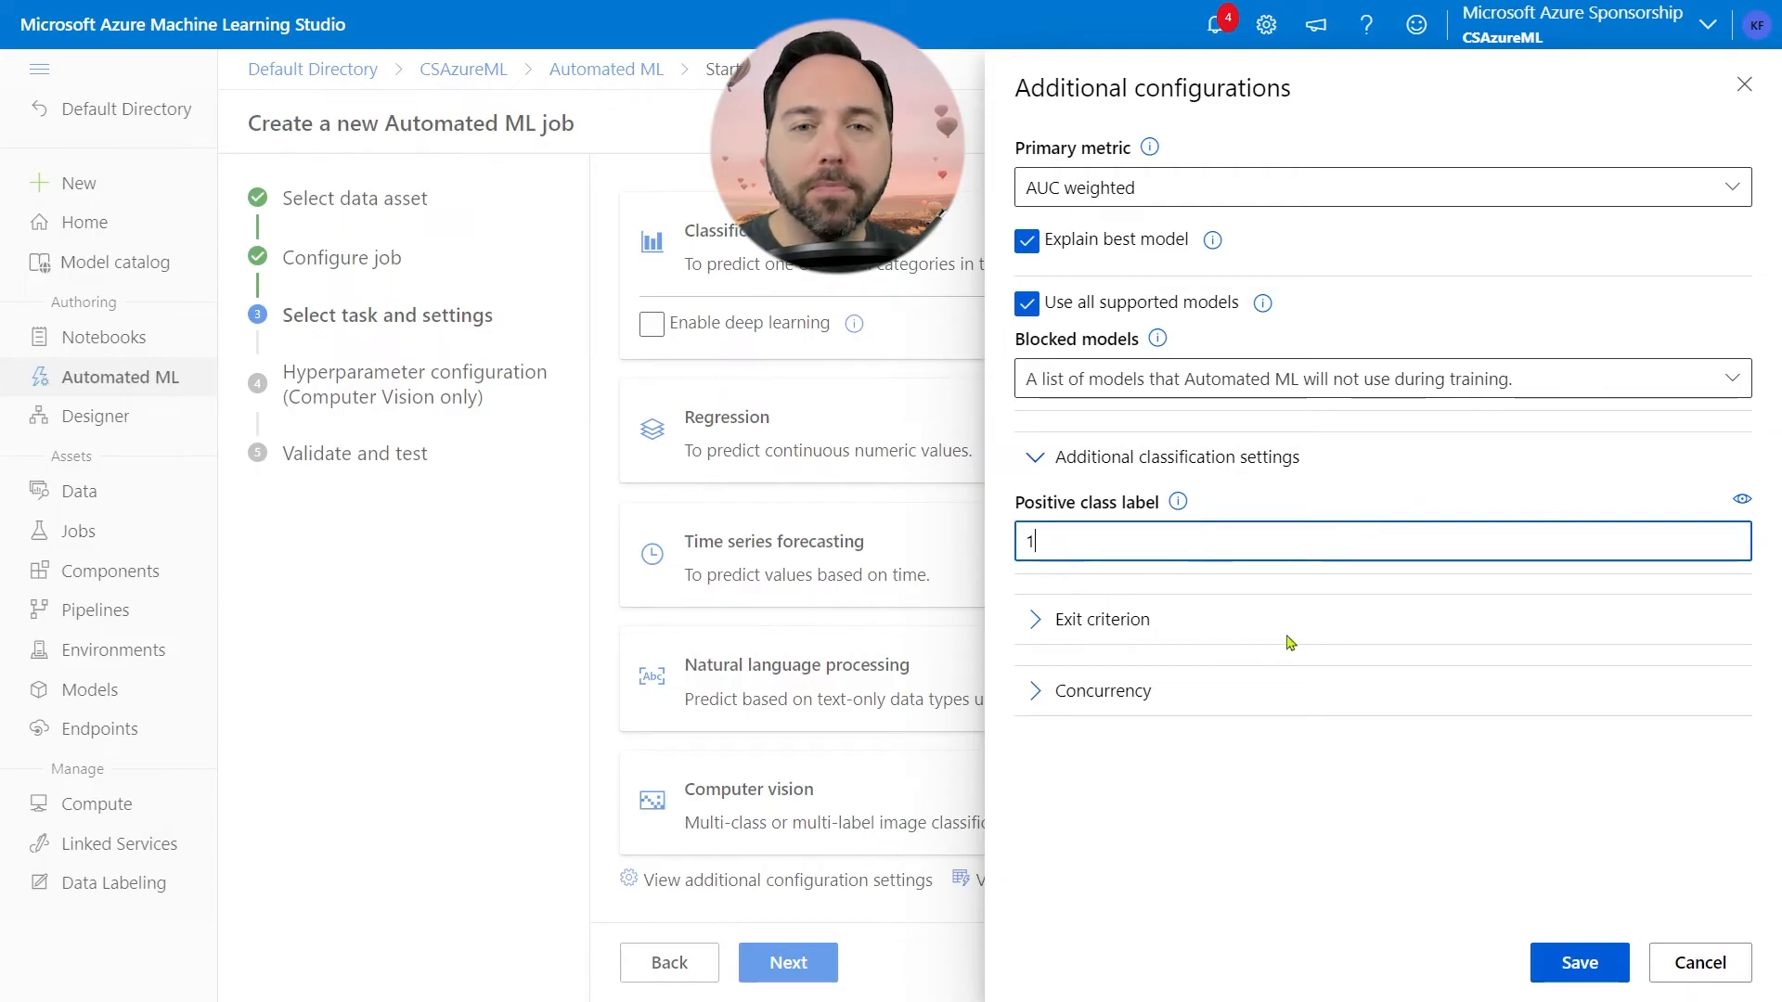
mouse_move(1102, 621)
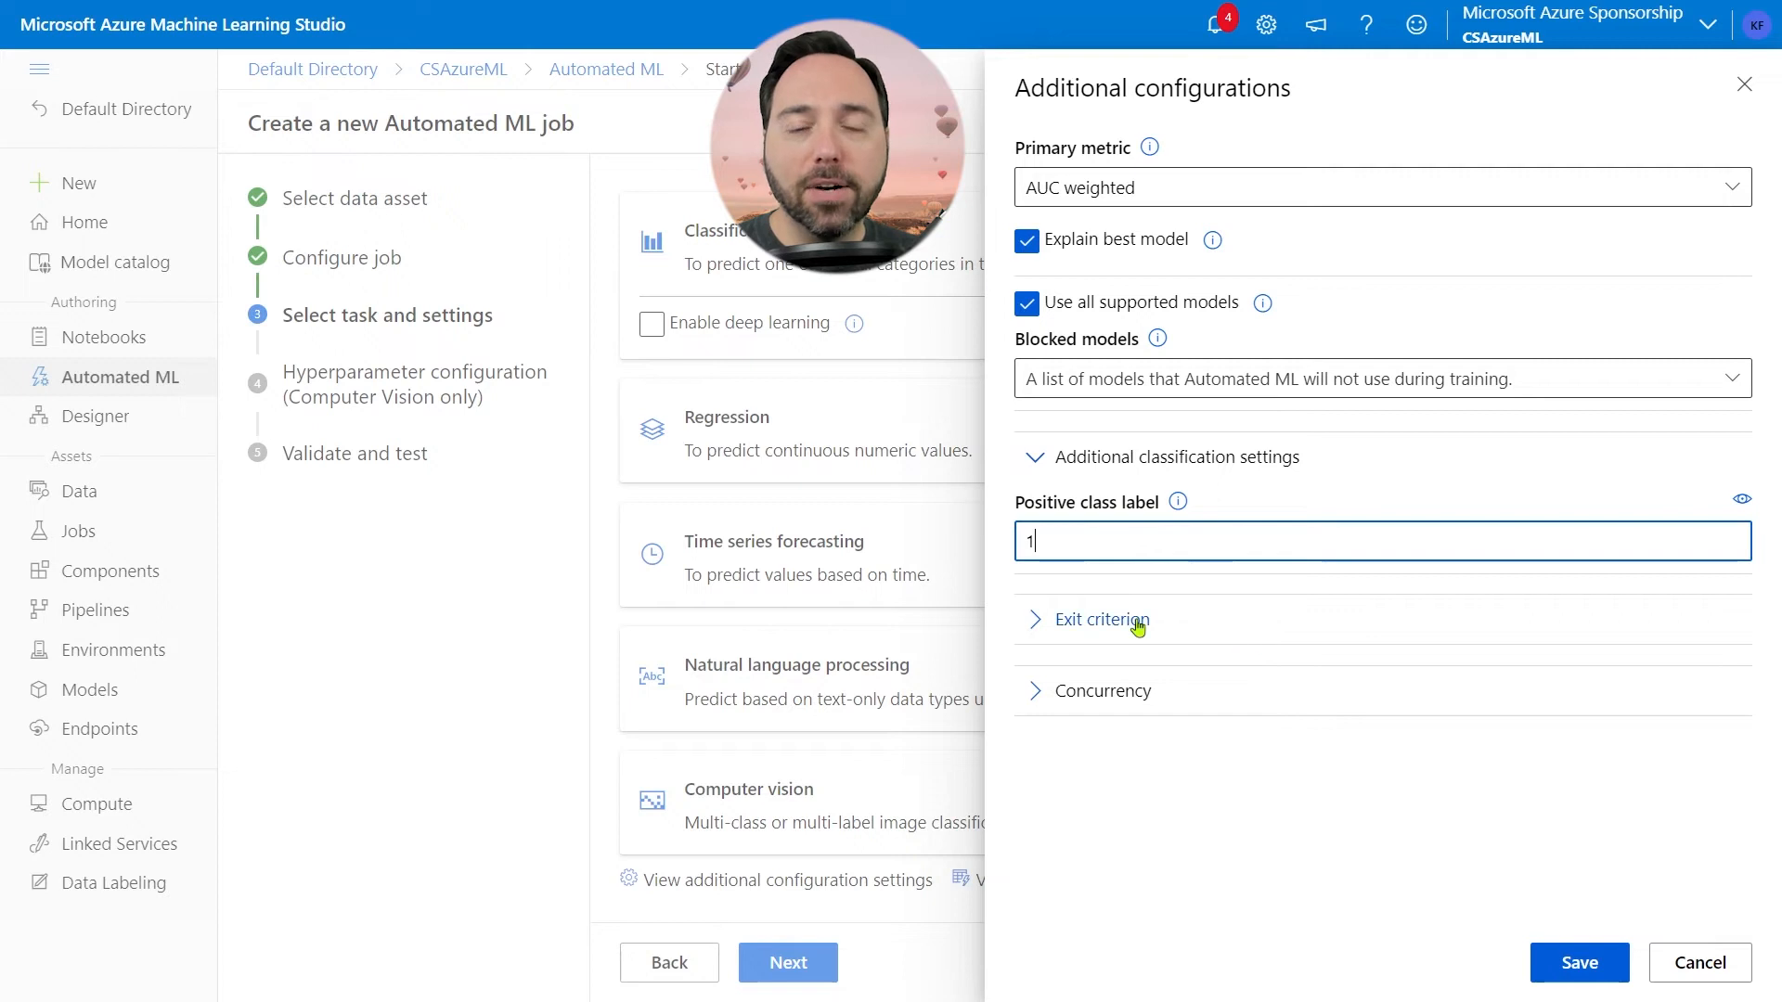
Step: Set training job time to 9.5 hours and metric score threshold 0.99, then save
left_click(1100, 619)
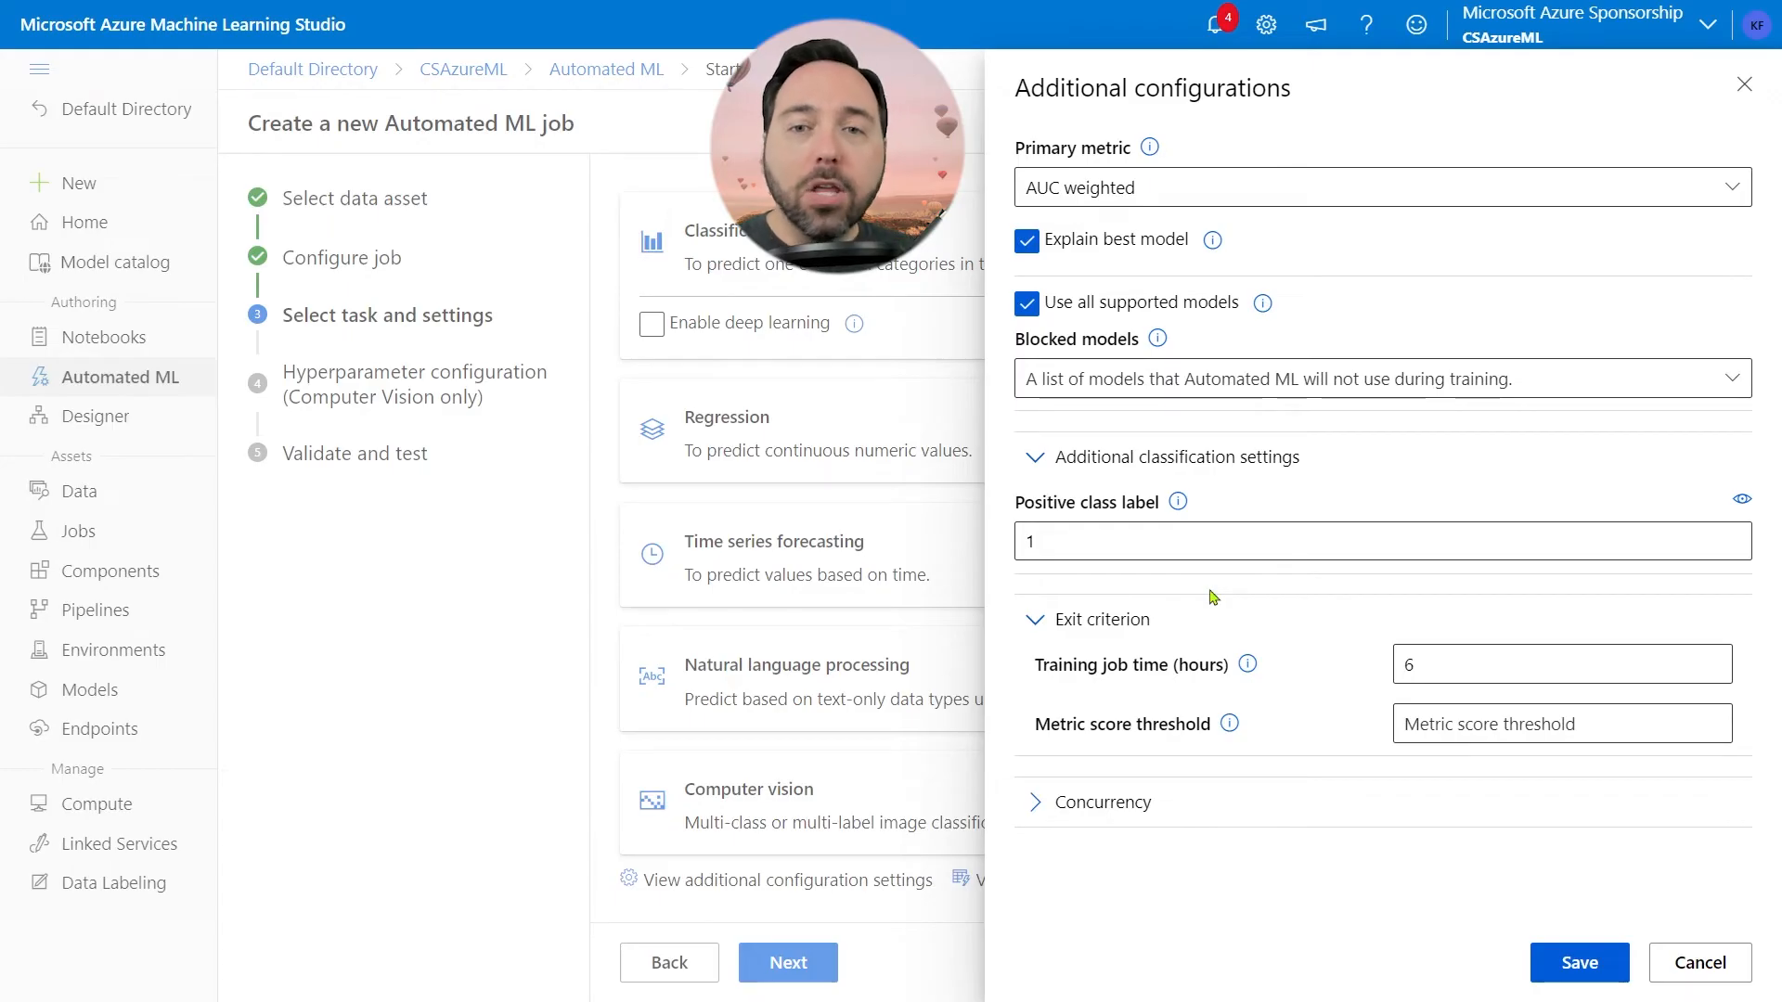
mouse_move(1186, 583)
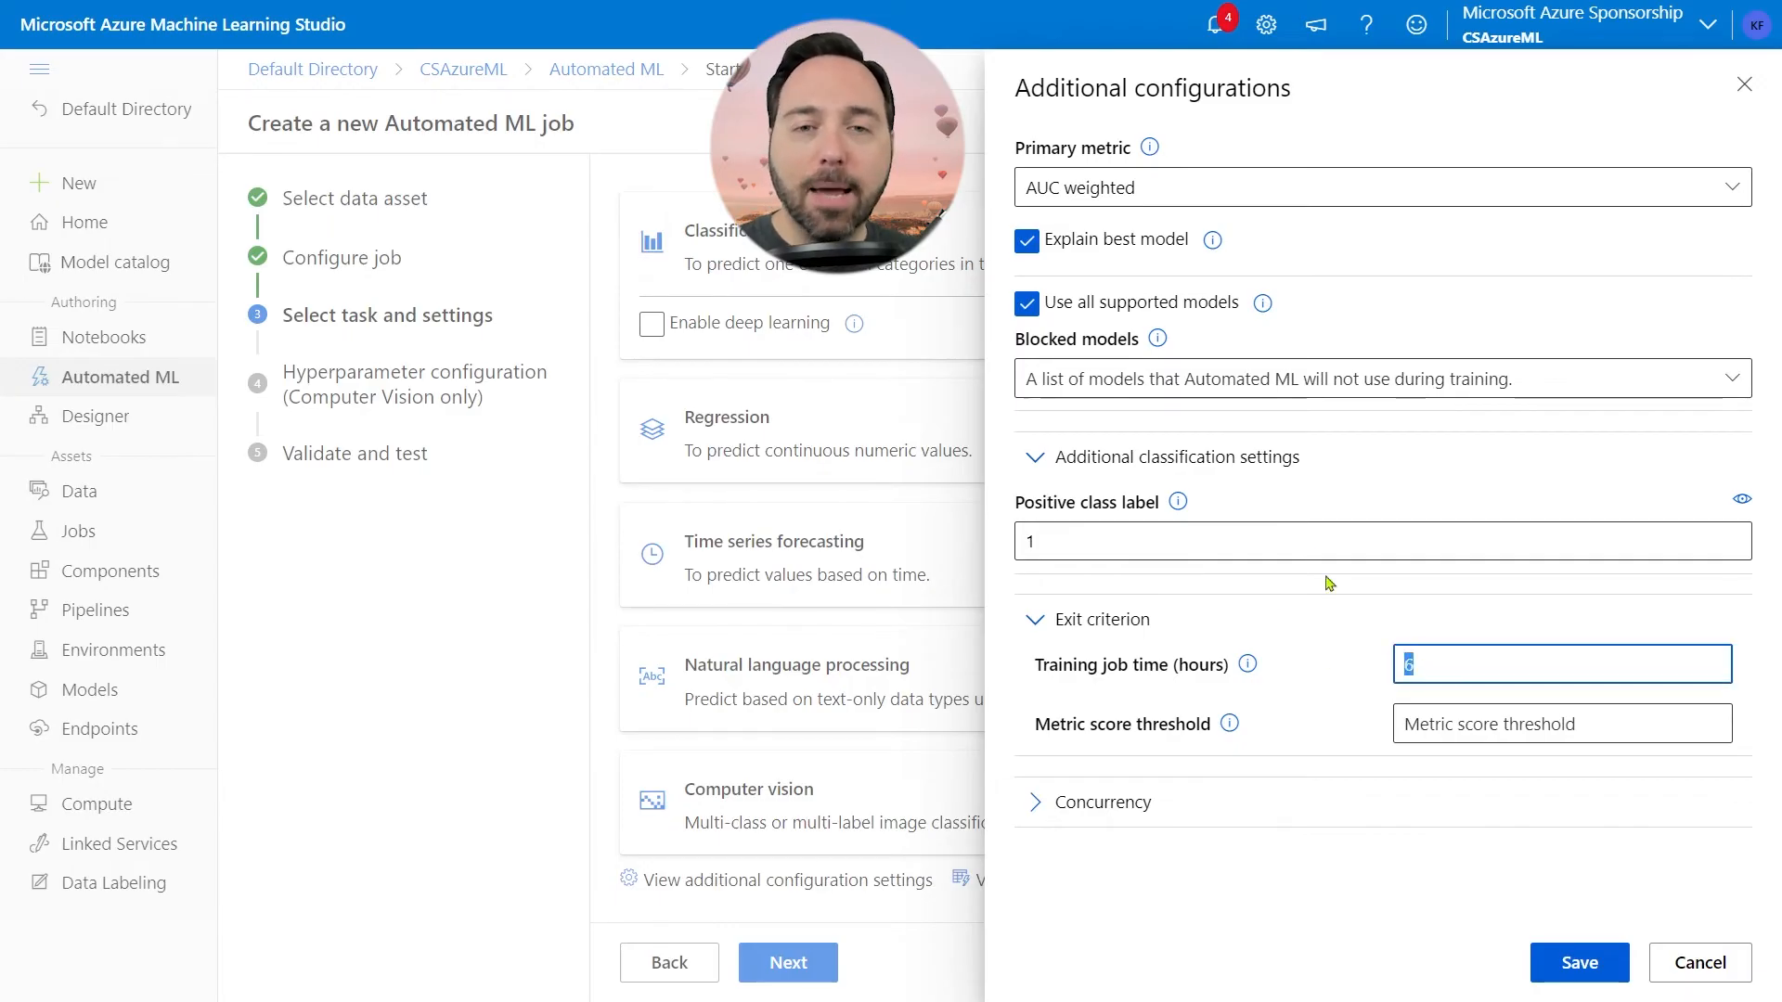
type("9.5")
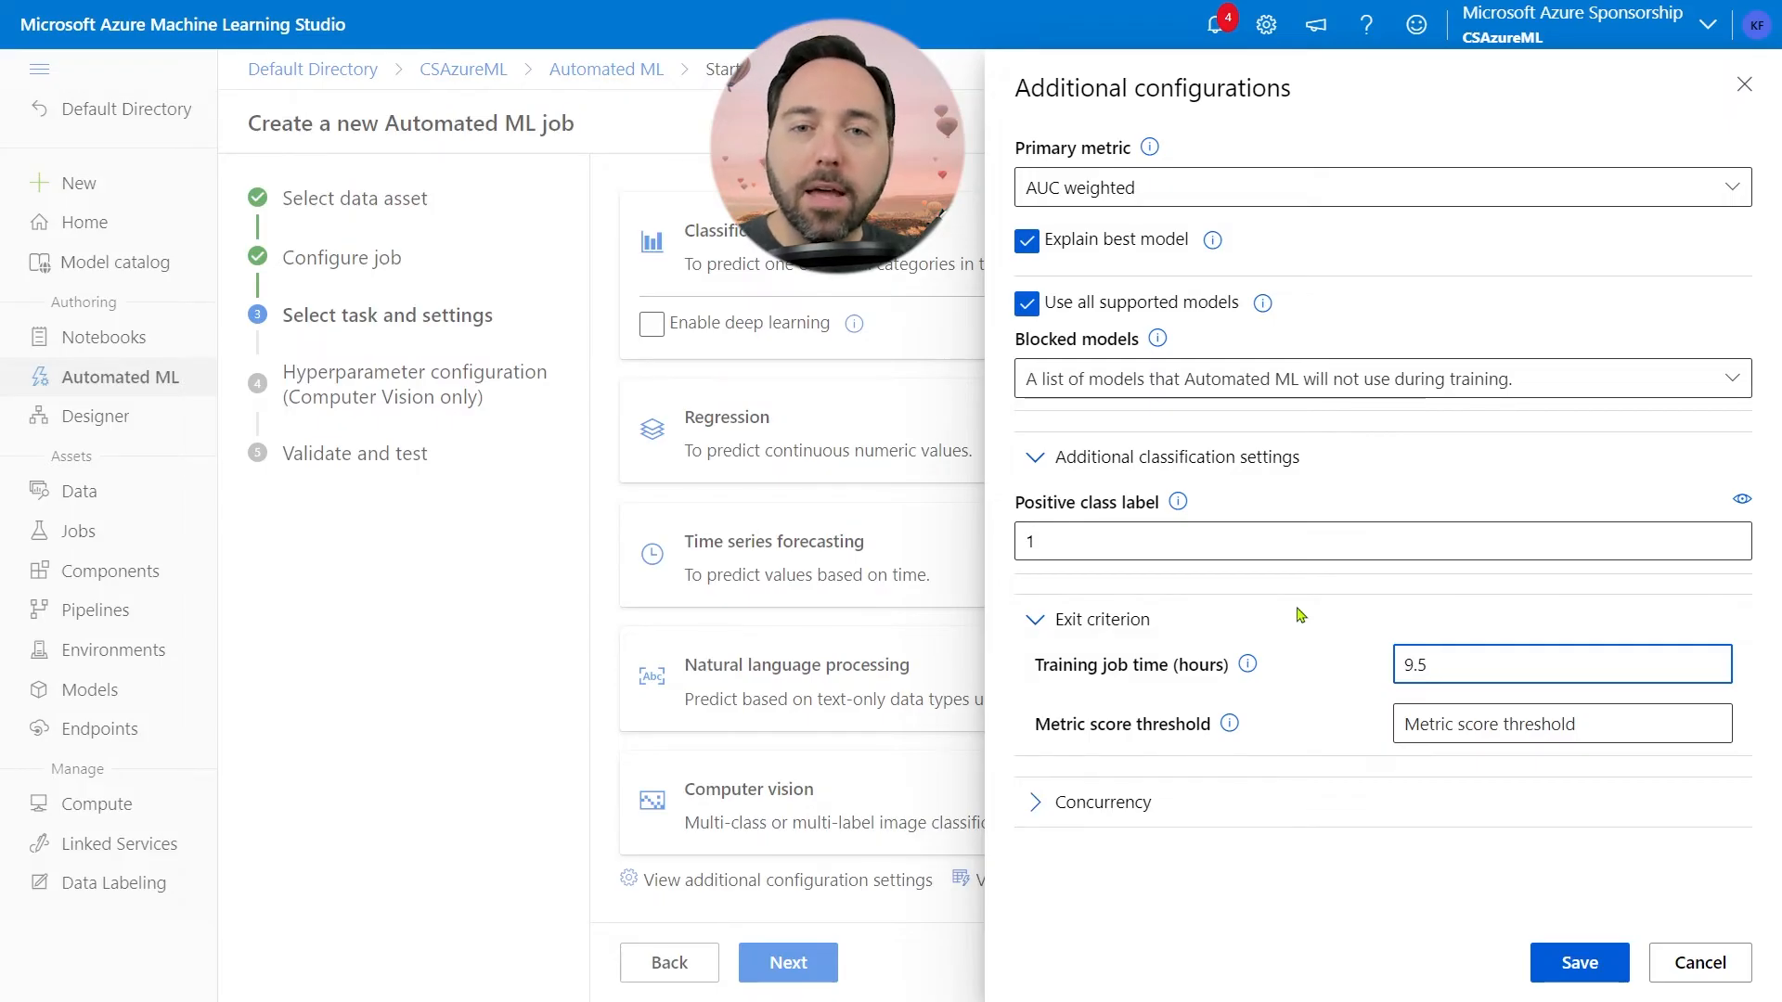
left_click(1561, 723)
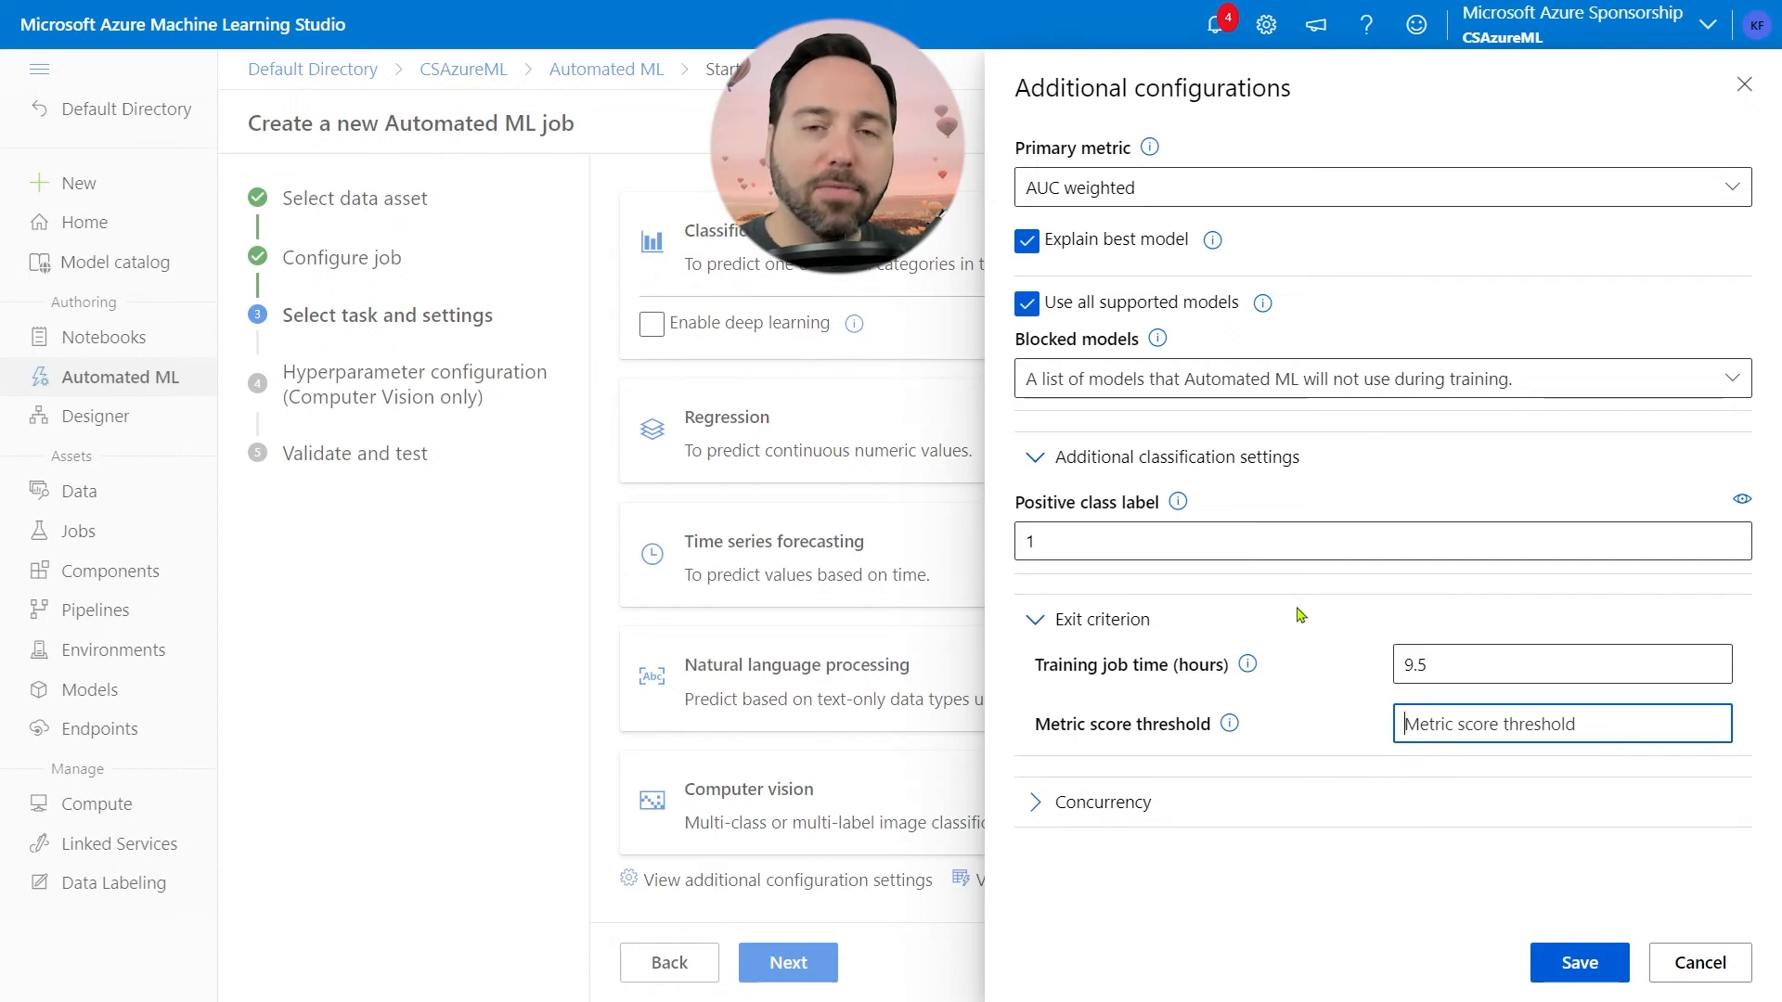
type("0.99")
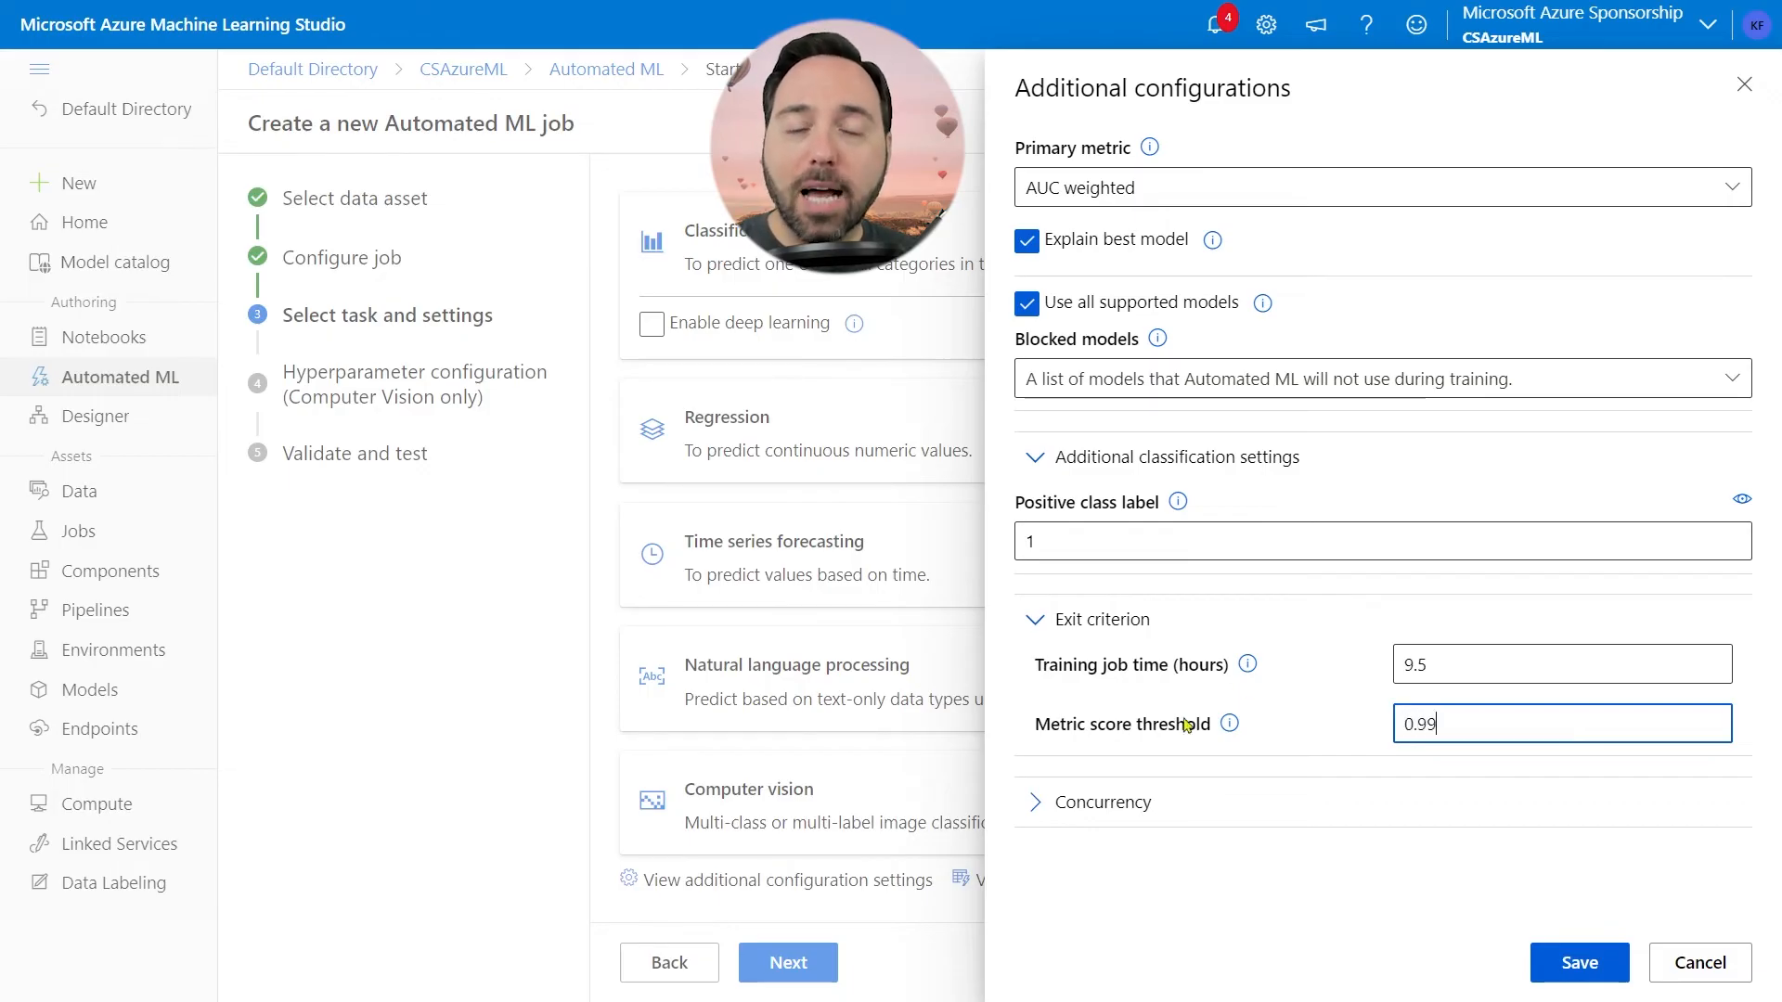
left_click(1100, 802)
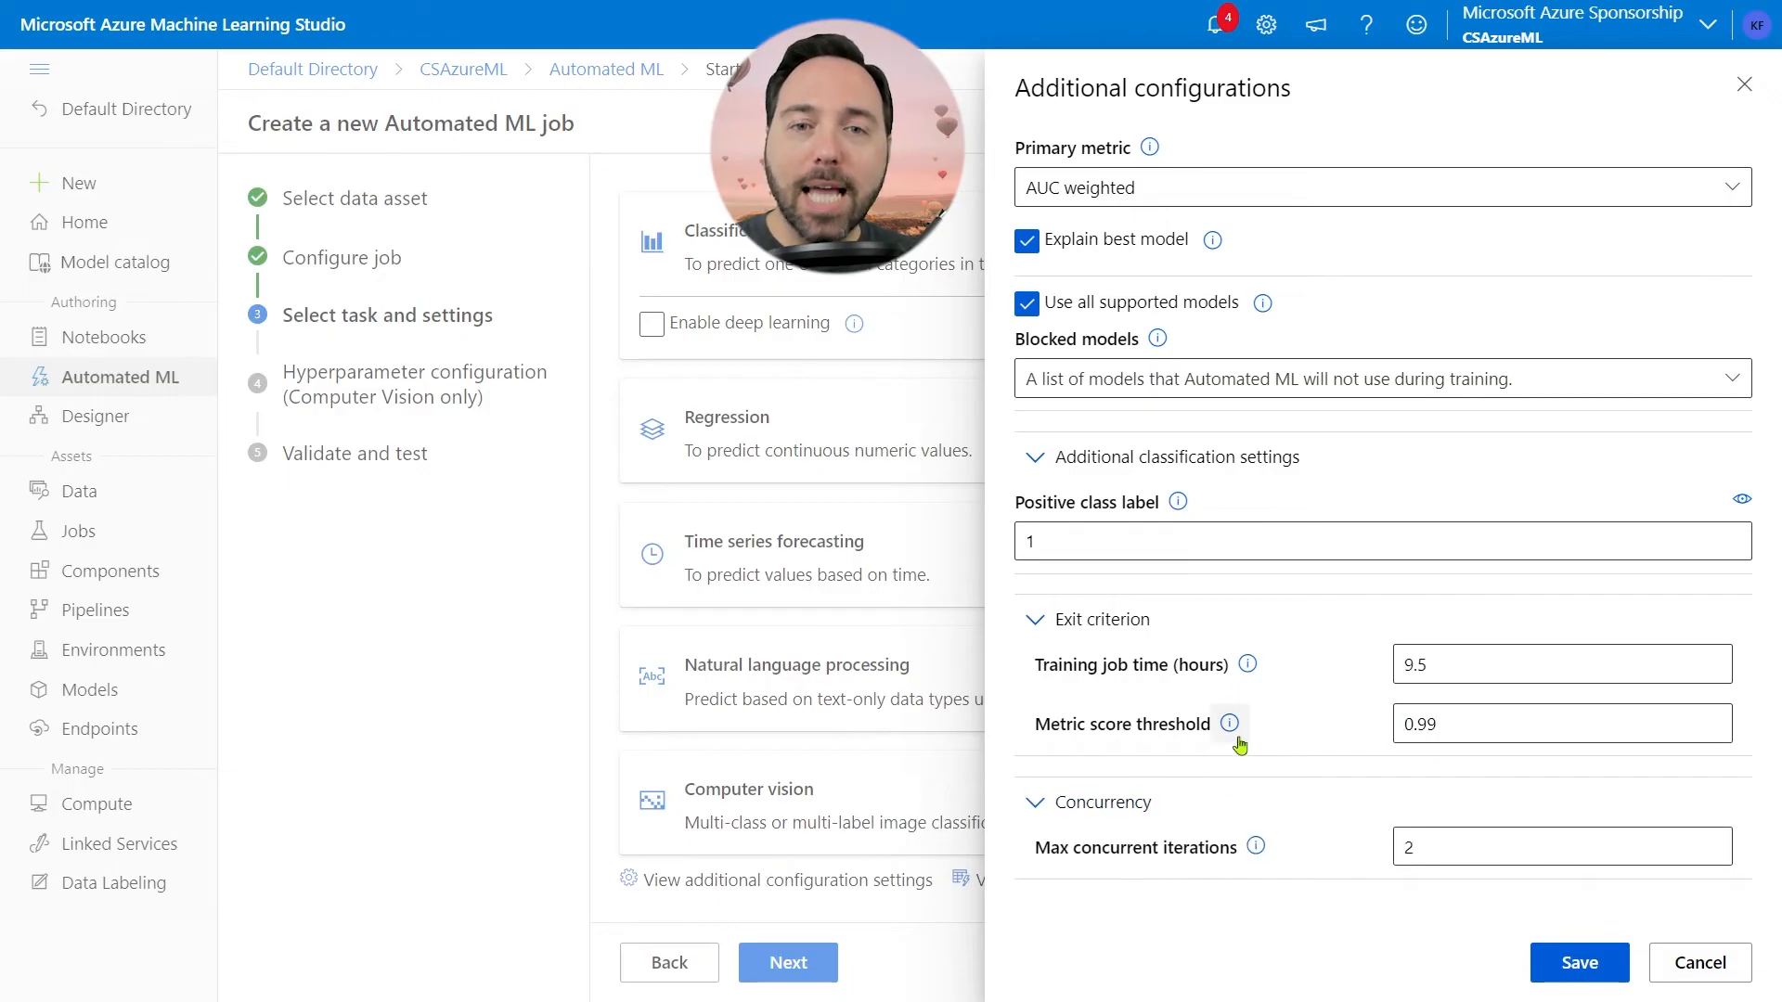
mouse_move(1299, 719)
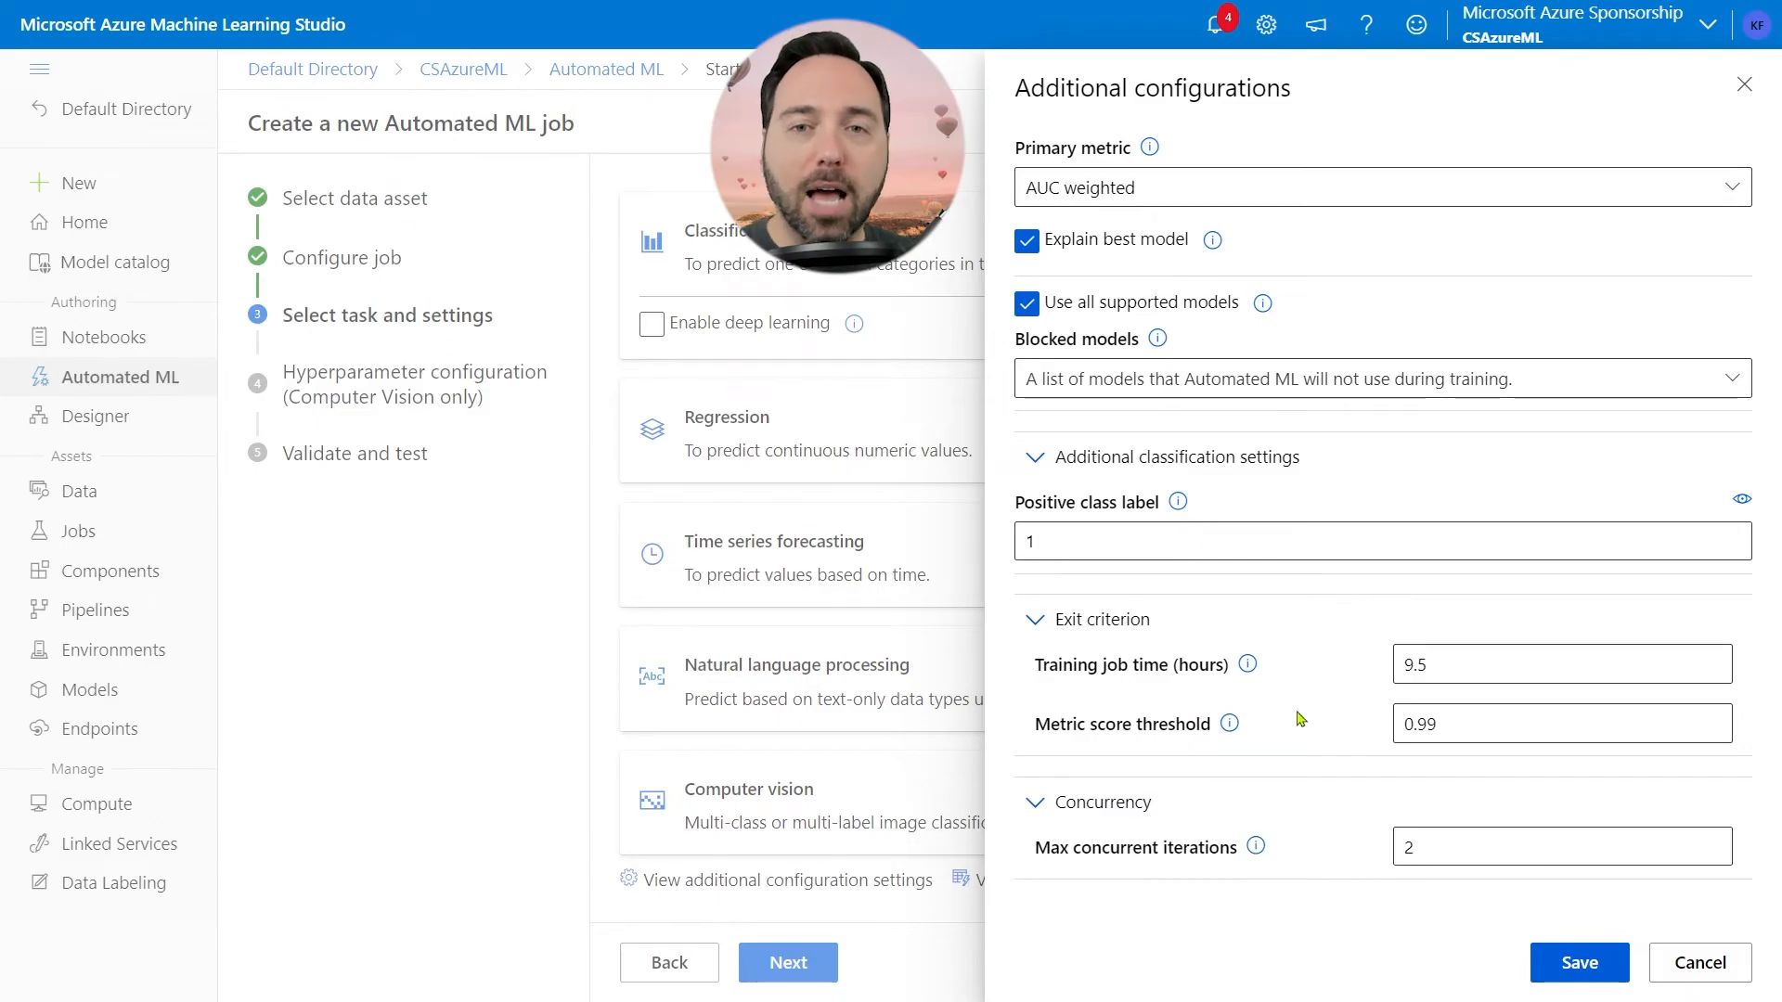
mouse_move(1327, 897)
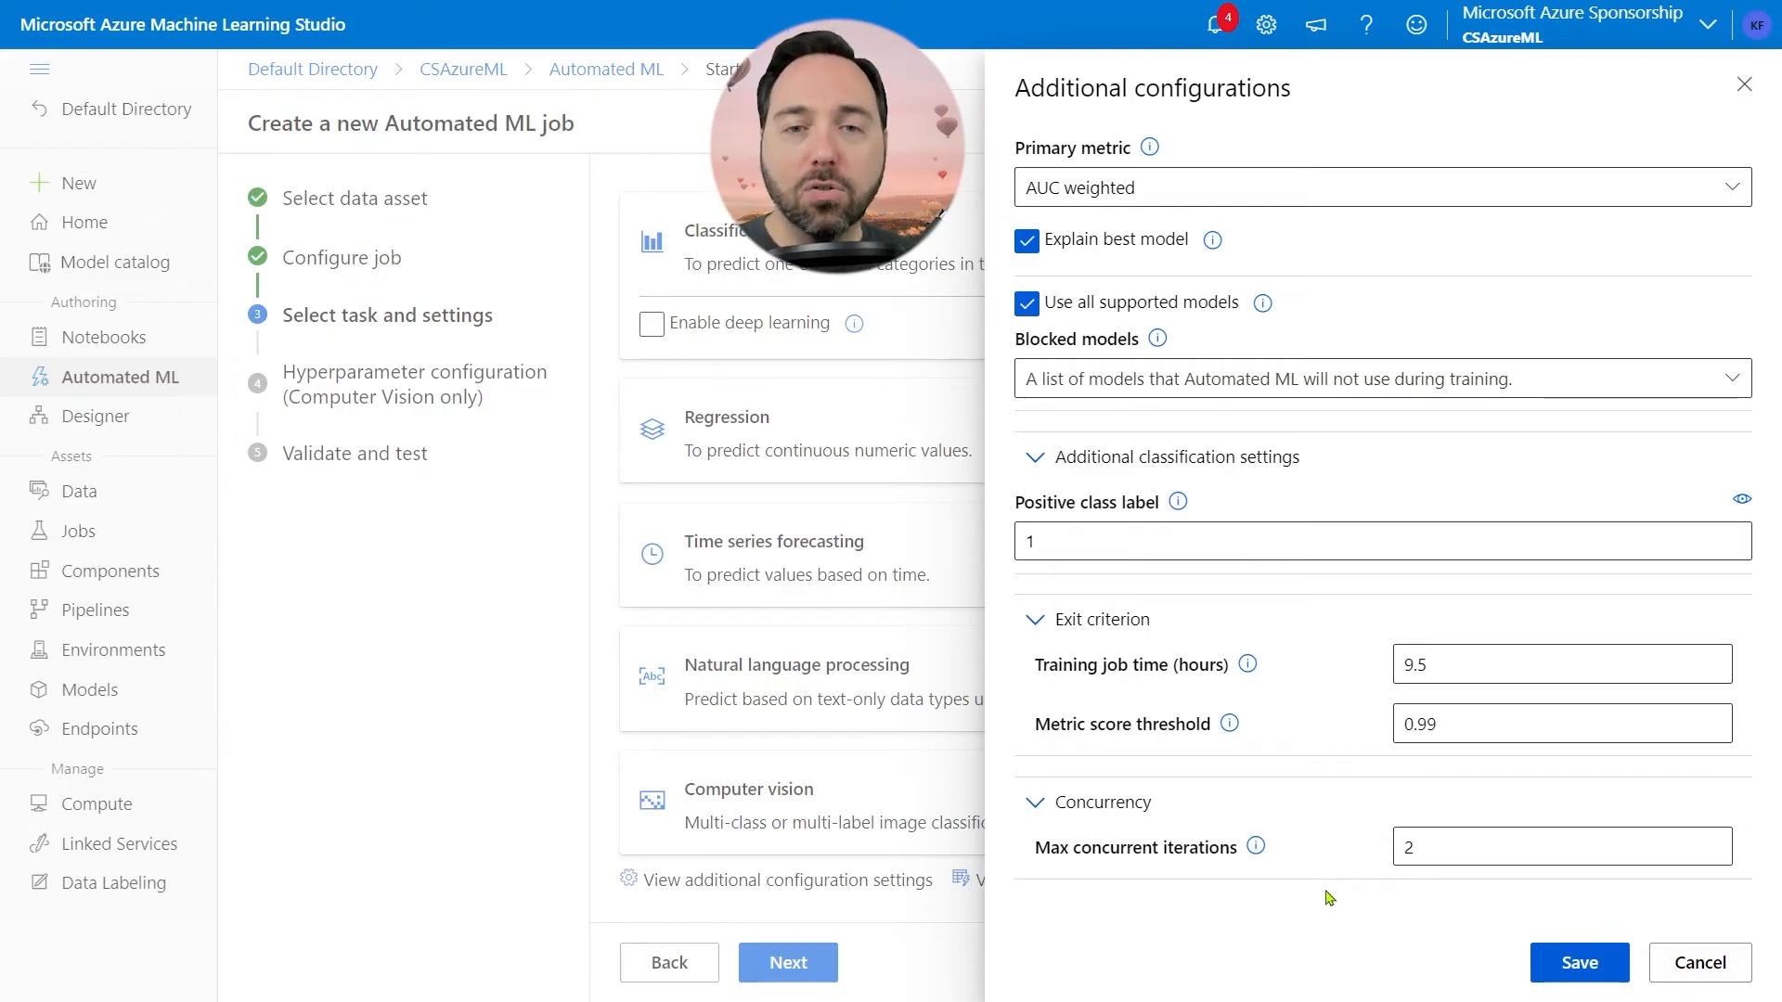
left_click(1578, 962)
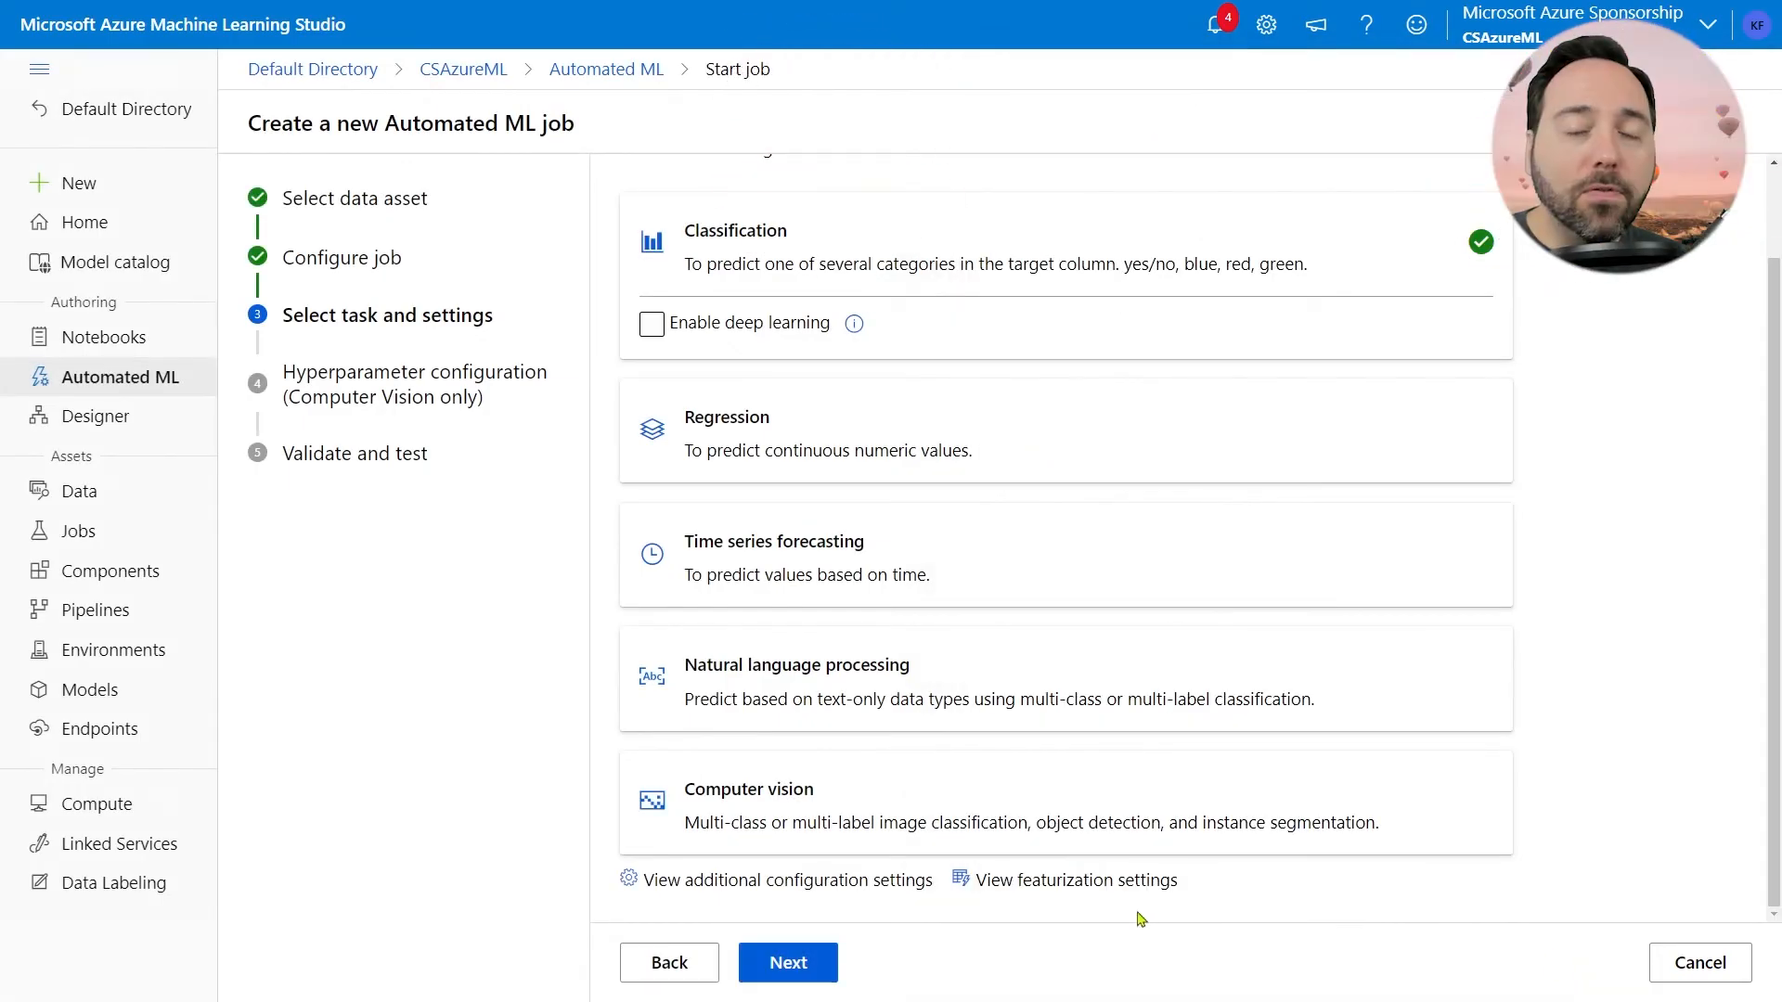
left_click(1074, 879)
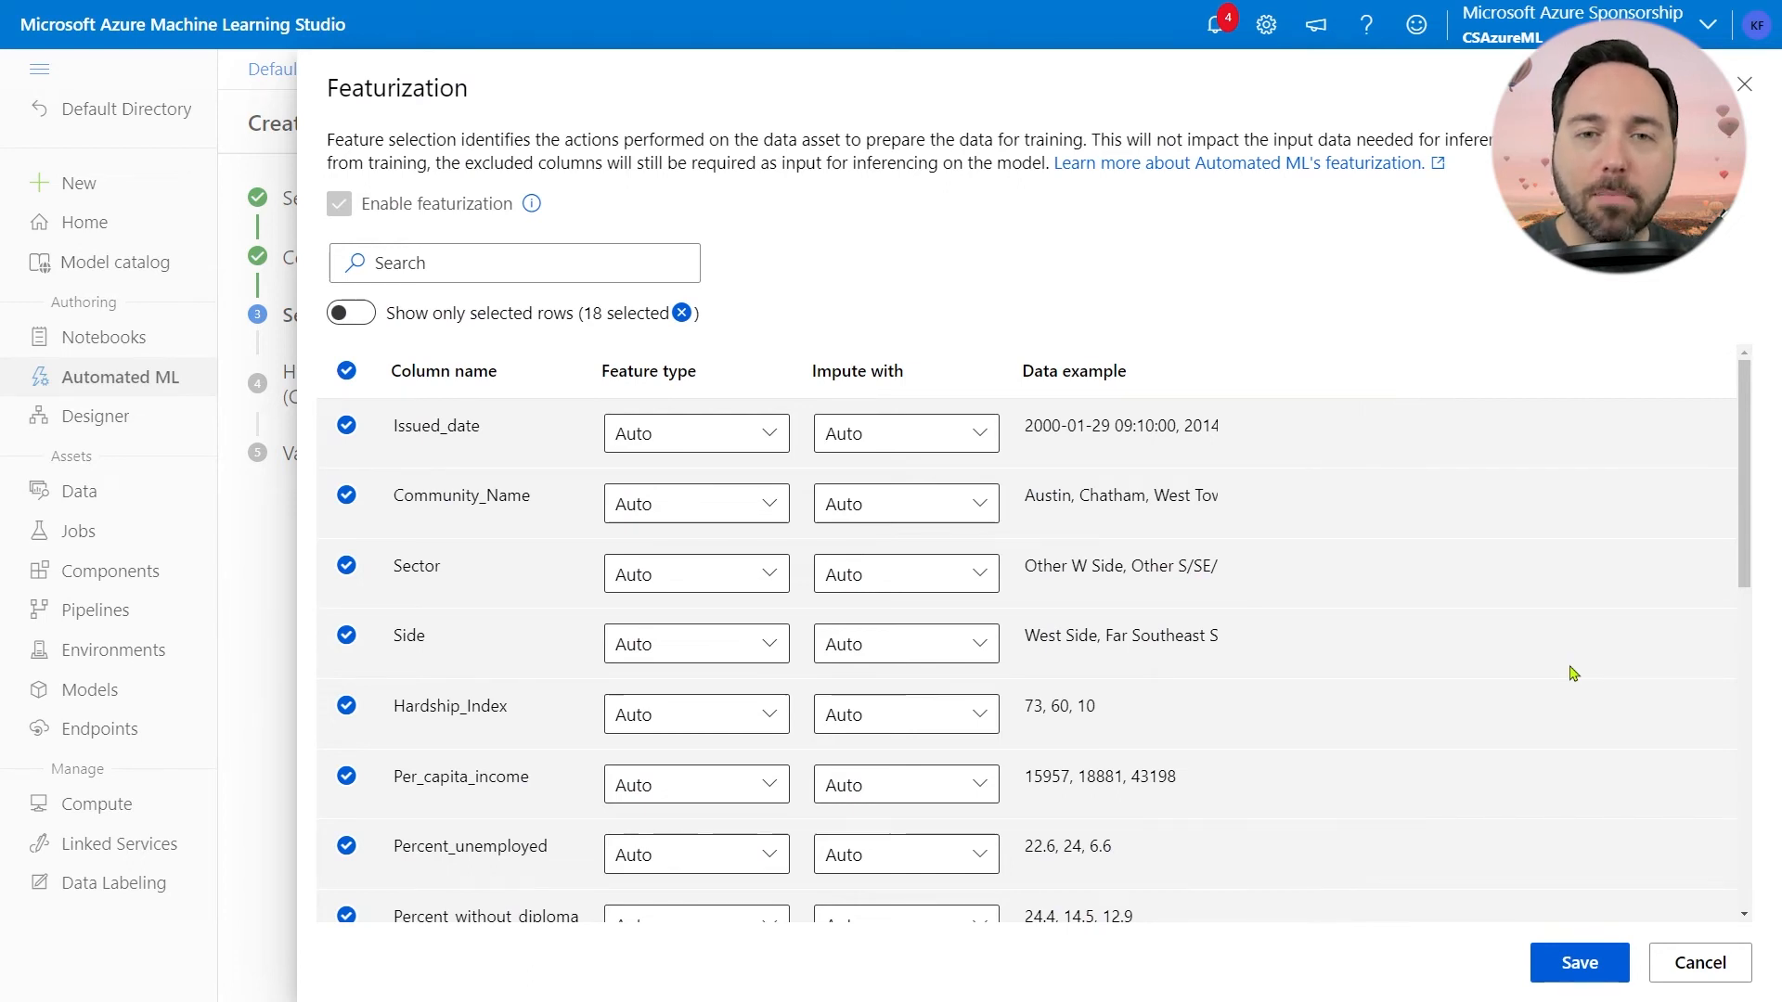
scroll("down", 3)
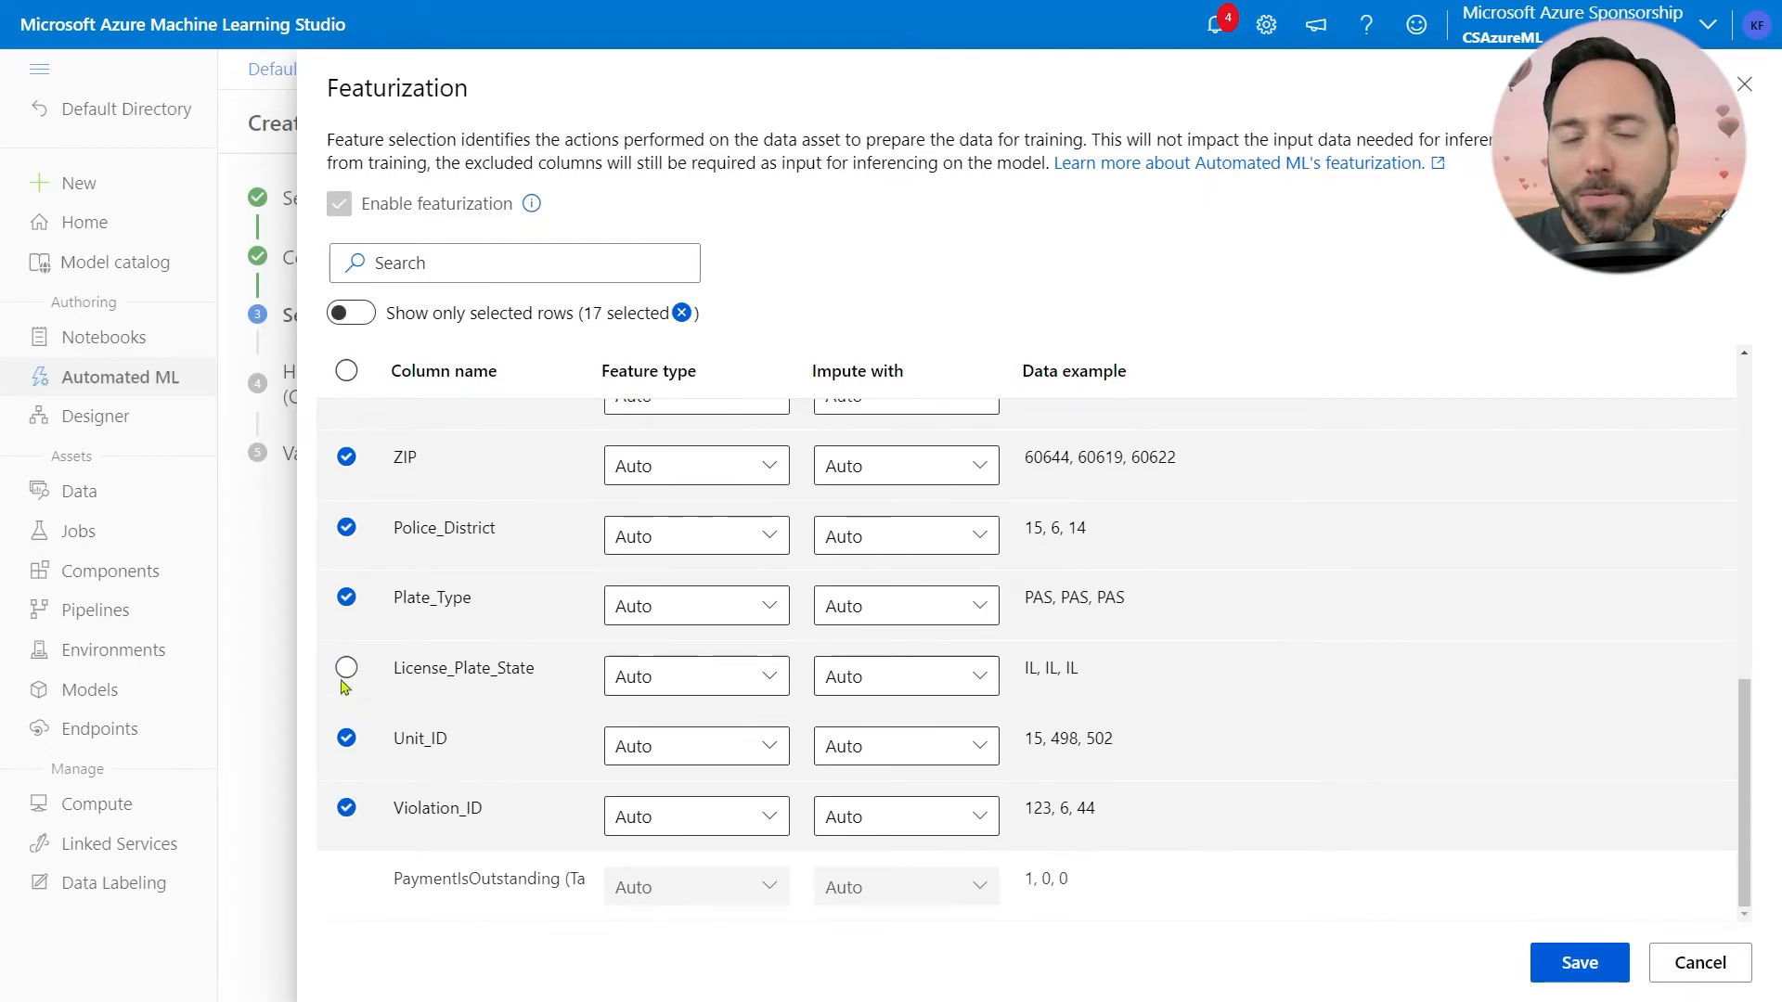
left_click(345, 667)
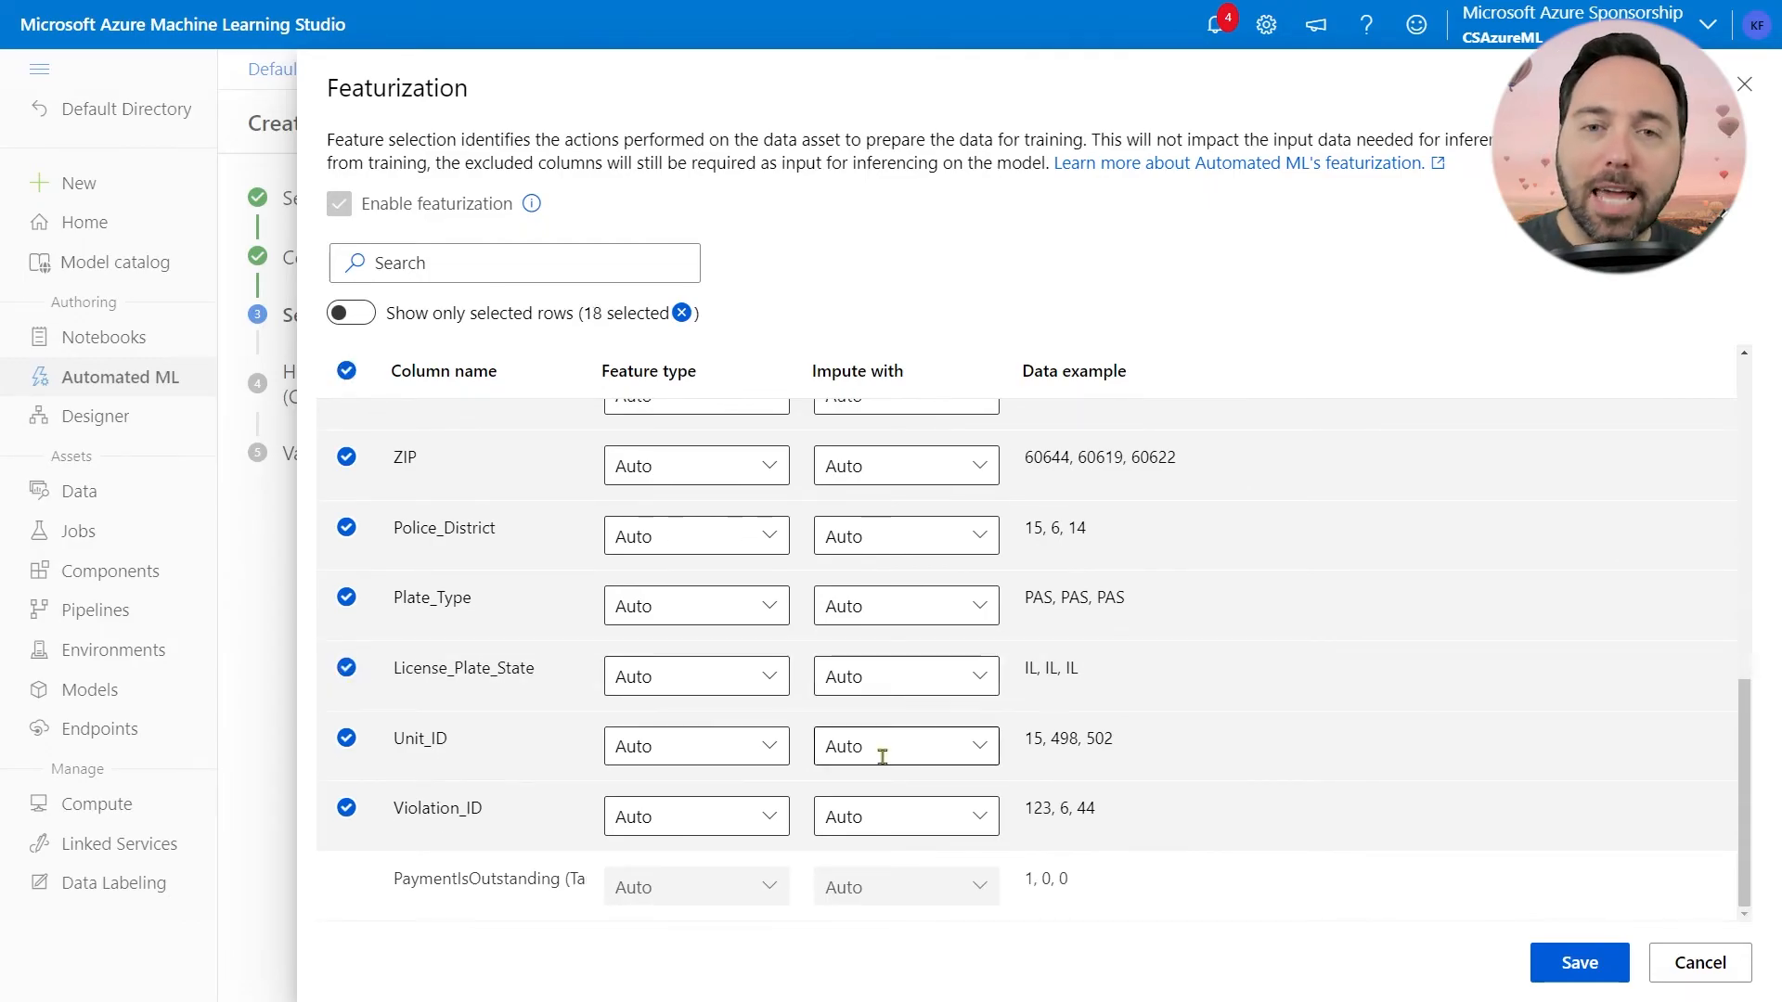
left_click(1700, 963)
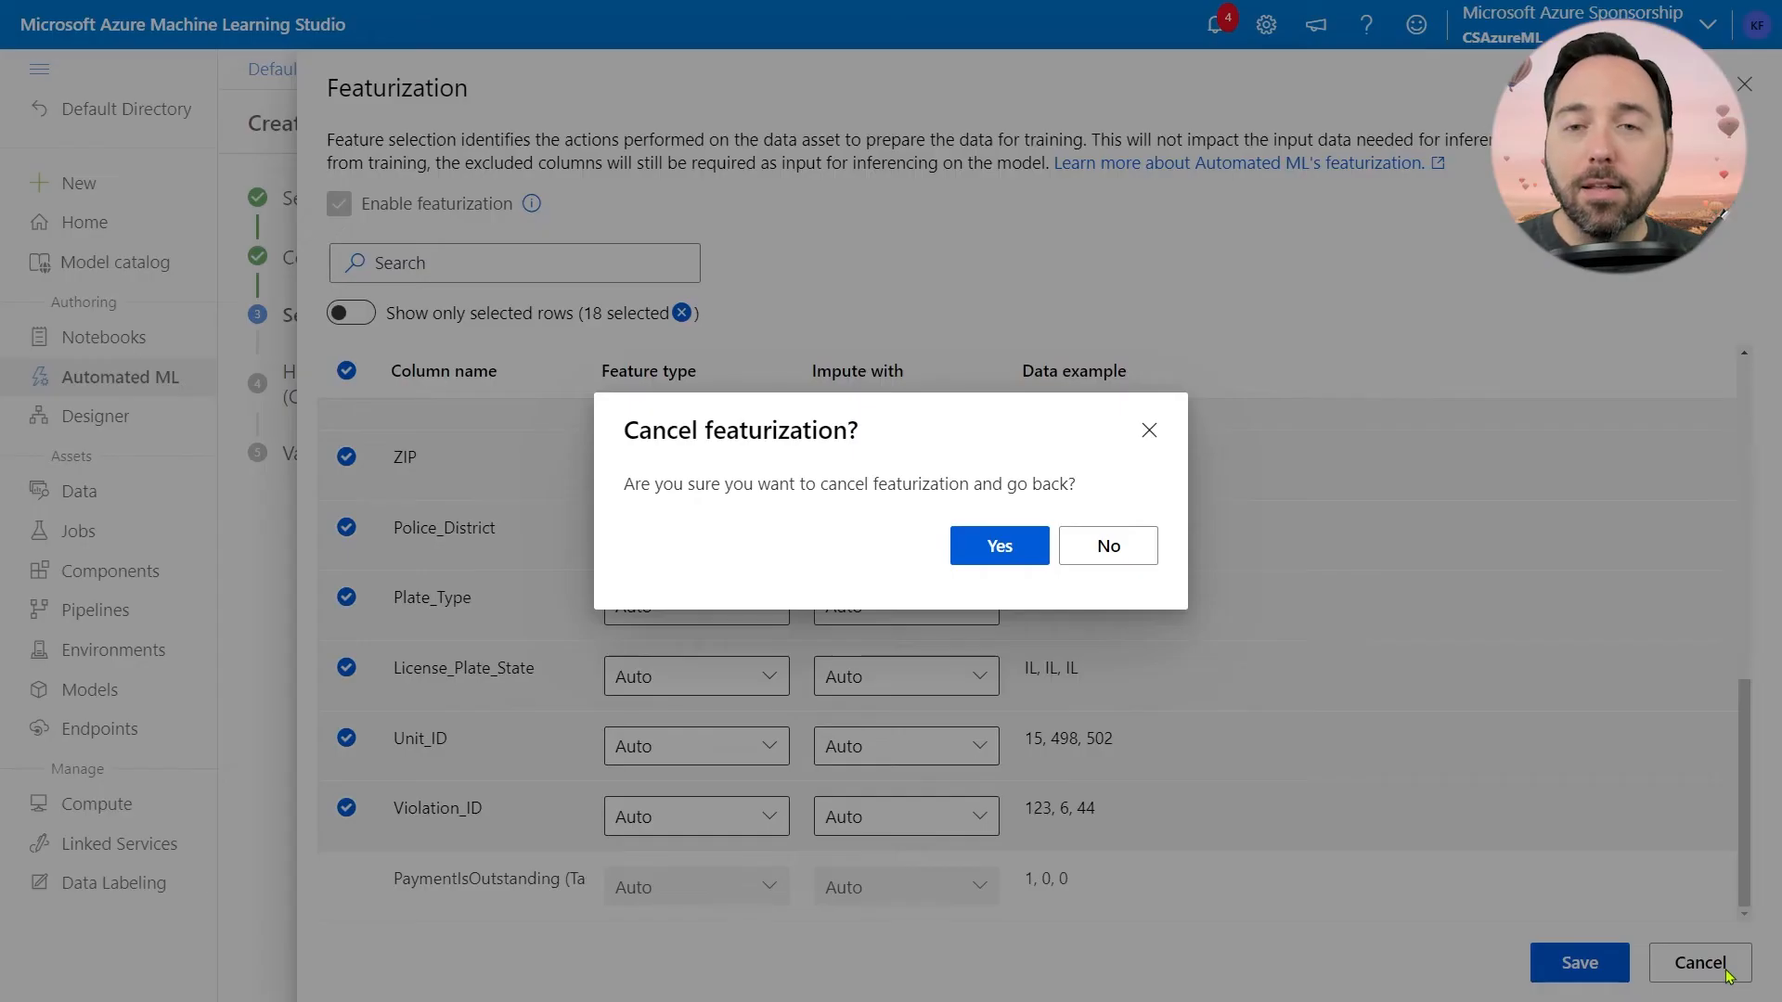
left_click(997, 546)
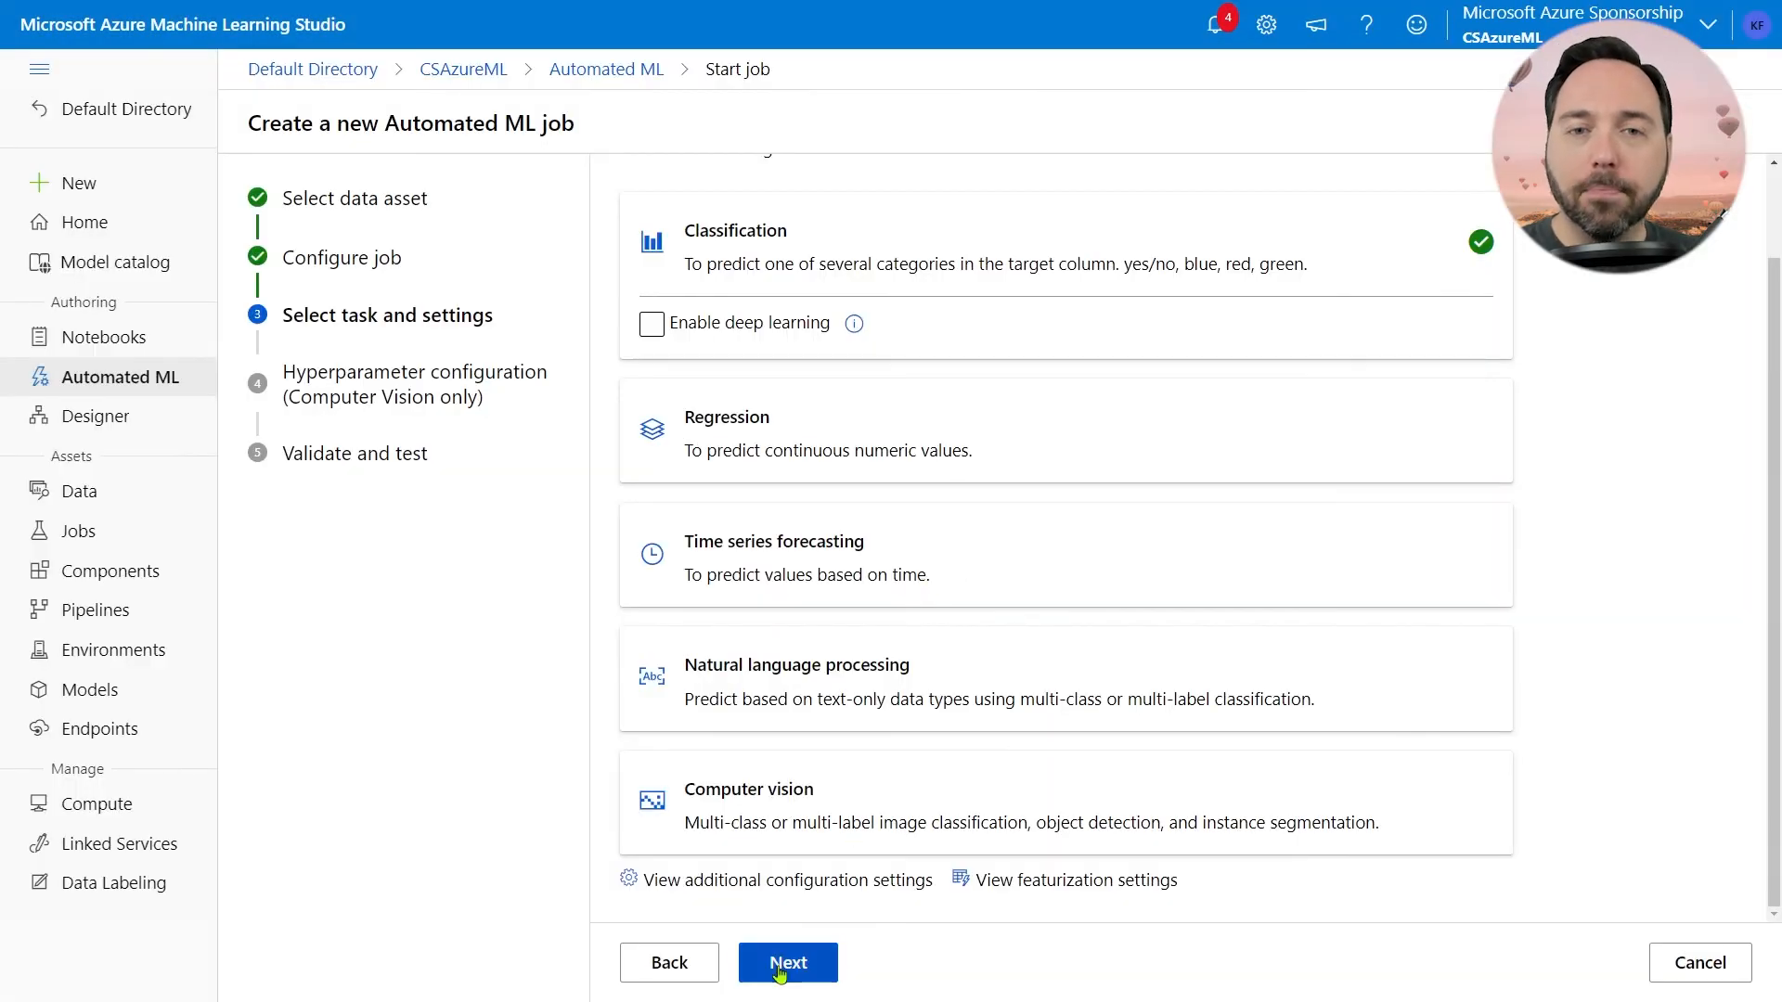
left_click(786, 963)
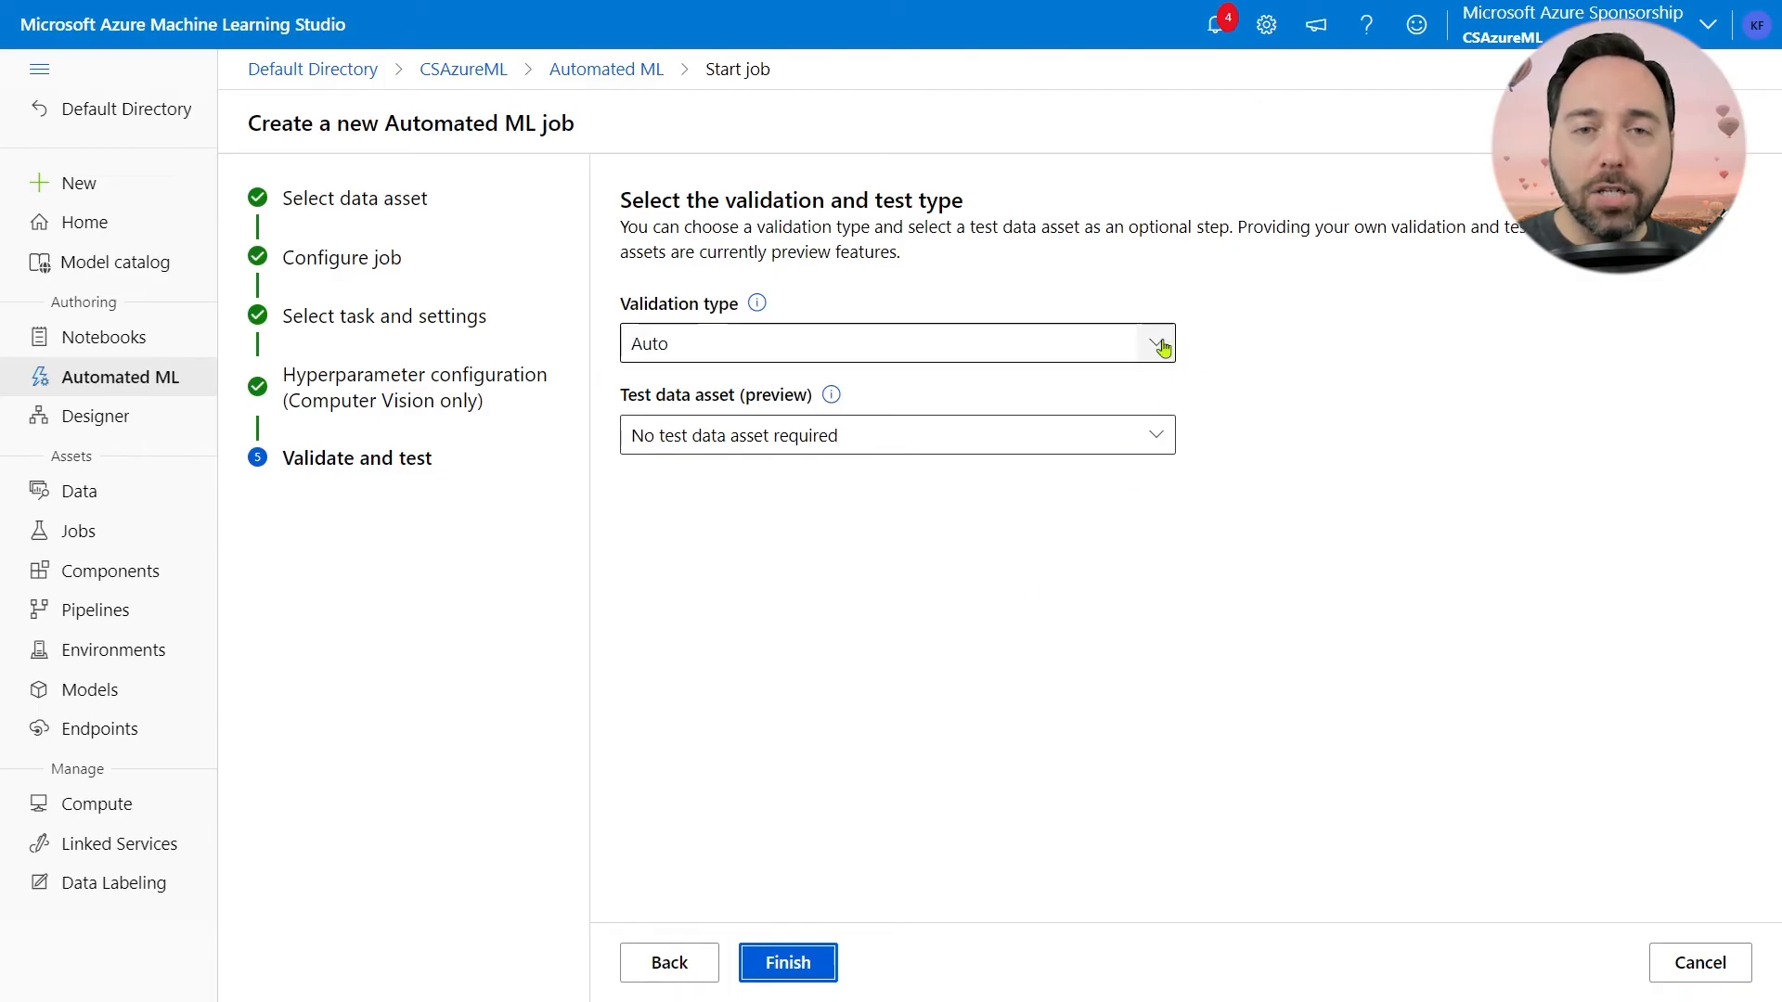
Step: Use Monte Carlo cross validation with 20 percent of data for validation
left_click(1158, 343)
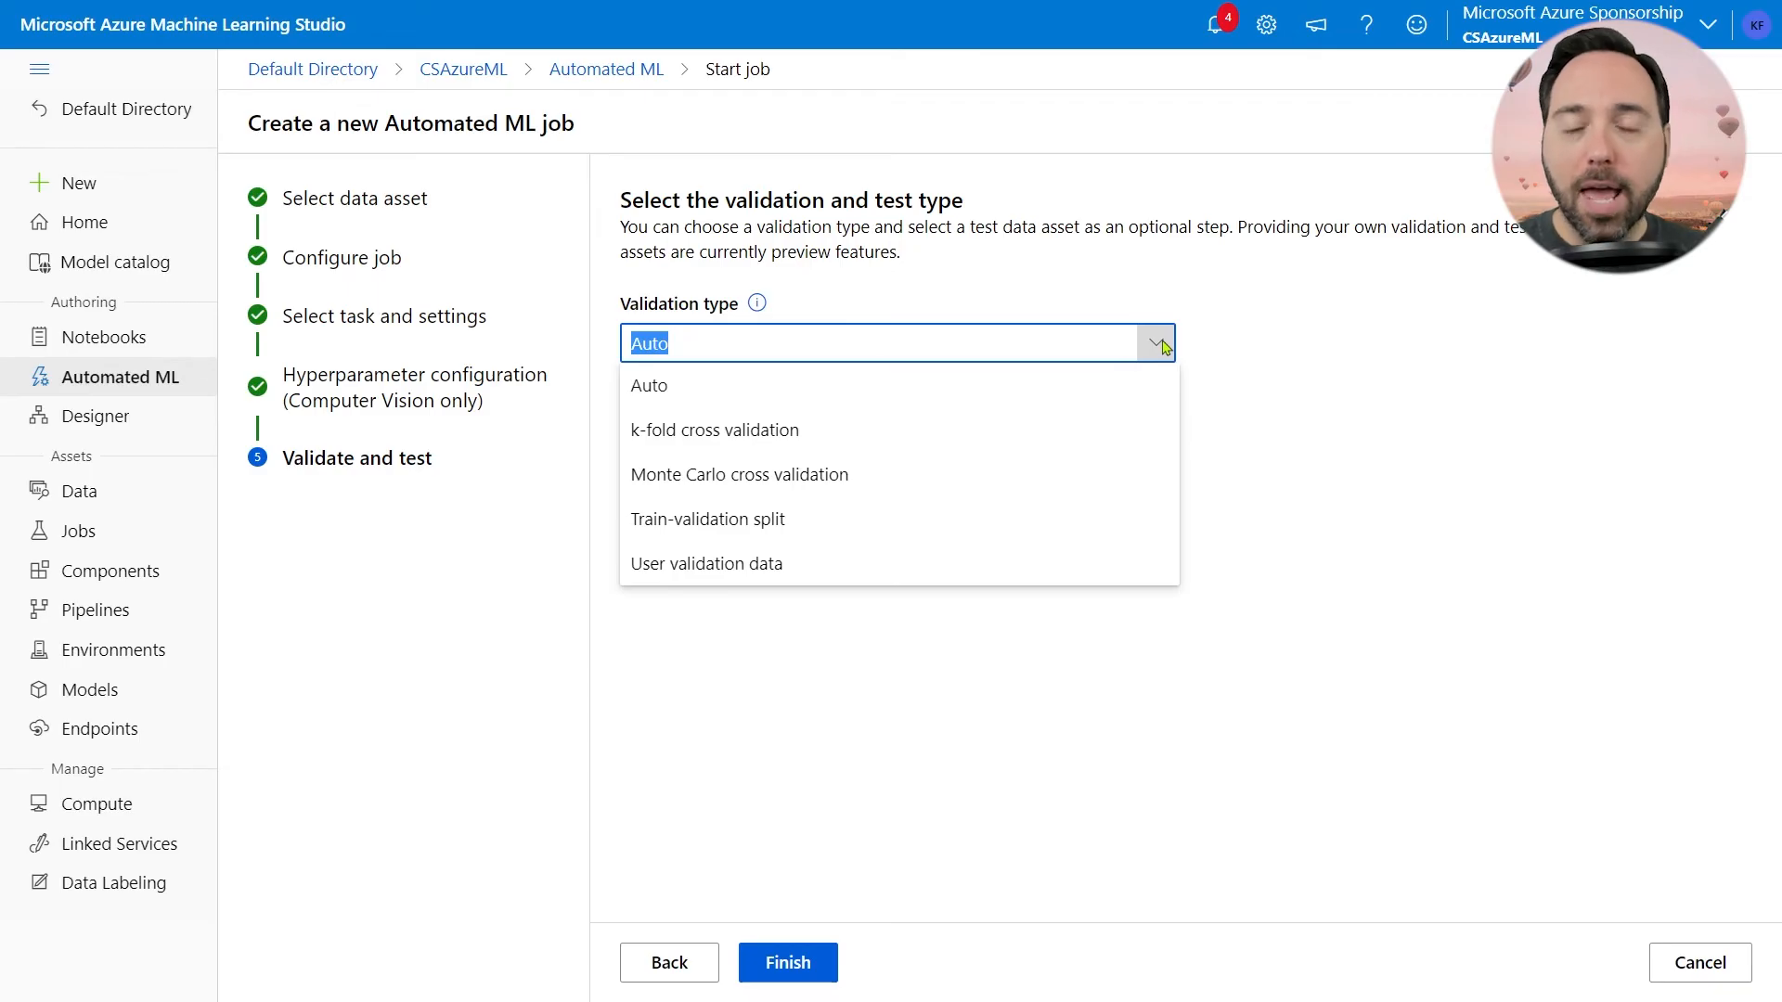
mouse_move(1092, 474)
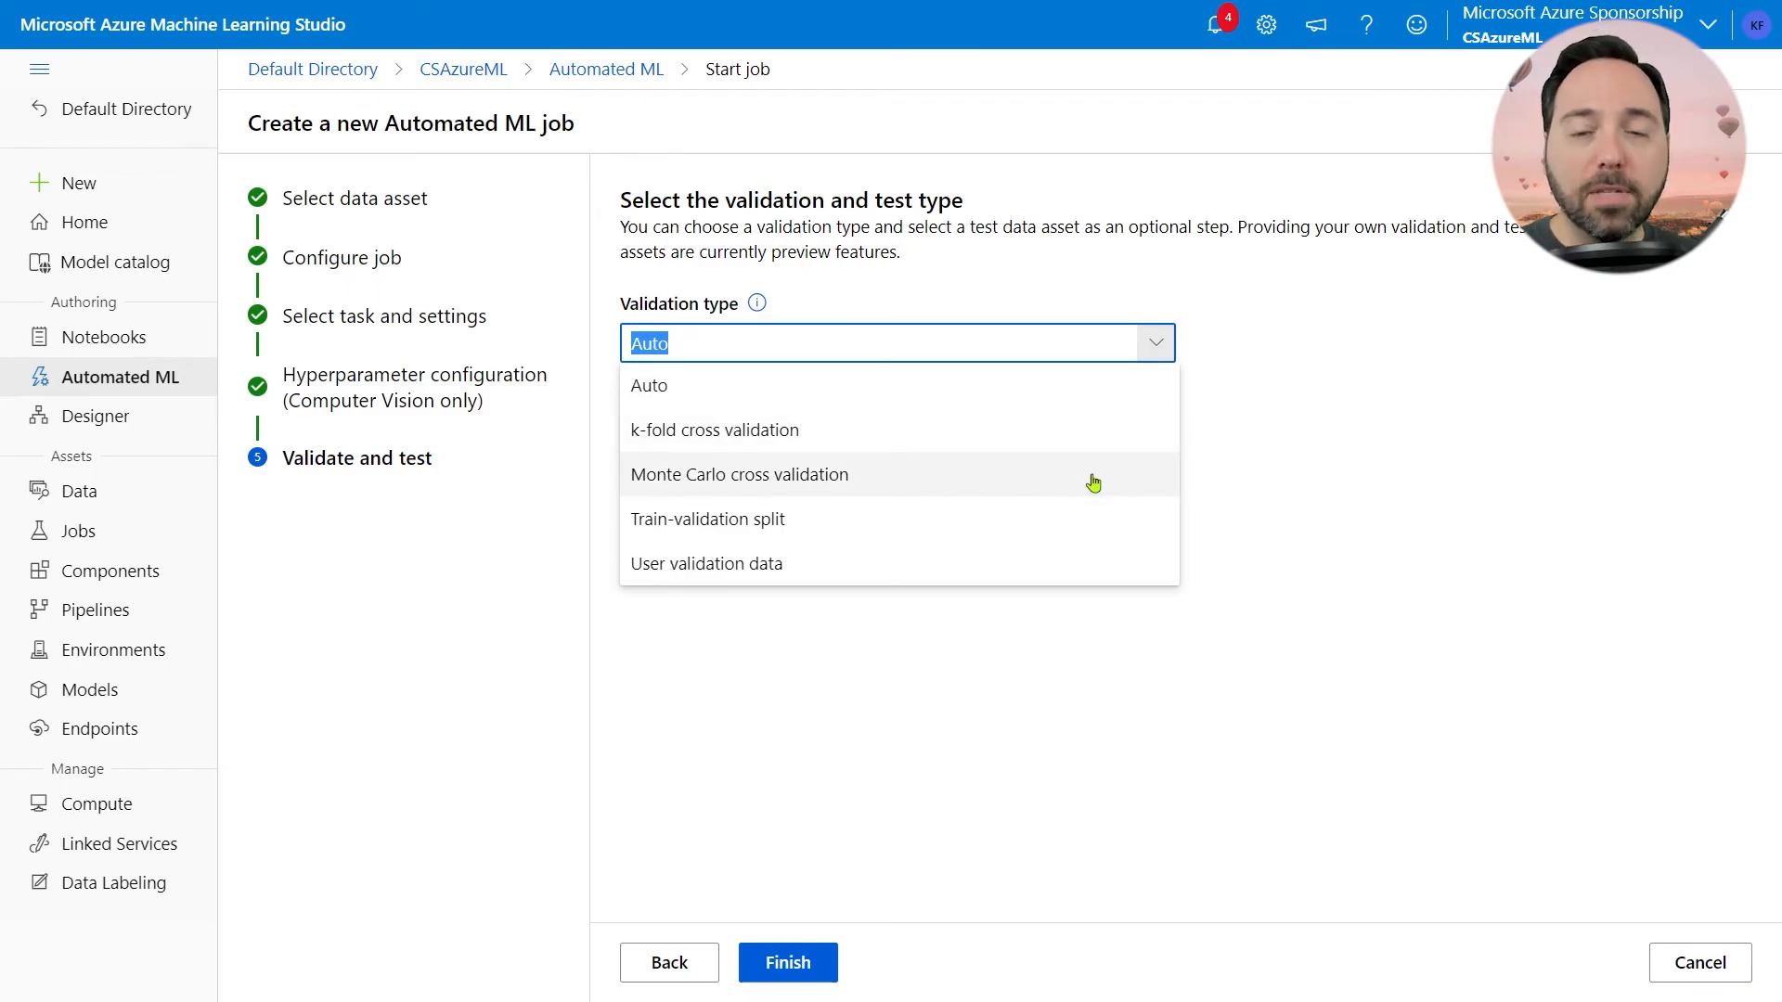
mouse_move(1090, 527)
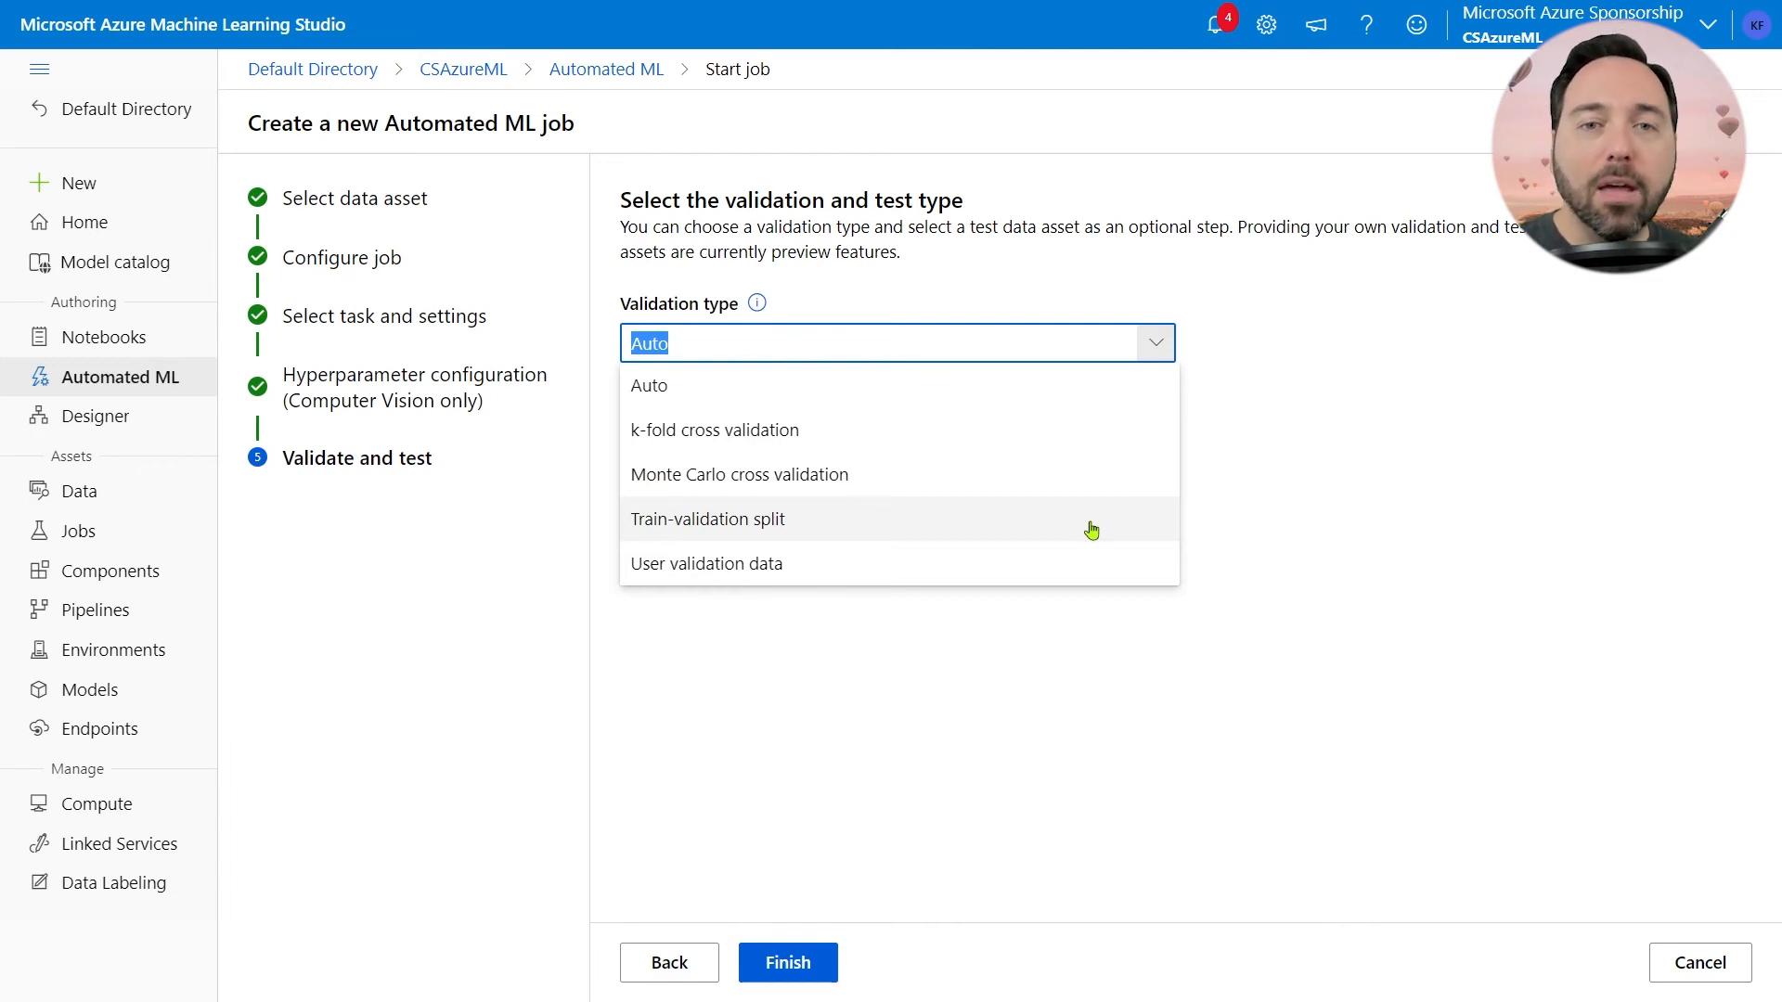
mouse_move(1088, 562)
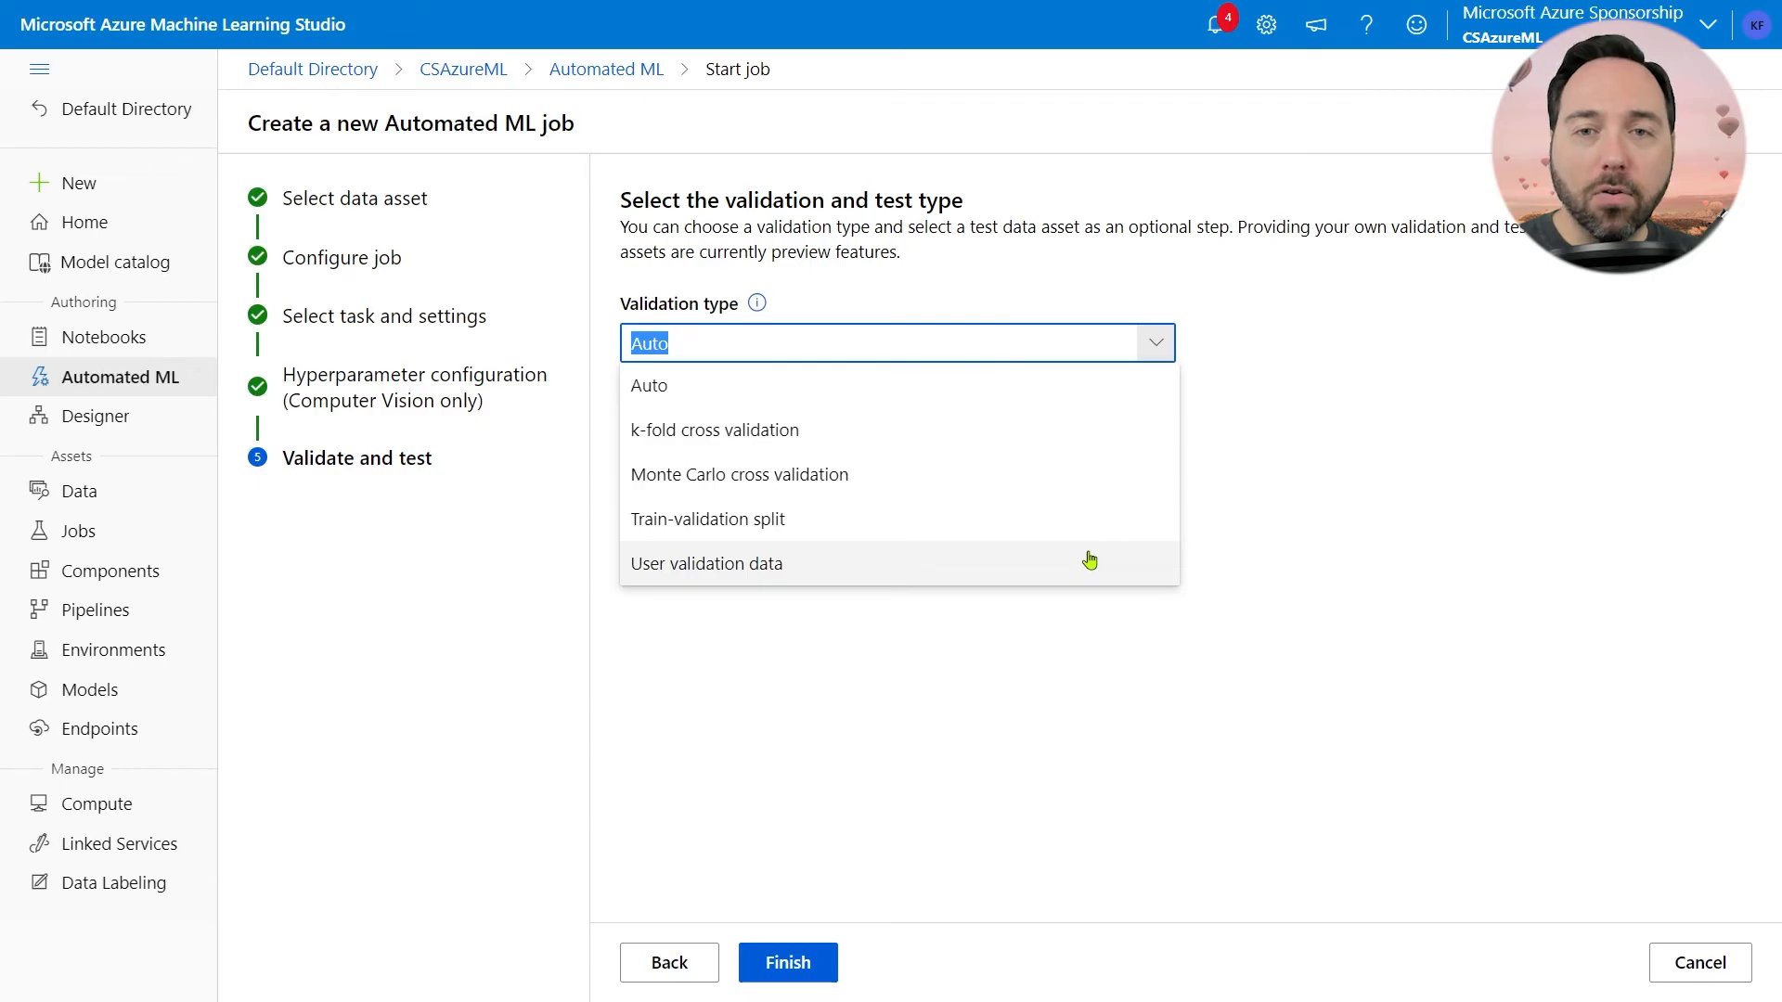
mouse_move(1088, 489)
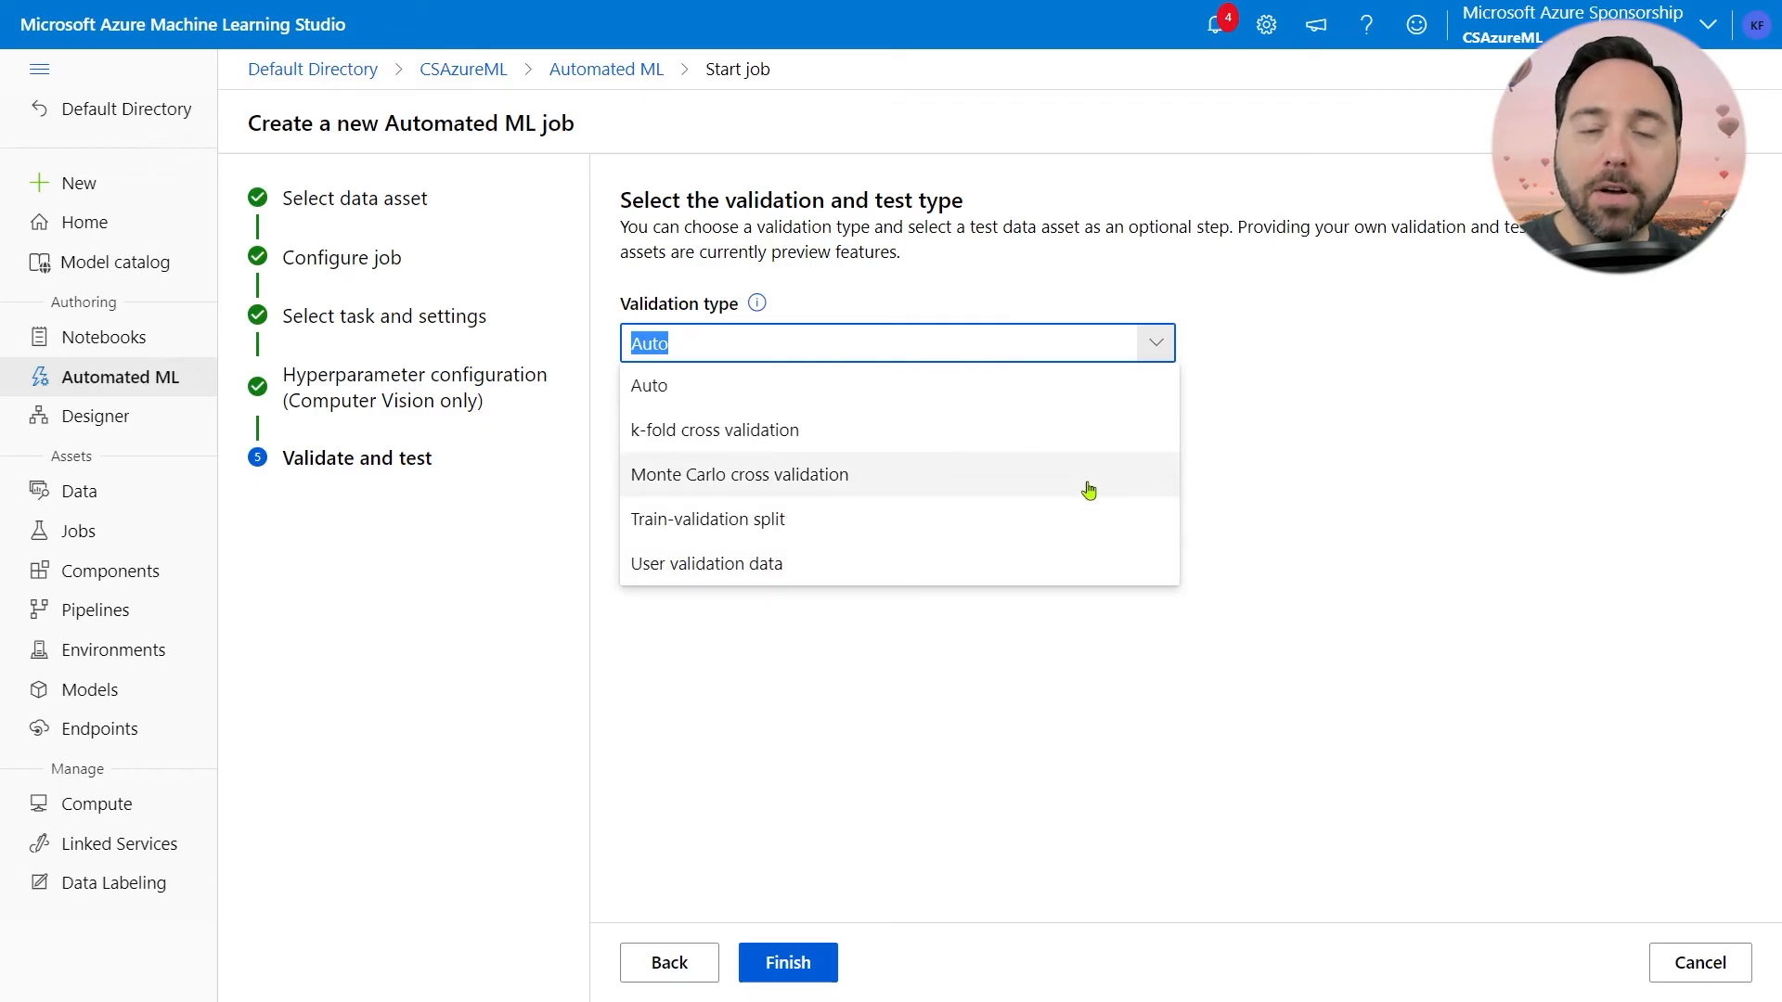
left_click(738, 474)
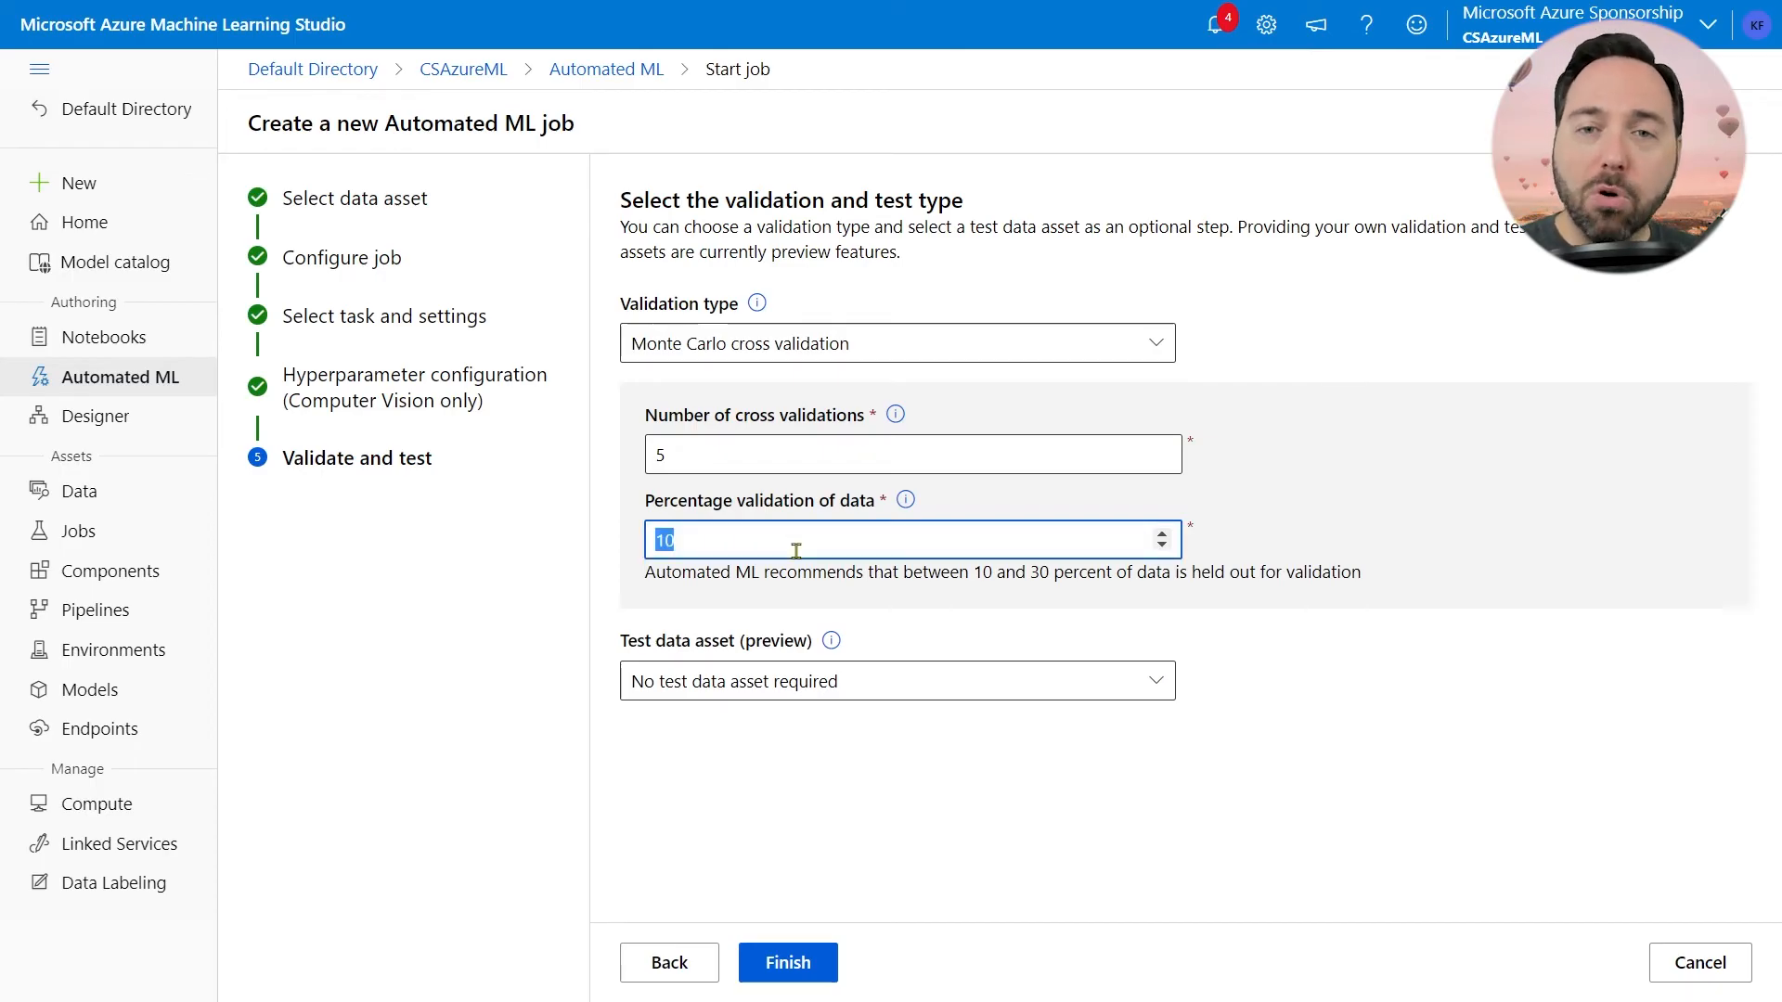
type("20")
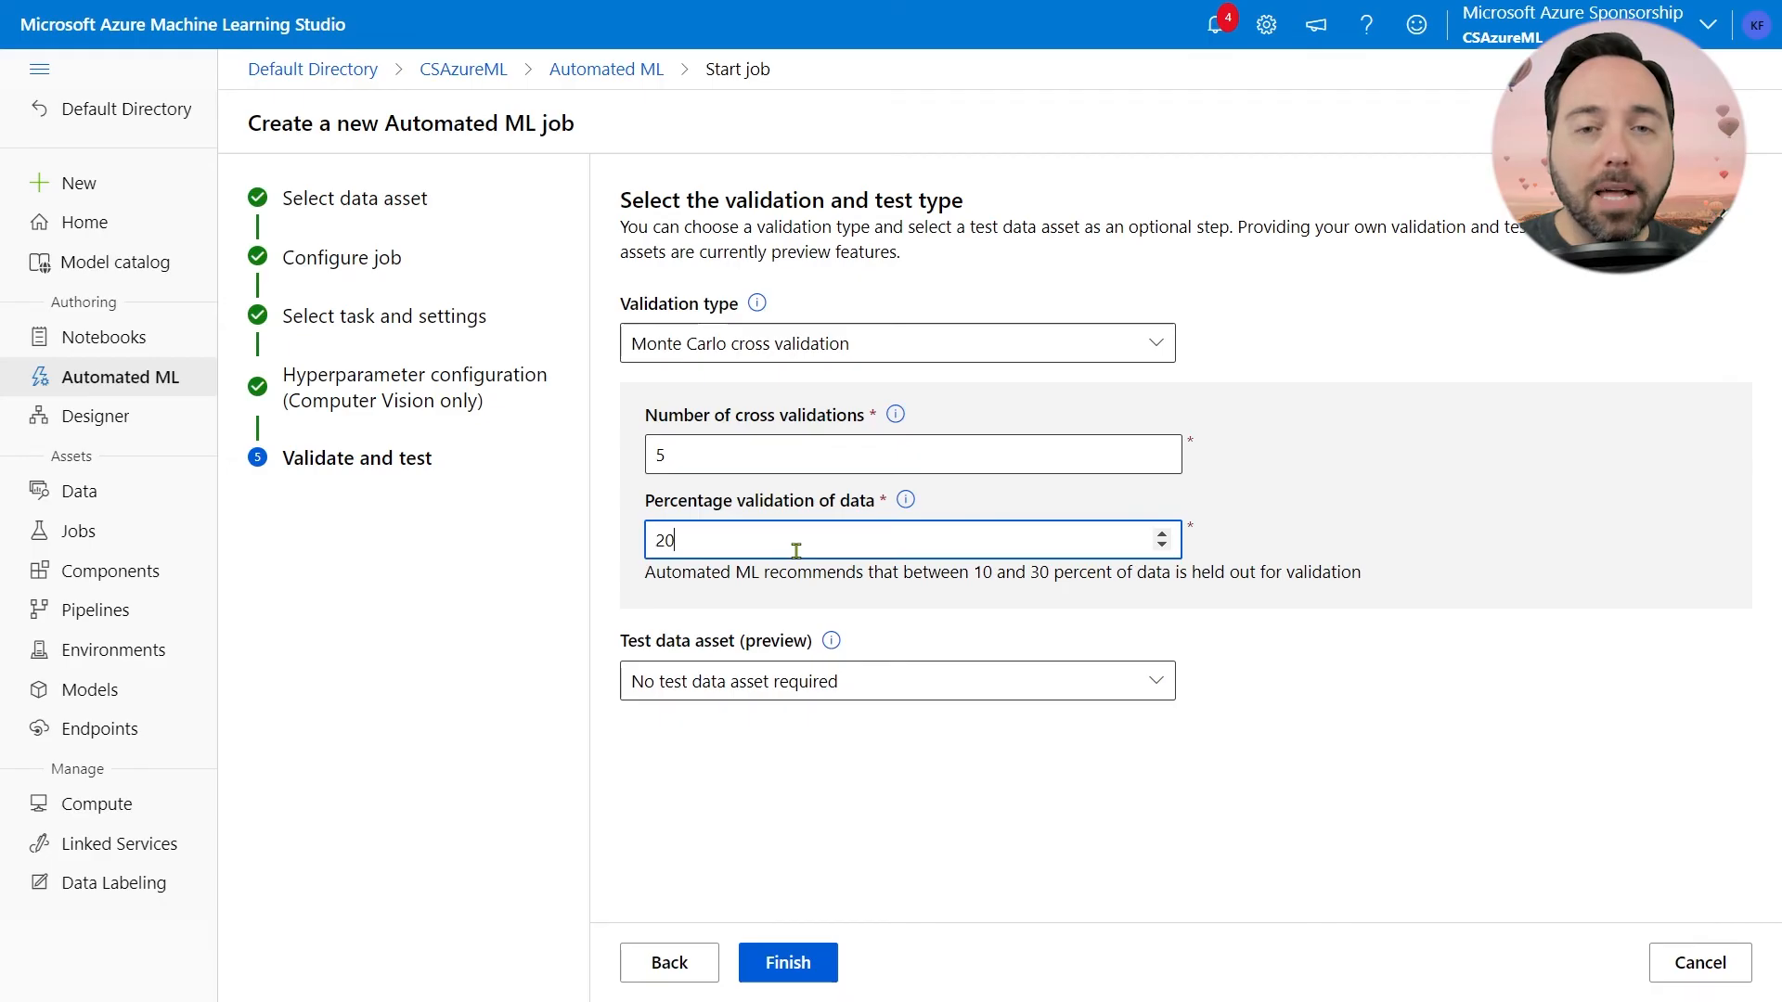
mouse_move(857, 792)
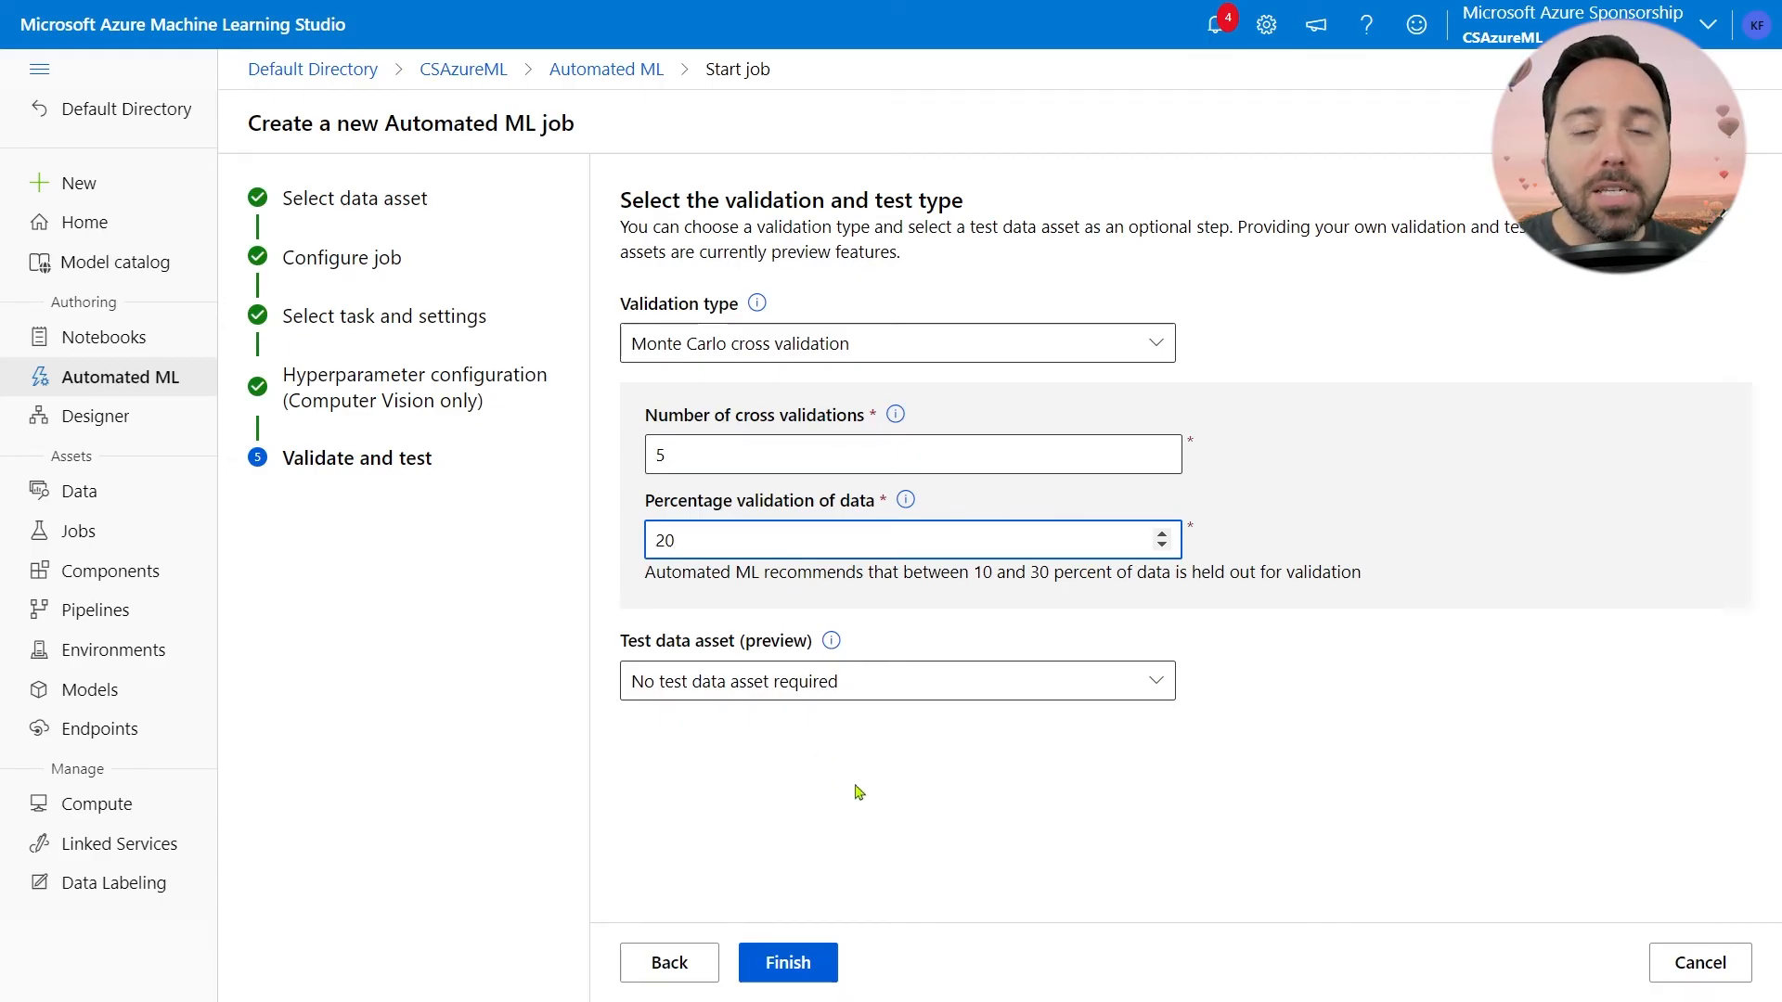
left_click(897, 680)
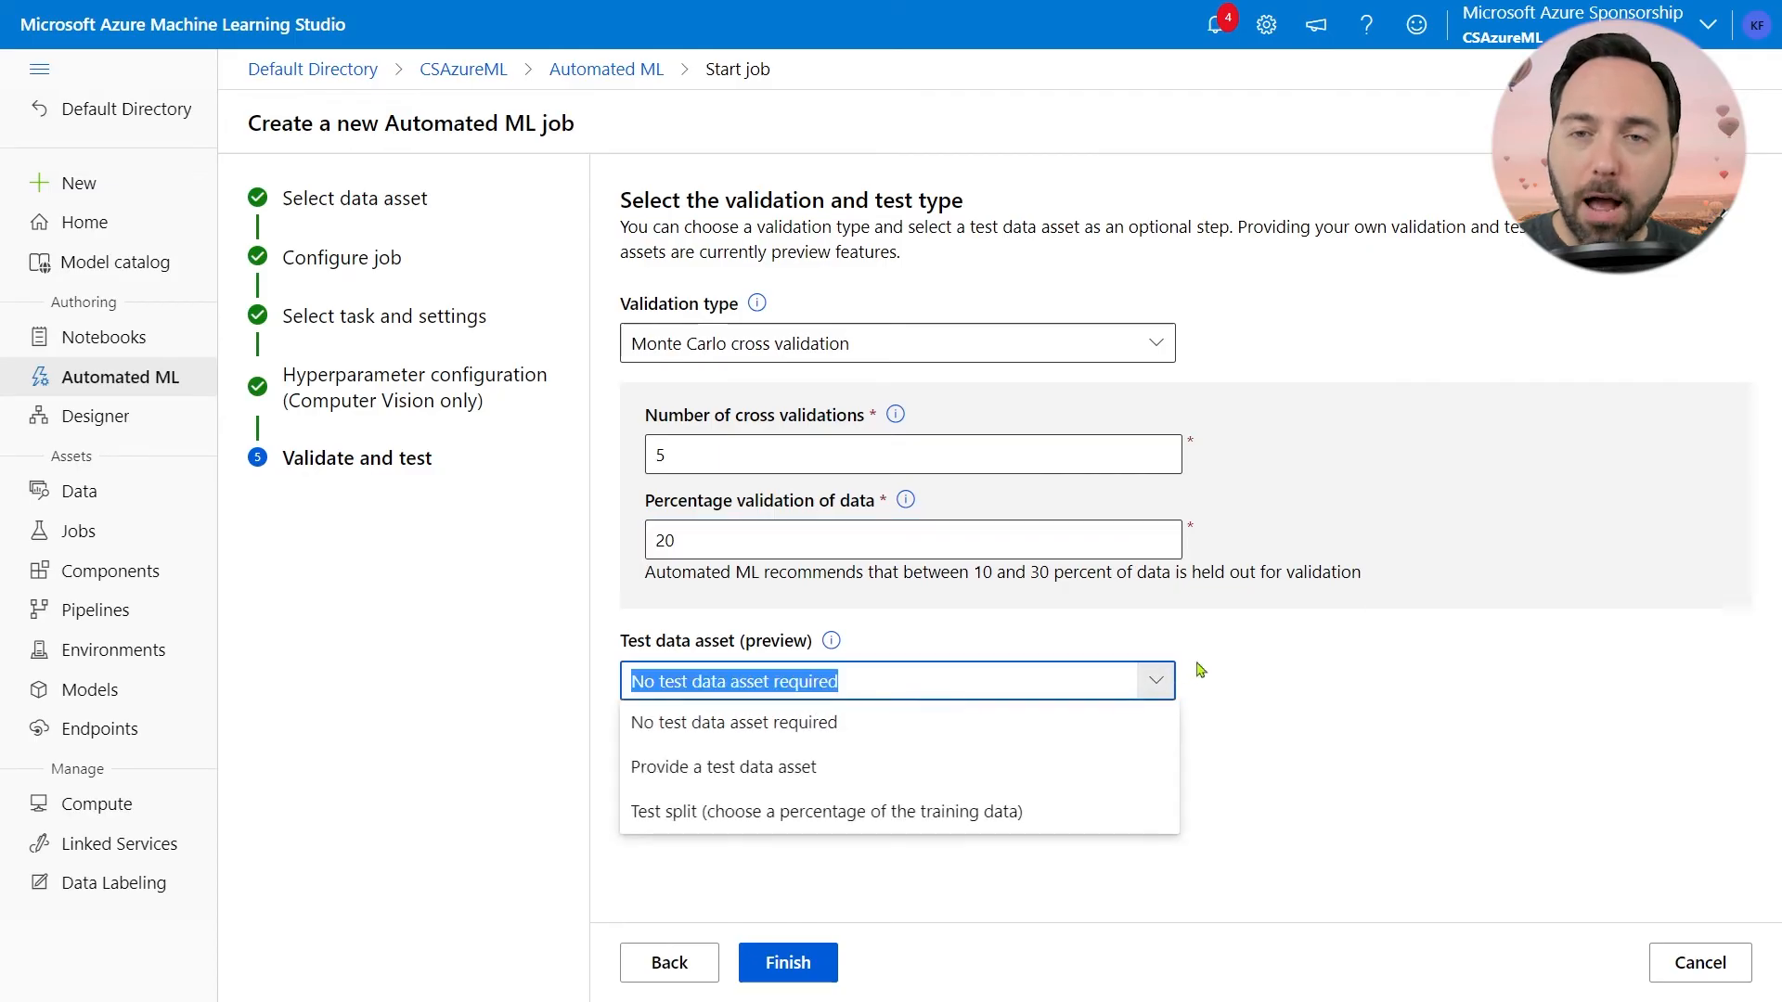
mouse_move(1236, 690)
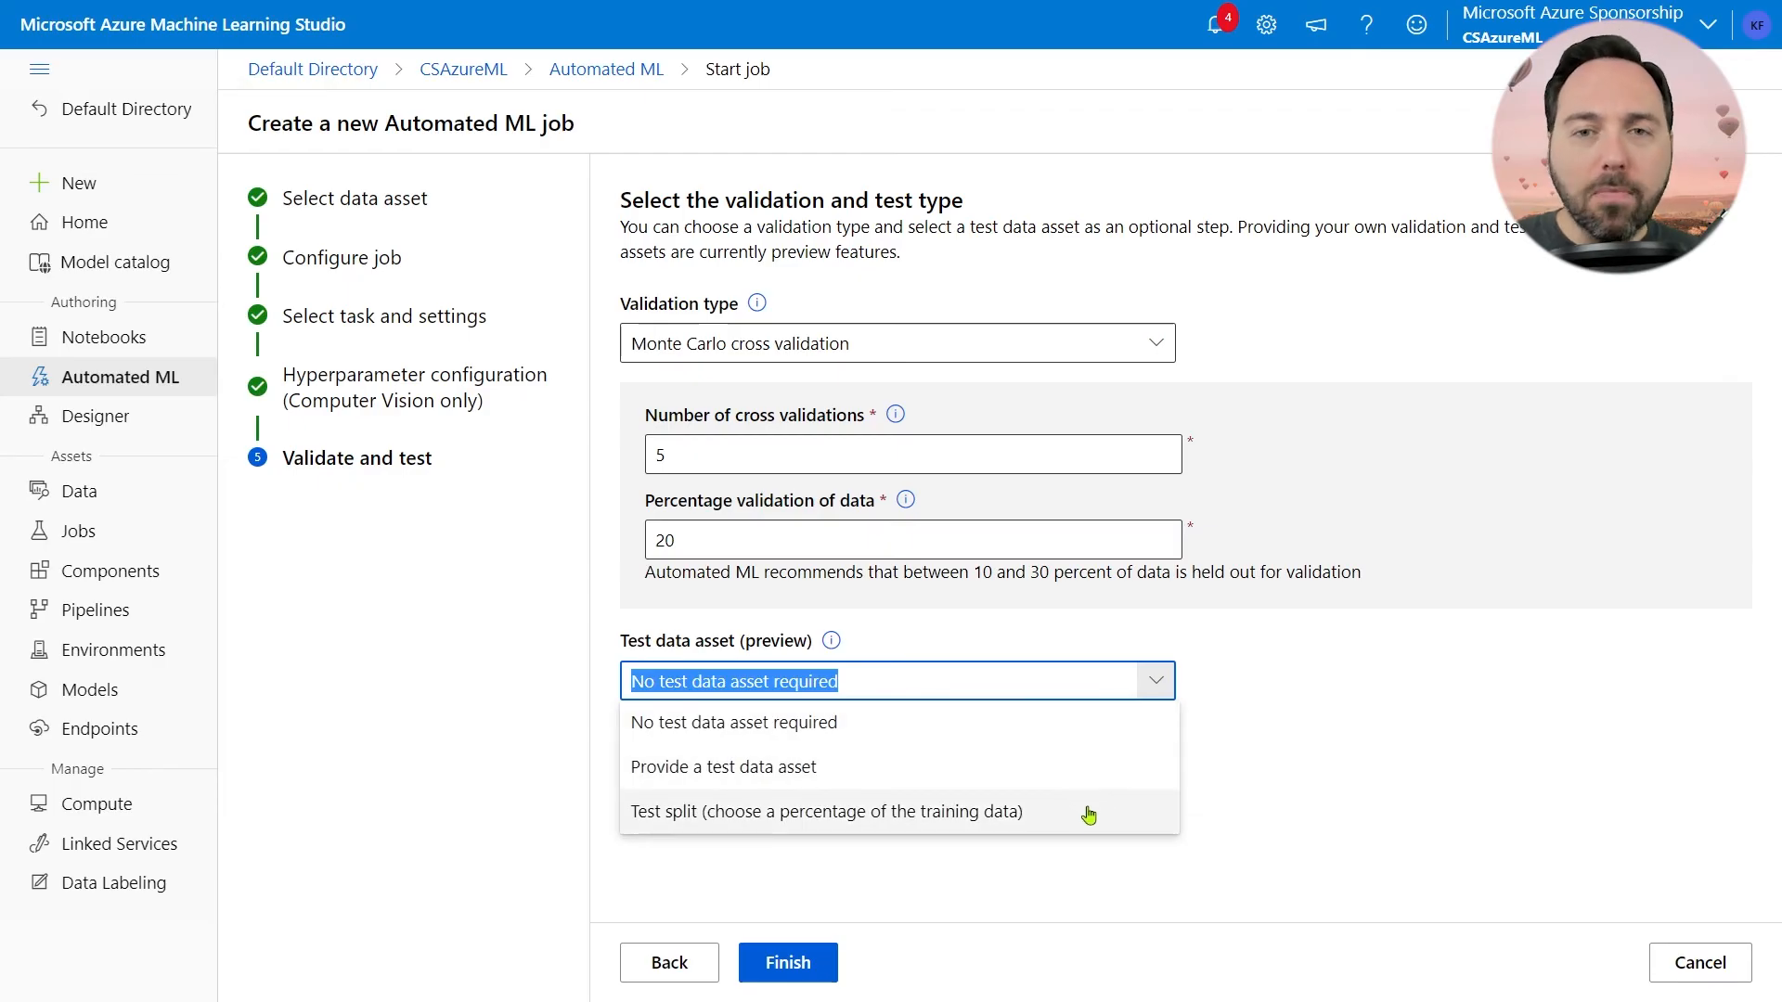
Step: Use a test split holding out 30 percent of the training data as test data
left_click(827, 812)
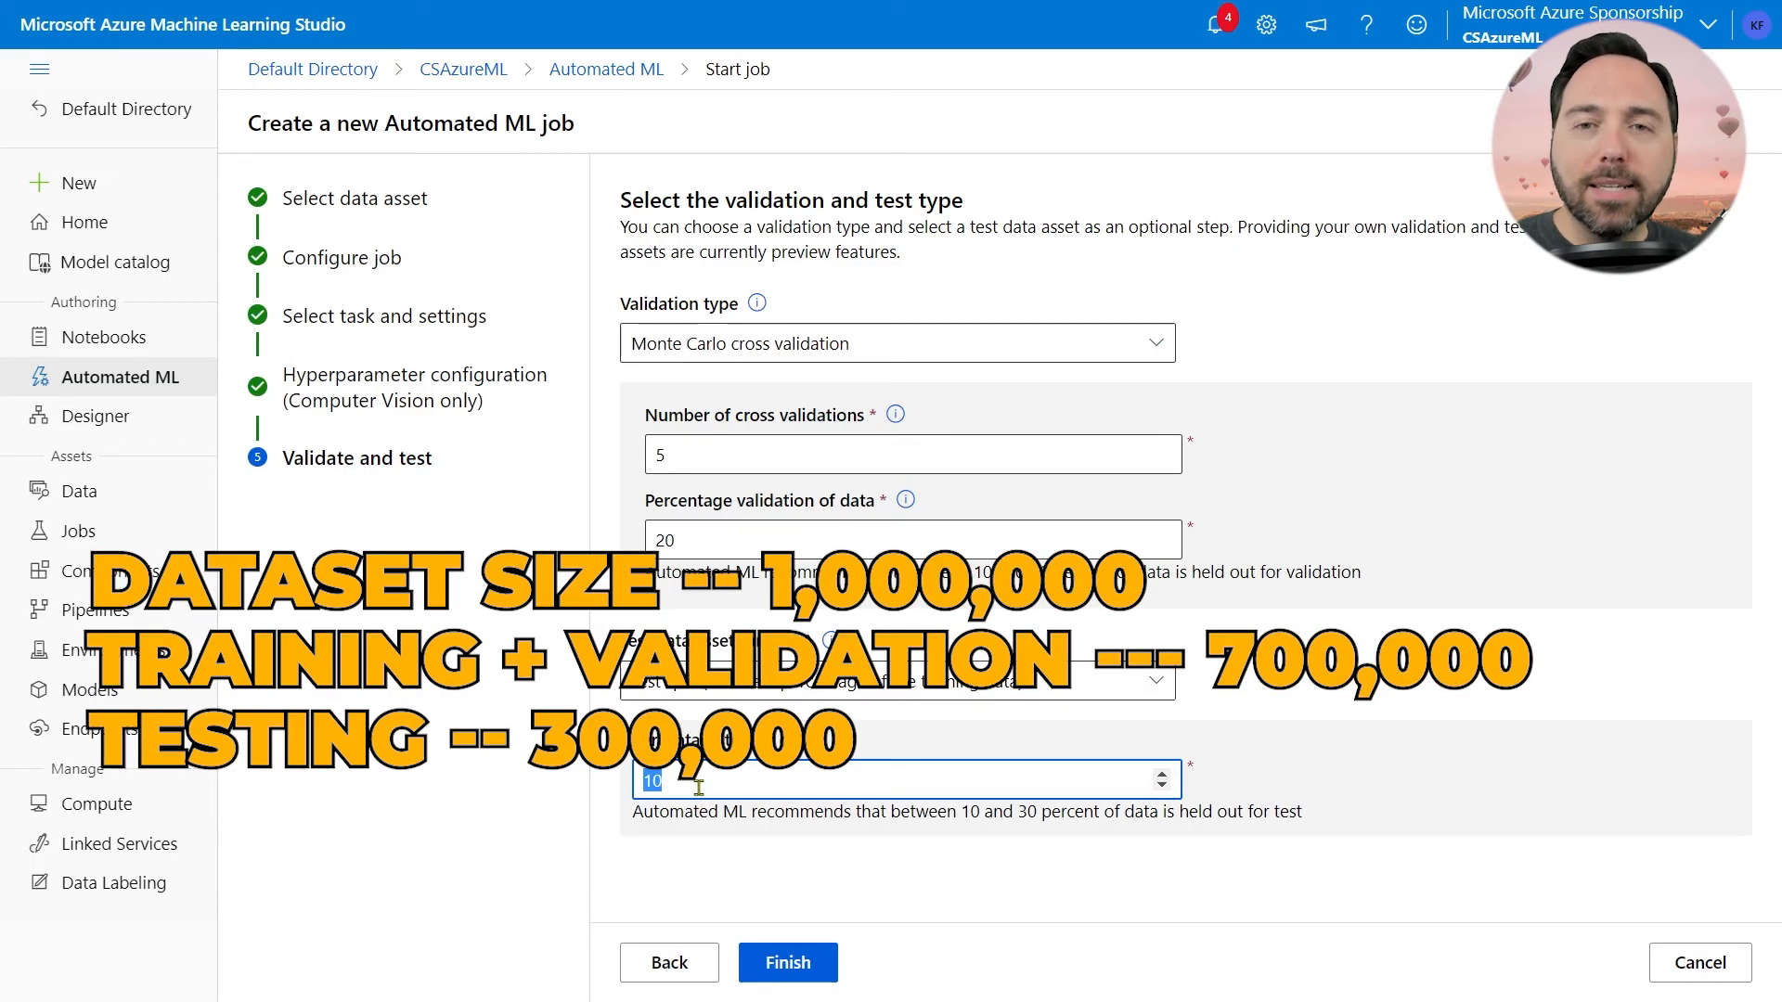
type("30")
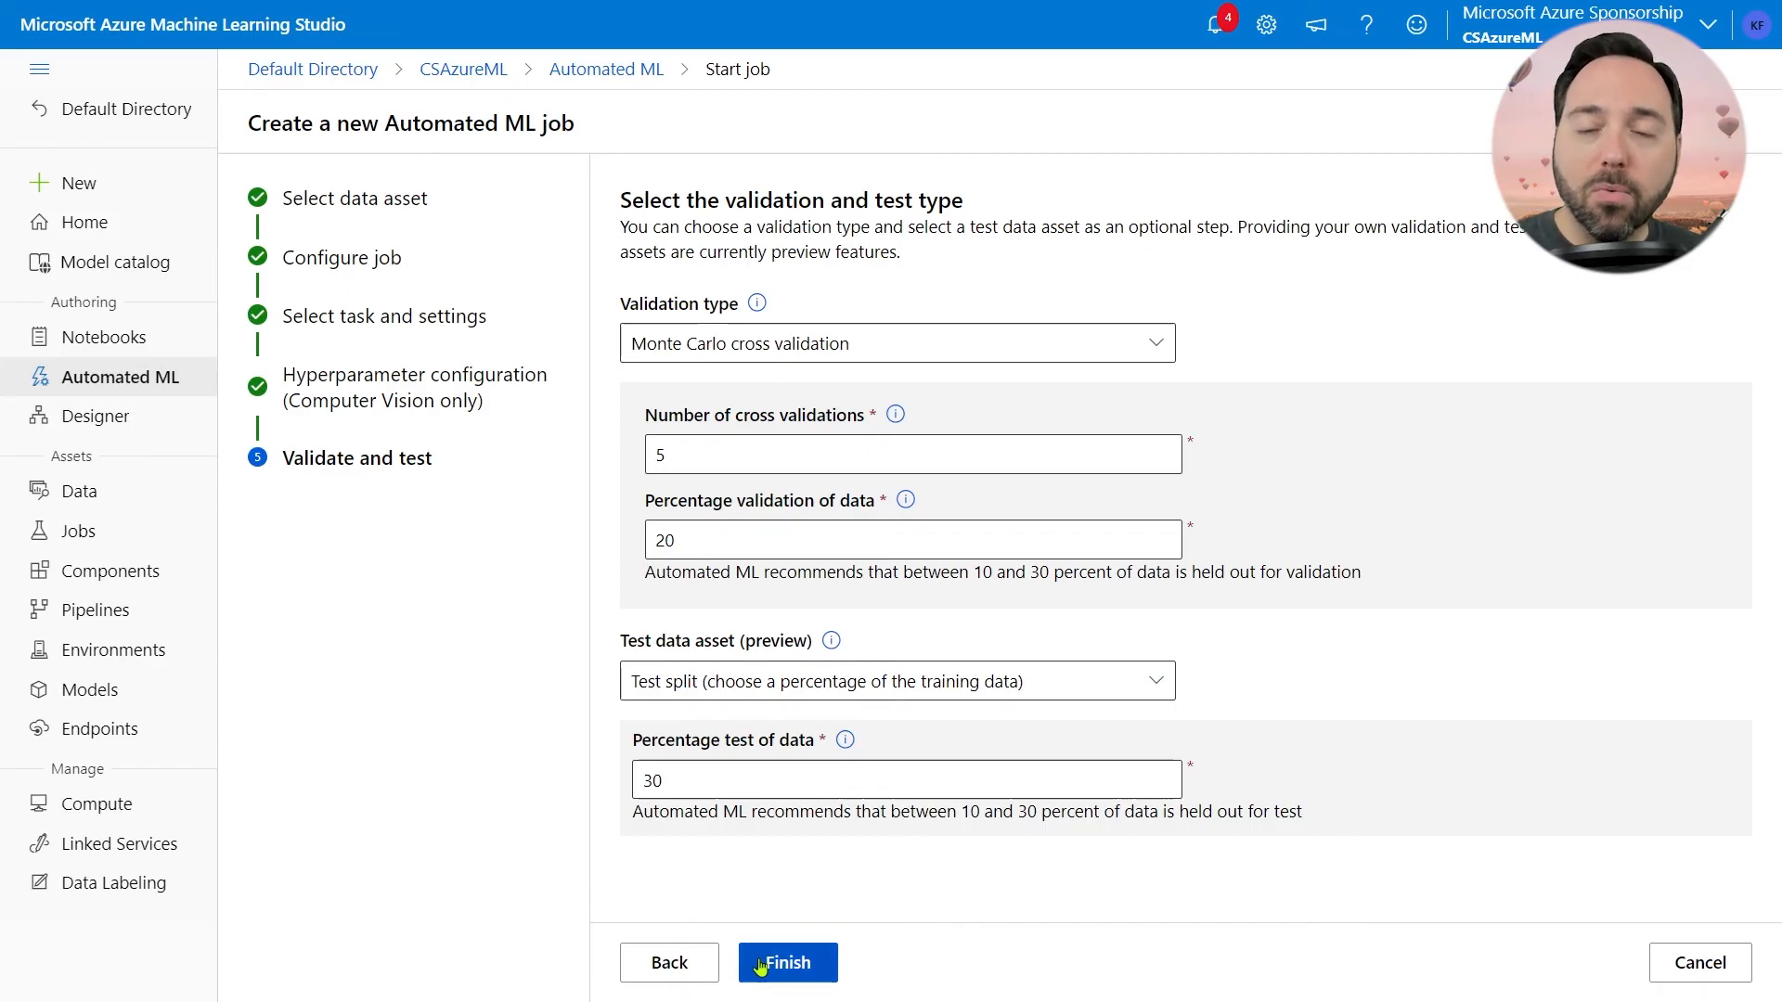
mouse_move(1702, 963)
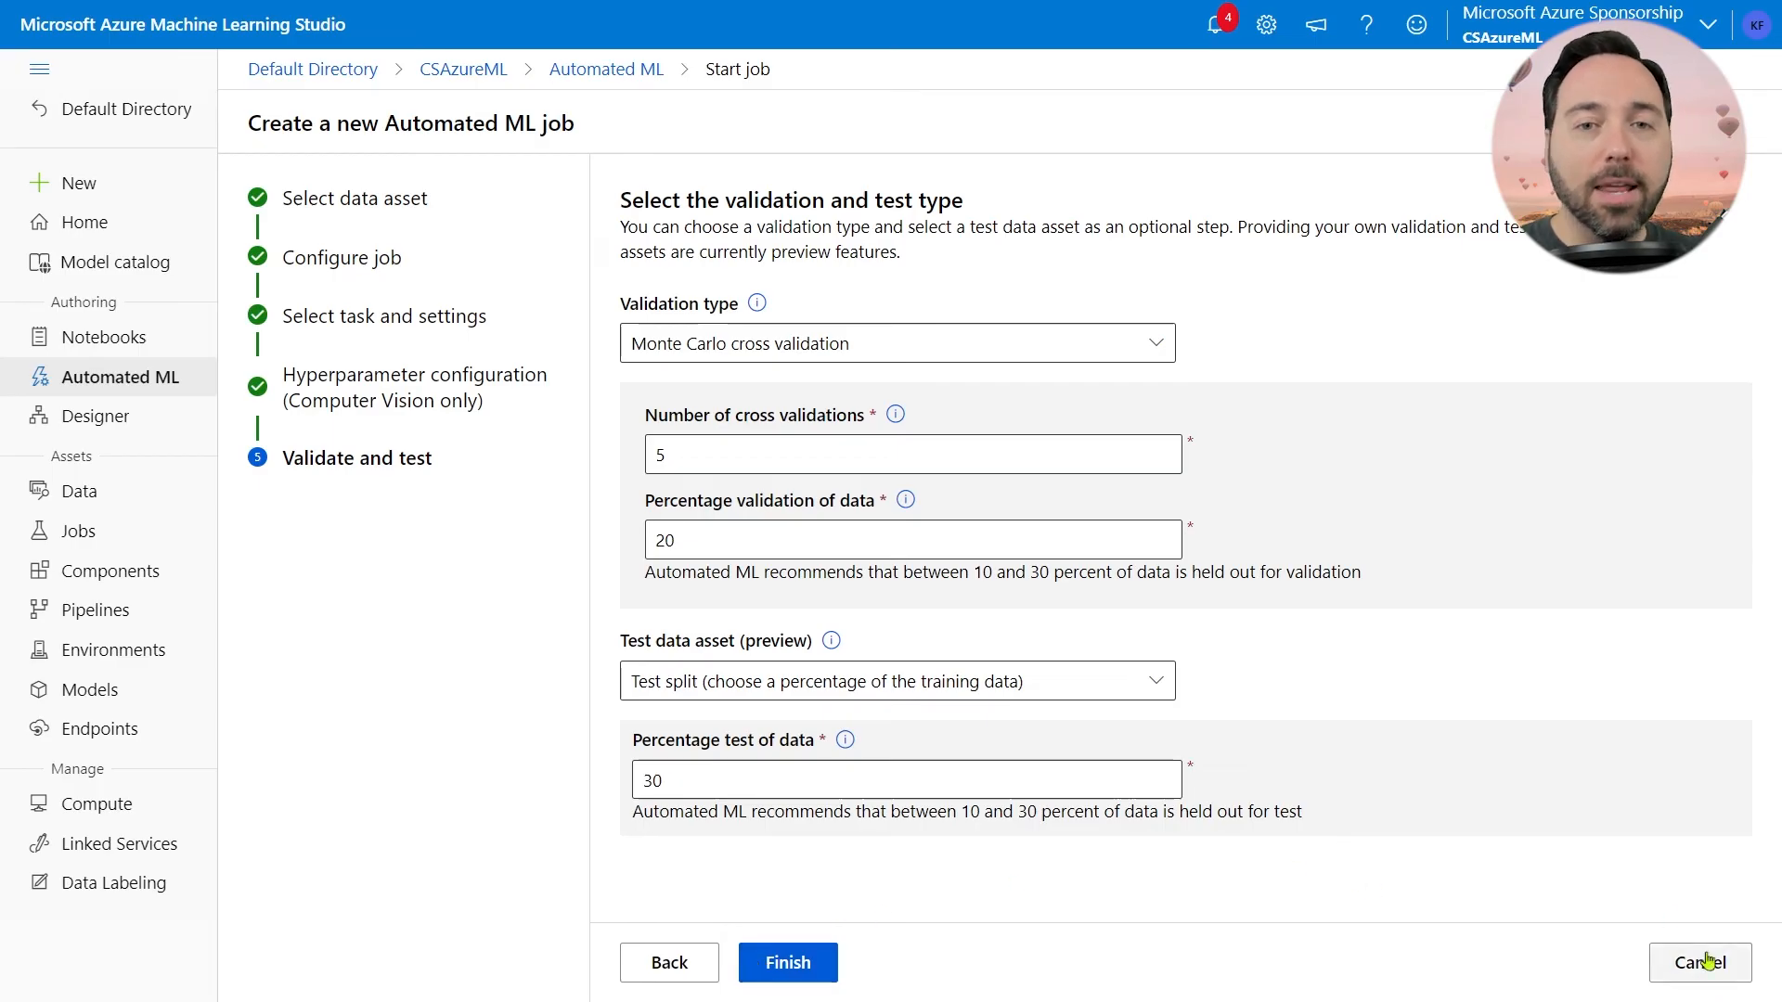
Step: Cancel the new job creation and open the completed sleepy_fox_h90t8s92 job
left_click(1700, 962)
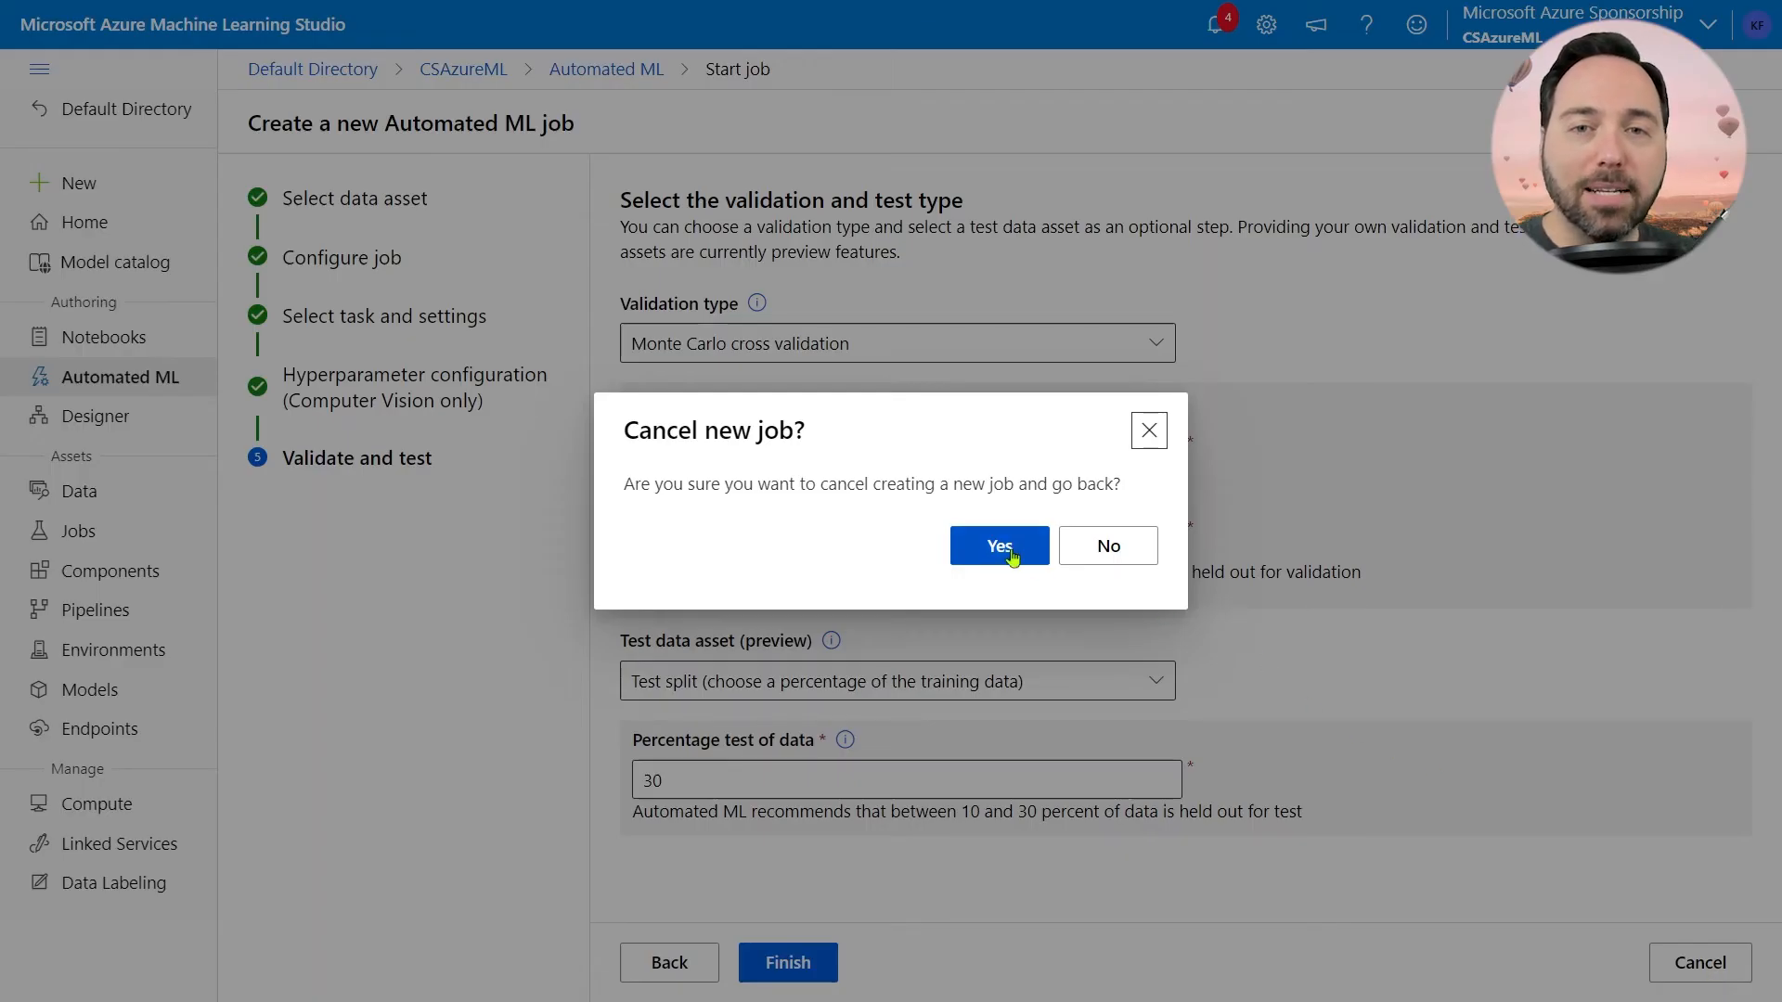
left_click(998, 545)
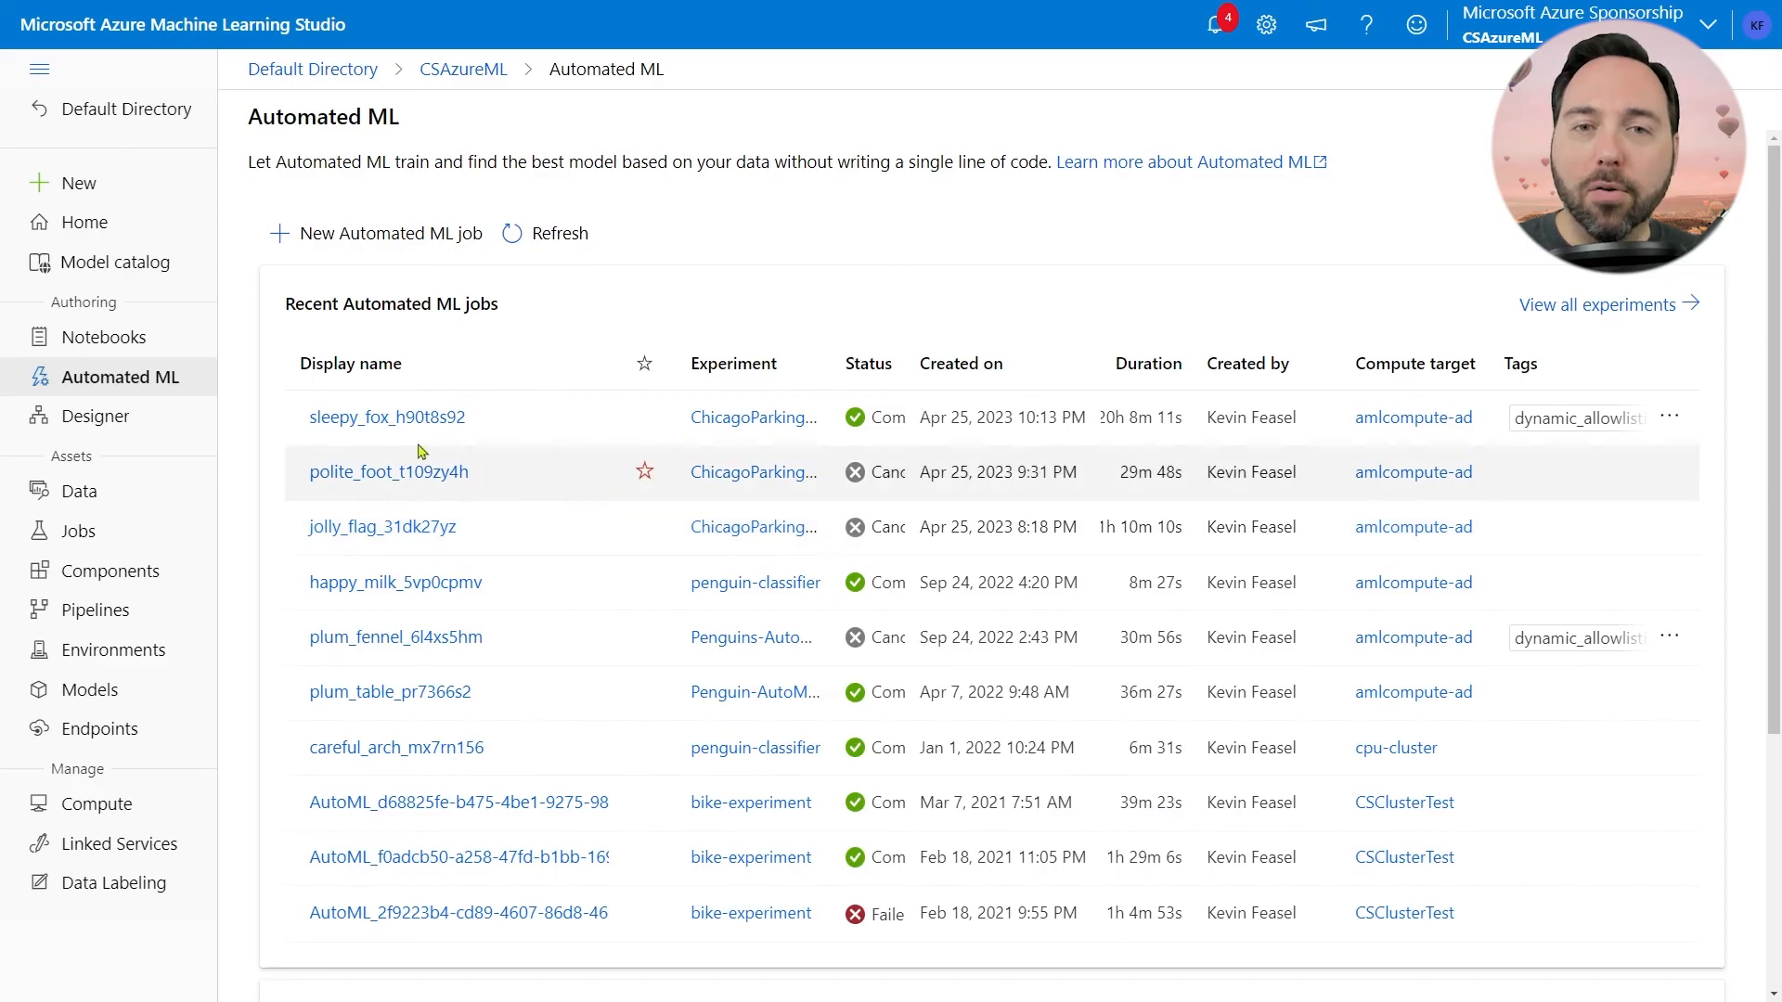
left_click(386, 416)
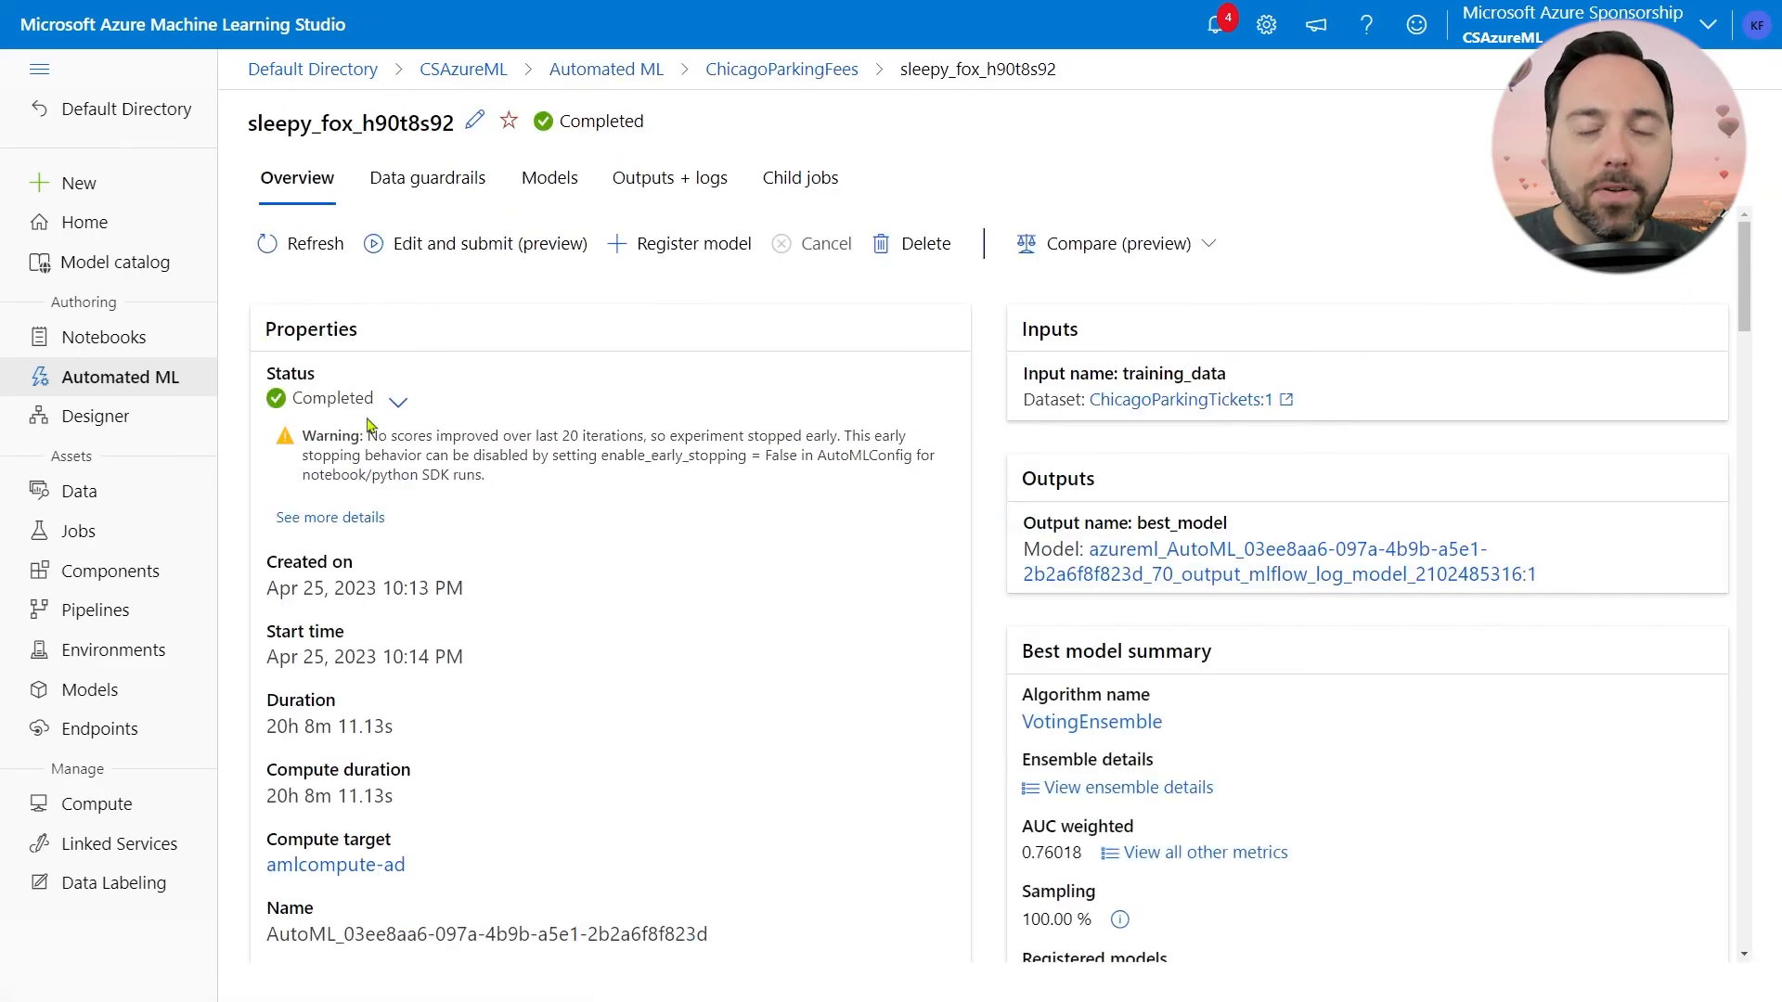
mouse_move(639, 359)
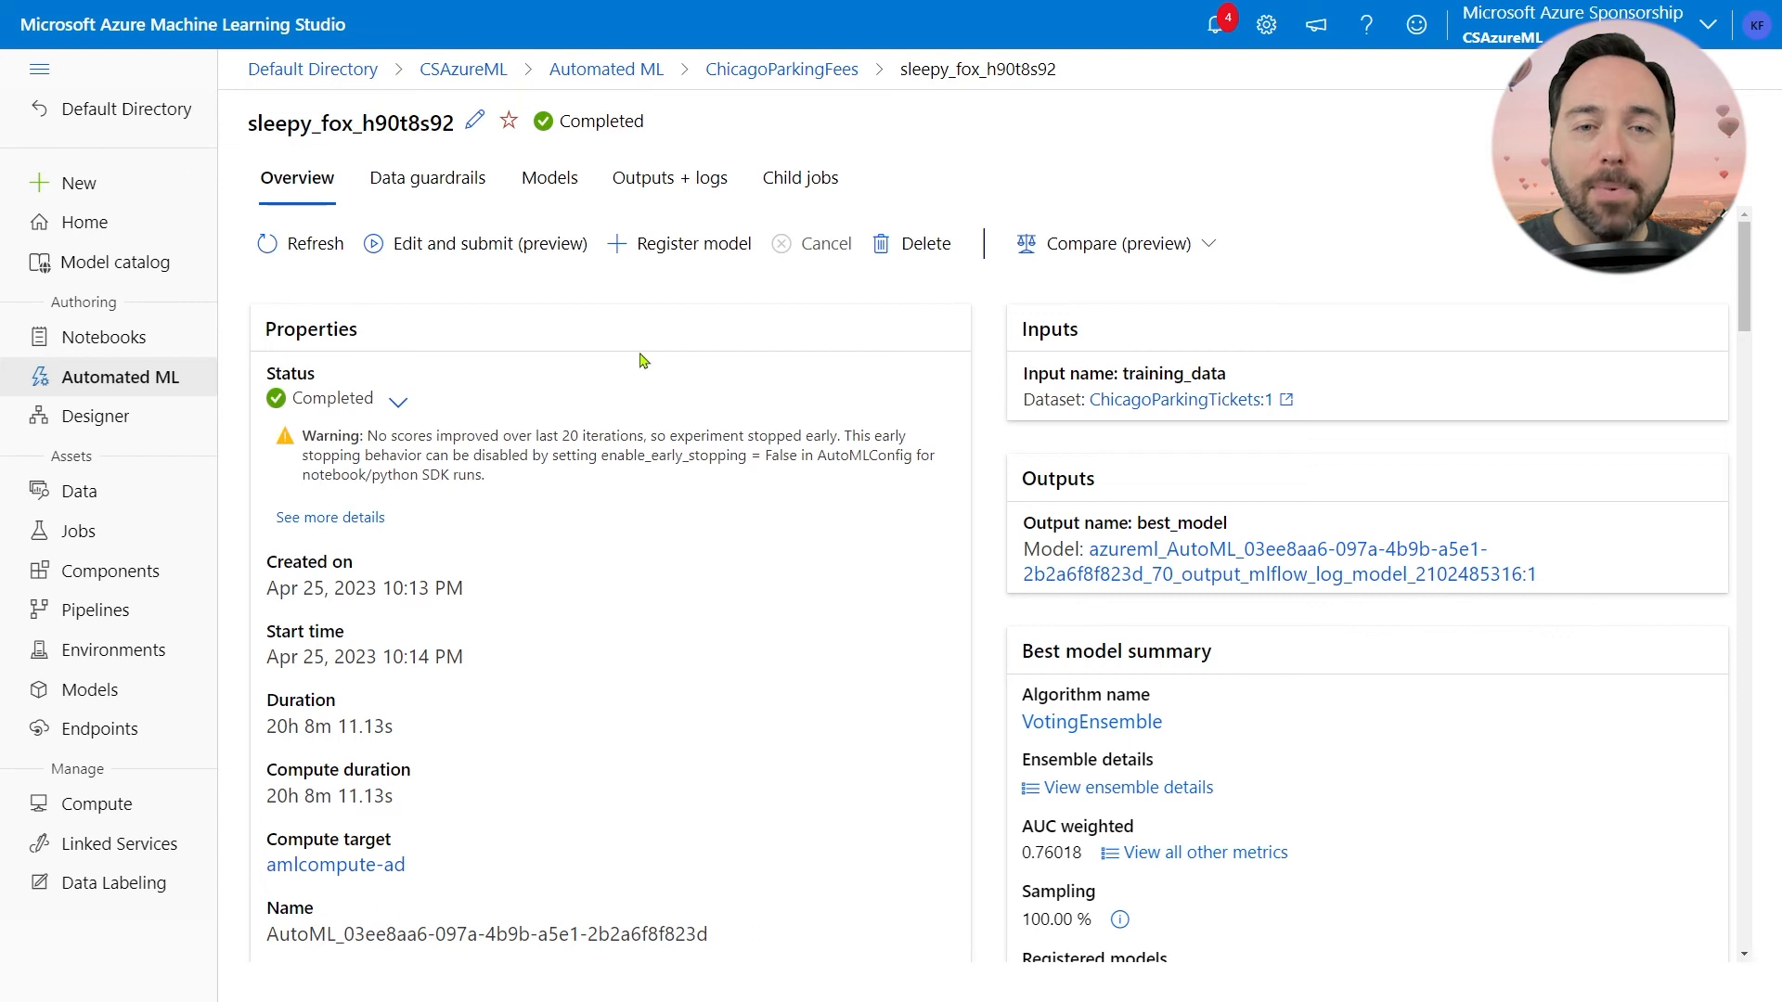
mouse_move(799, 178)
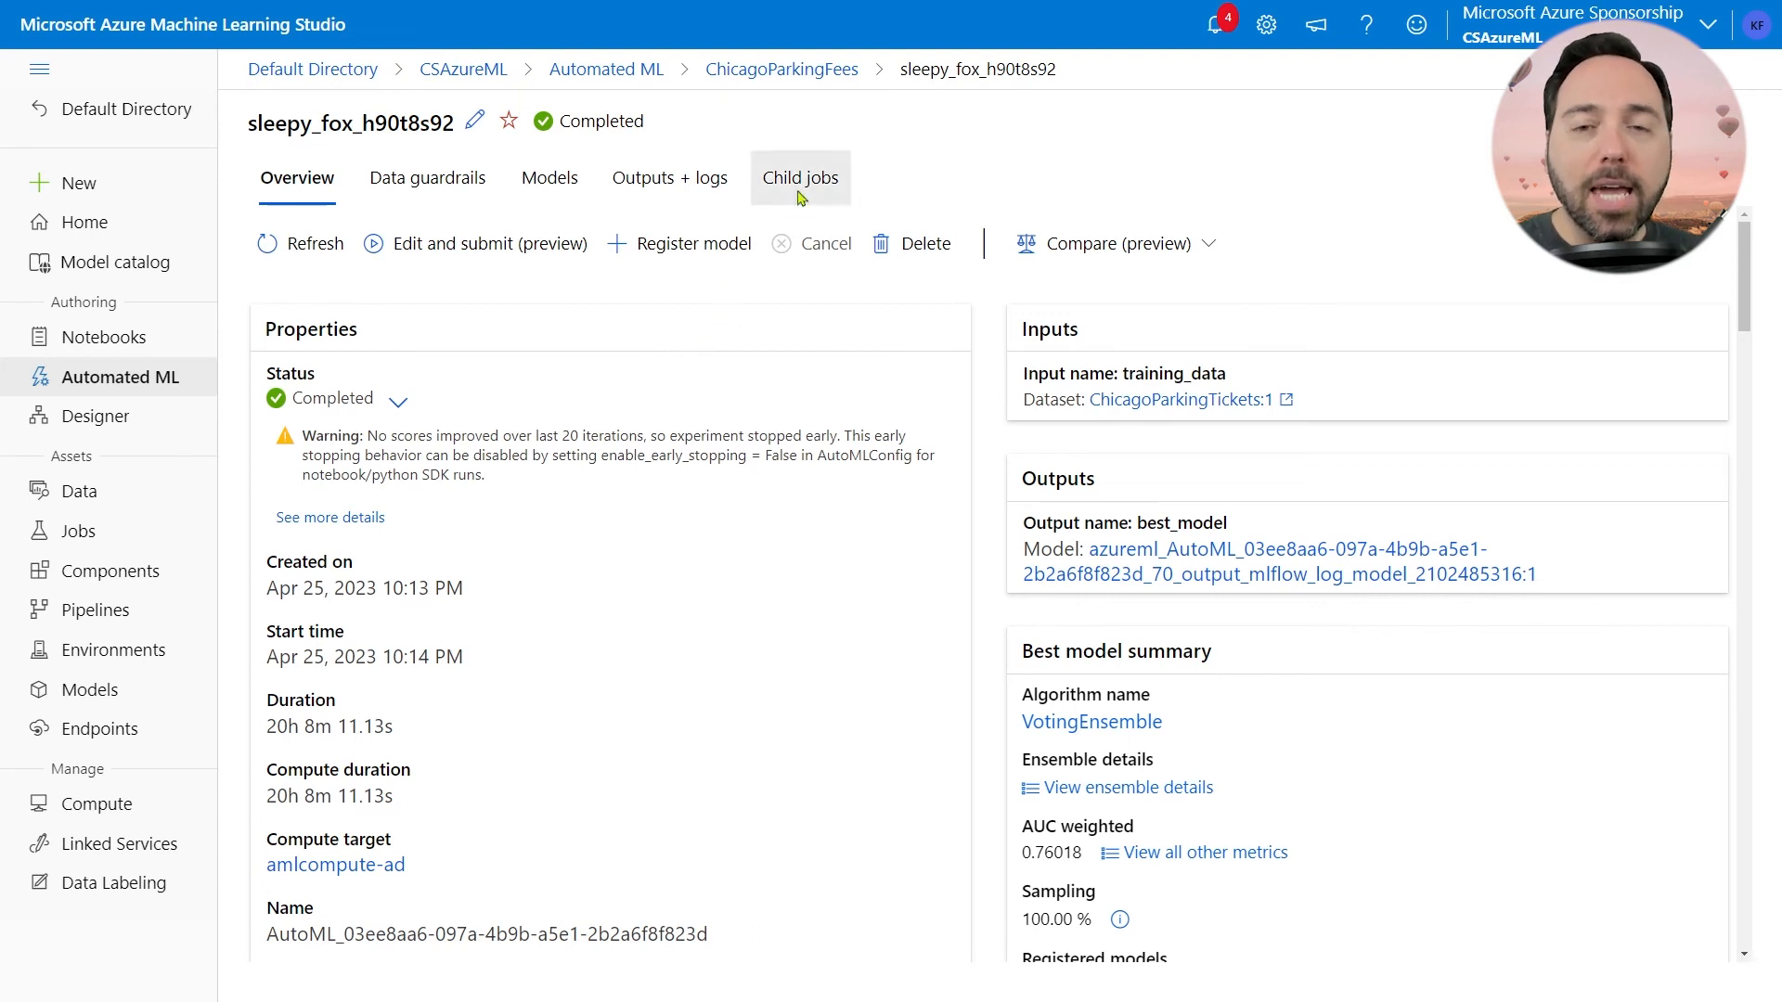
Step: Show sleepy_fox_h90t8s92's child jobs with their durations and compute target
left_click(801, 178)
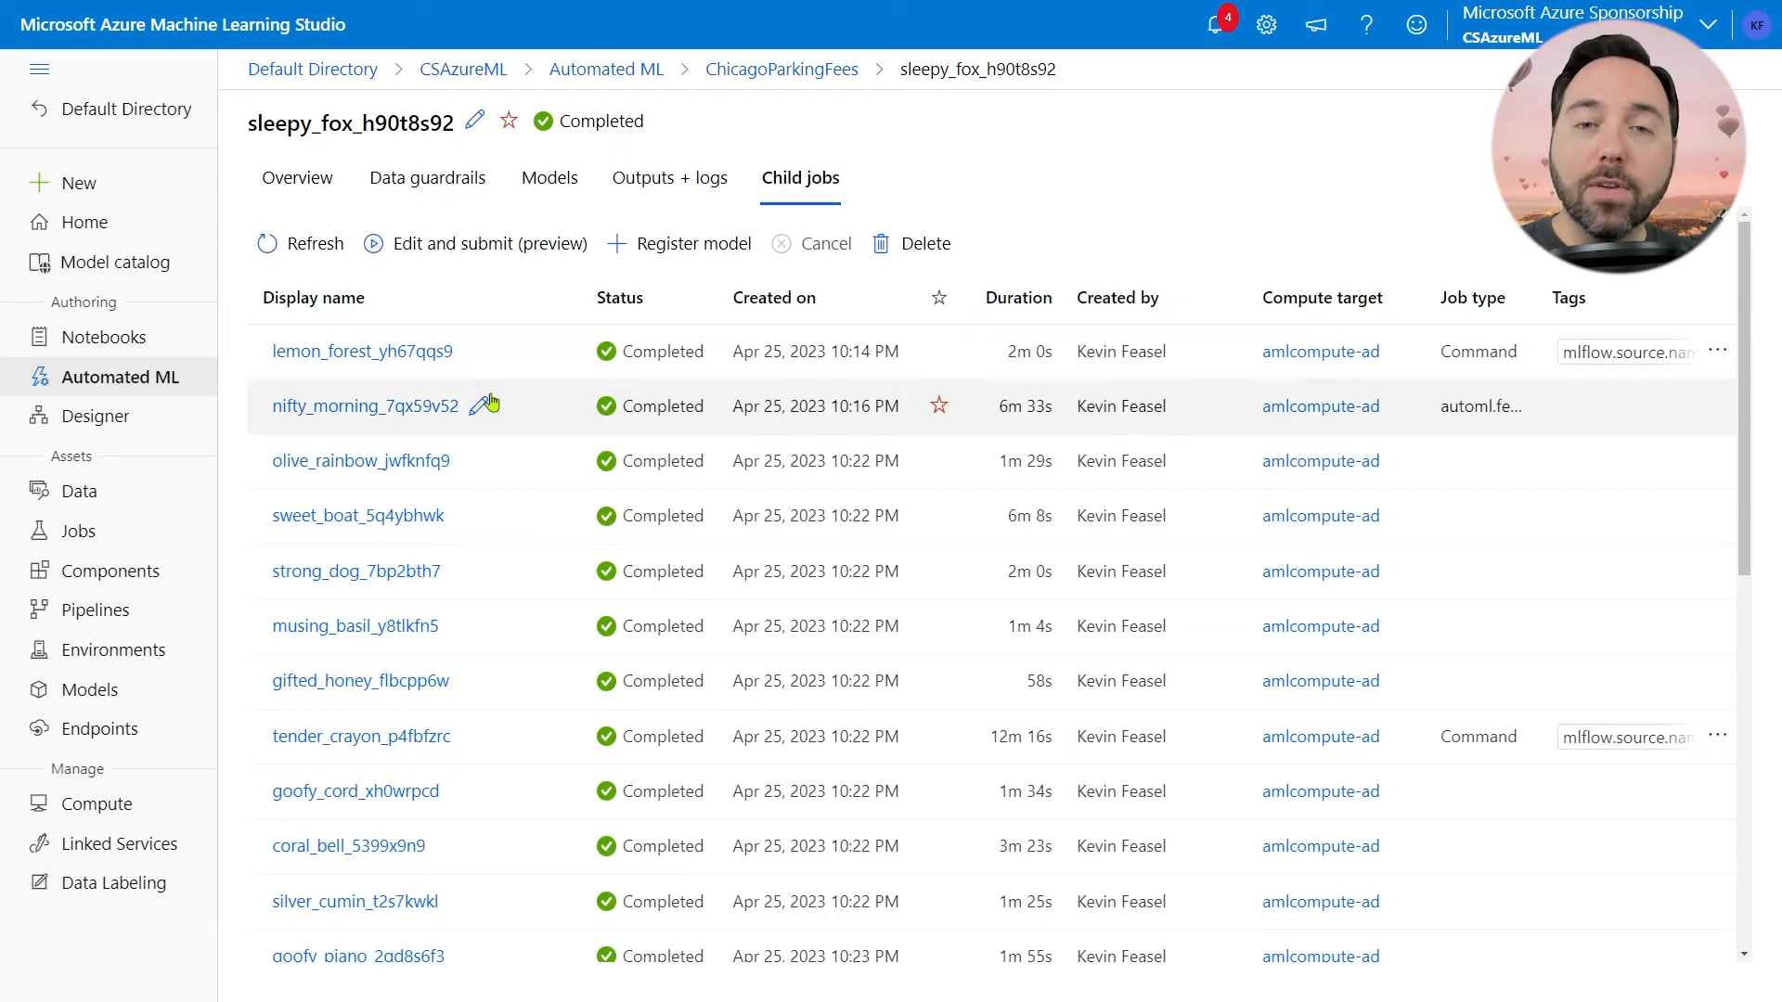
mouse_move(530, 411)
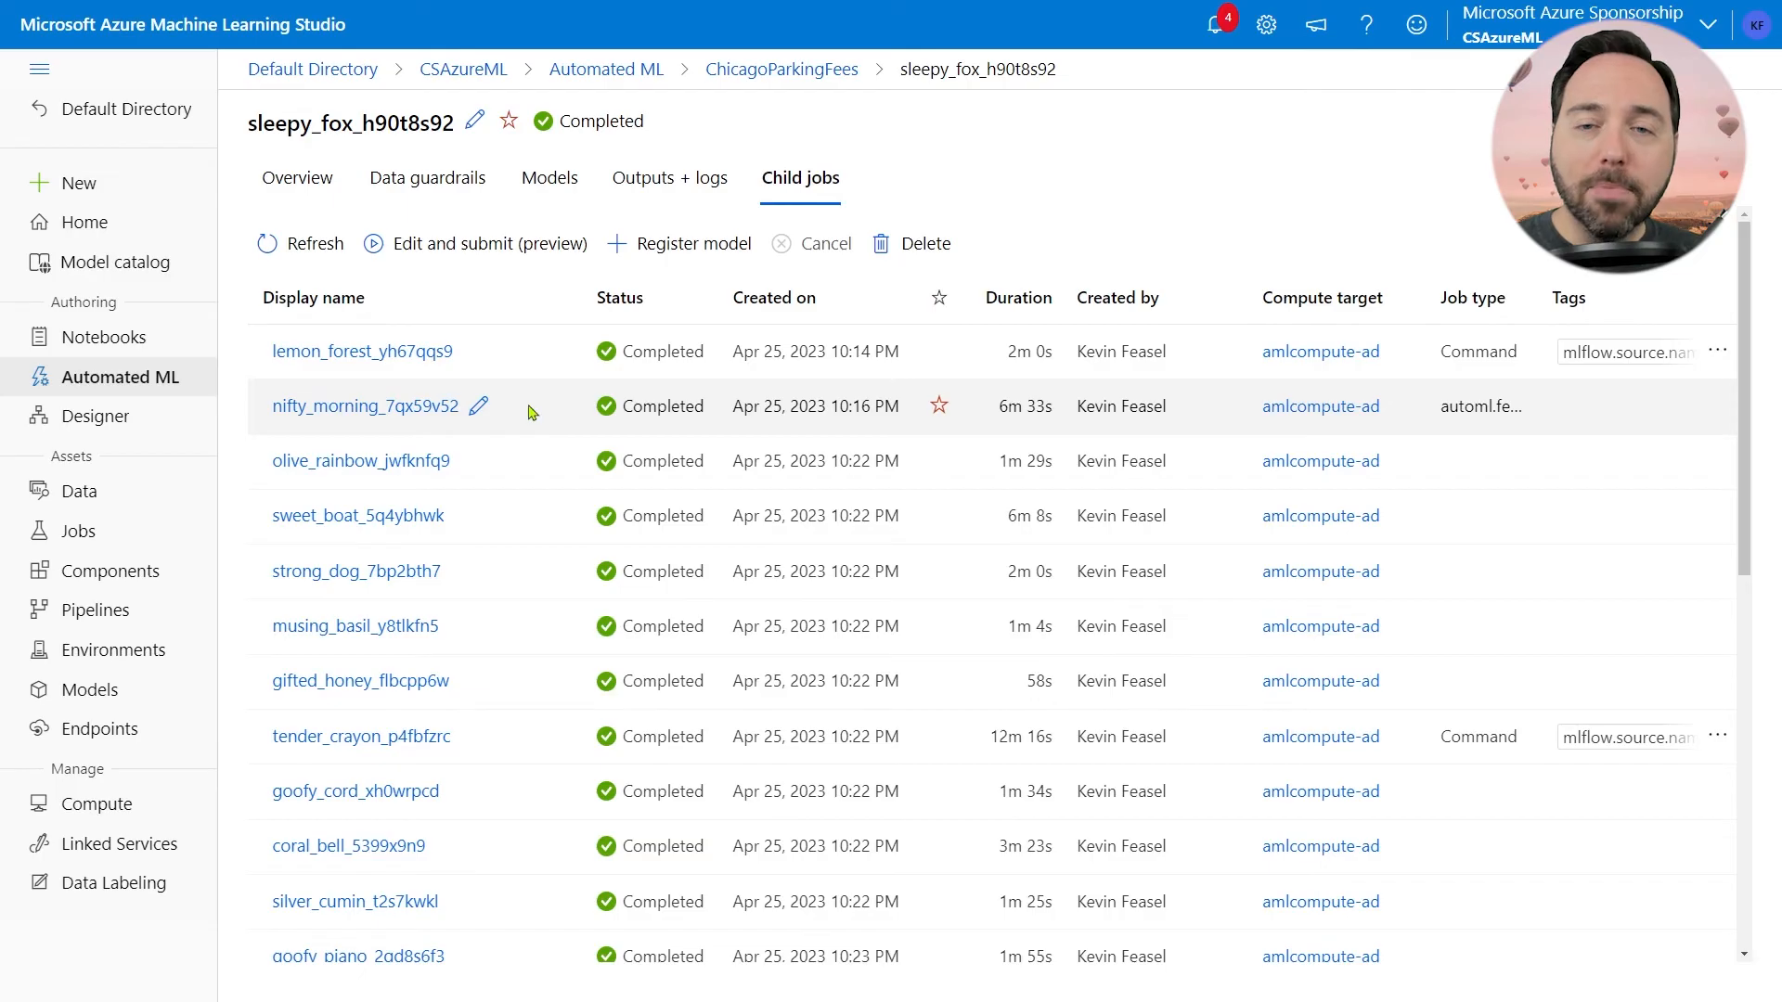
mouse_move(531, 384)
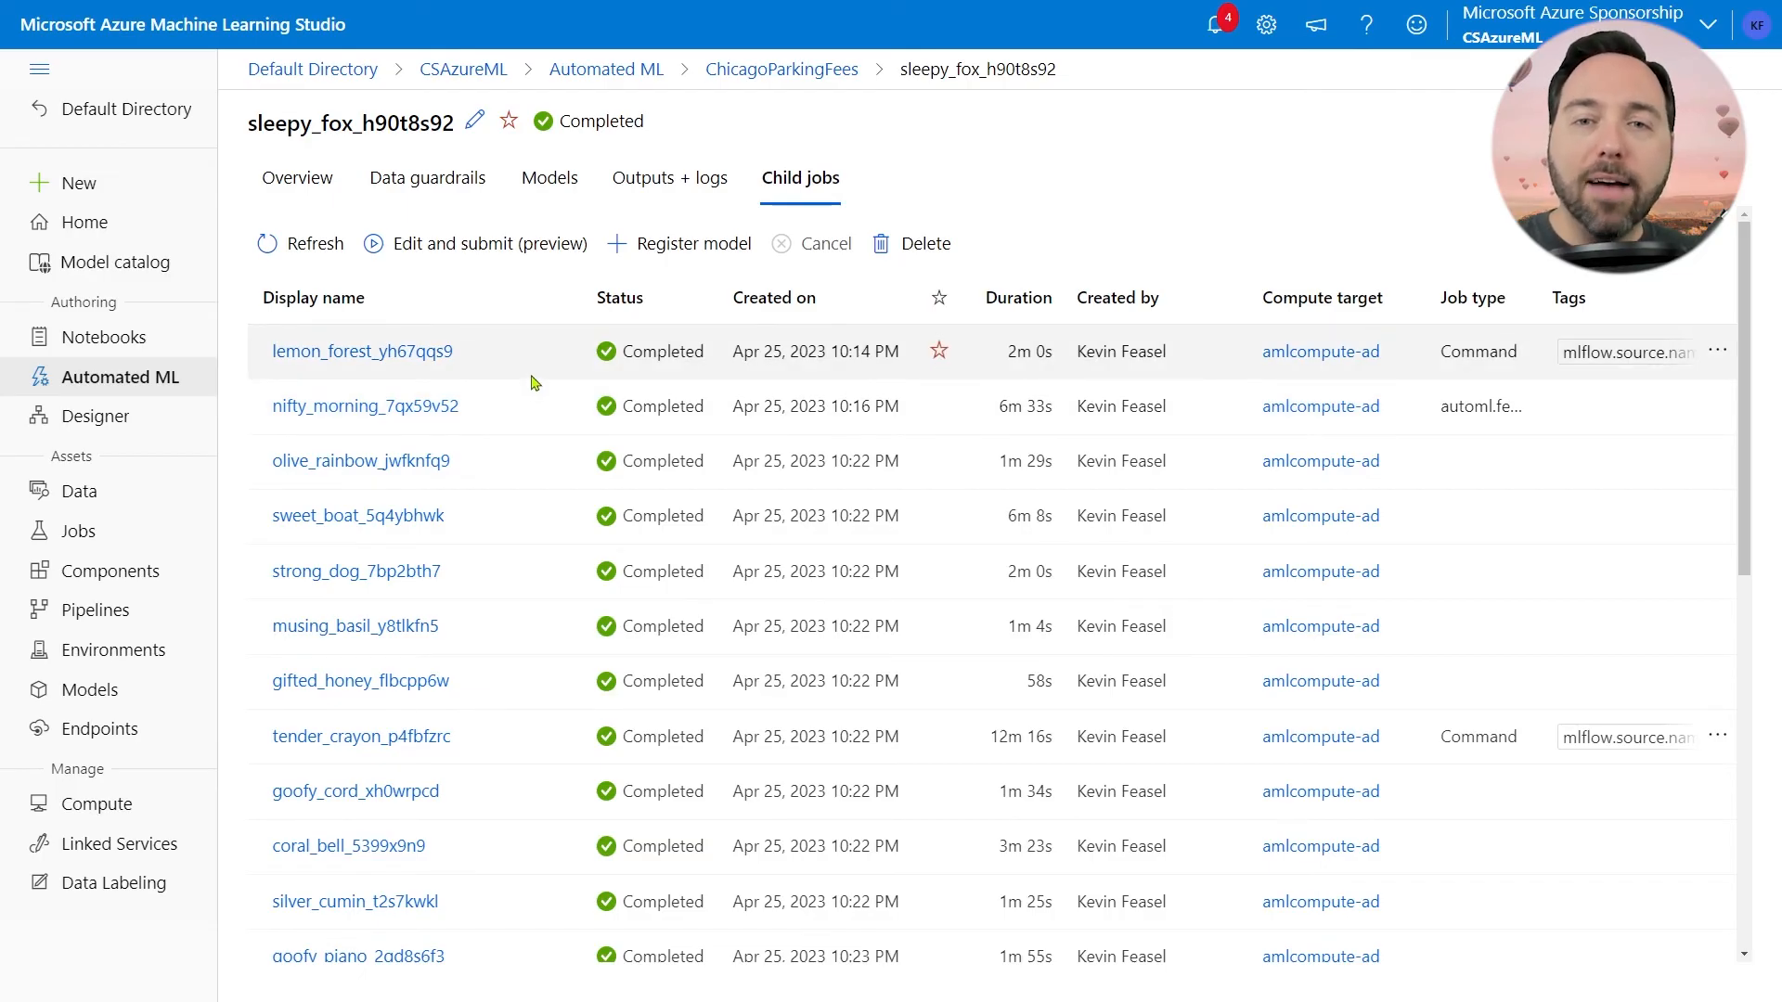
mouse_move(526, 423)
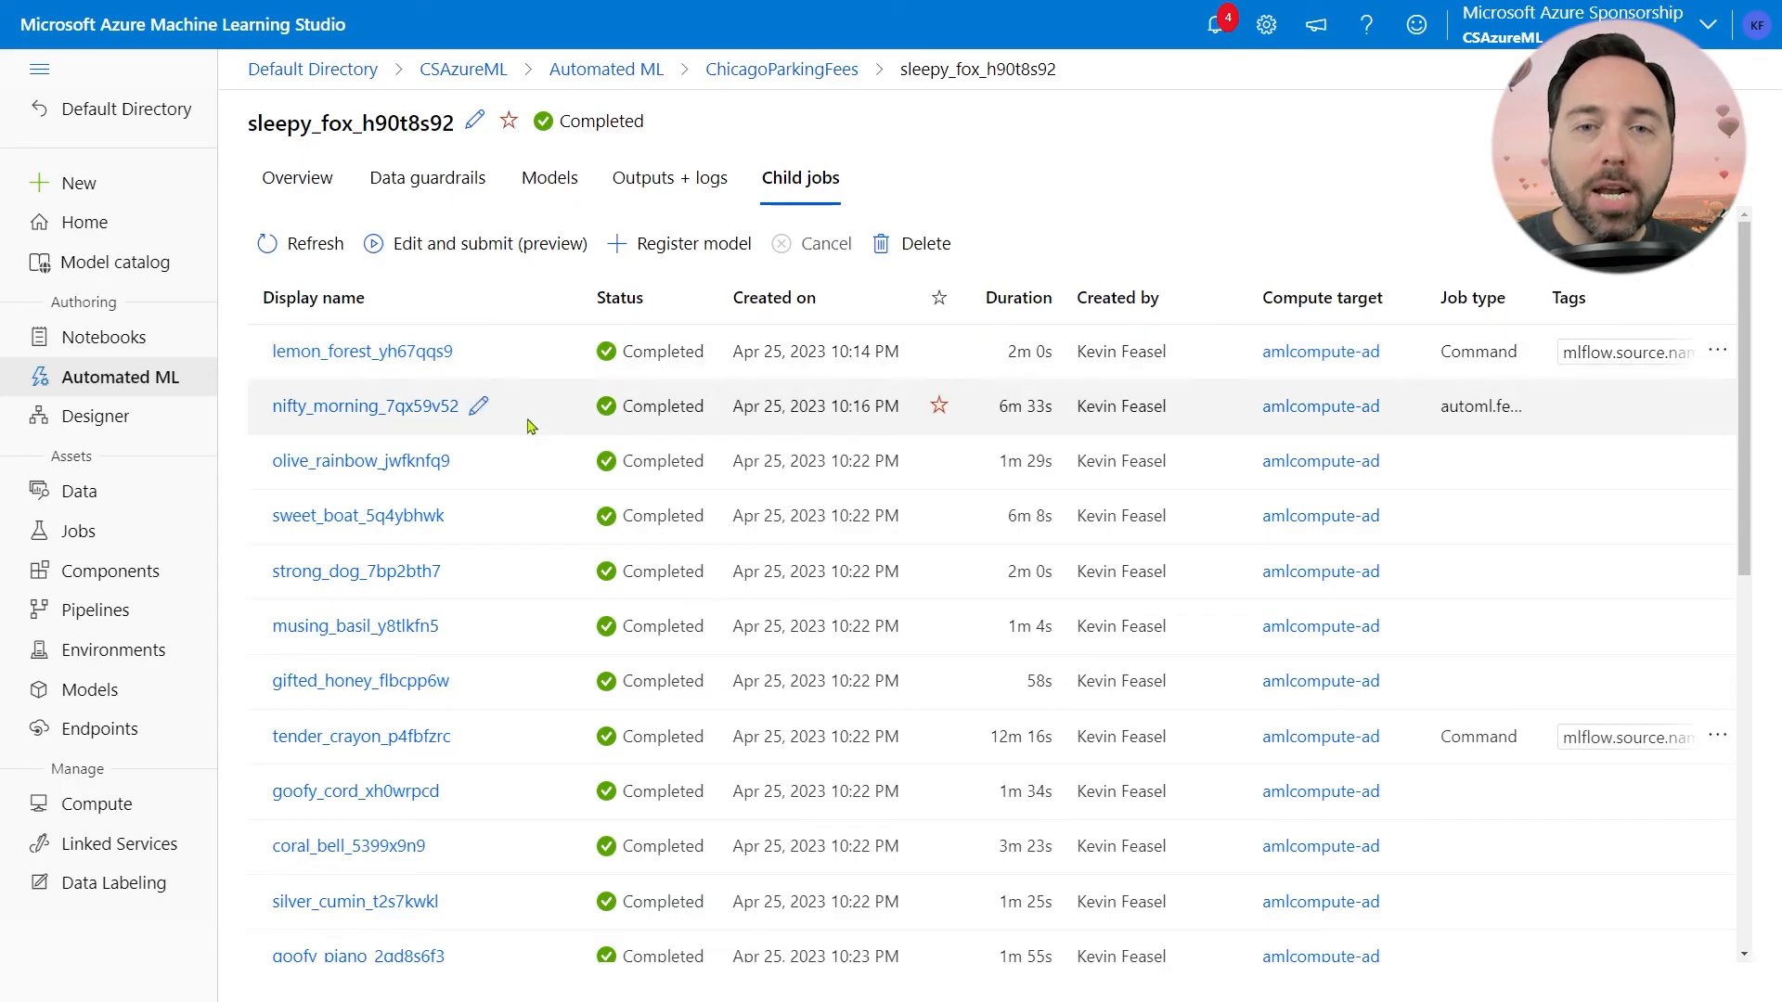
mouse_move(531, 640)
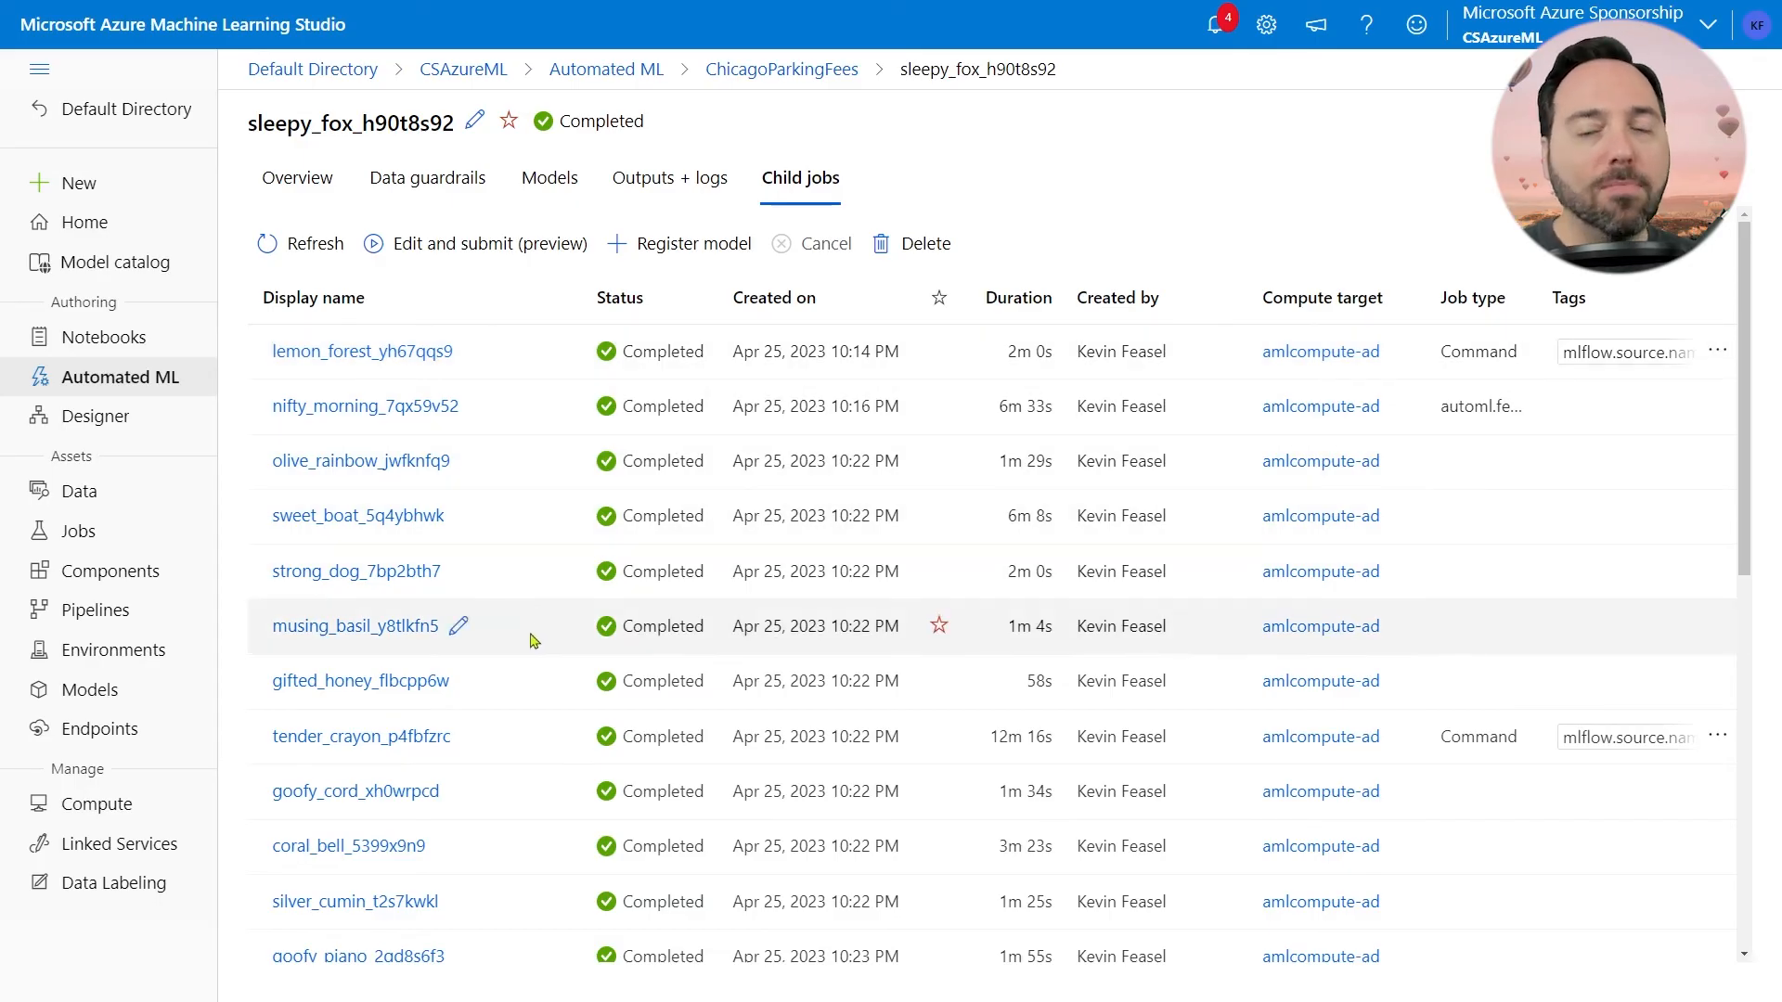
mouse_move(492, 827)
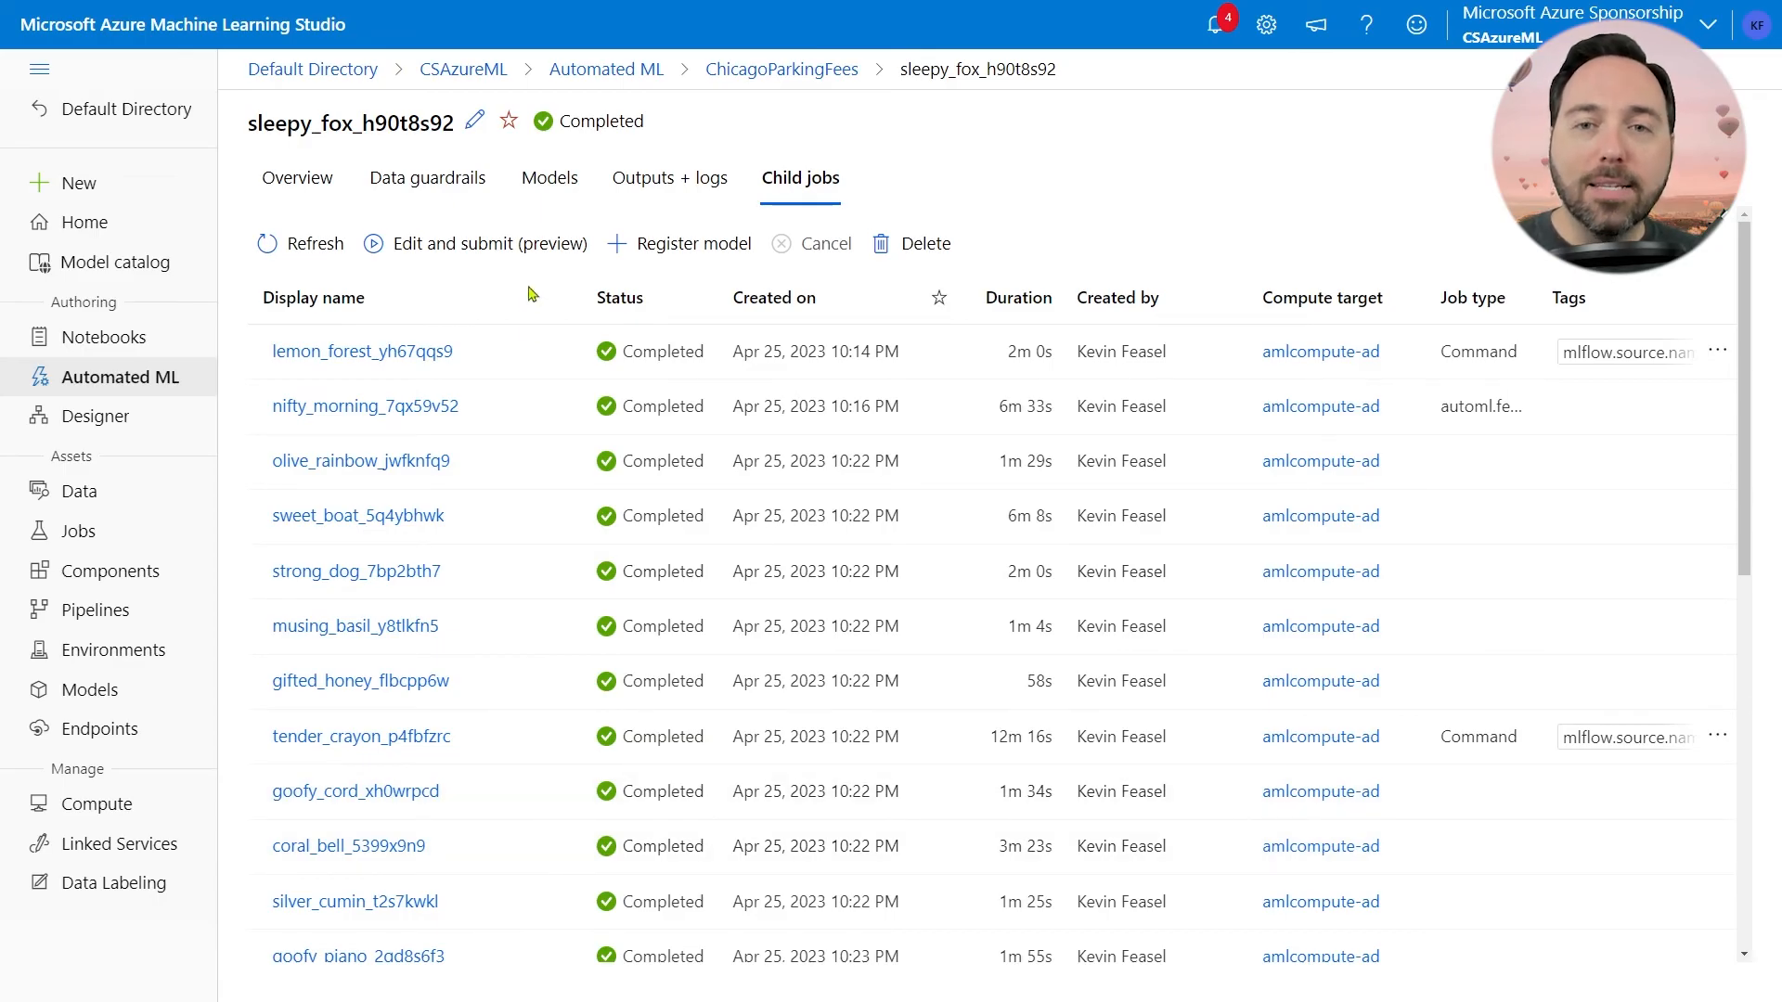
mouse_move(528, 293)
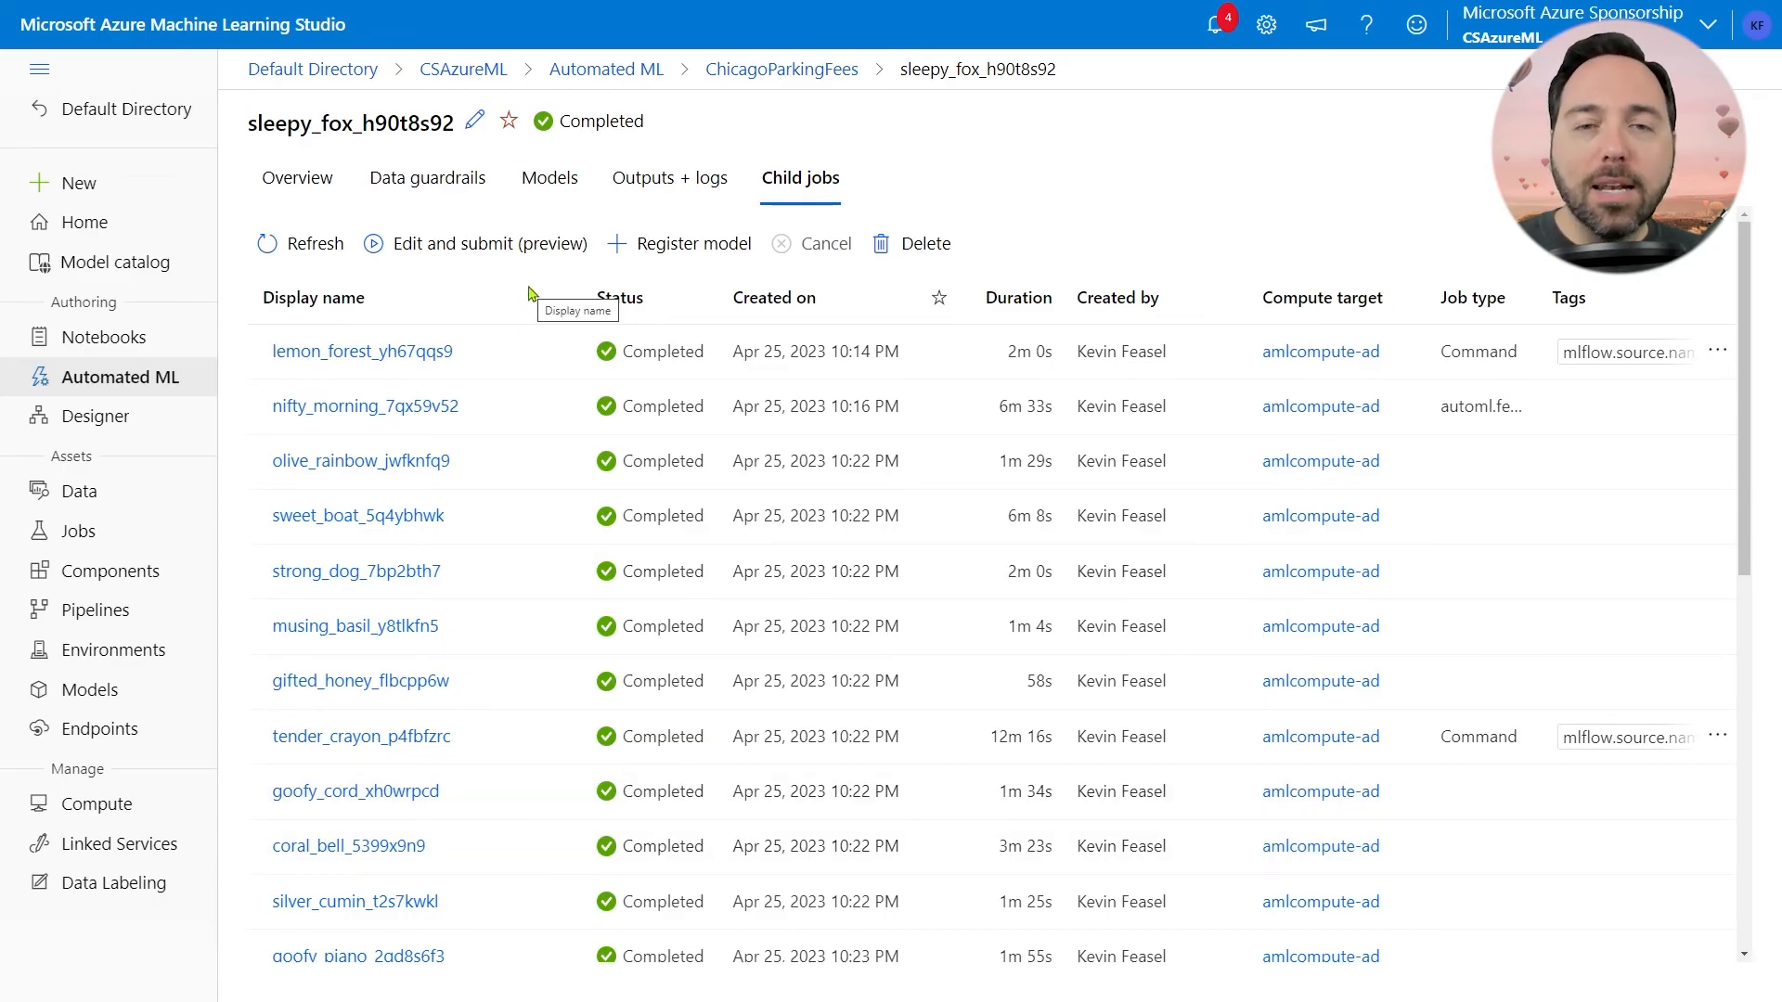
Step: Review sleepy_fox_h90t8s92's data guardrails and the imputed missing-value column details
left_click(427, 178)
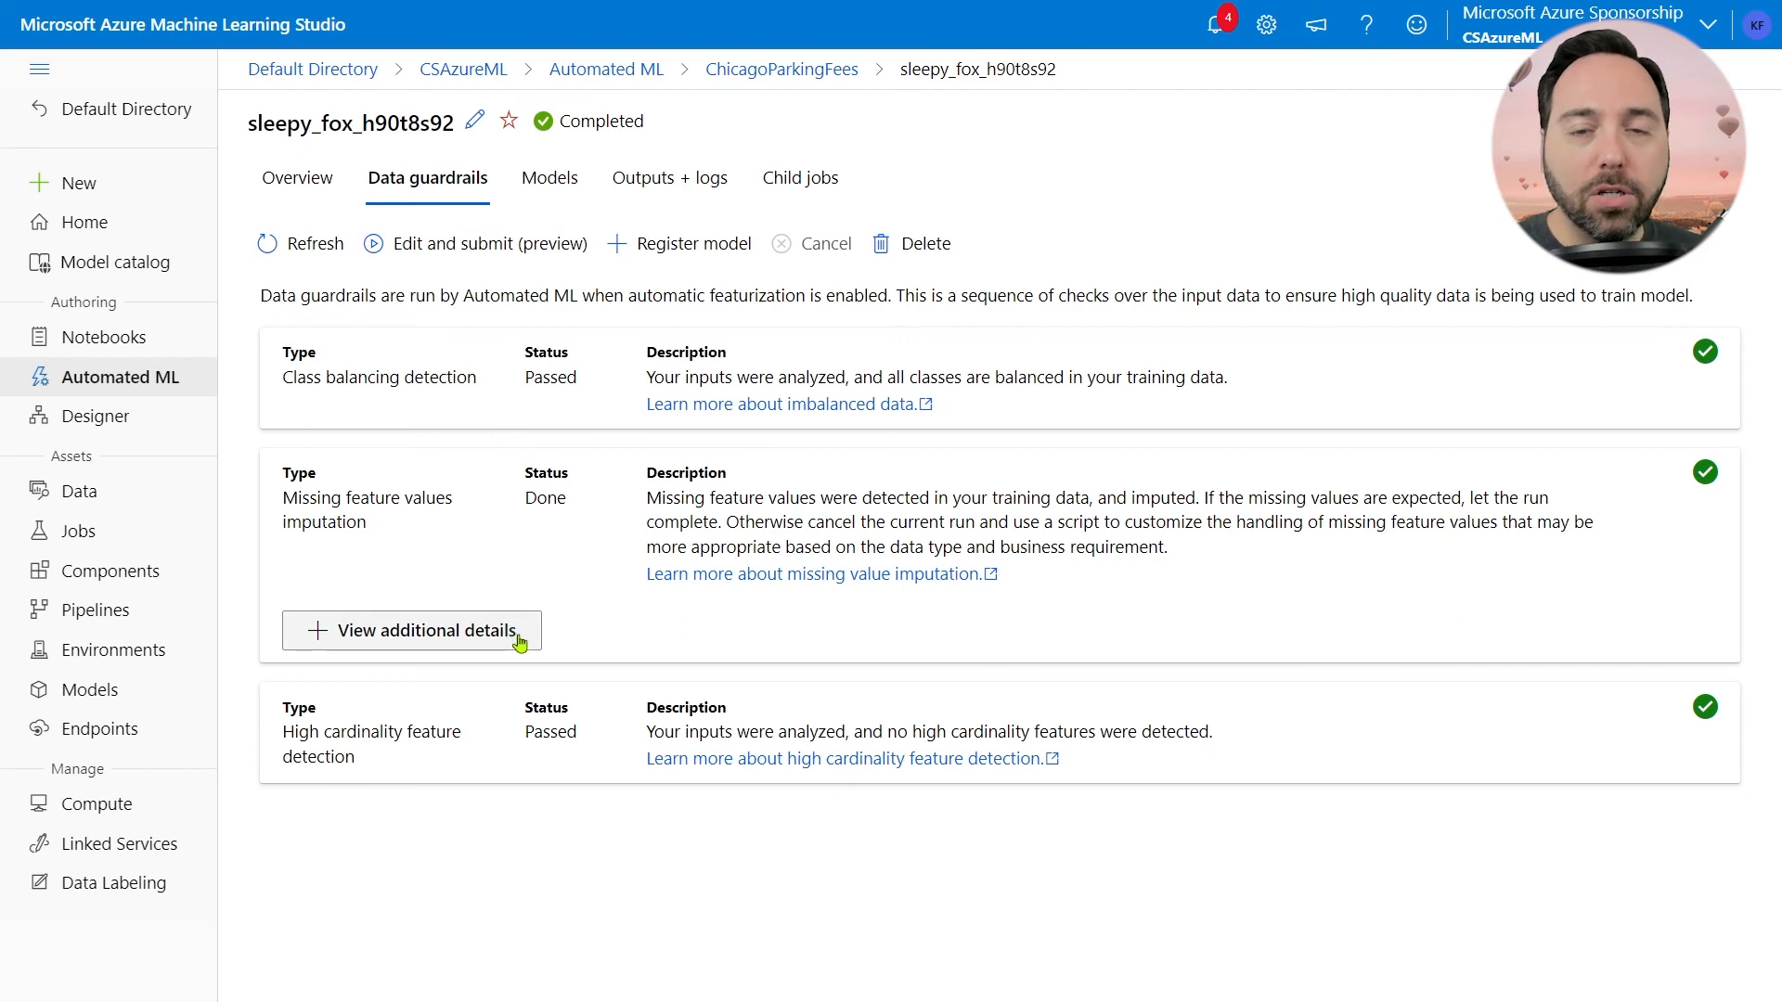
left_click(412, 631)
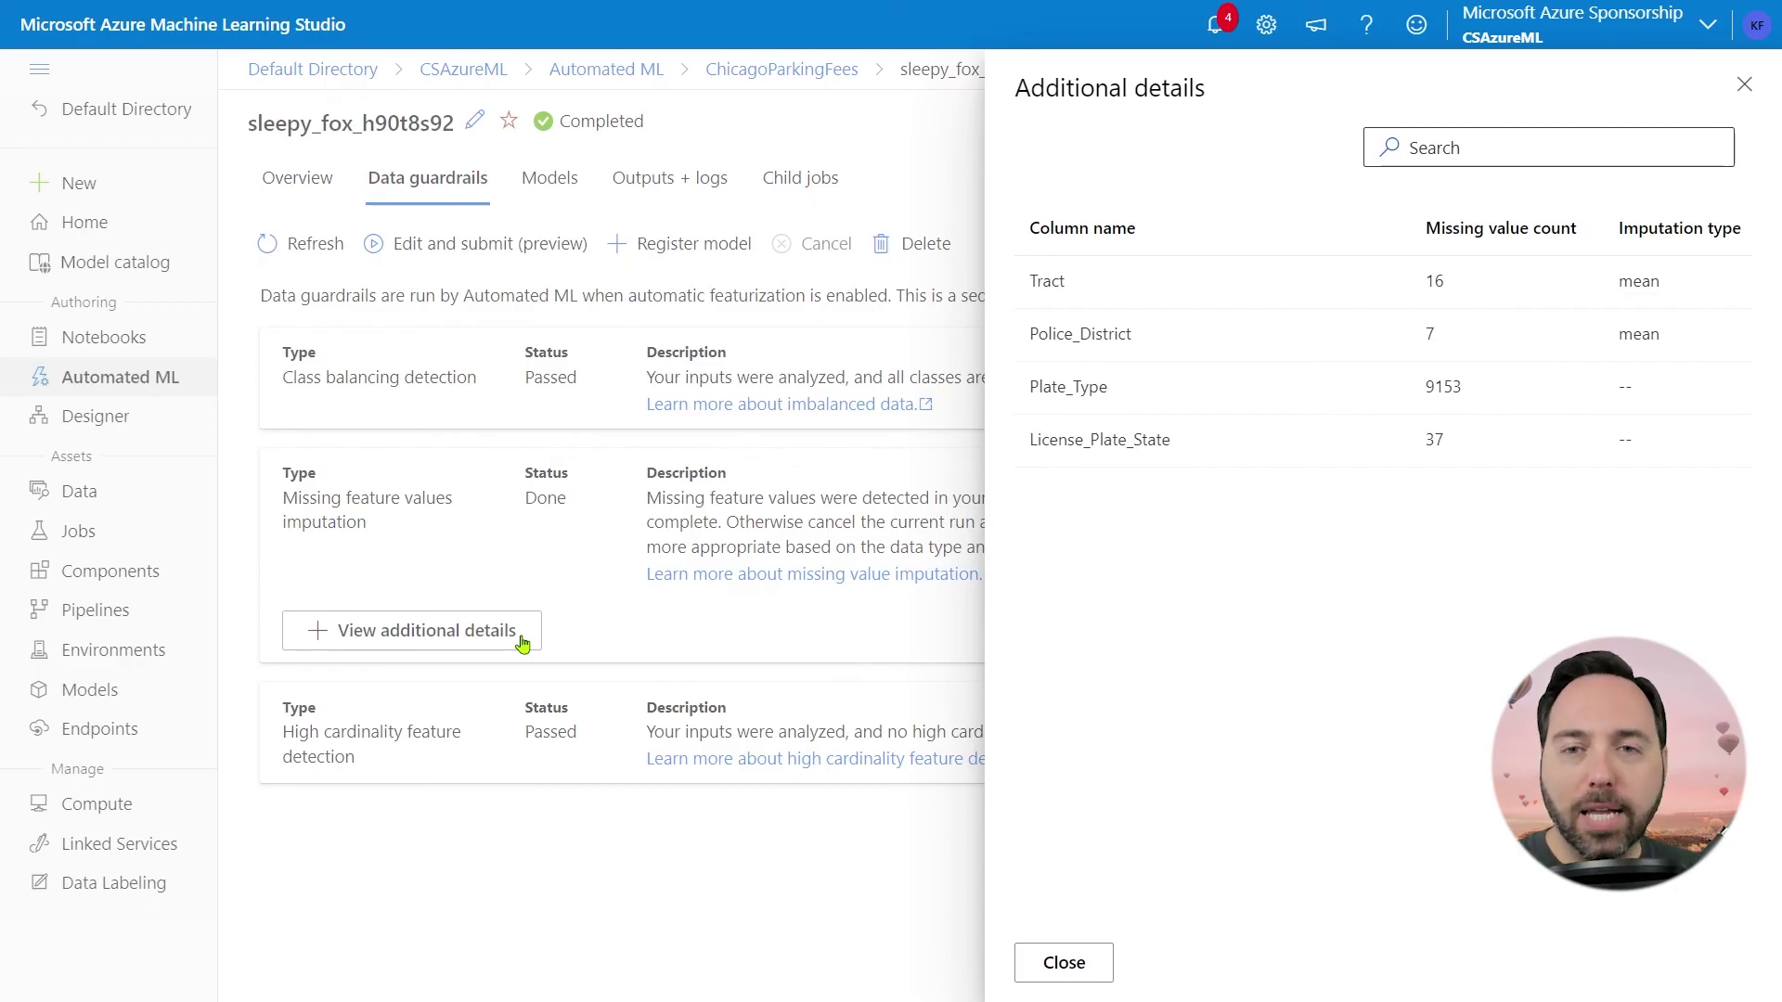
mouse_move(1047, 720)
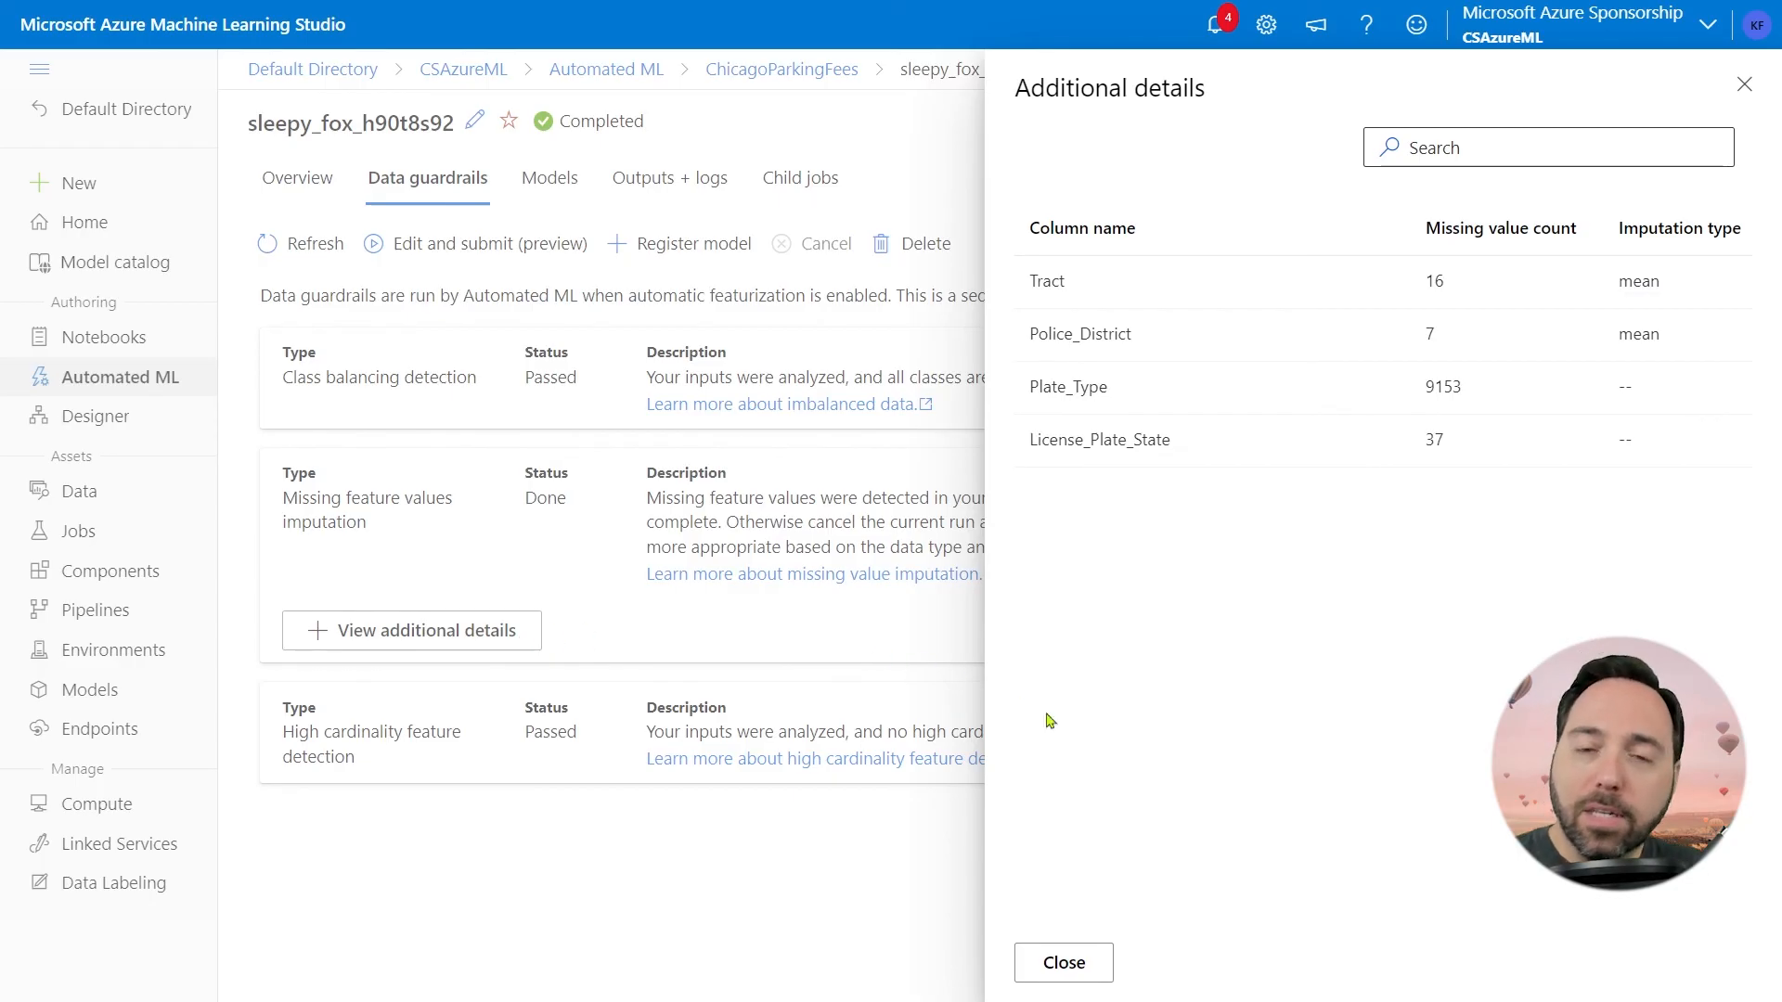
mouse_move(1064, 962)
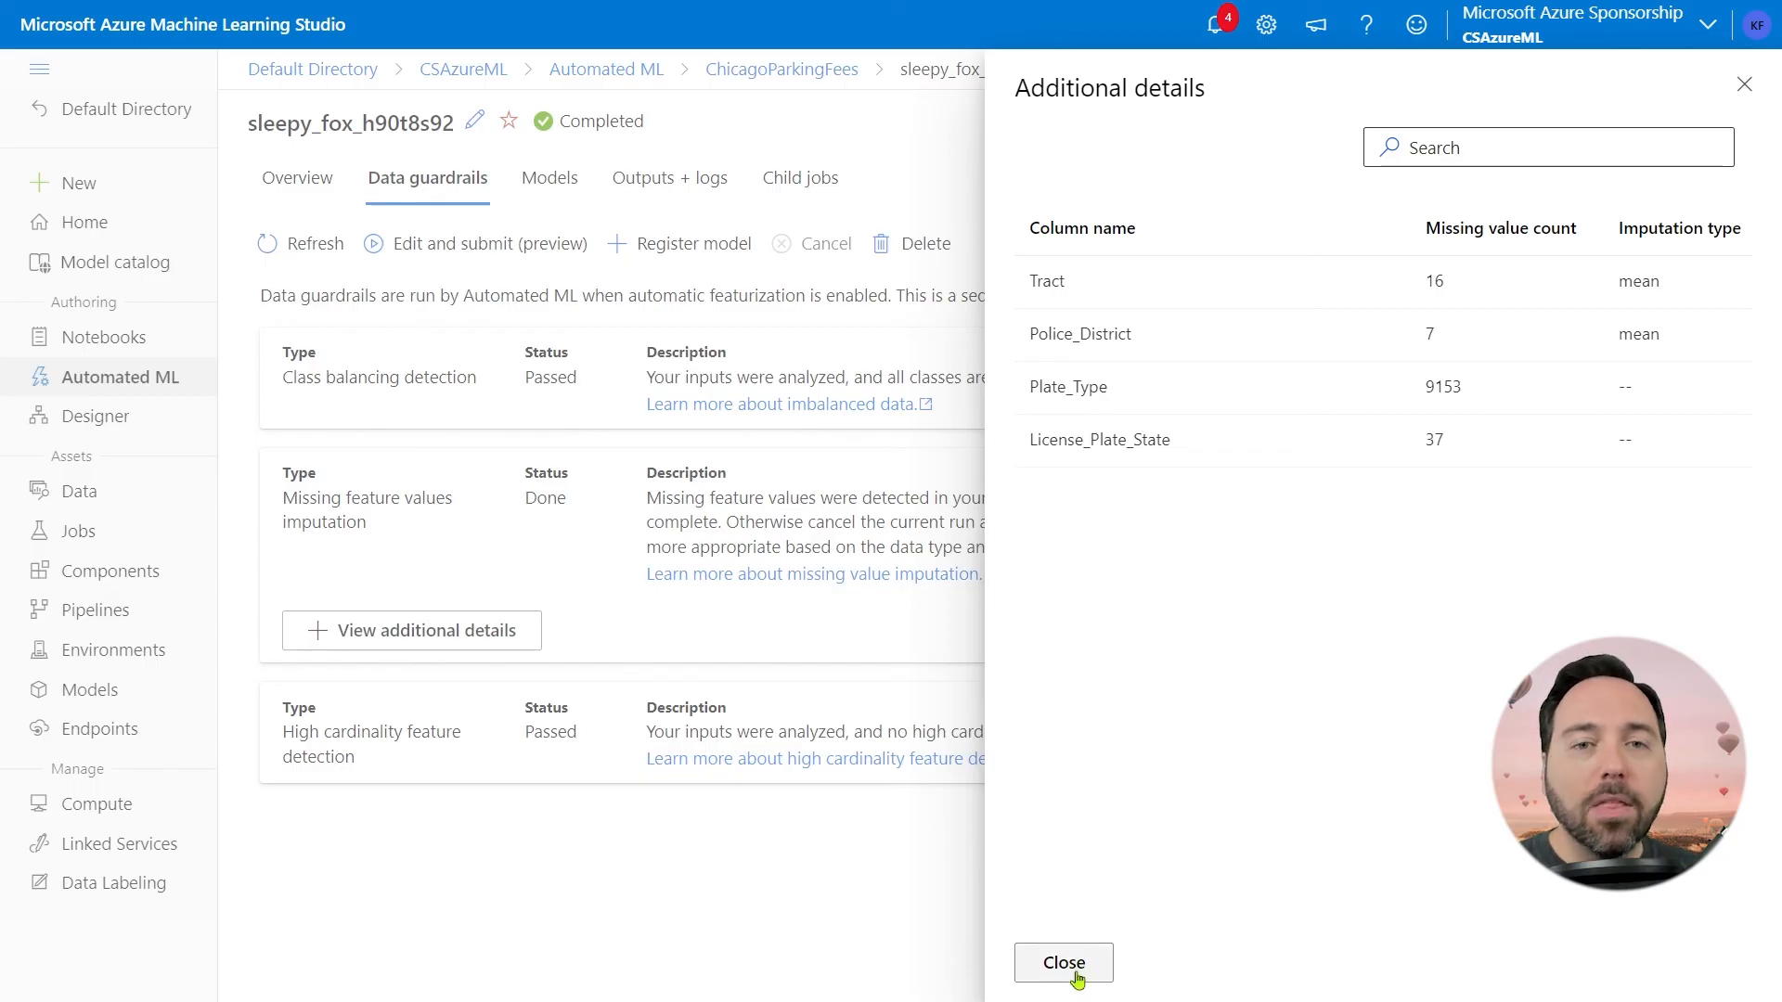
left_click(1063, 963)
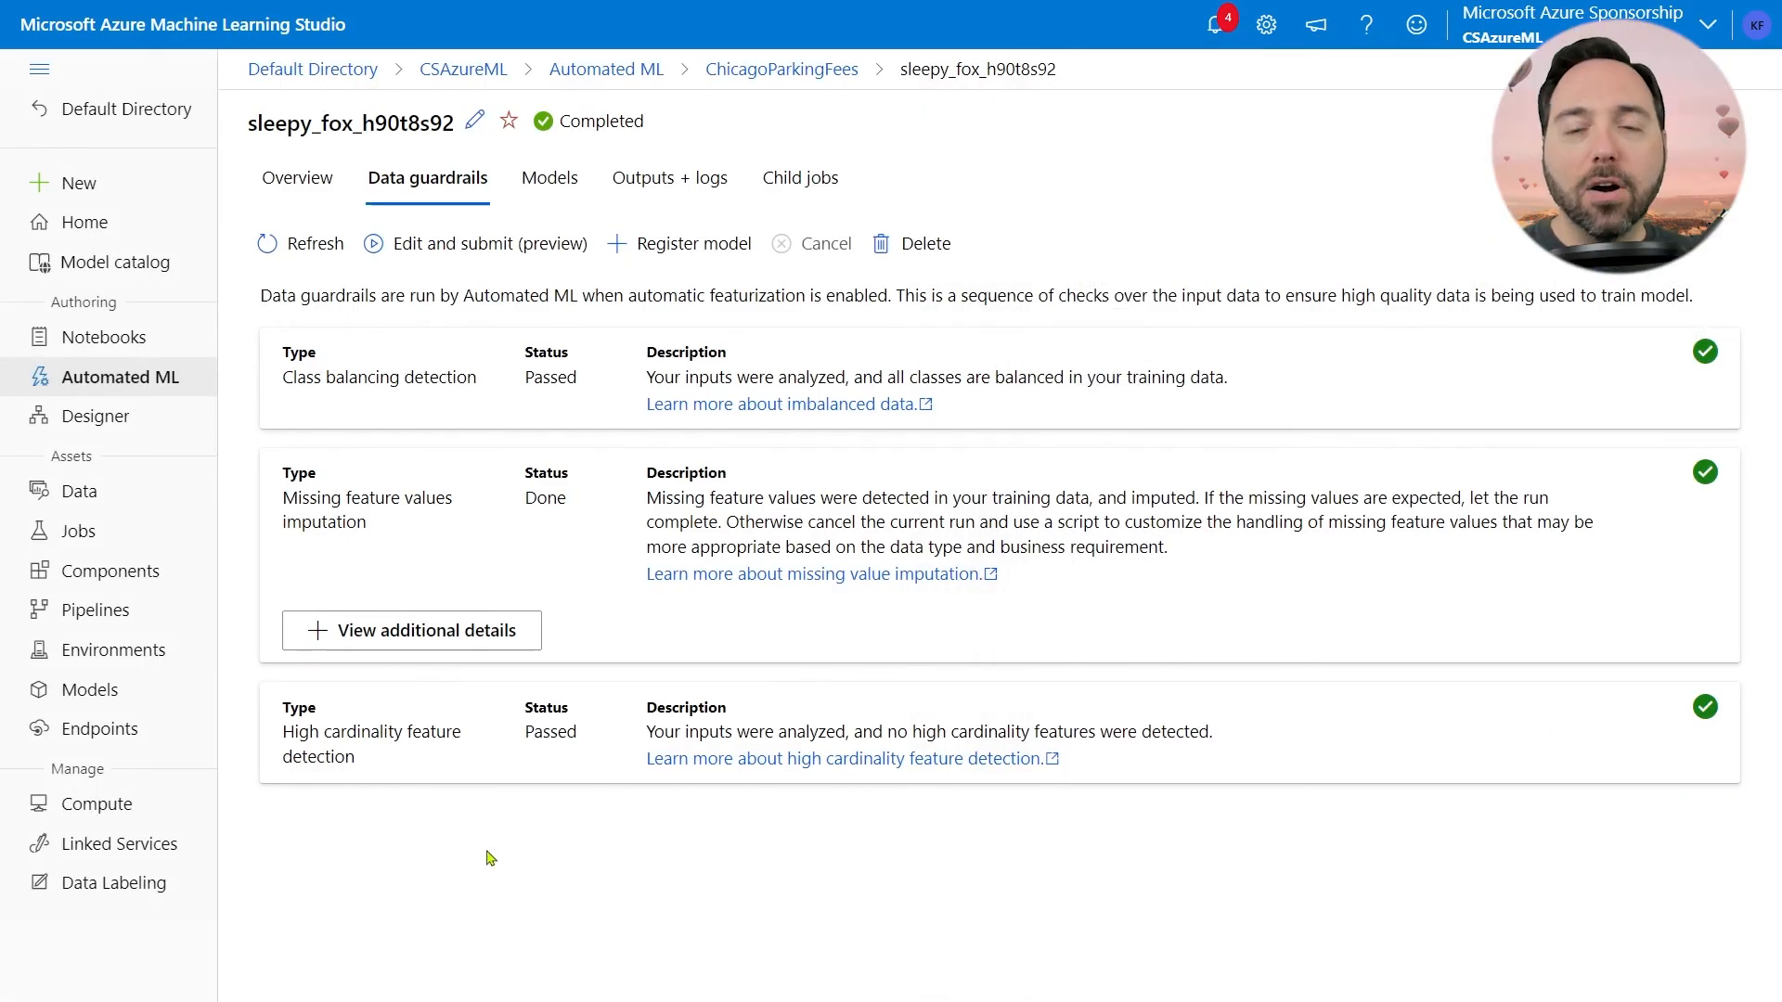